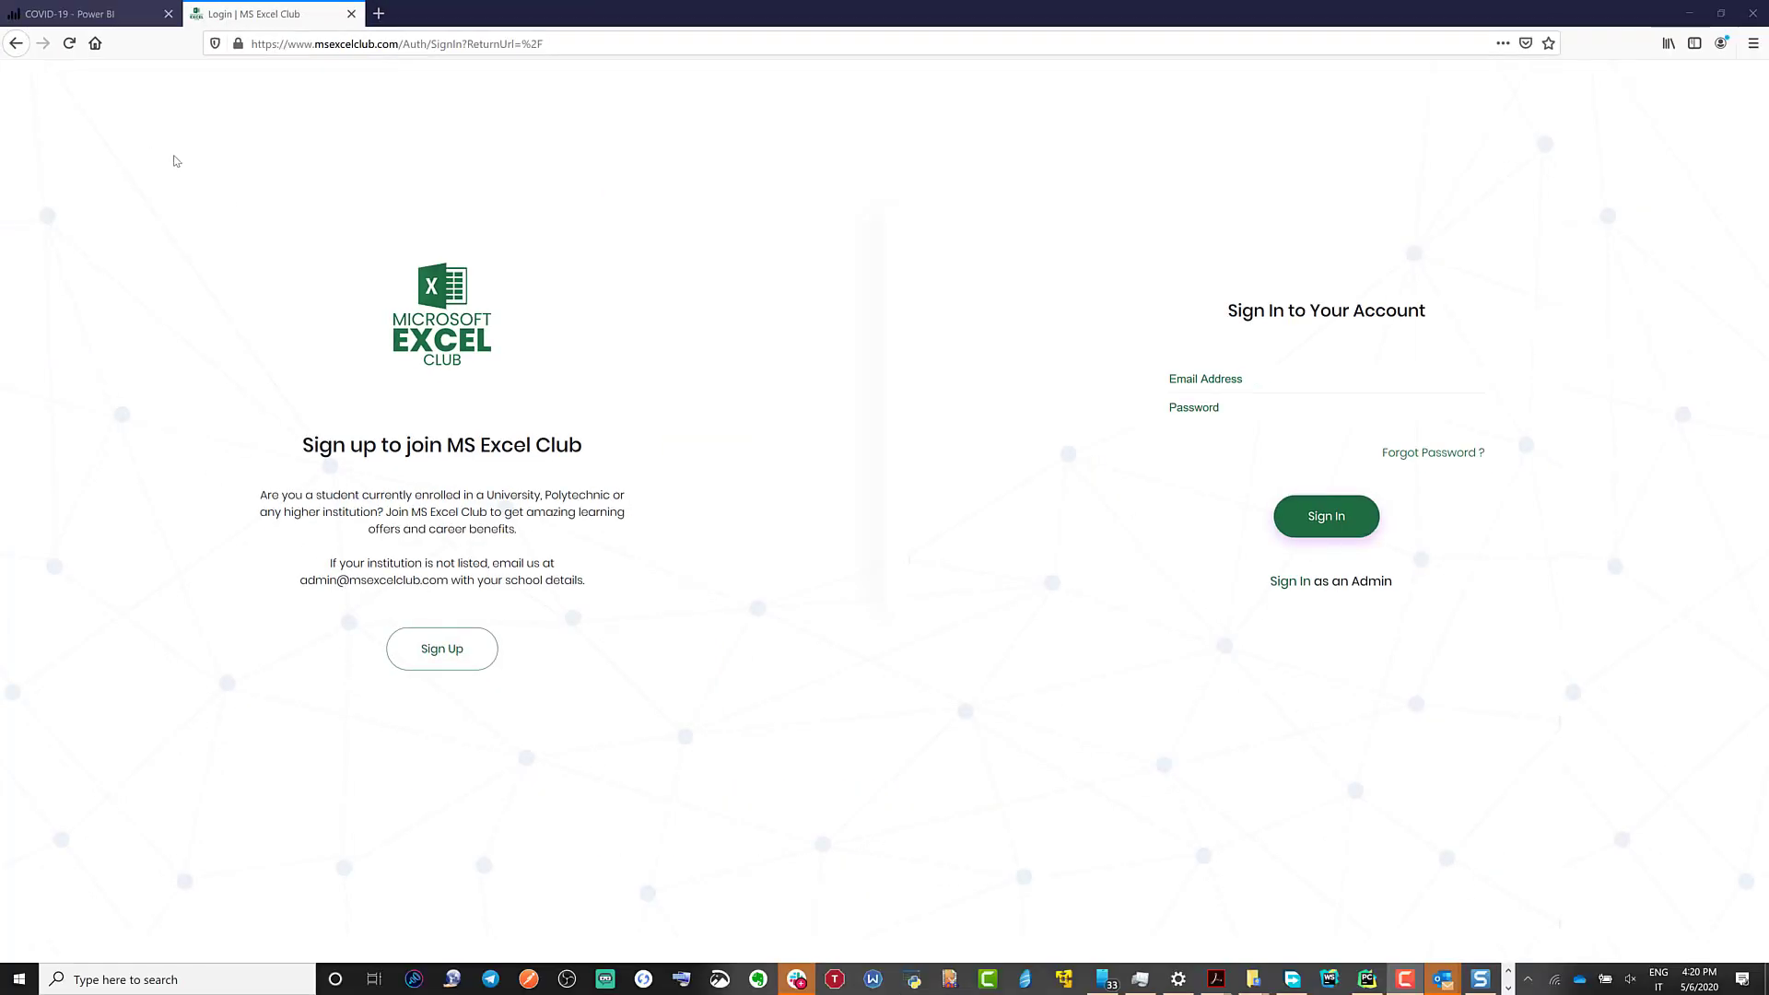
mouse_move(215, 218)
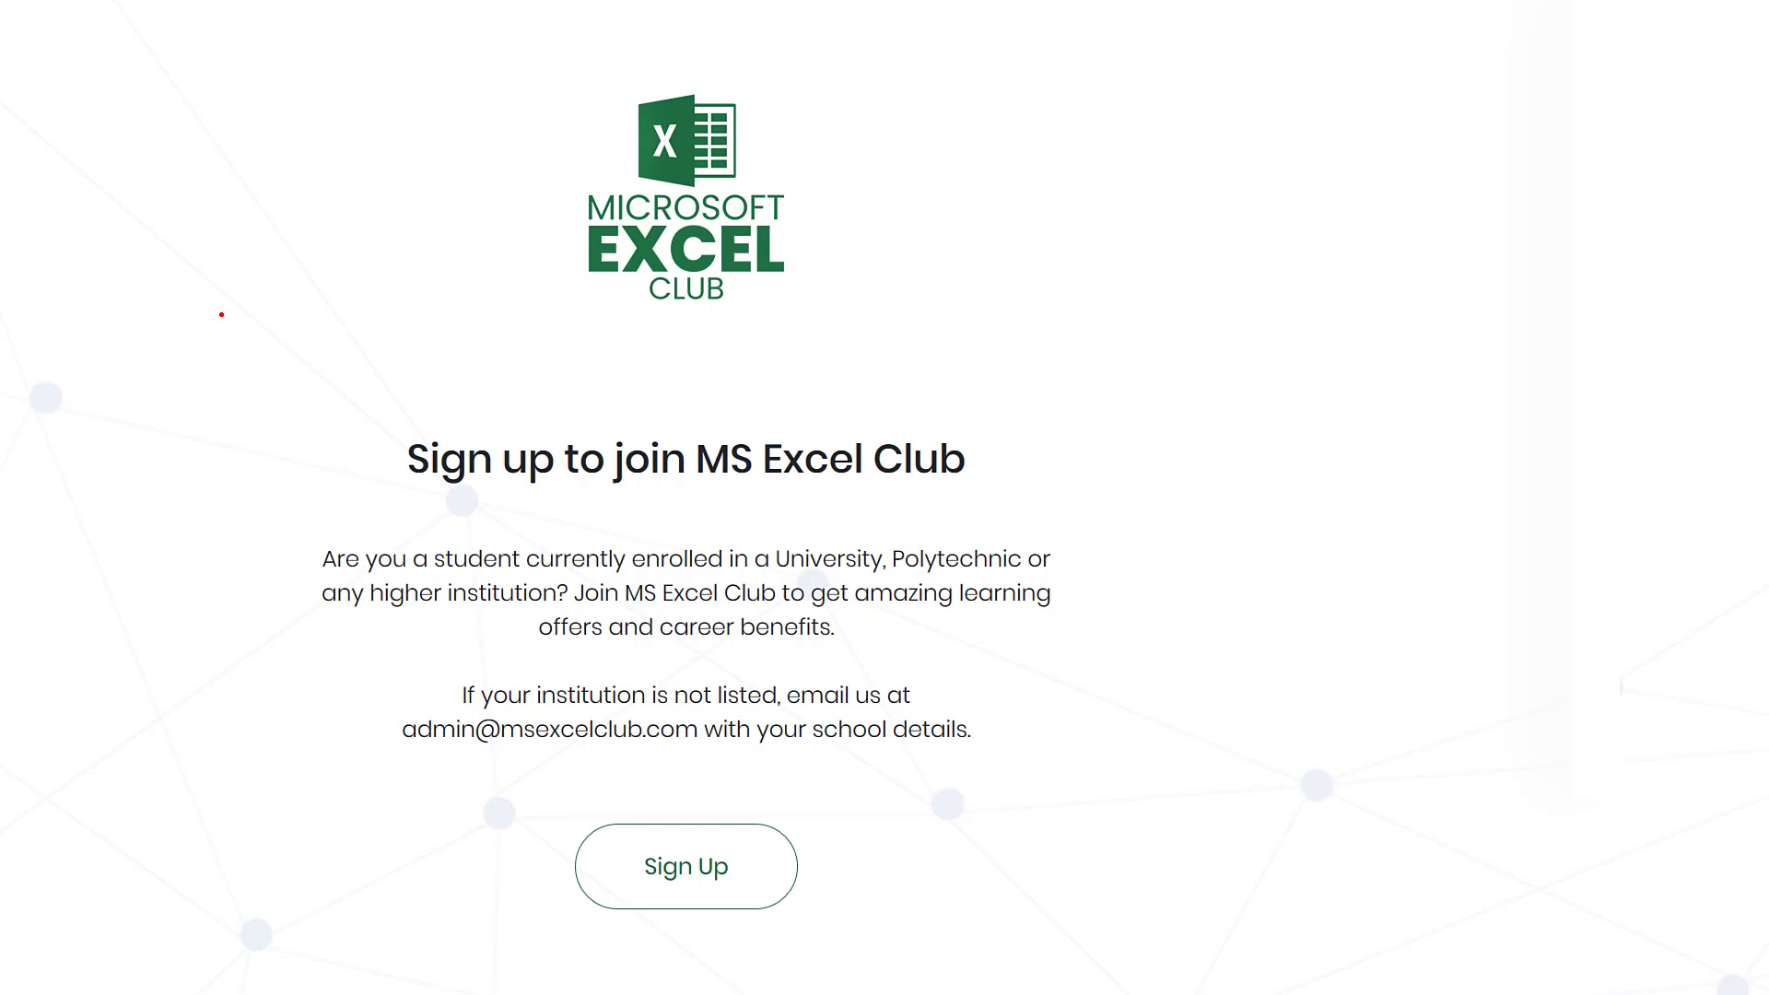
mouse_move(240, 343)
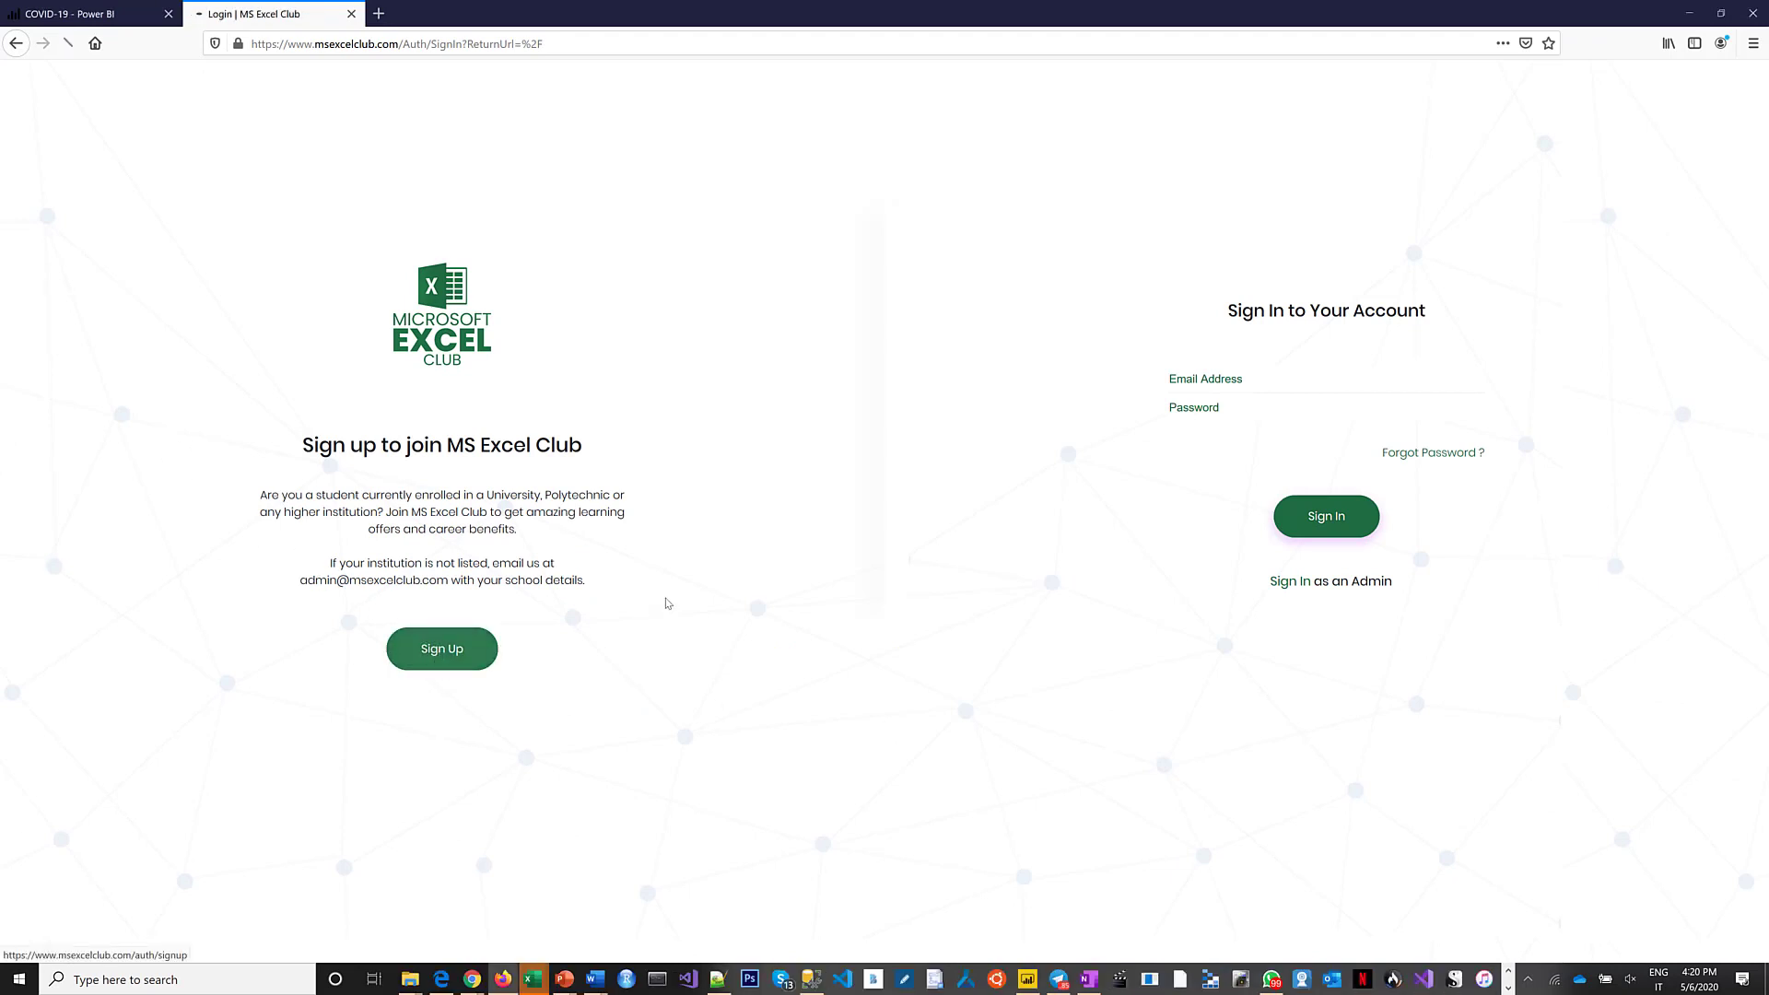
Step: Go to the Sign Up page for a new student account
left_click(442, 649)
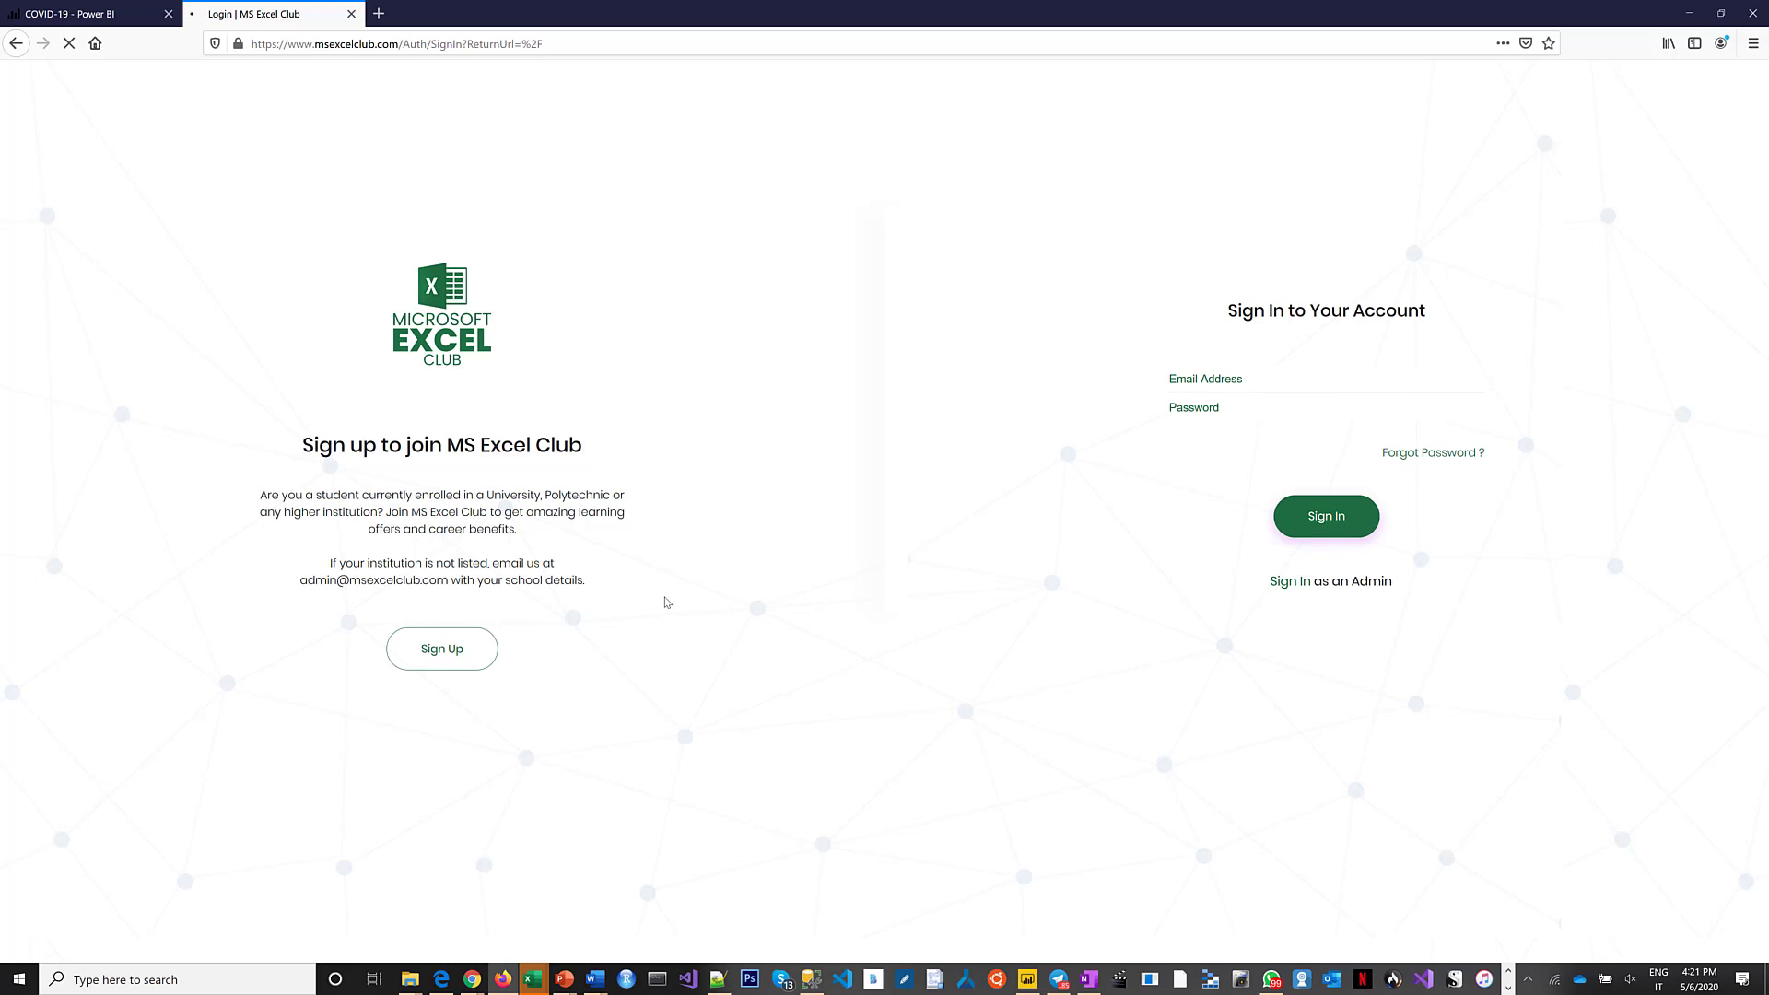
left_click(441, 649)
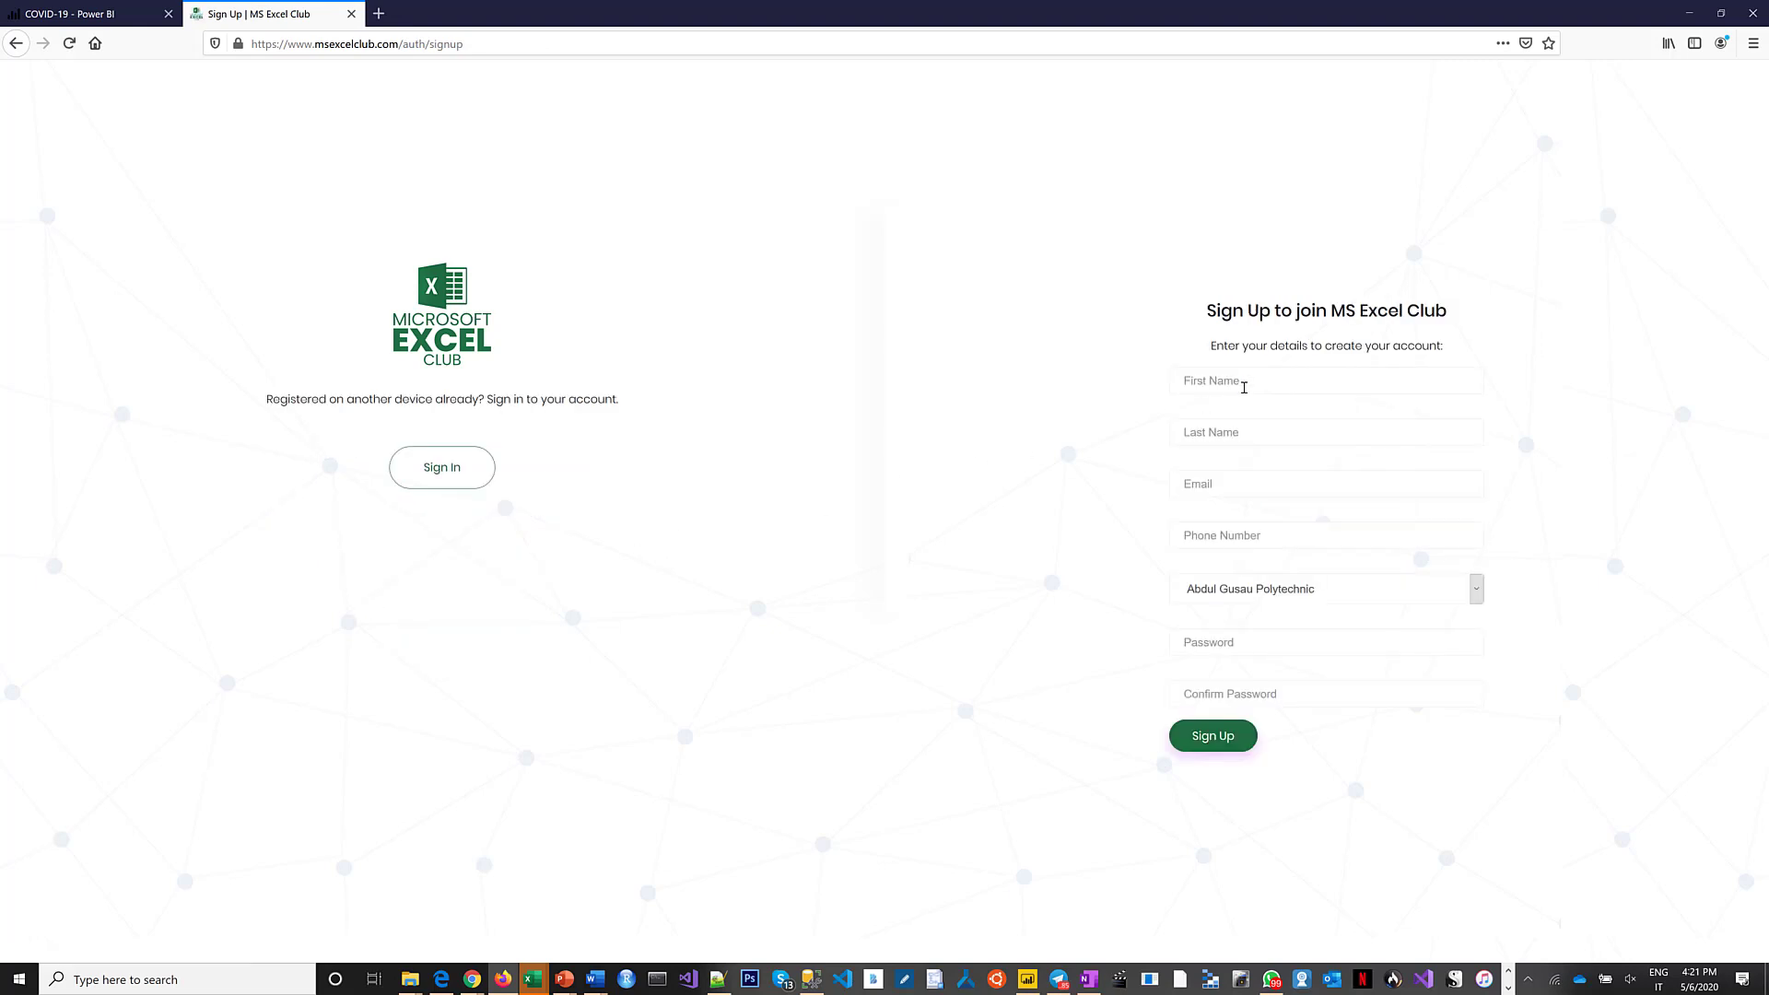
type("Michael")
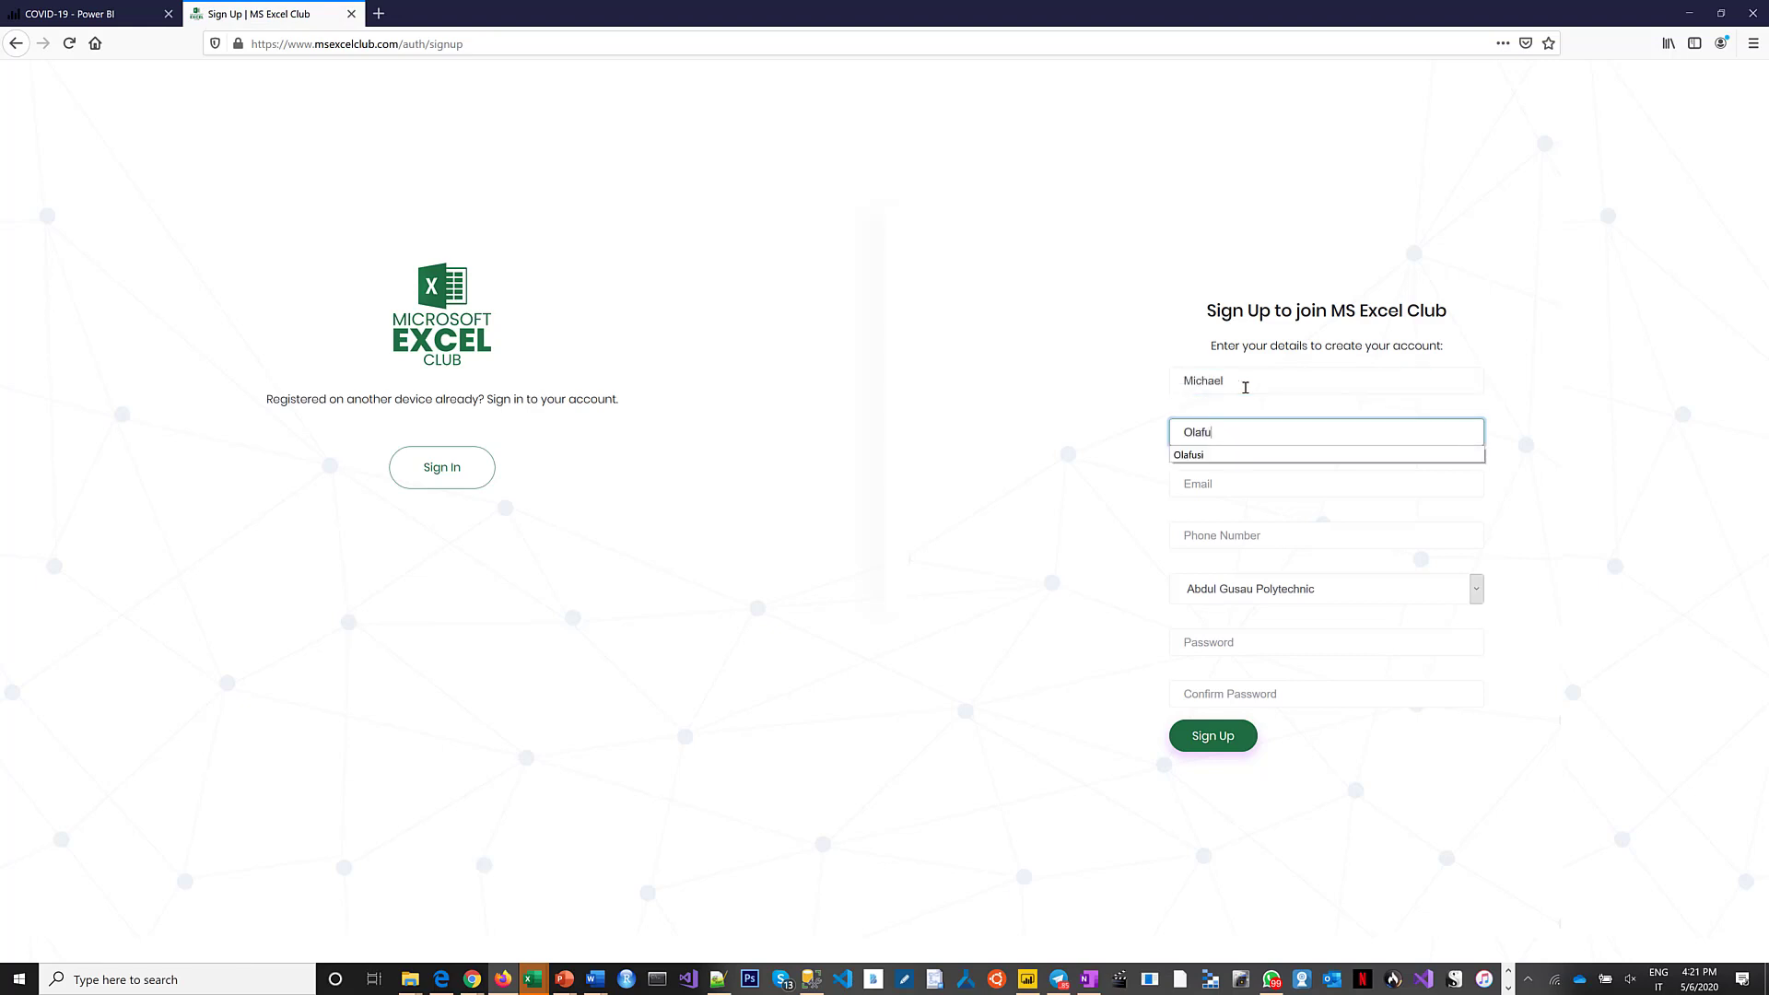
type("micha")
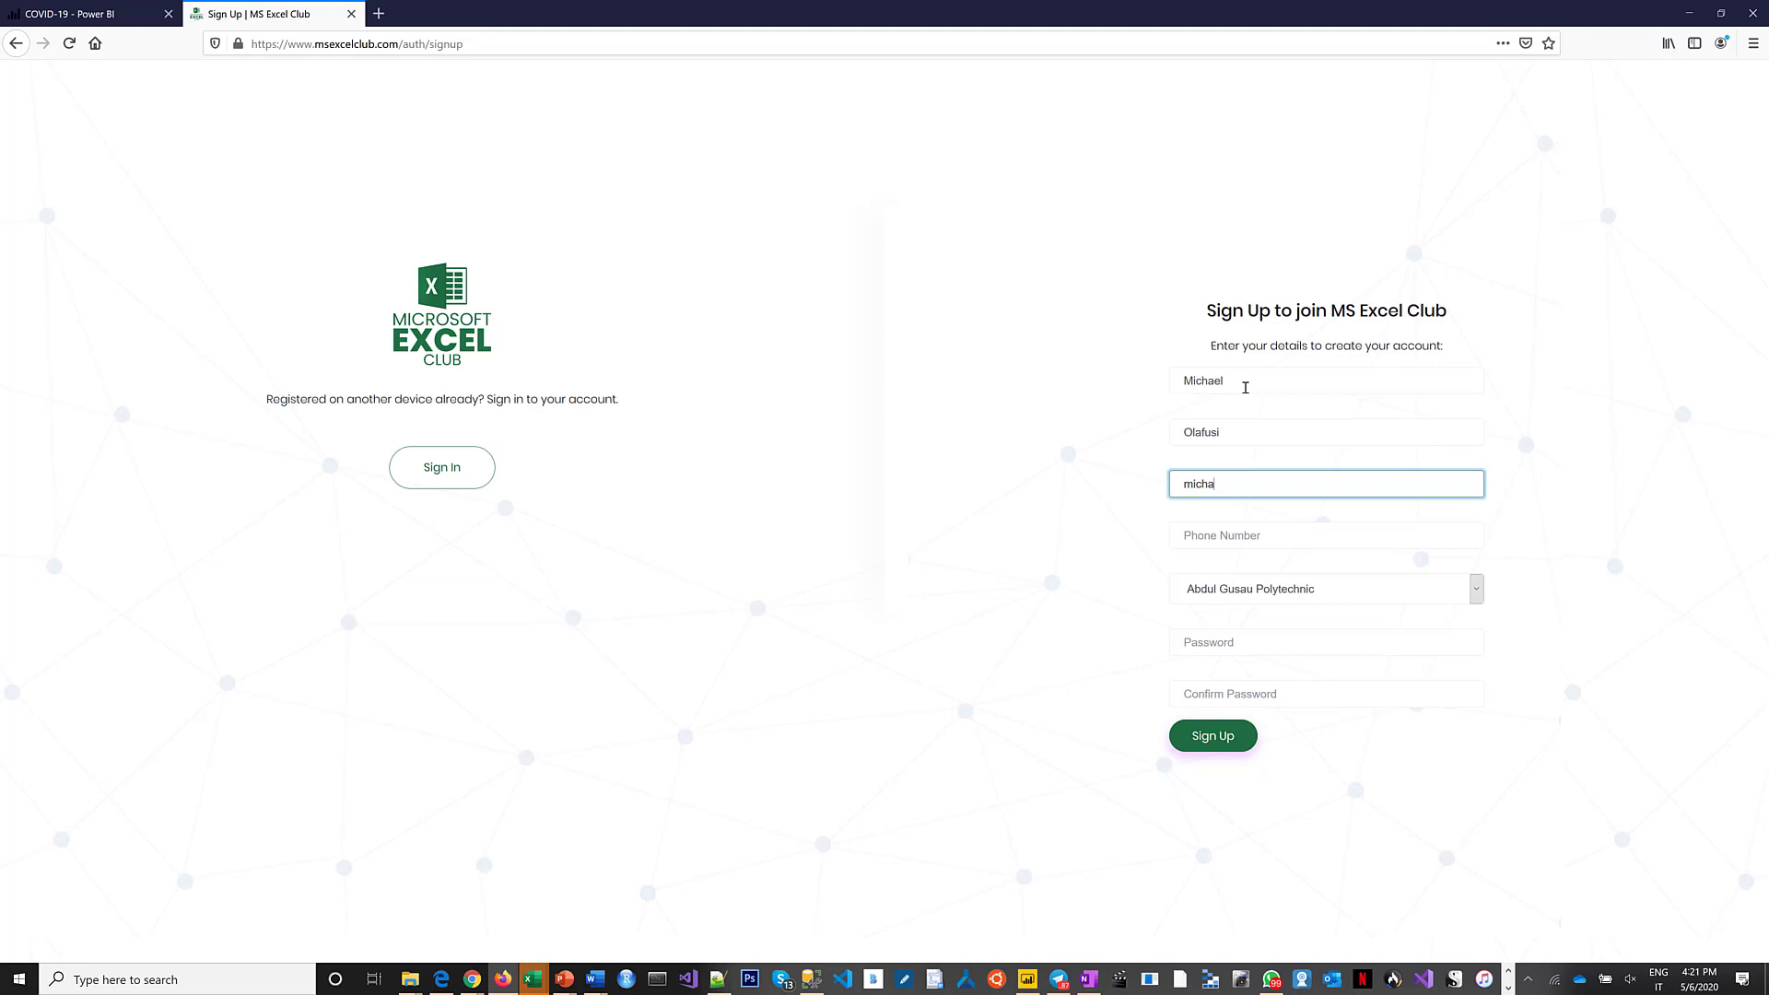
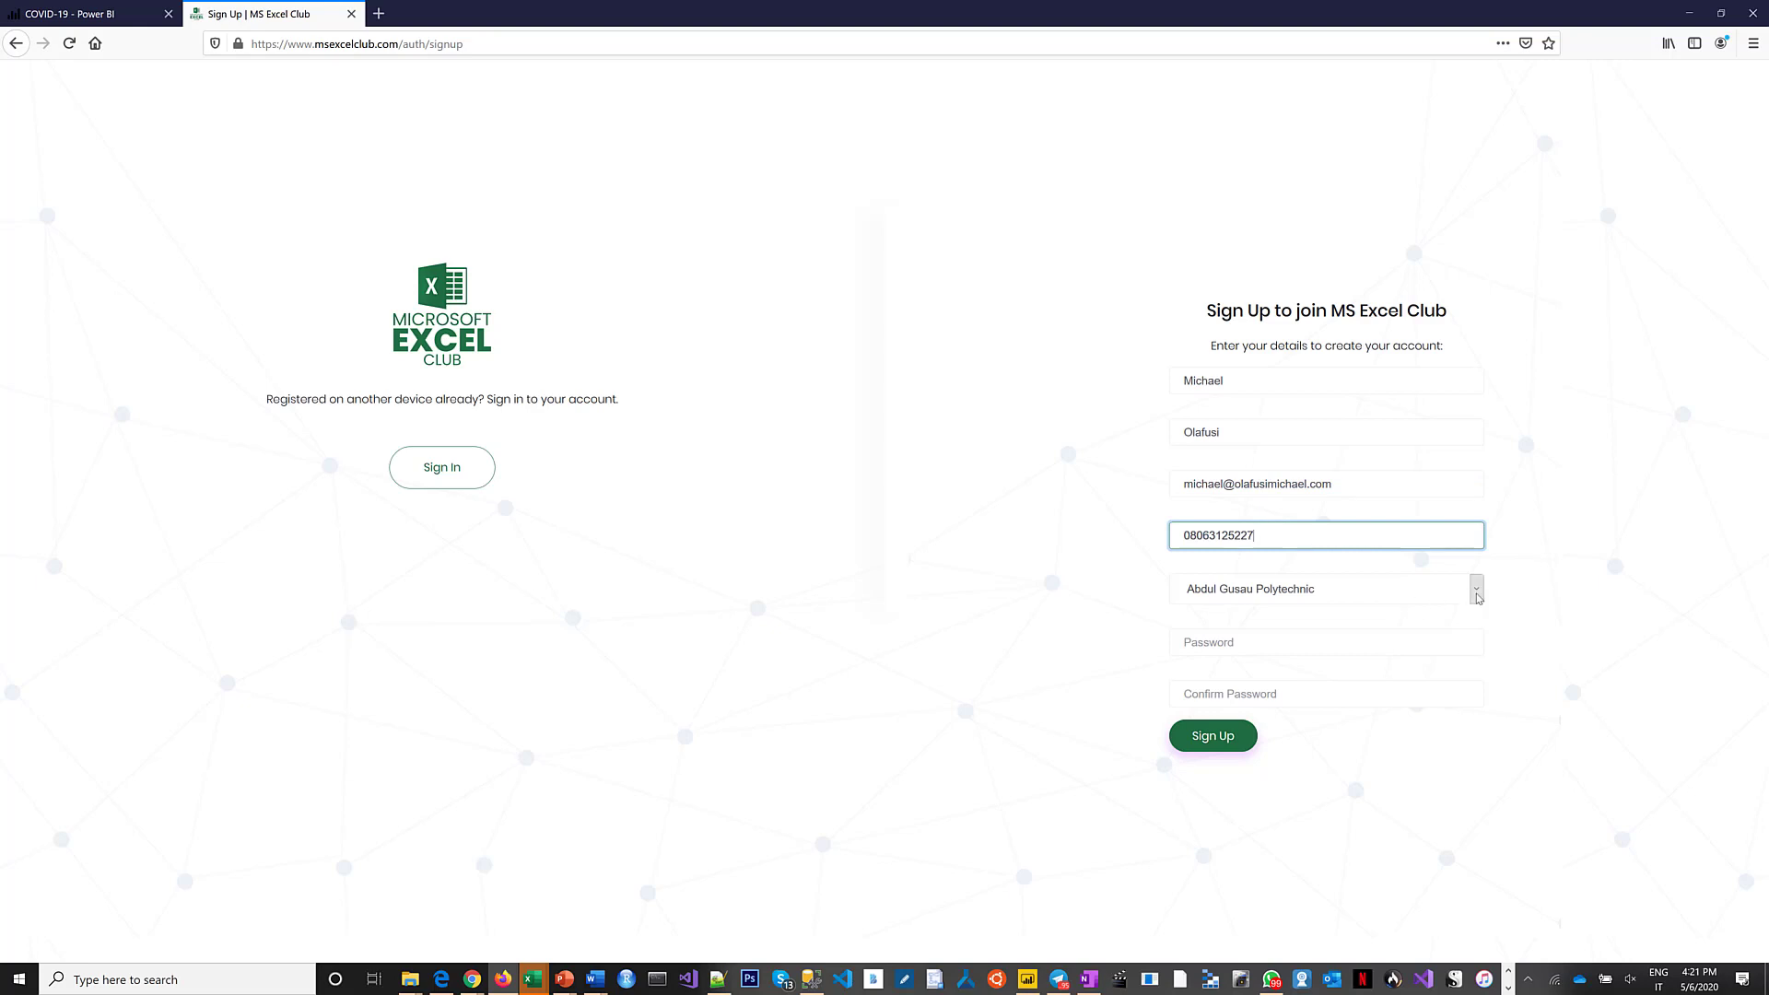
Step: Choose Federal University of Technology Akure from the institution list
left_click(1477, 588)
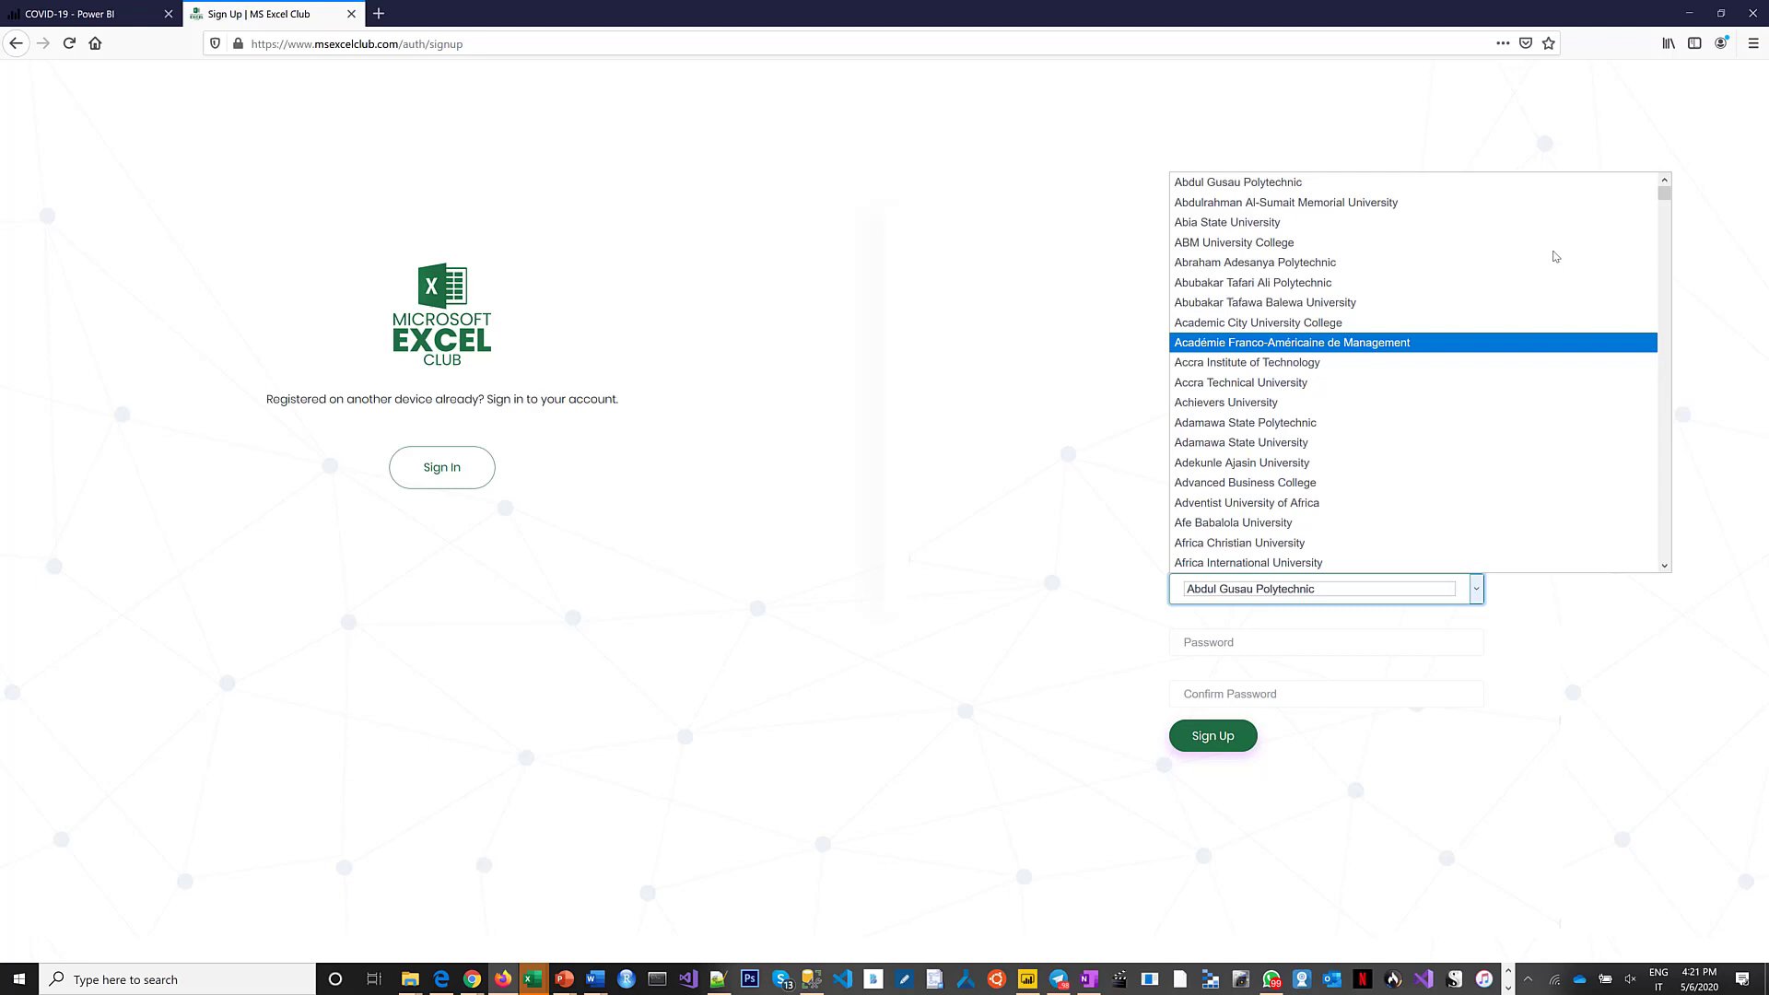
mouse_move(1547, 282)
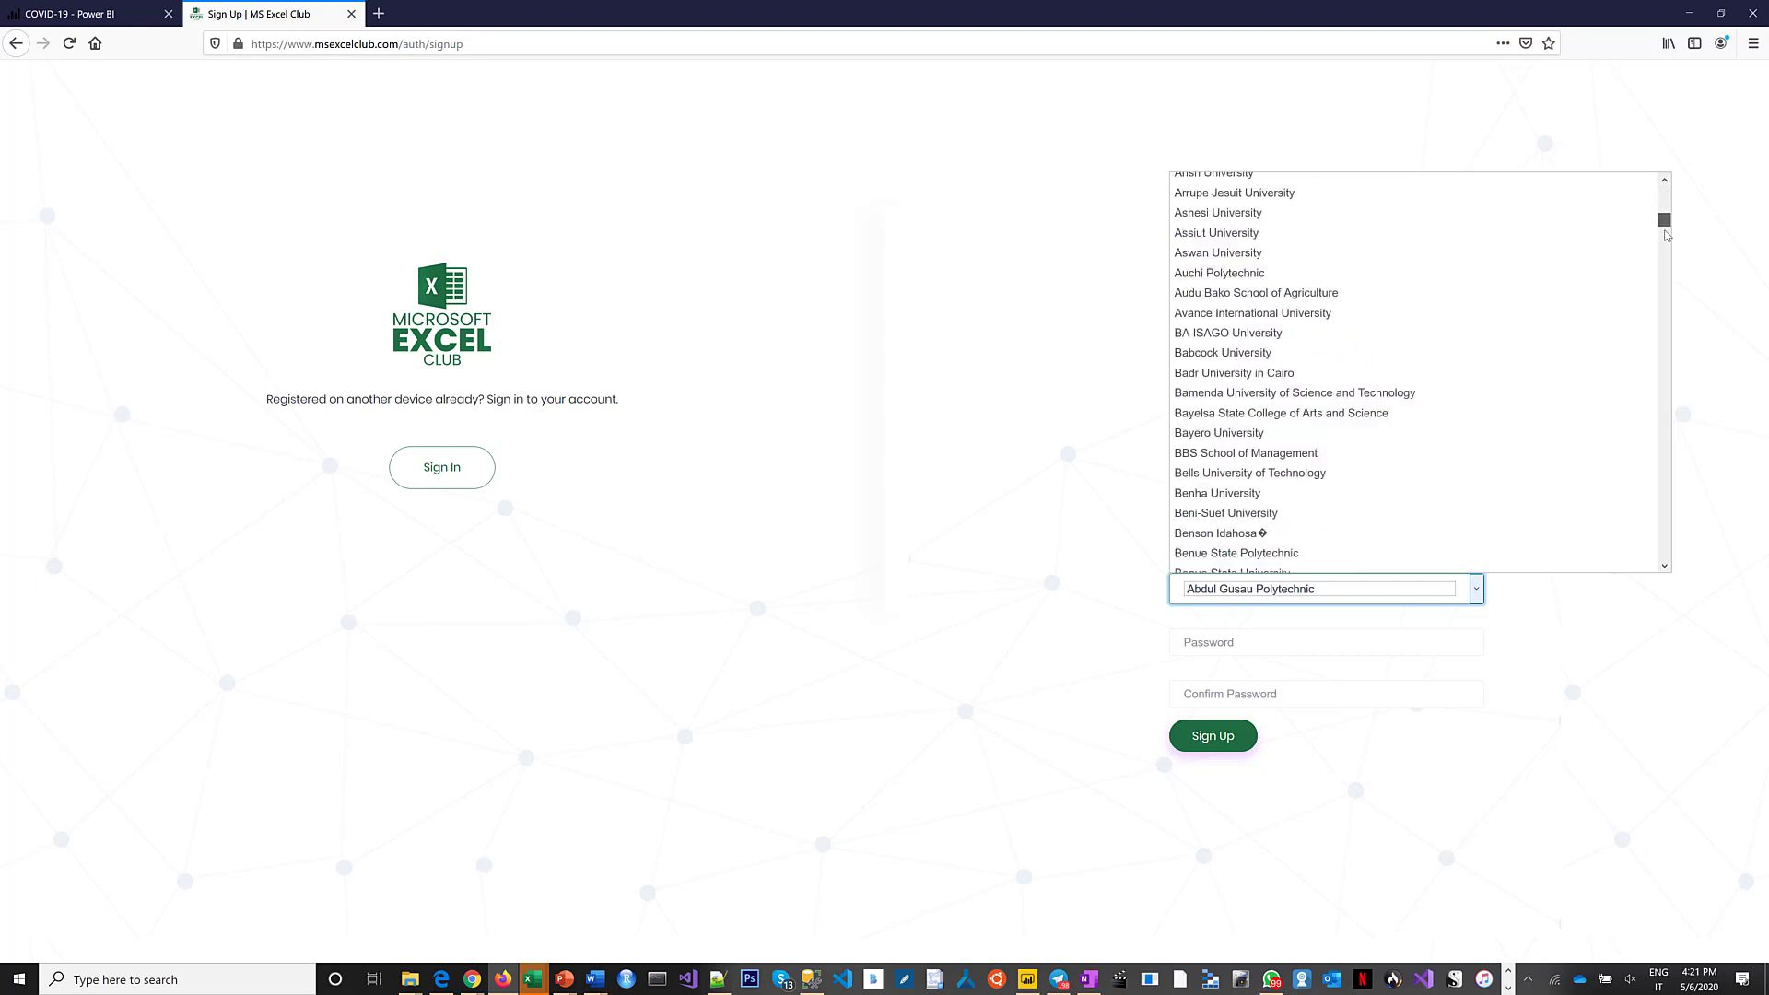
scroll("down", 3)
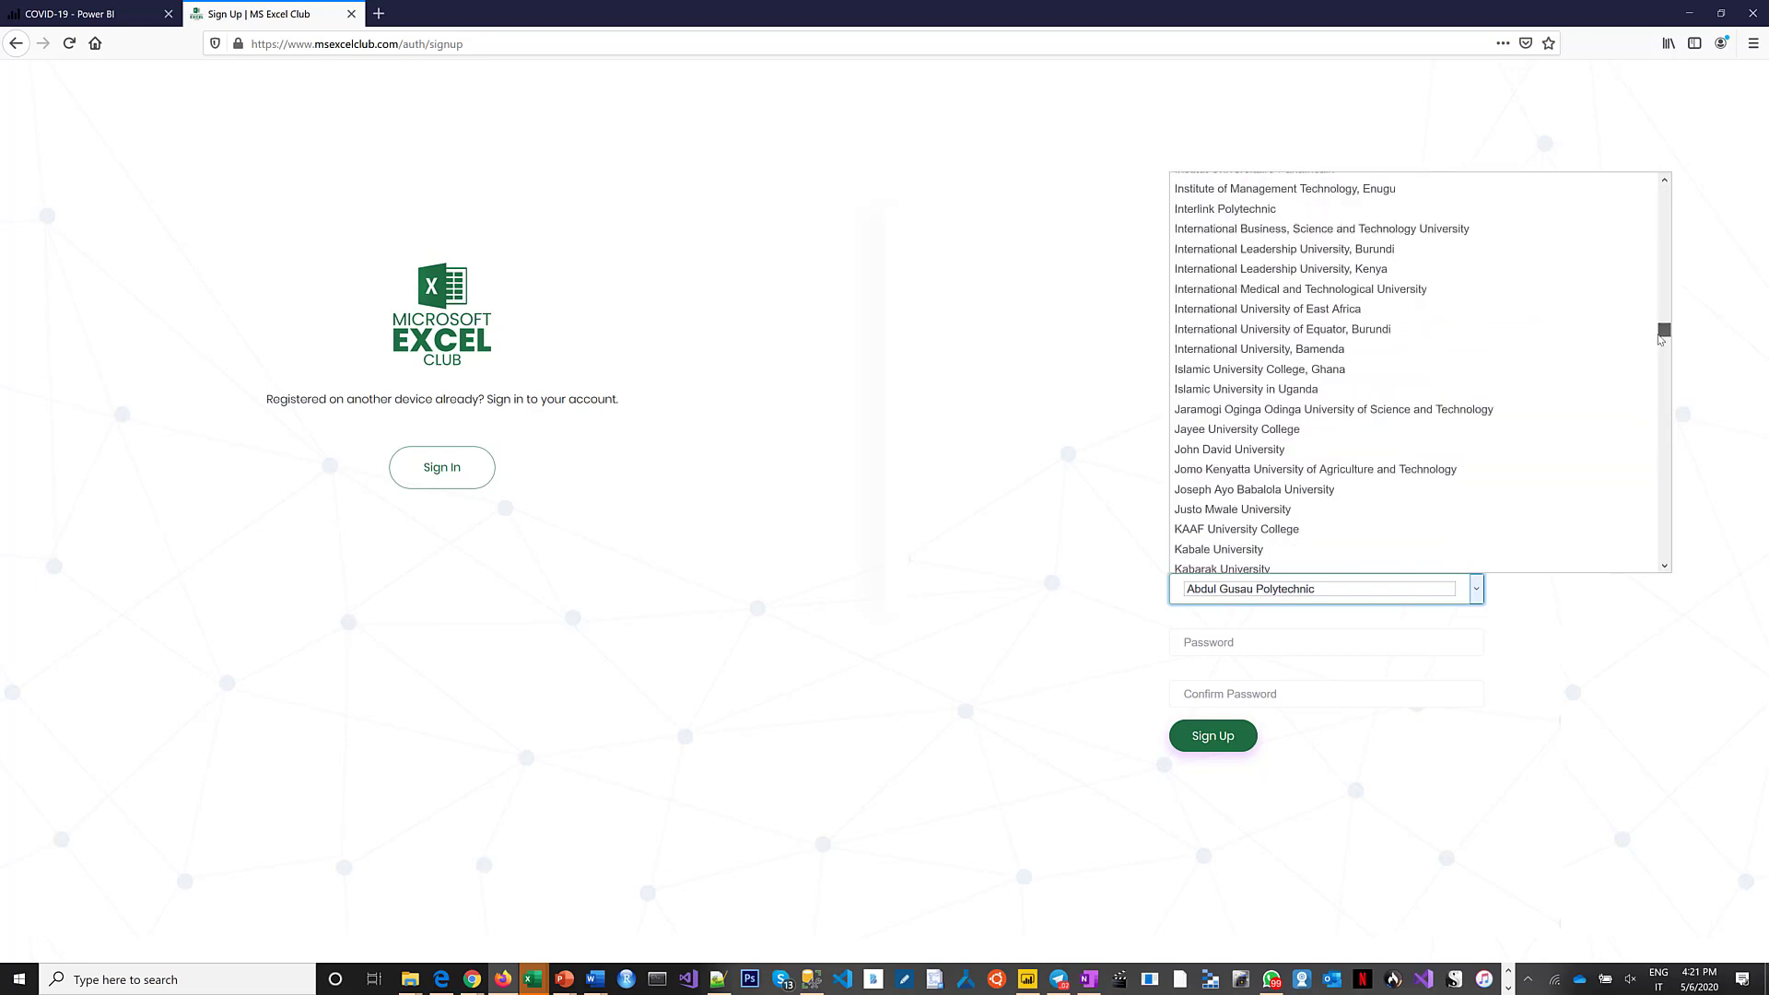
scroll("down", 3)
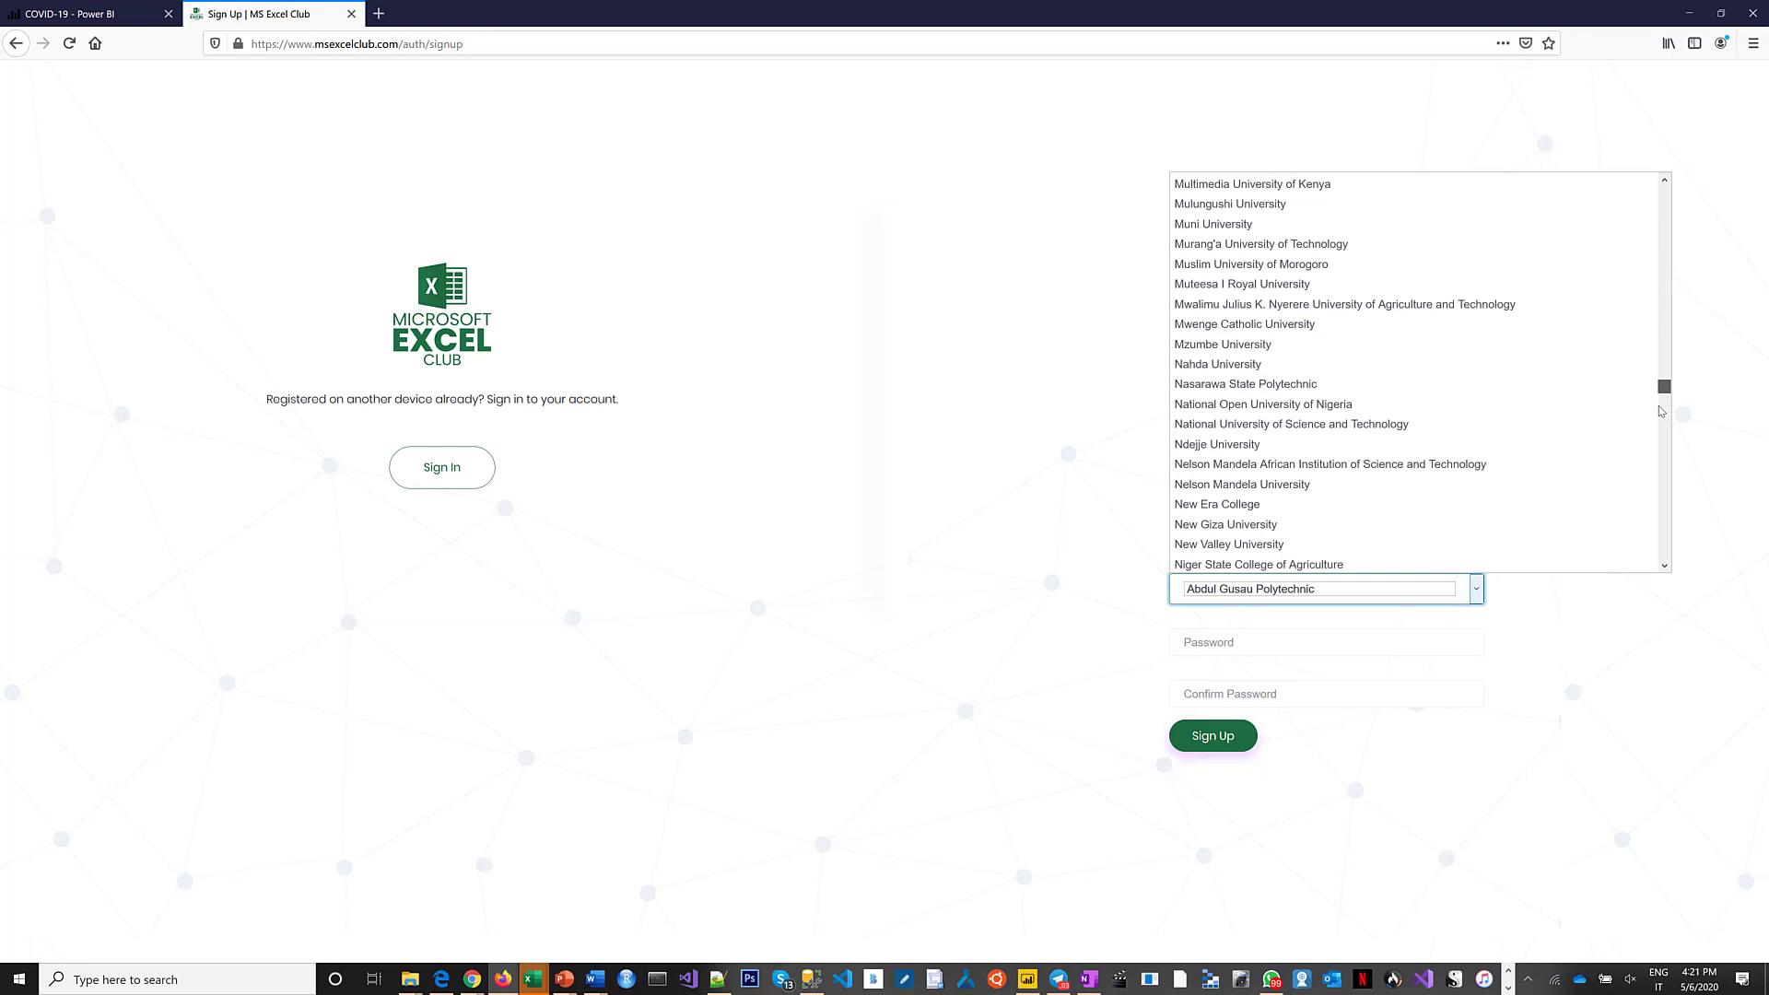
scroll("down", 3)
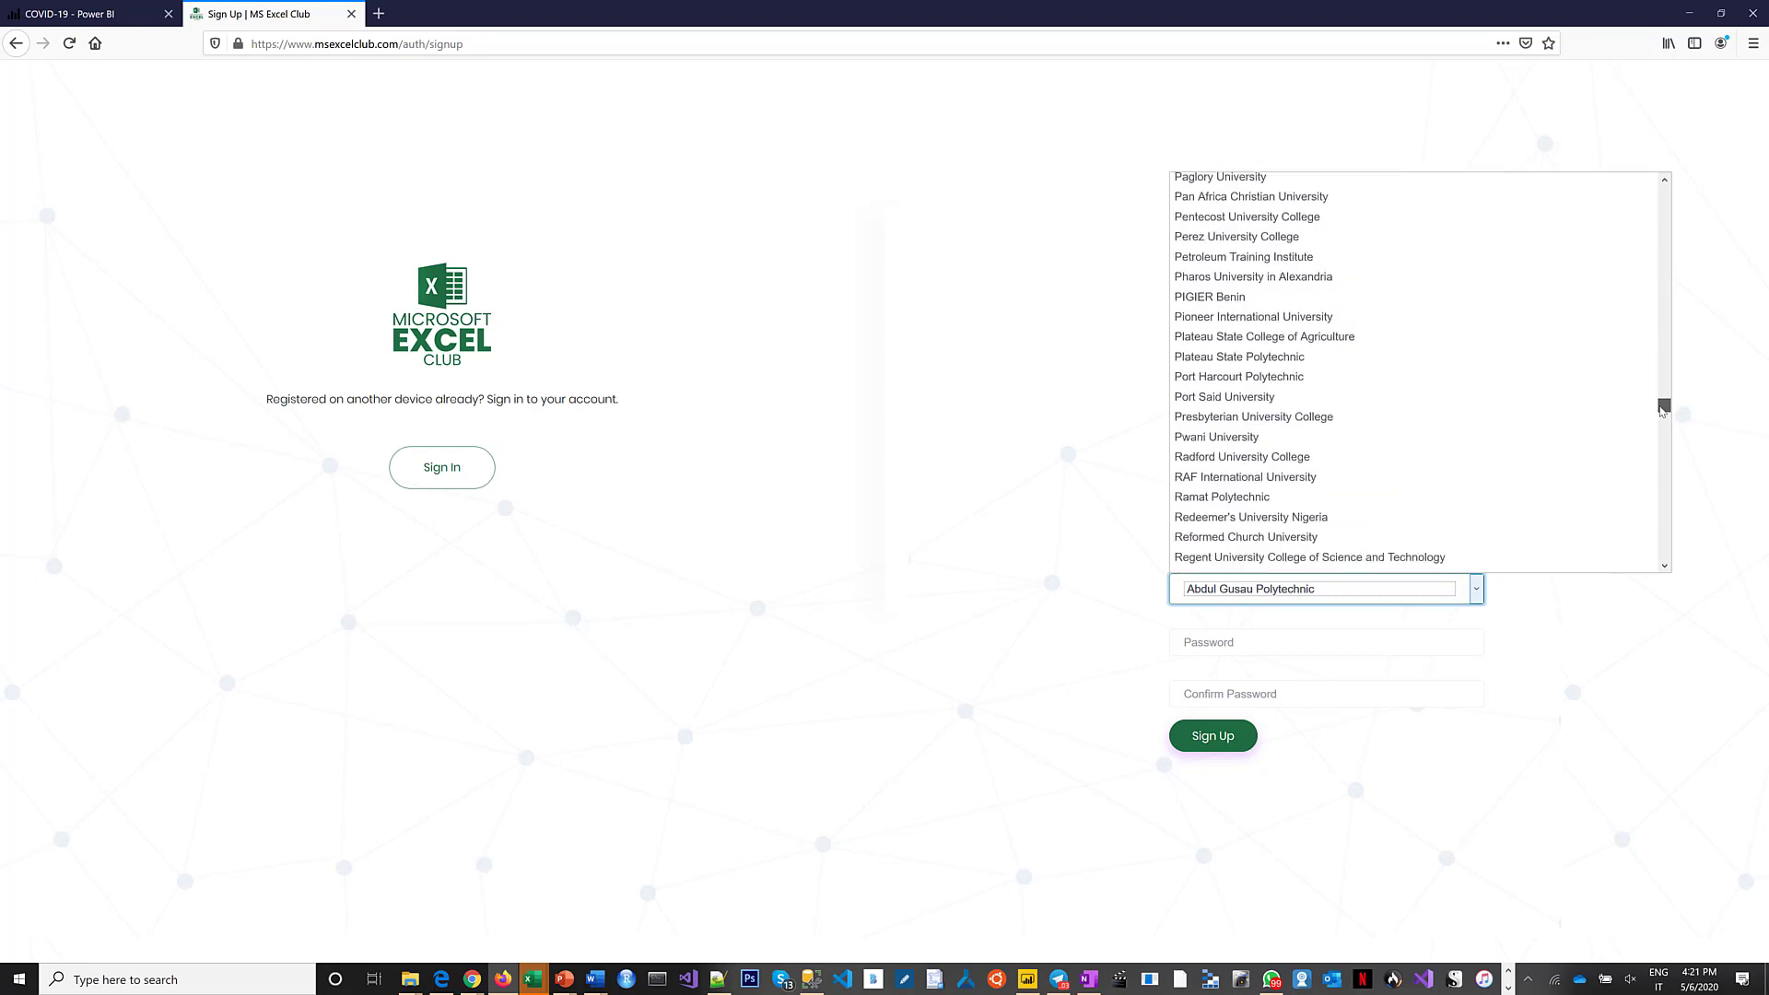
scroll("down", 3)
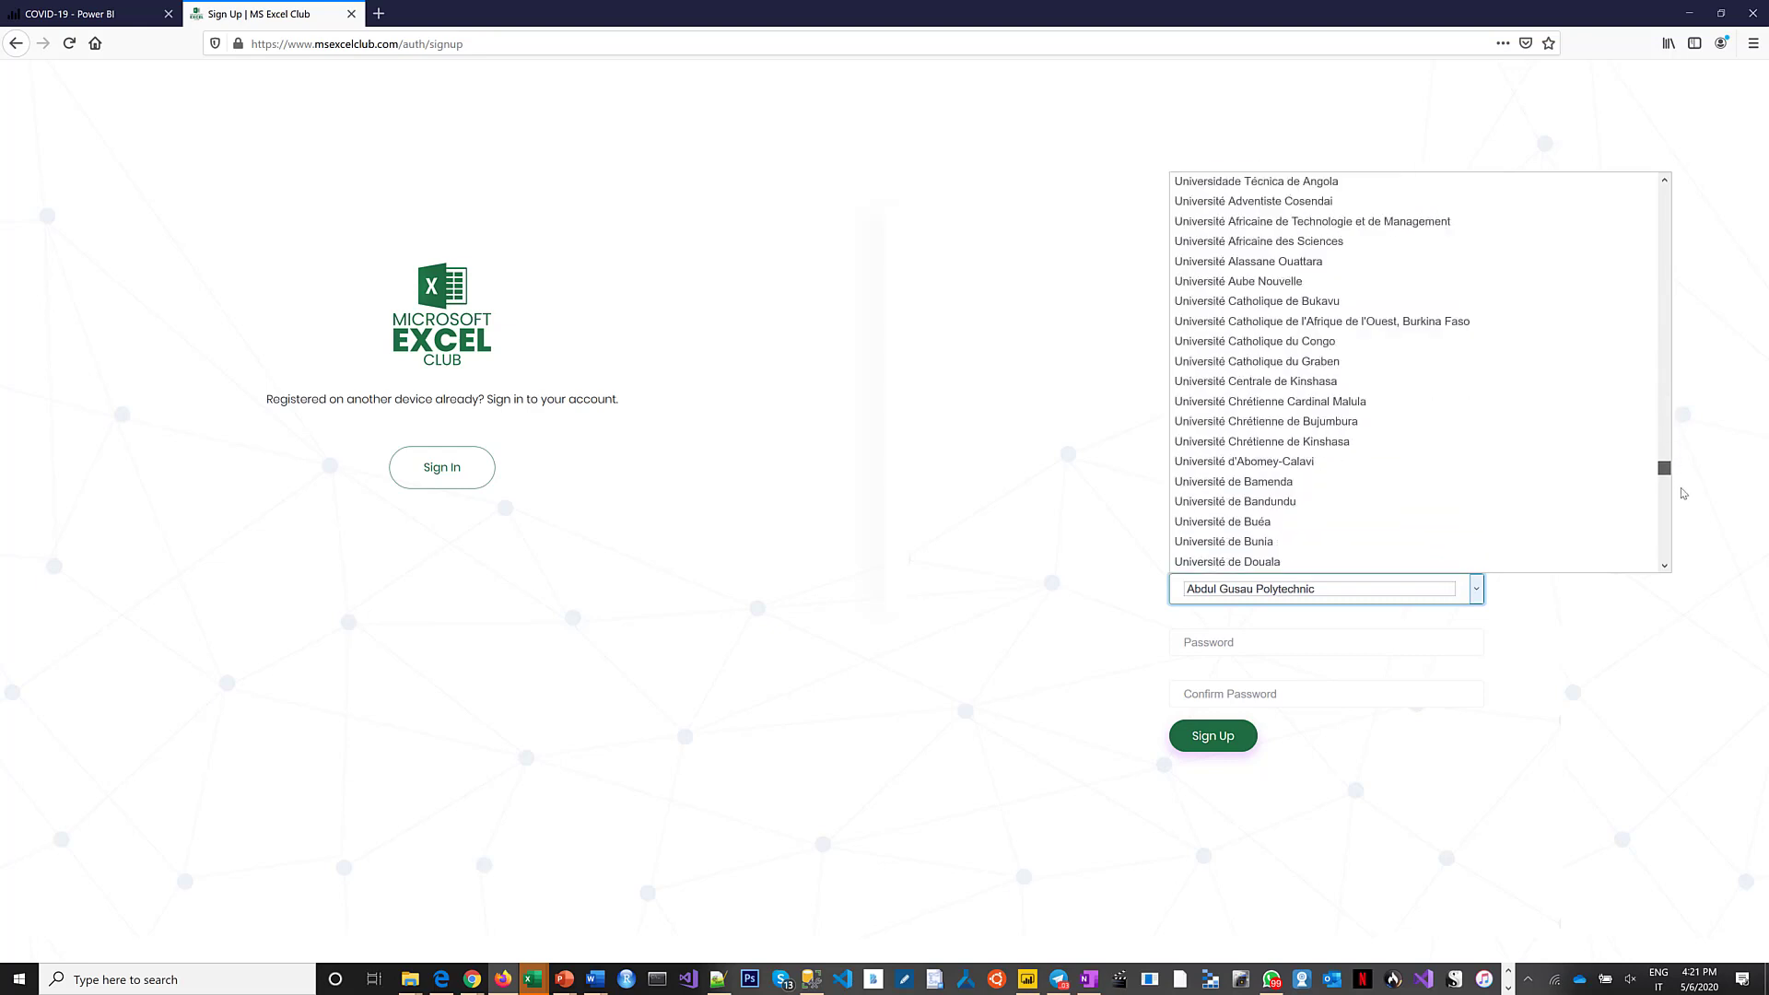
scroll("down", 3)
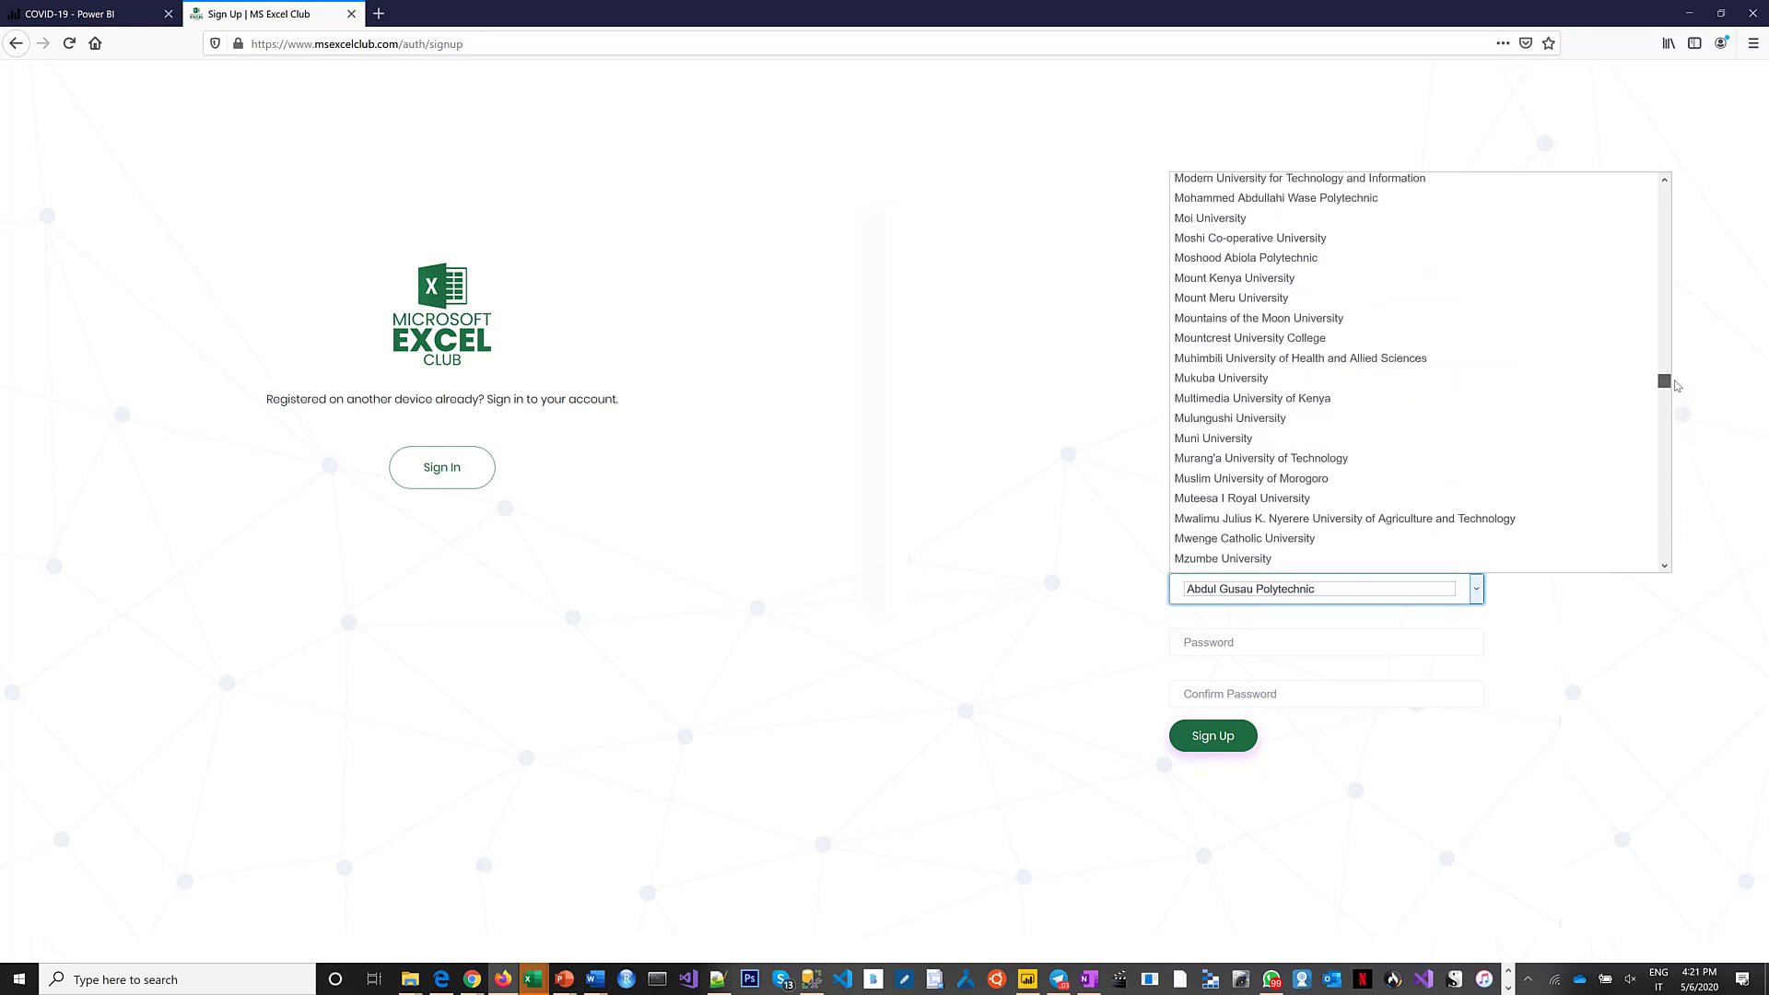
scroll("up", 3)
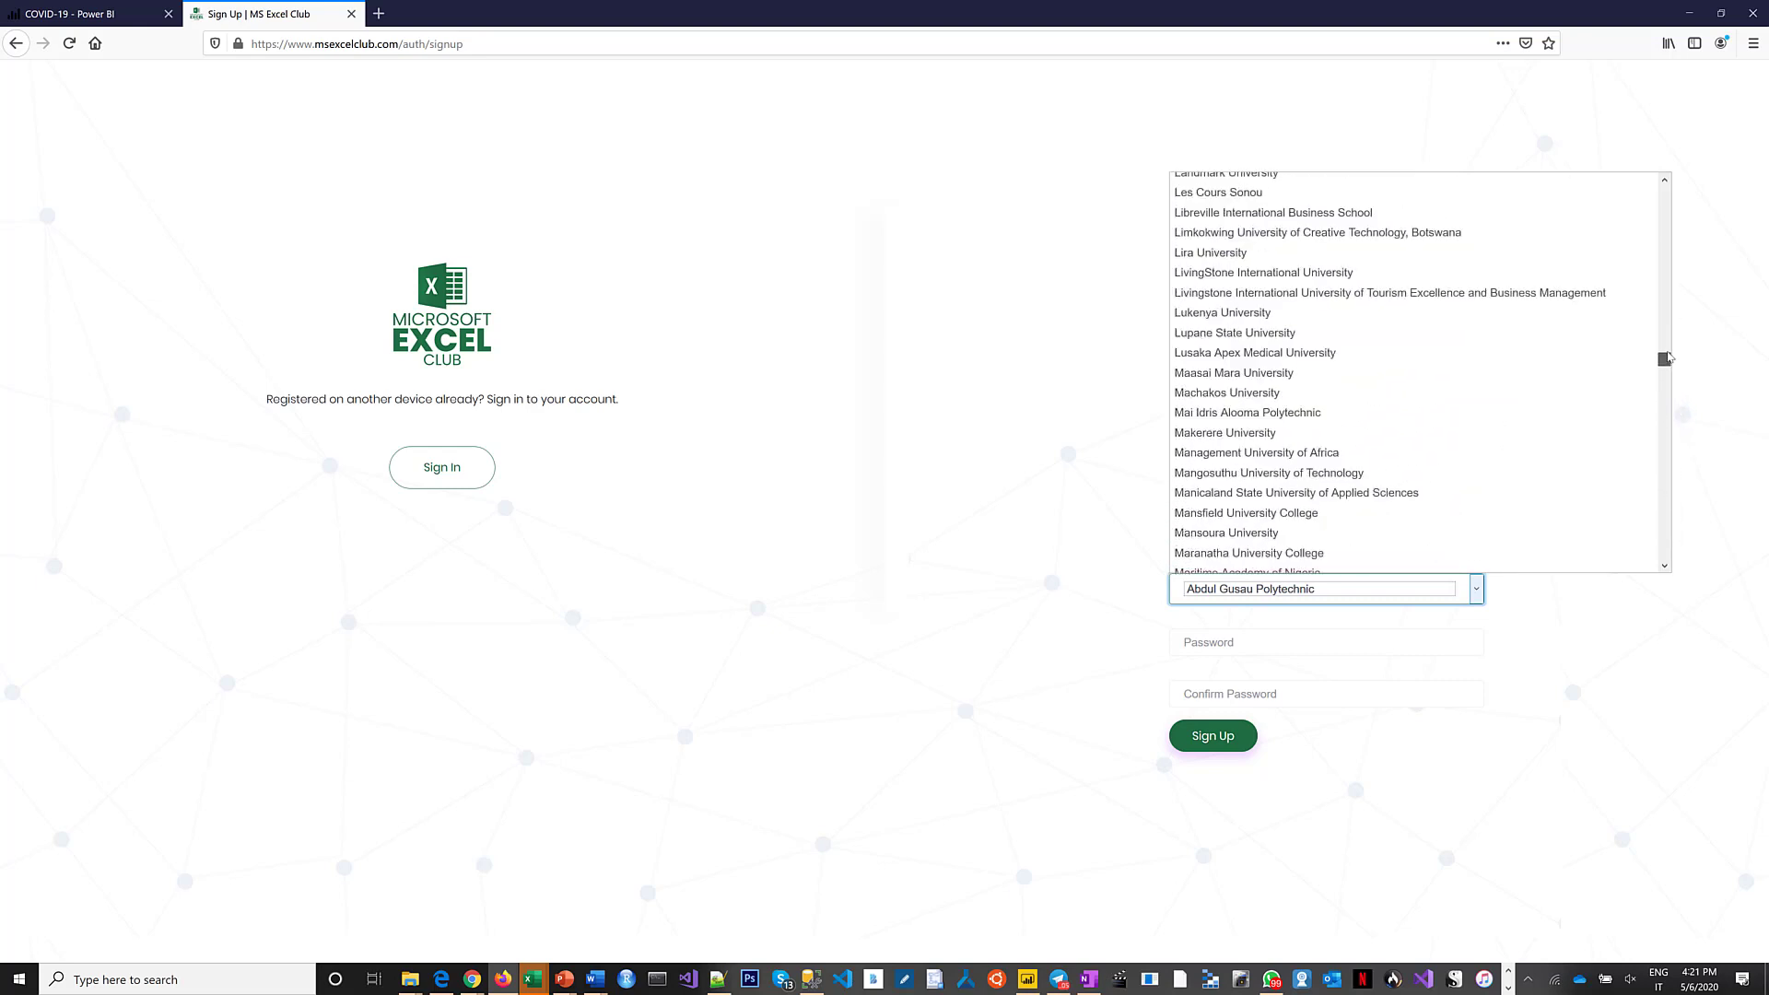
scroll("up", 3)
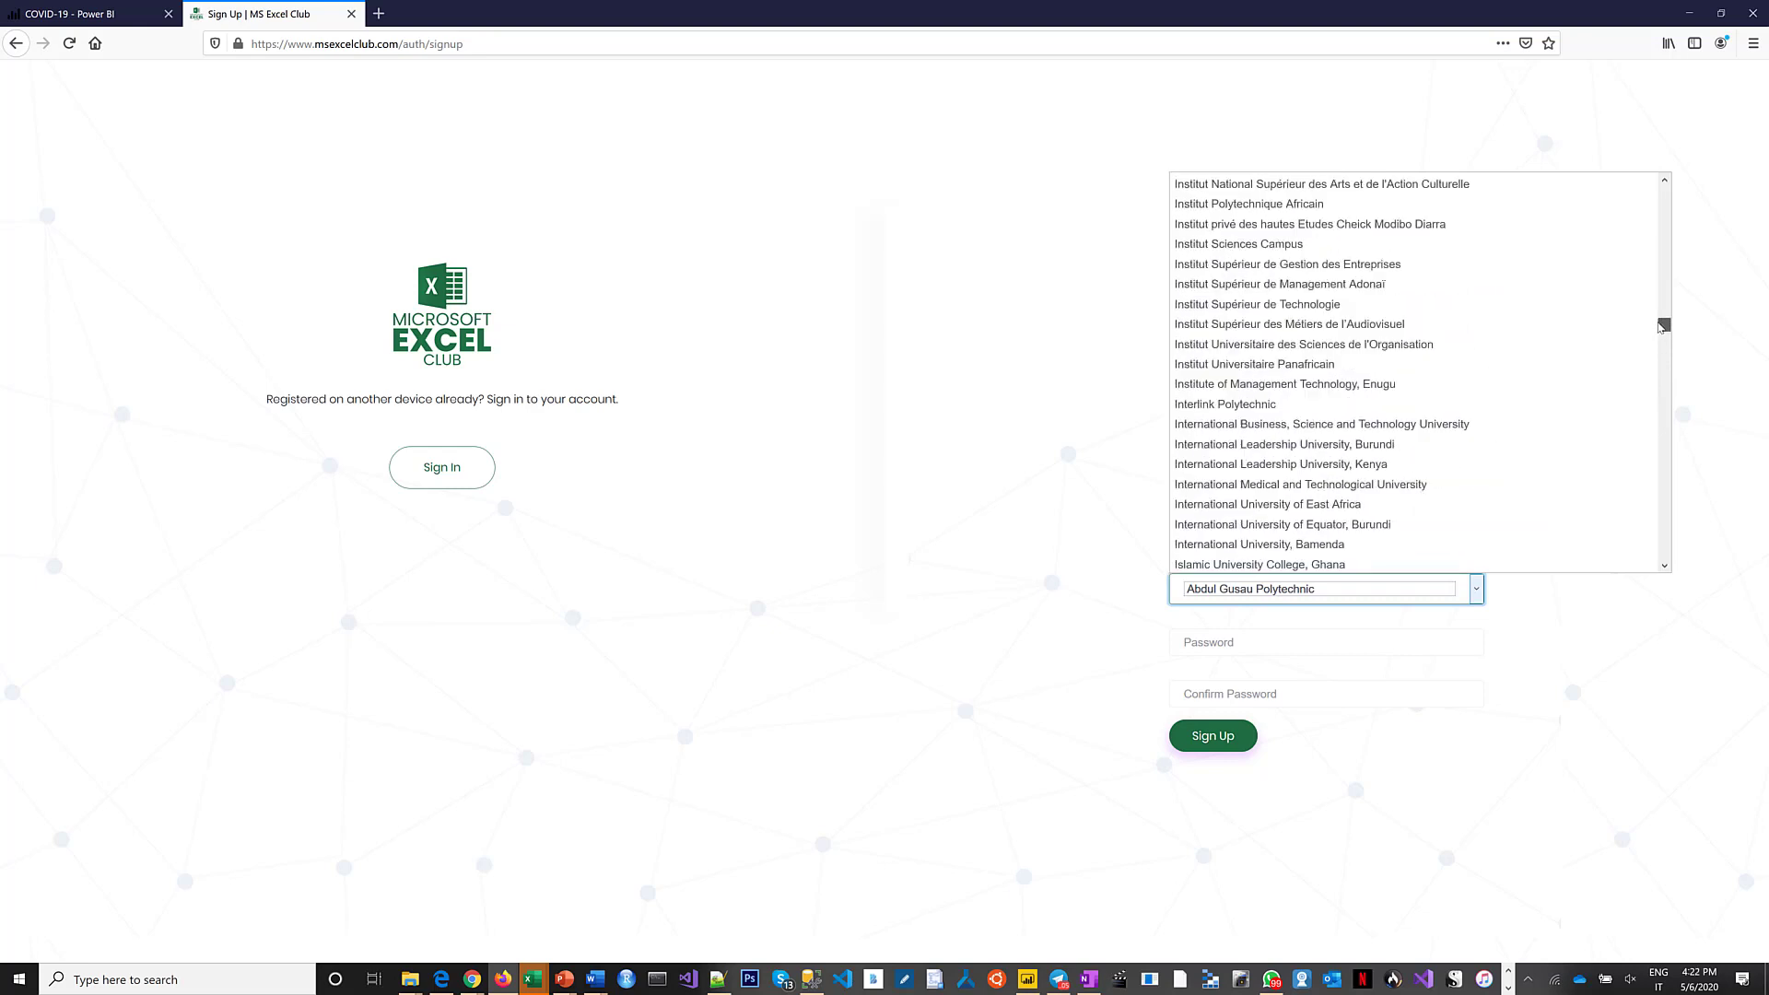
scroll("up", 3)
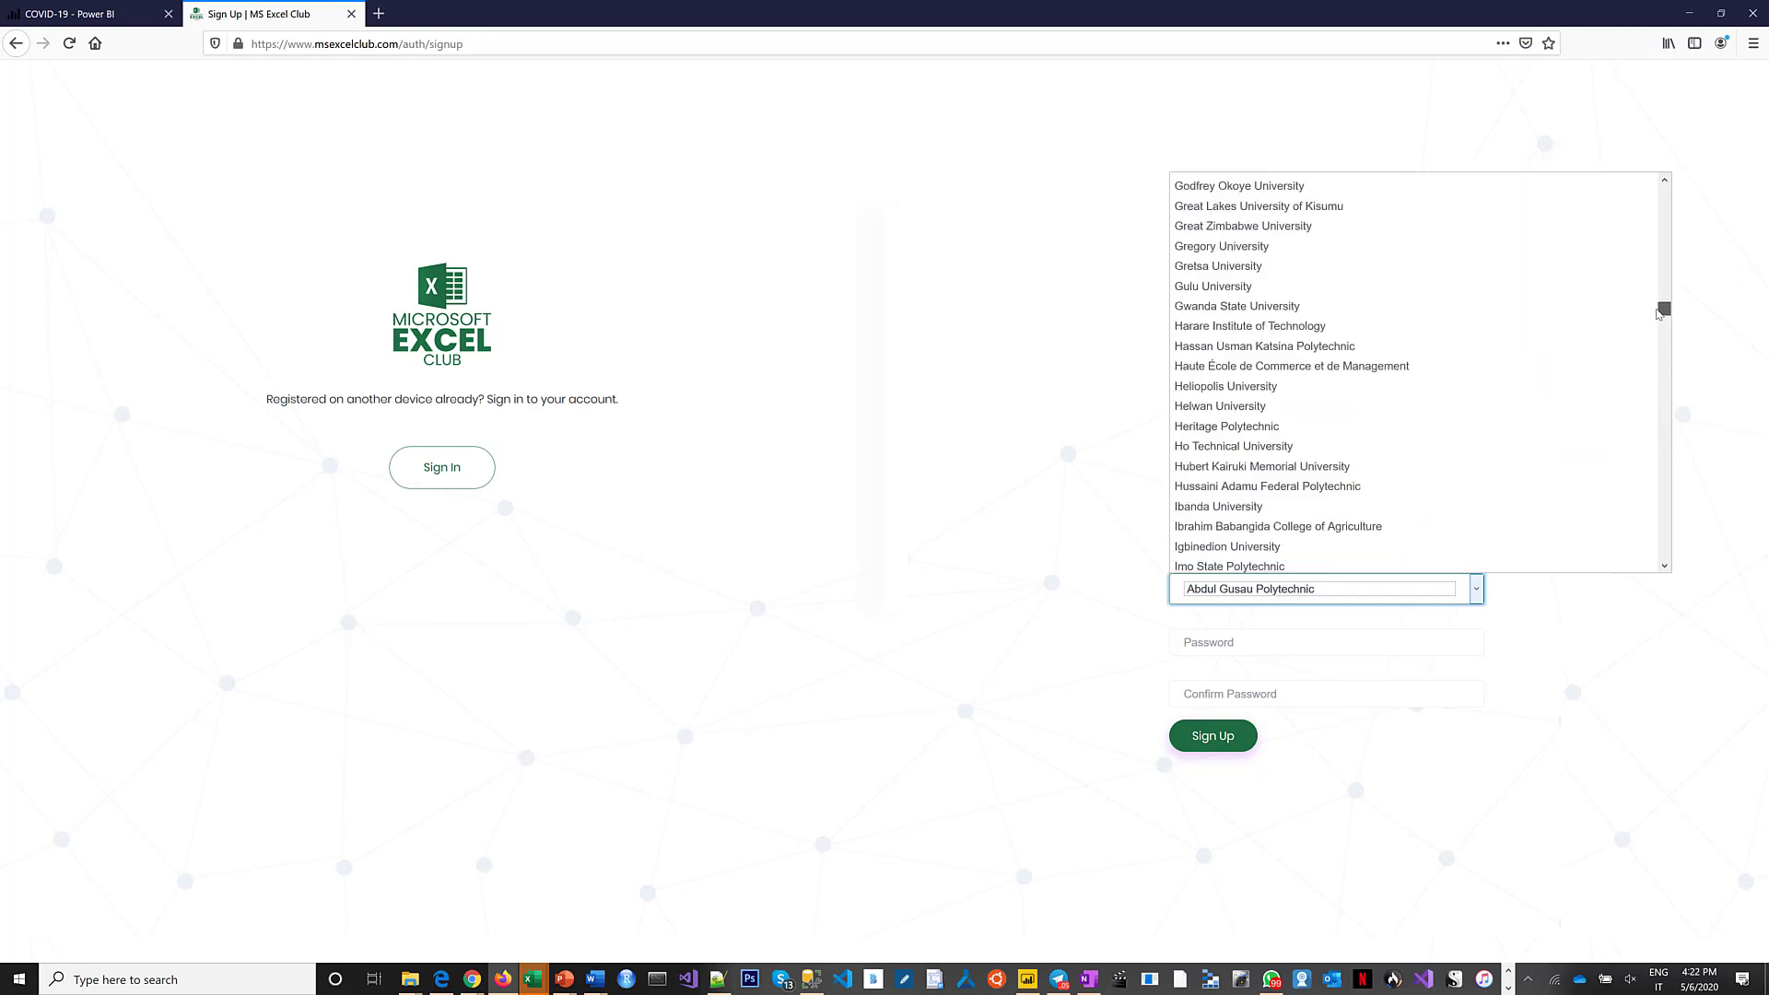
scroll("up", 3)
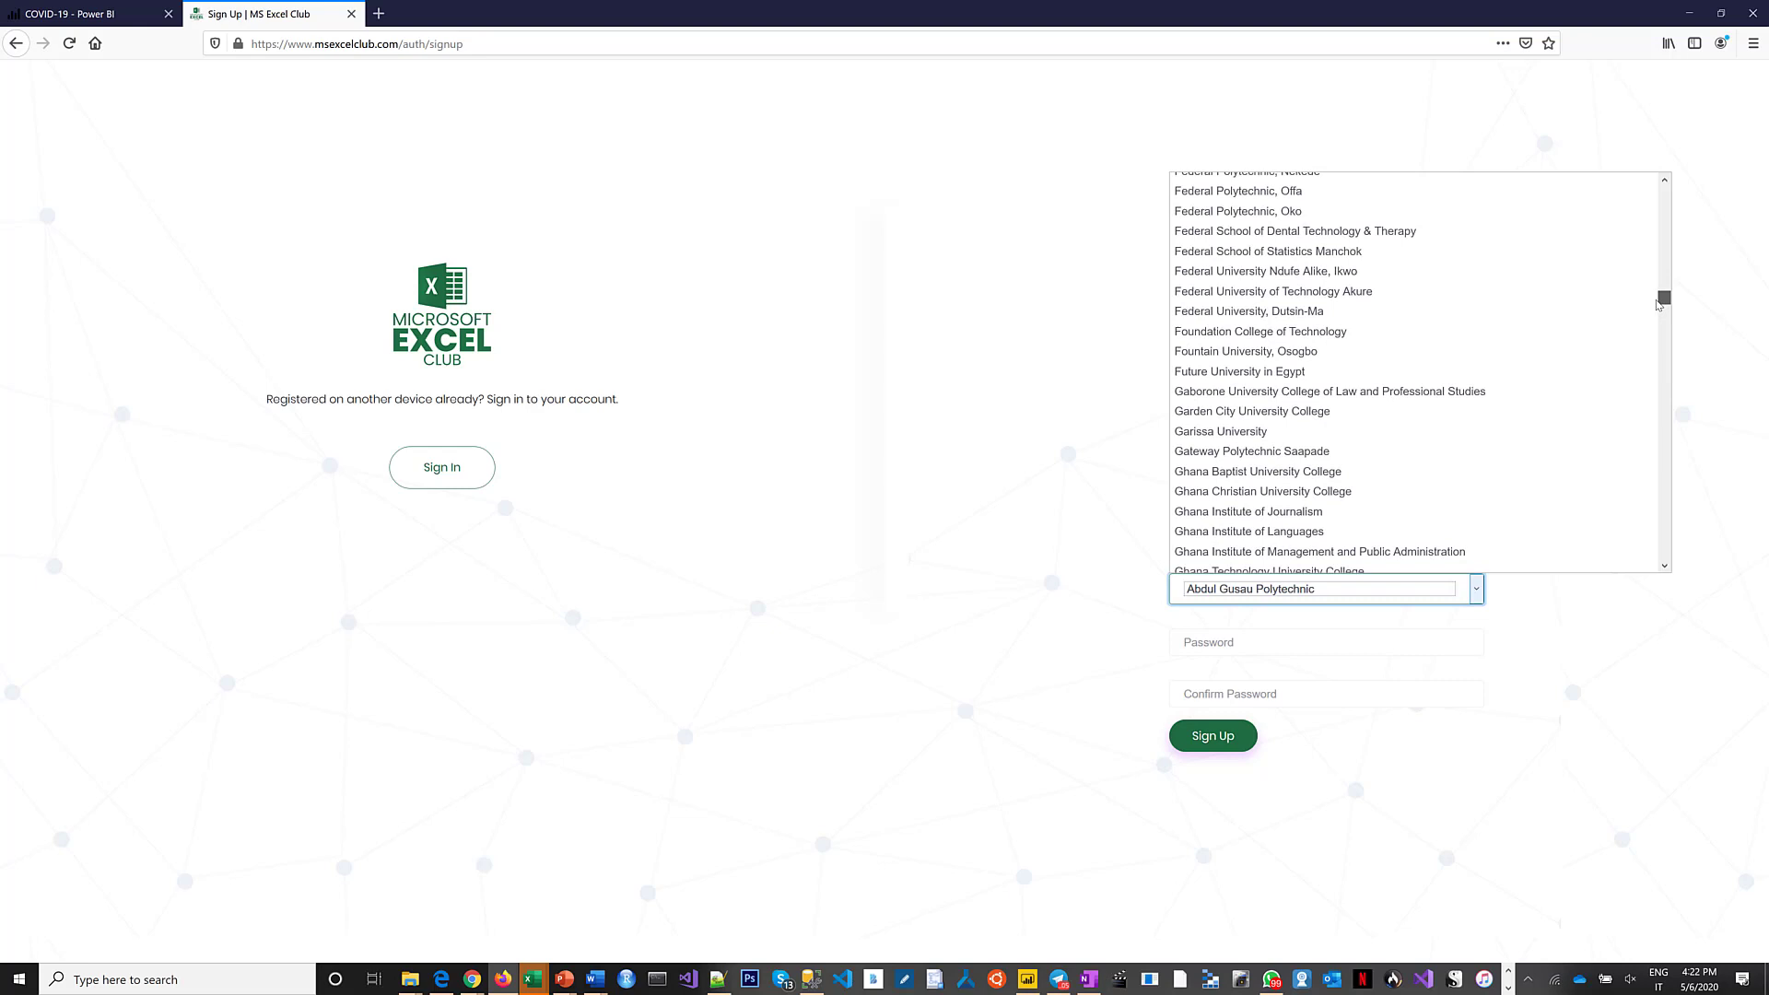
left_click(1273, 291)
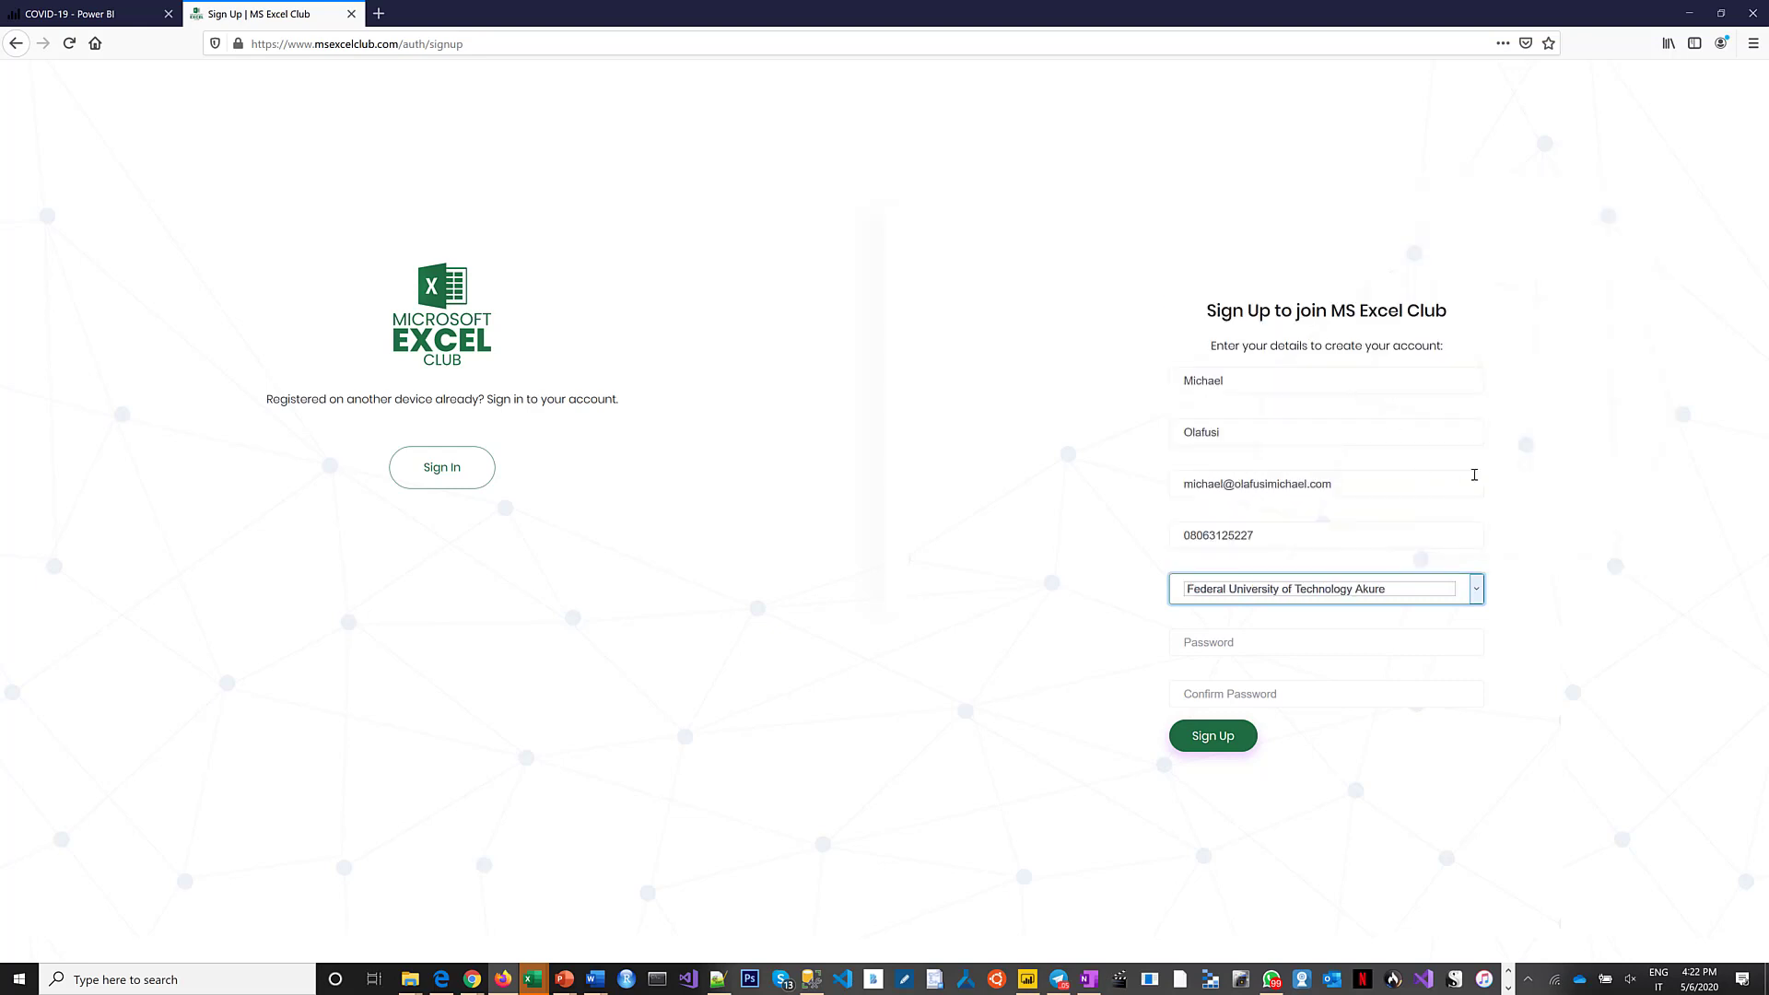
Step: Visit the password fields and submit the sign-up form with Sign Up
left_click(1326, 643)
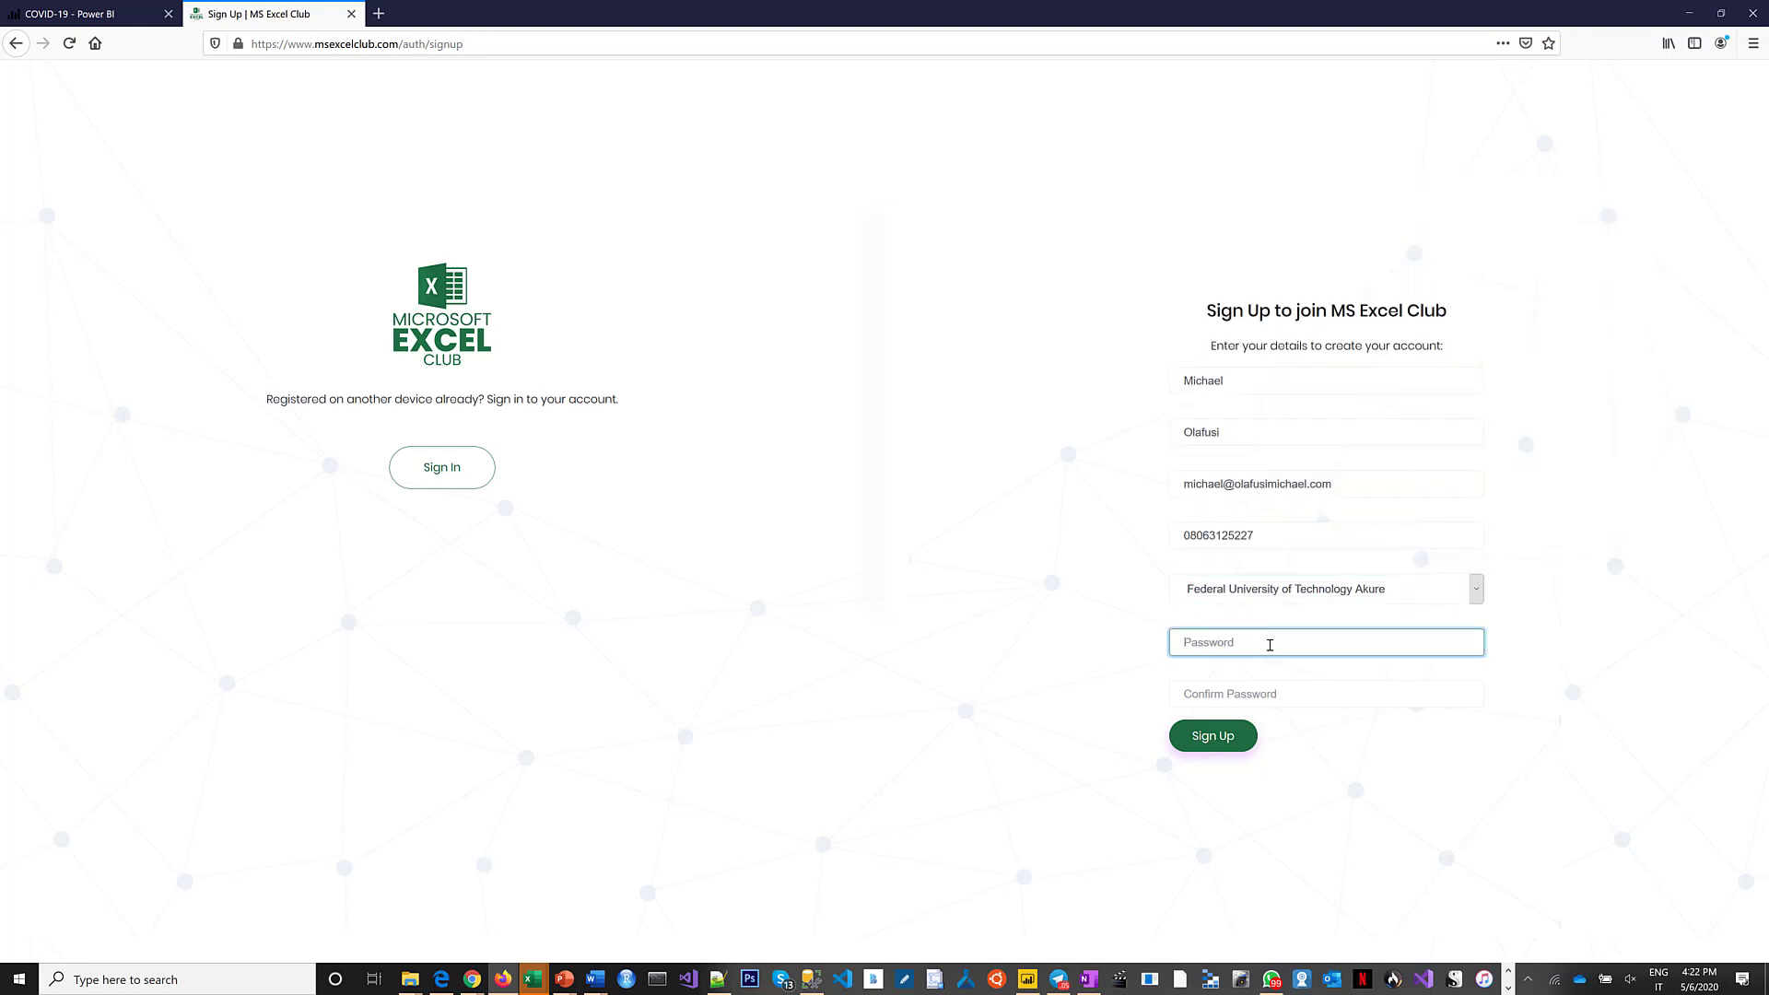
left_click(1326, 693)
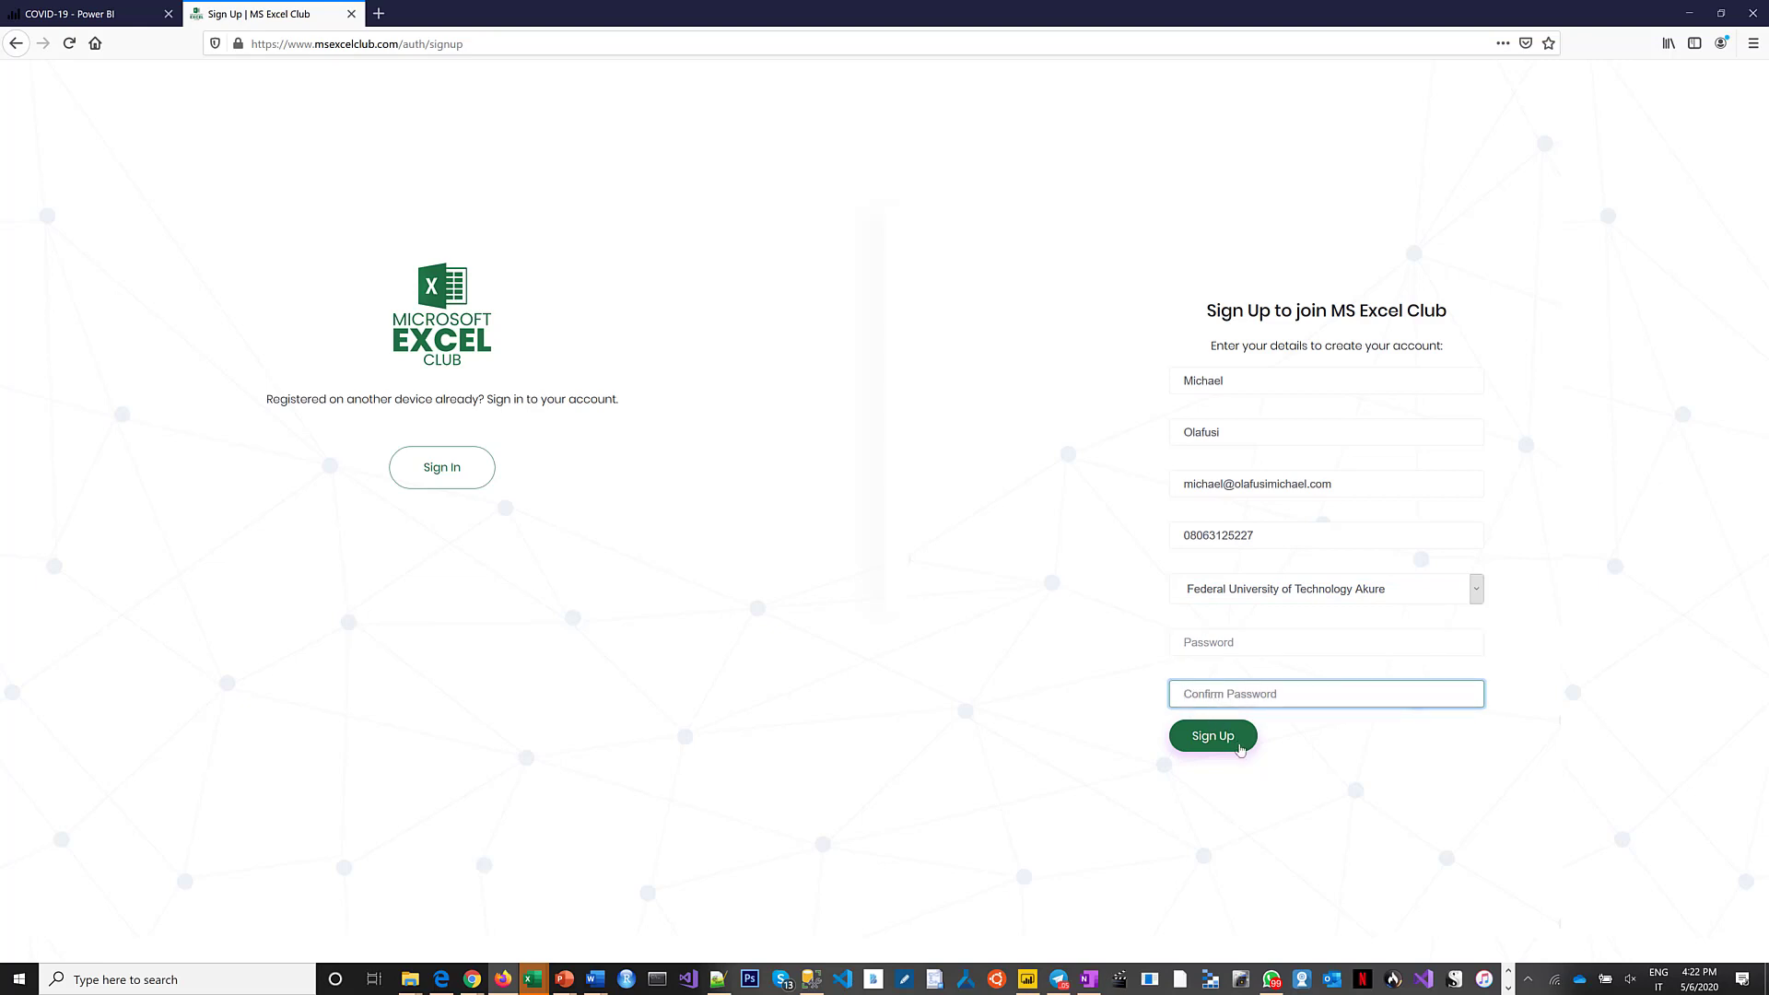
mouse_move(1399, 494)
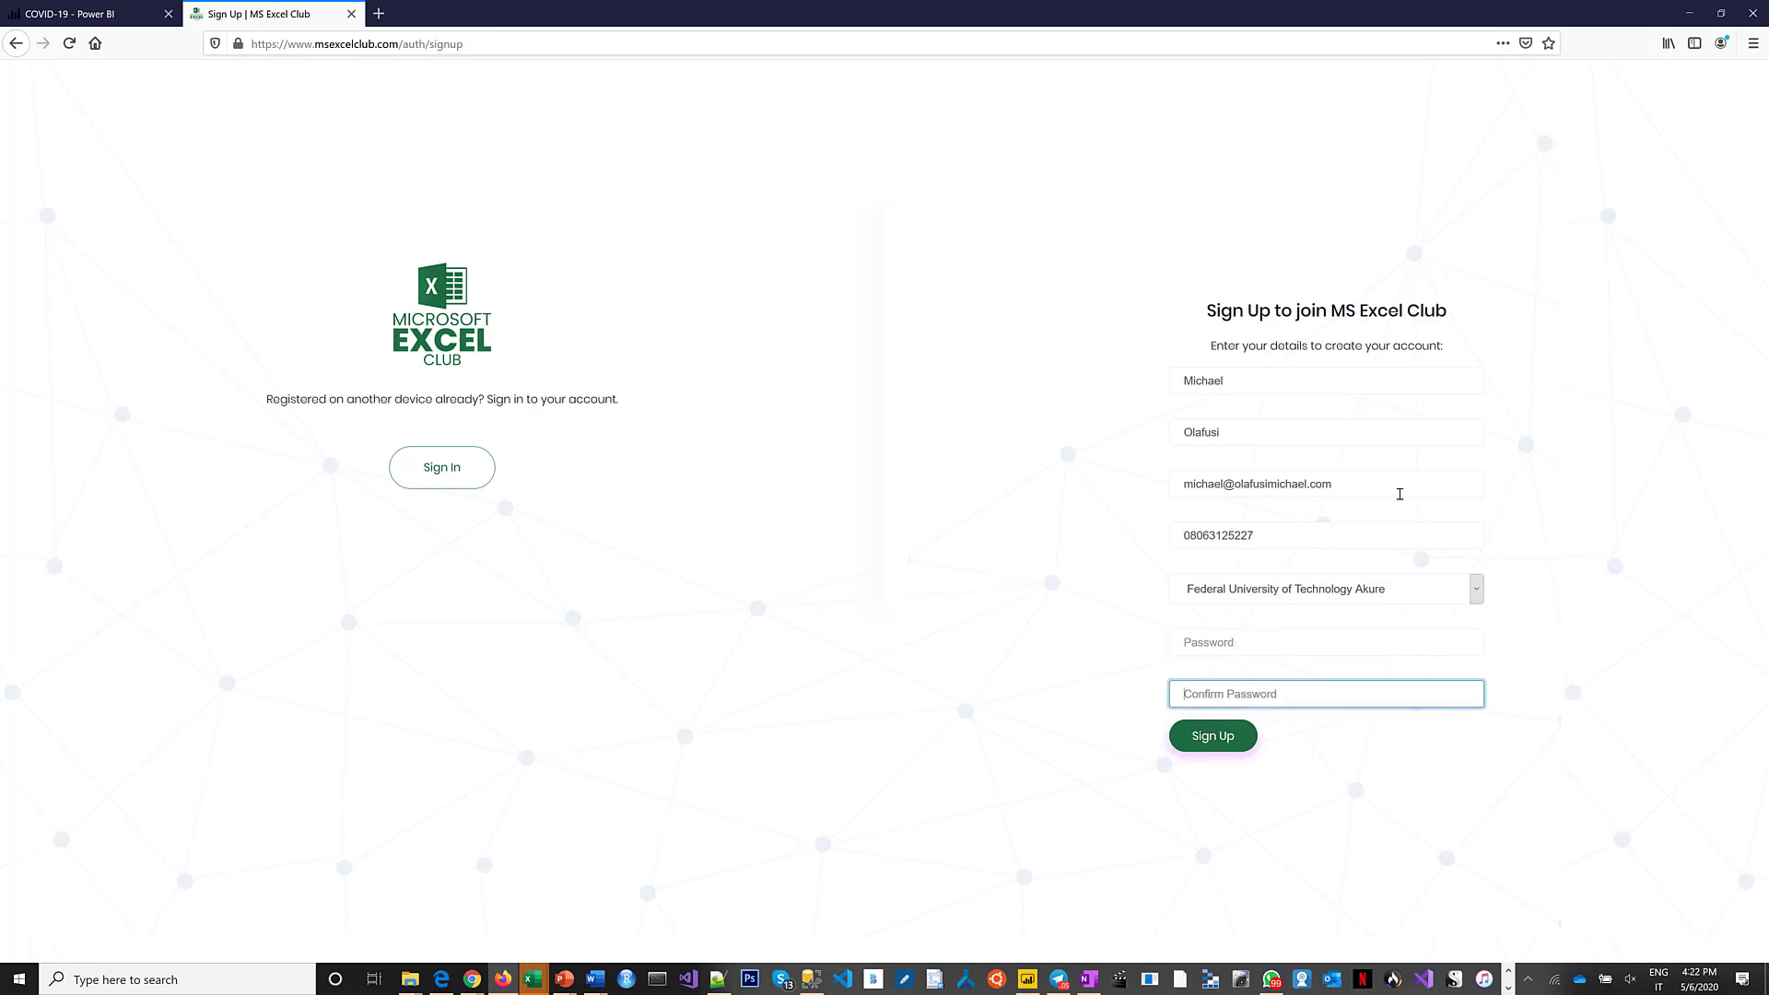
mouse_move(561, 408)
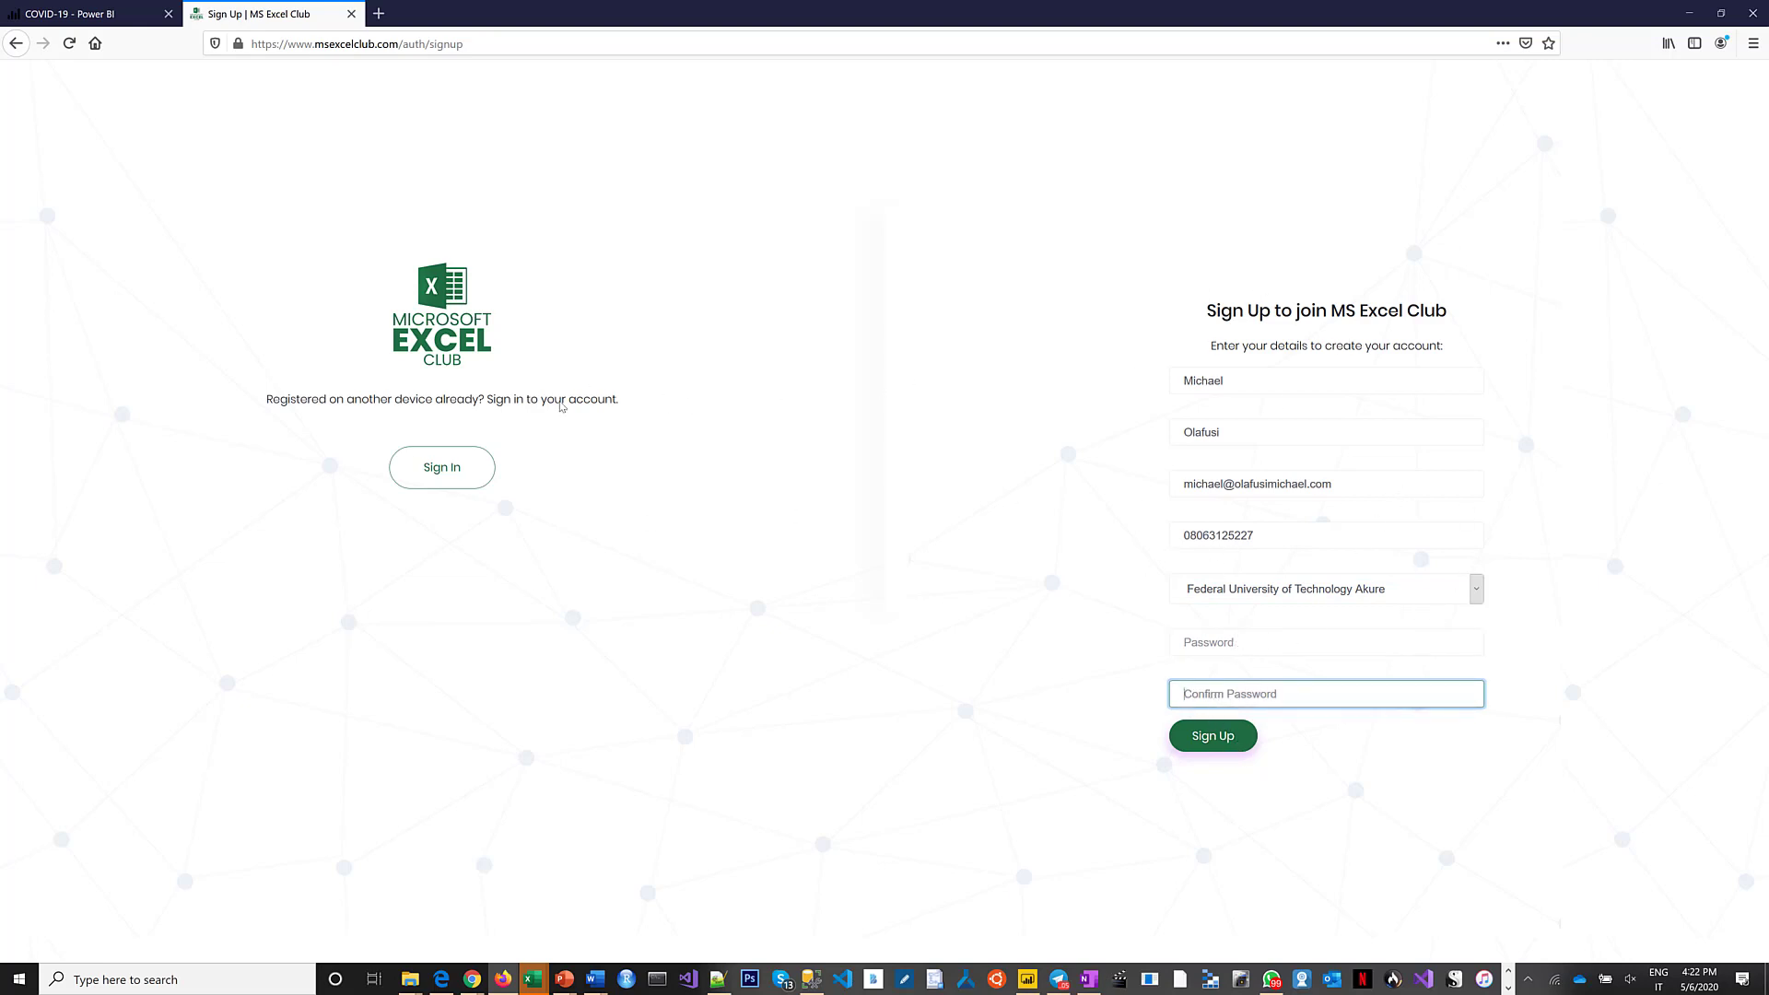
left_click(1211, 735)
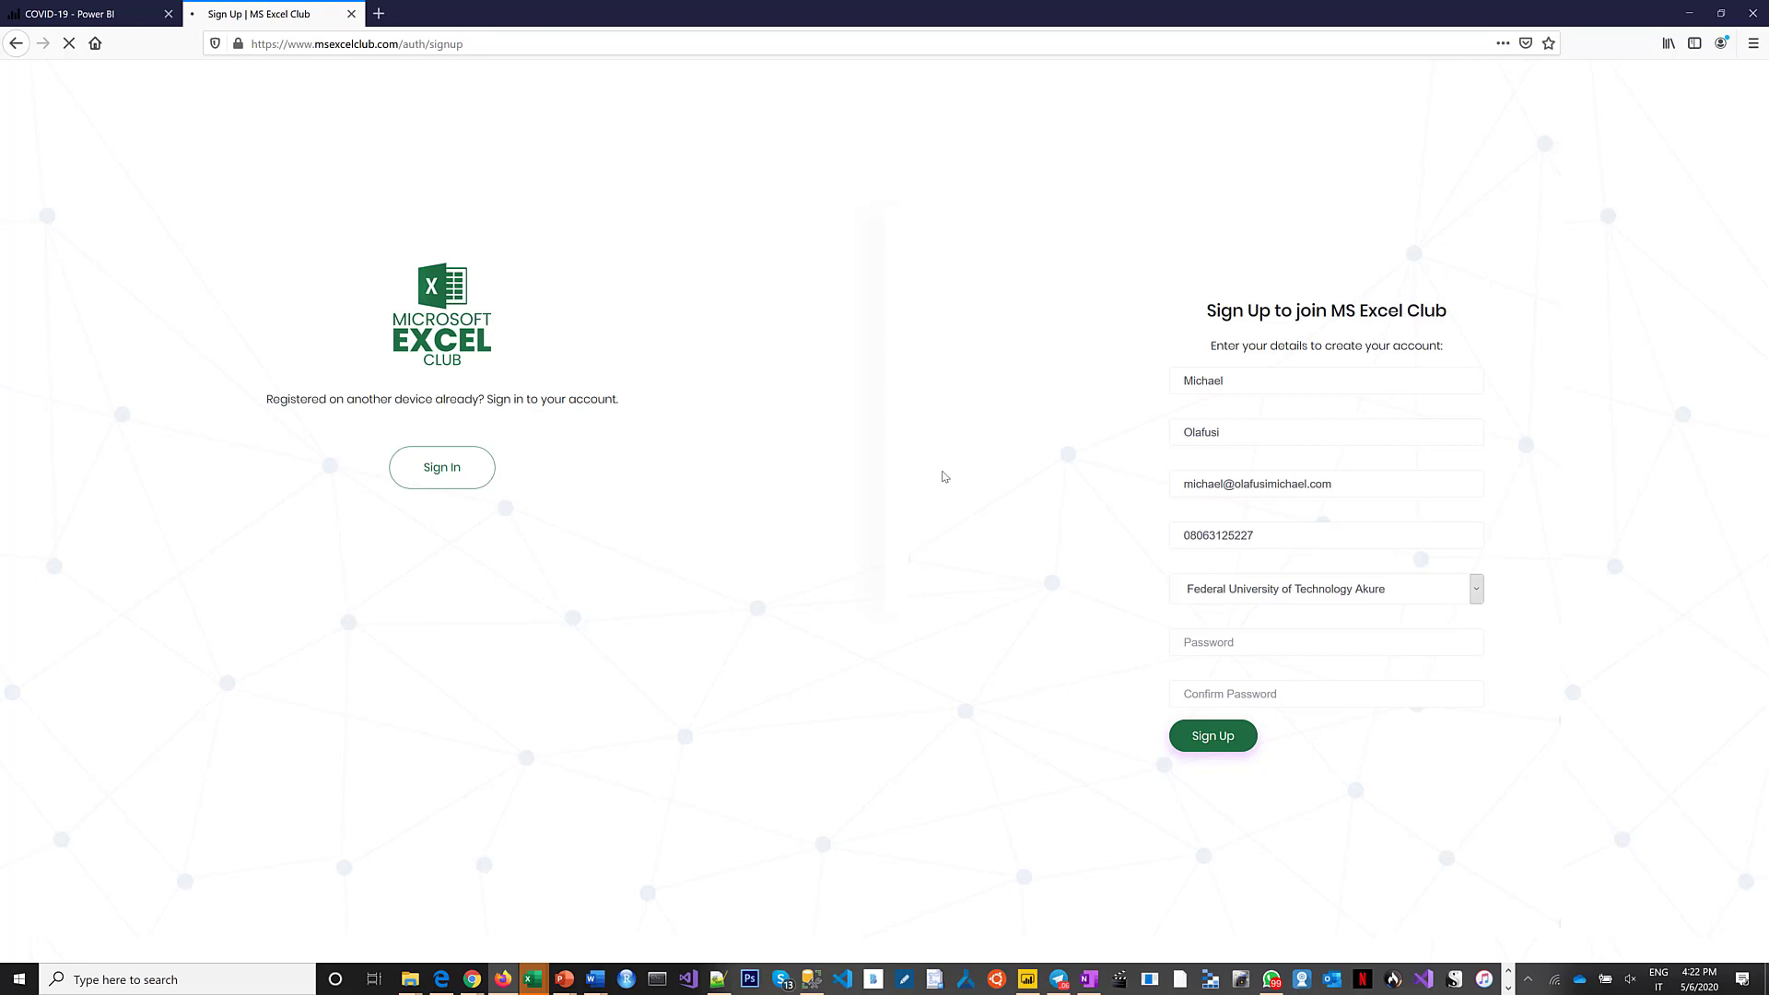
left_click(441, 467)
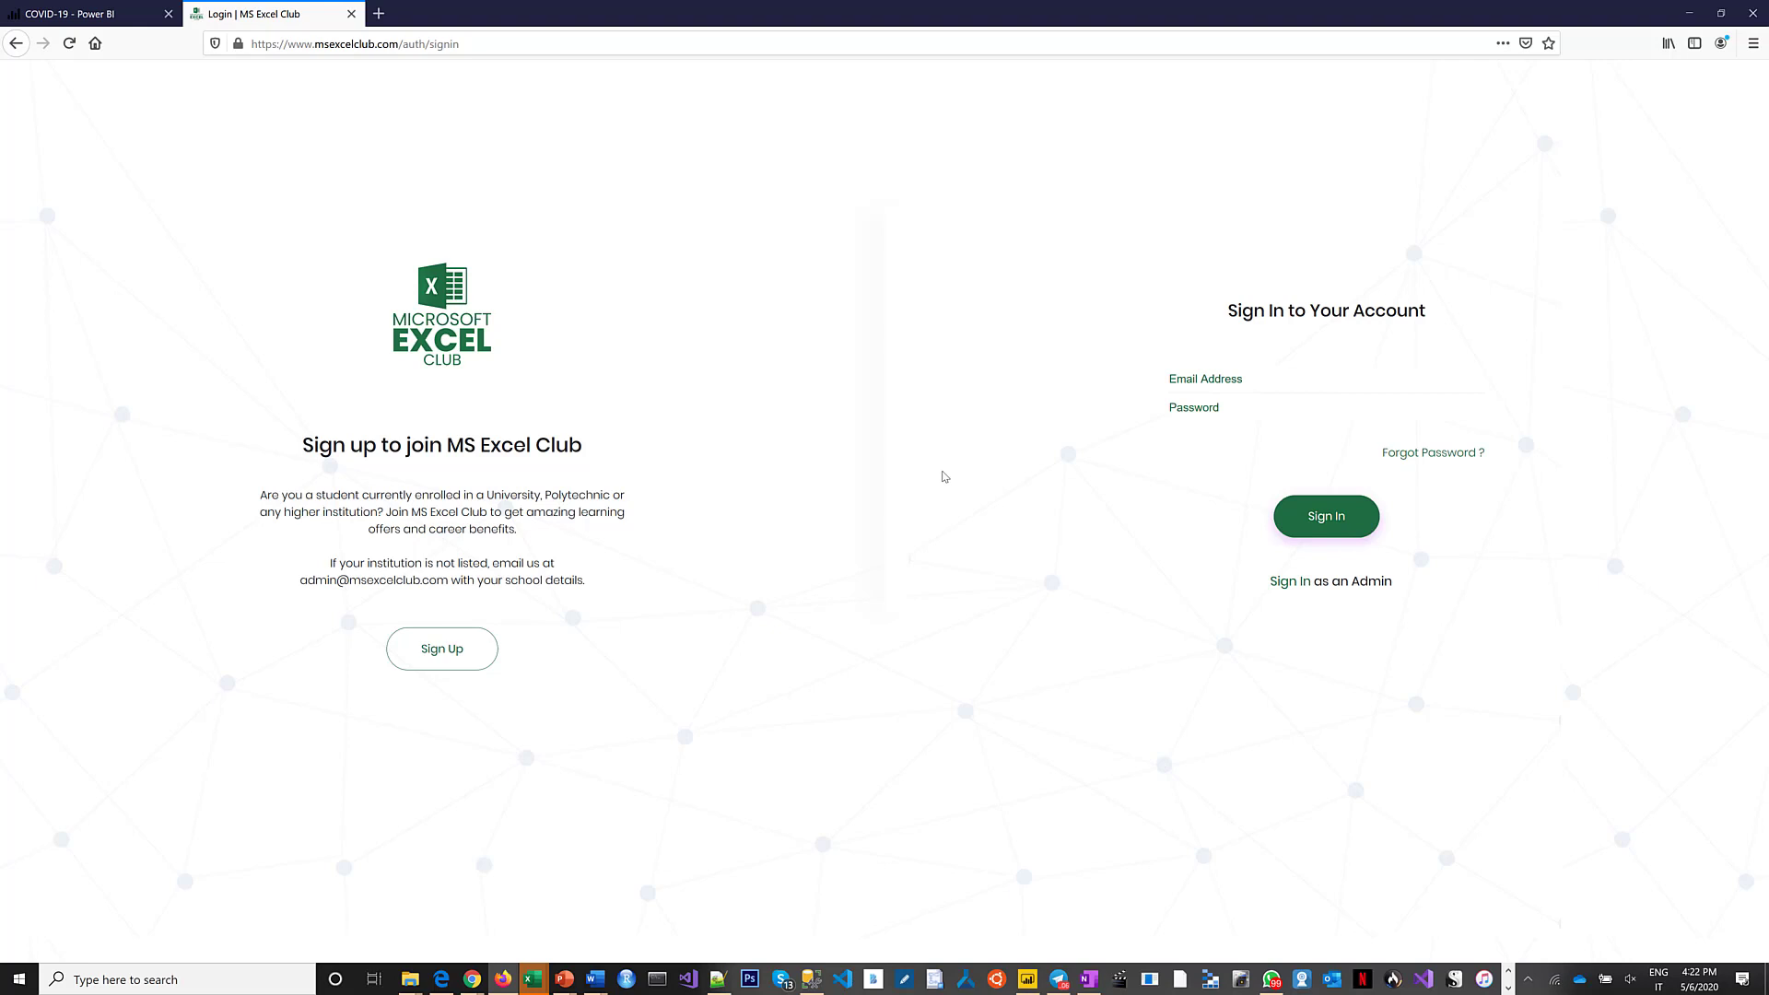
mouse_move(938, 231)
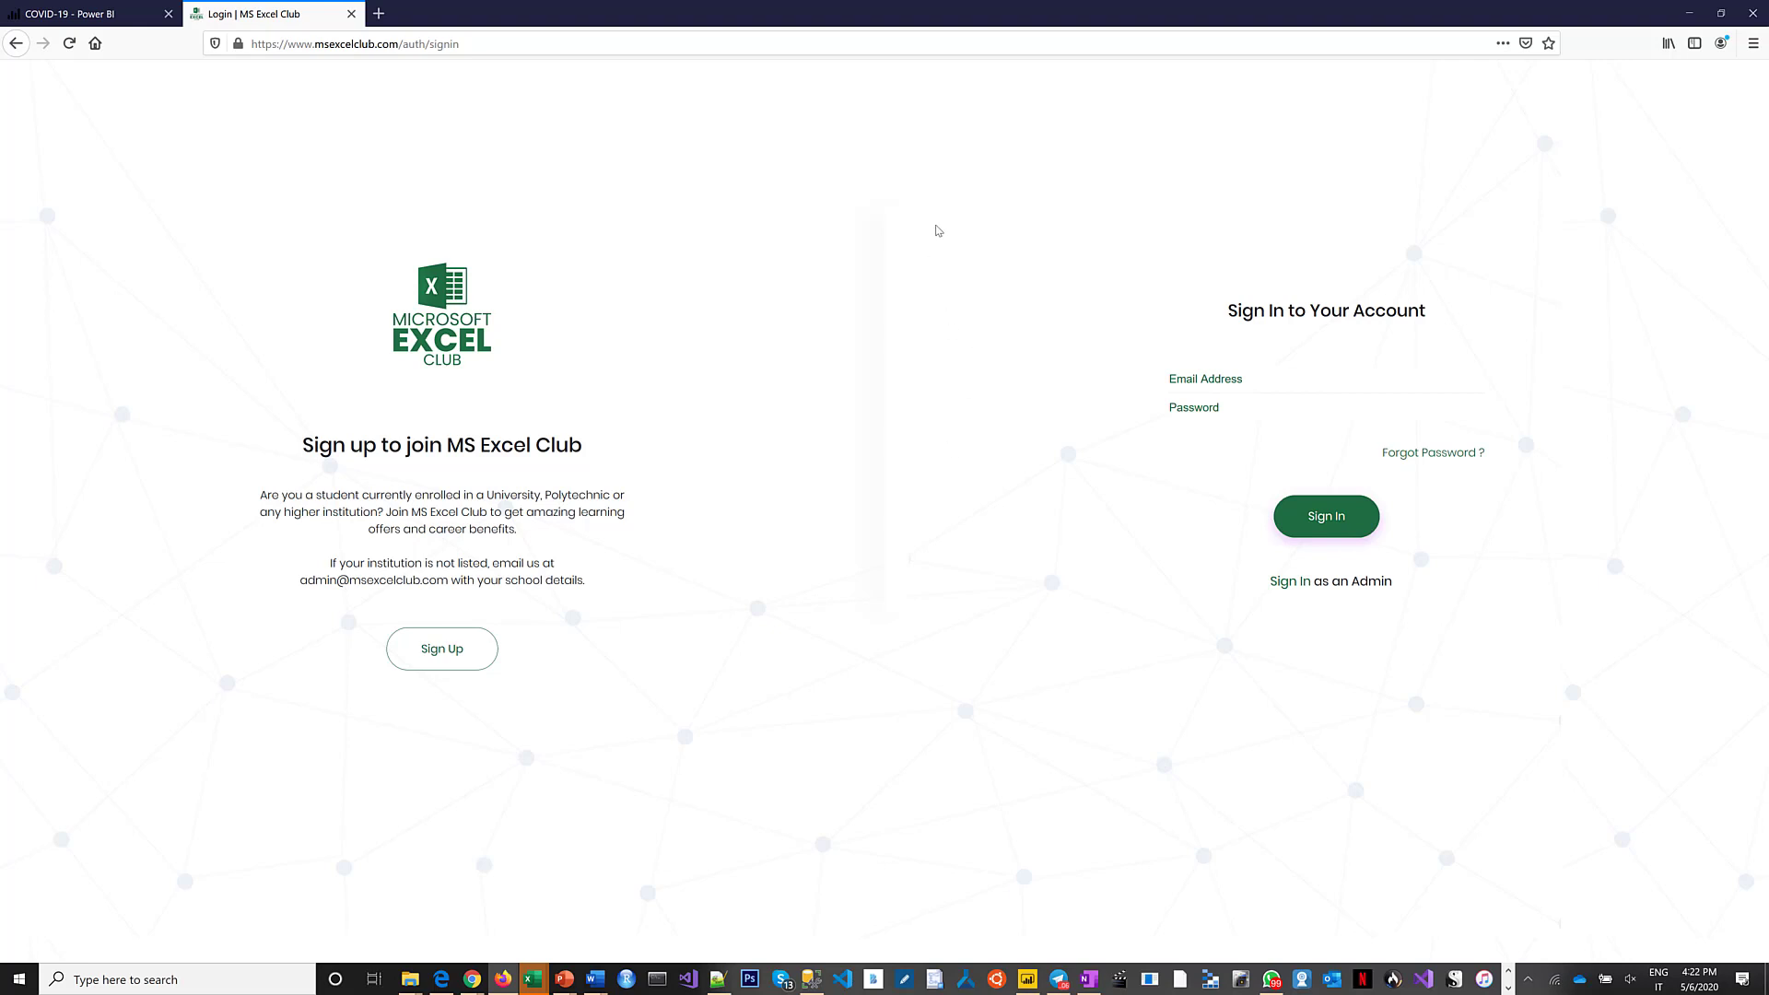
mouse_move(566, 135)
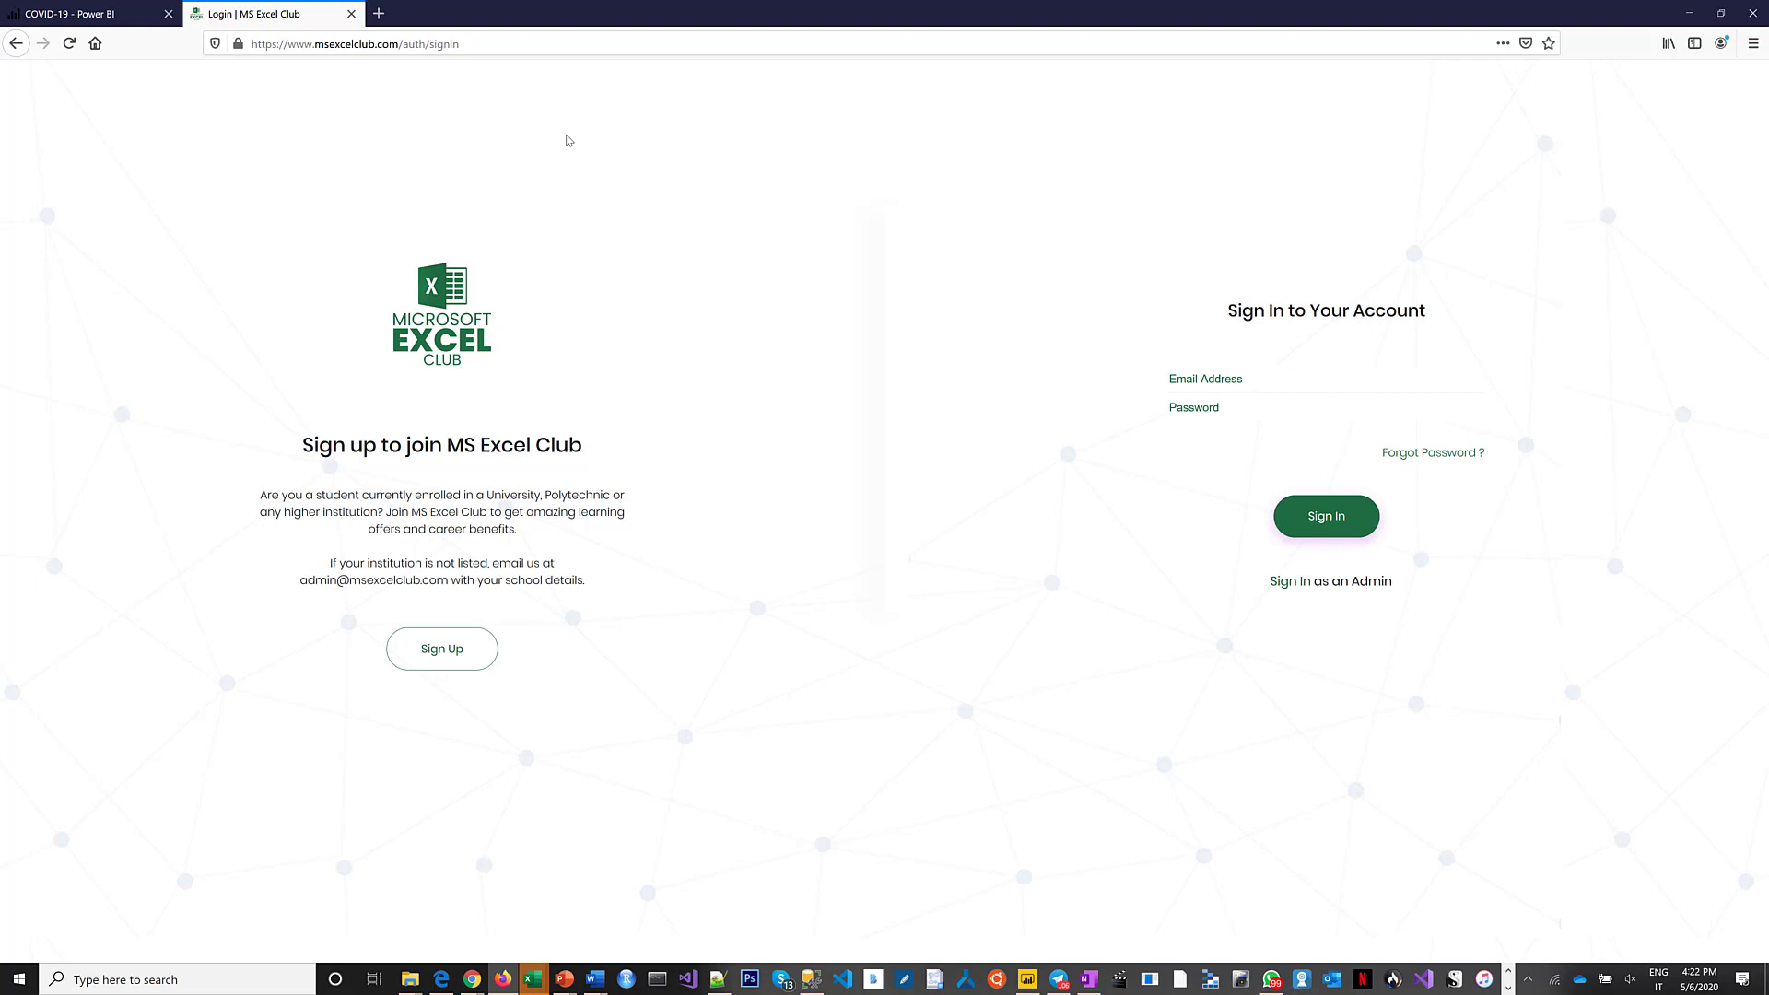
mouse_move(1273, 453)
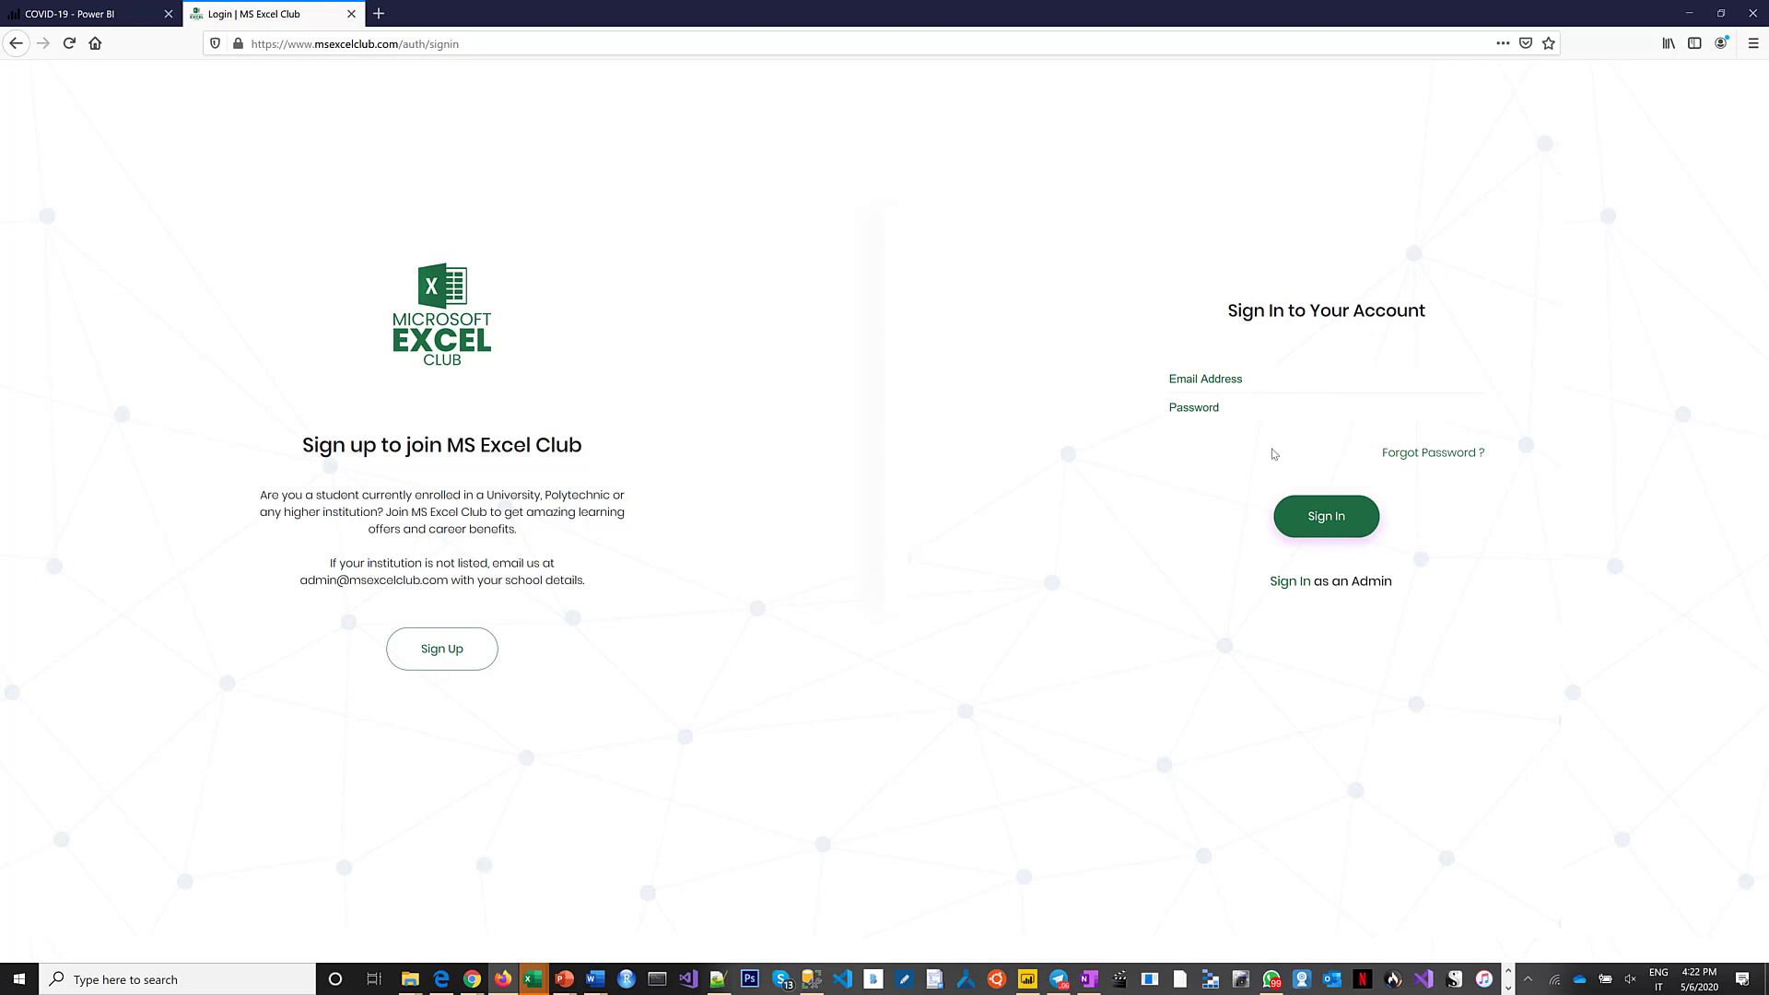
left_click(1326, 378)
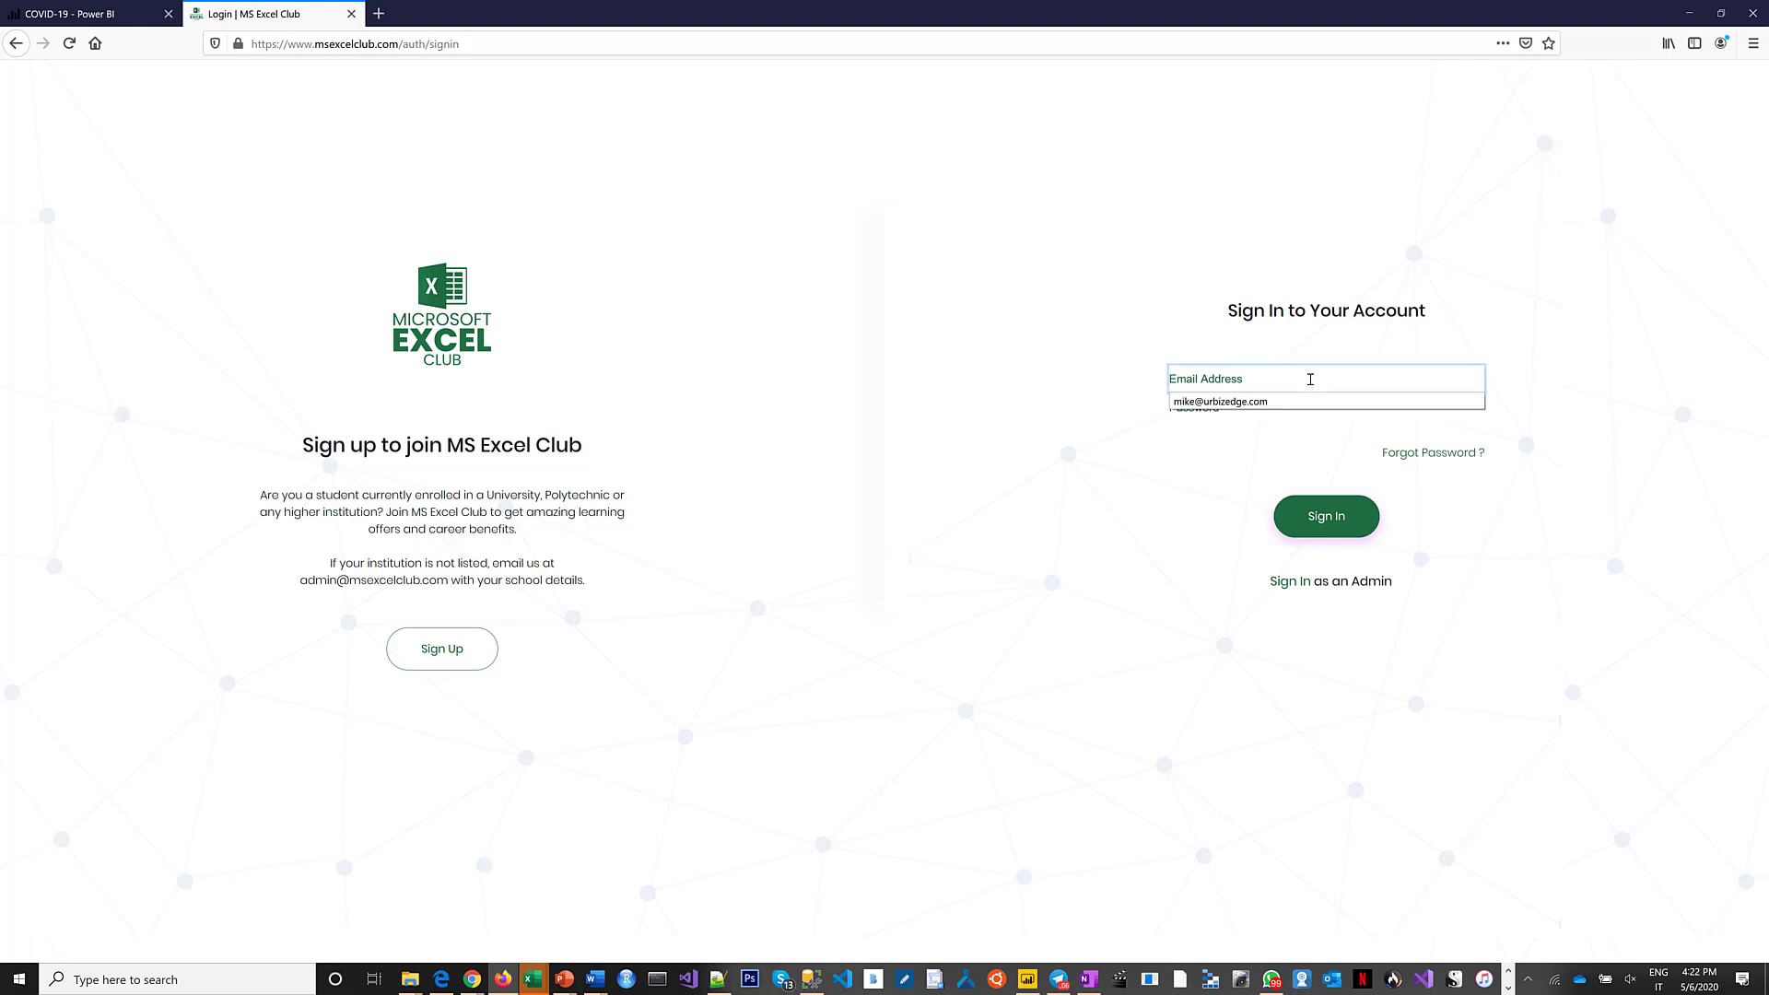
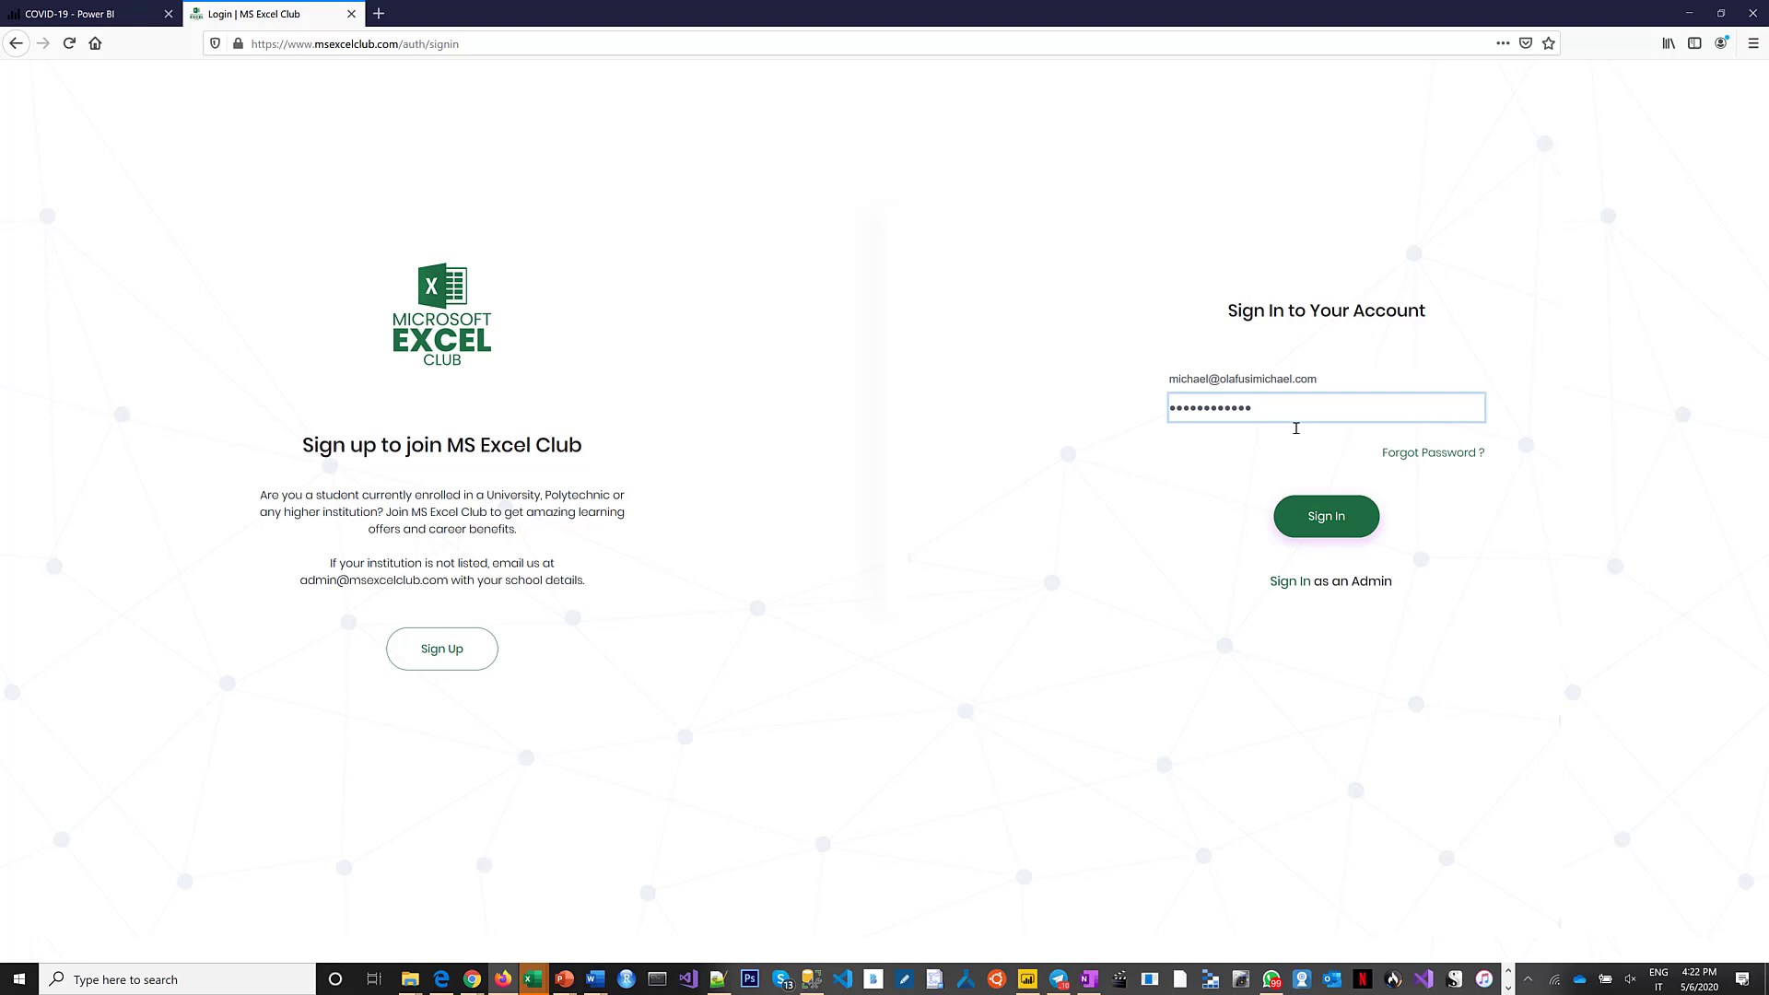
Step: Sign in and let Firefox save the login details
left_click(1325, 516)
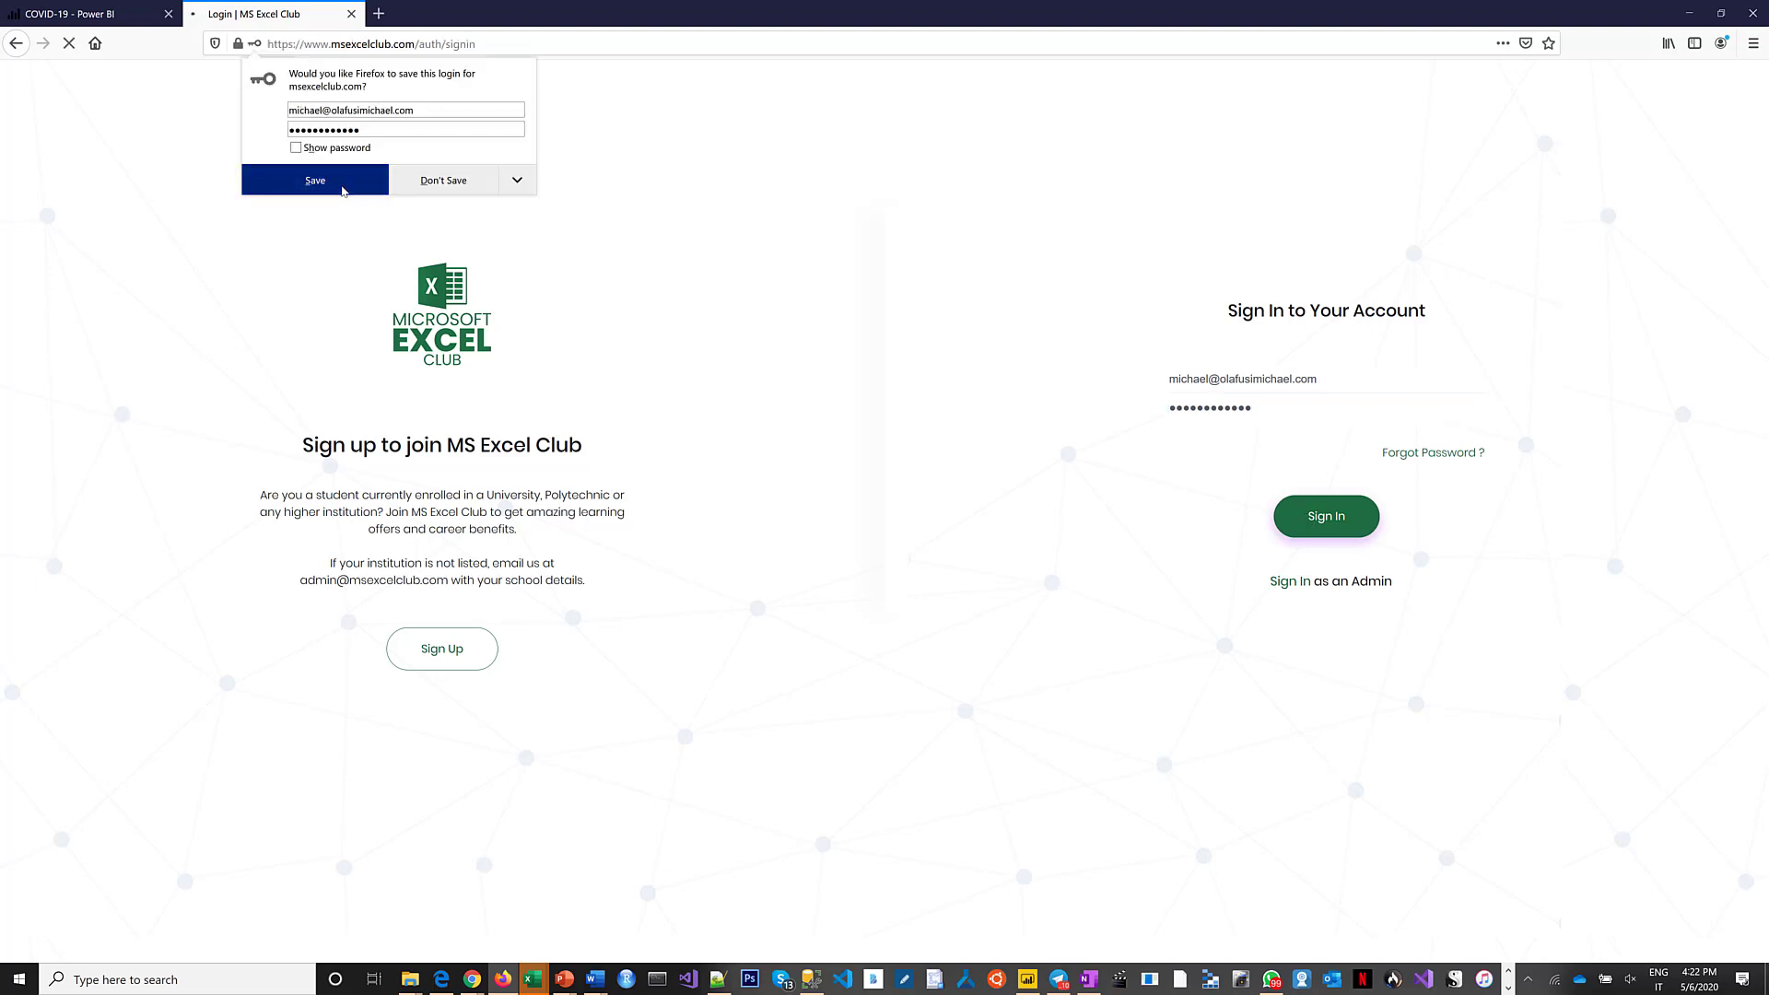
left_click(315, 181)
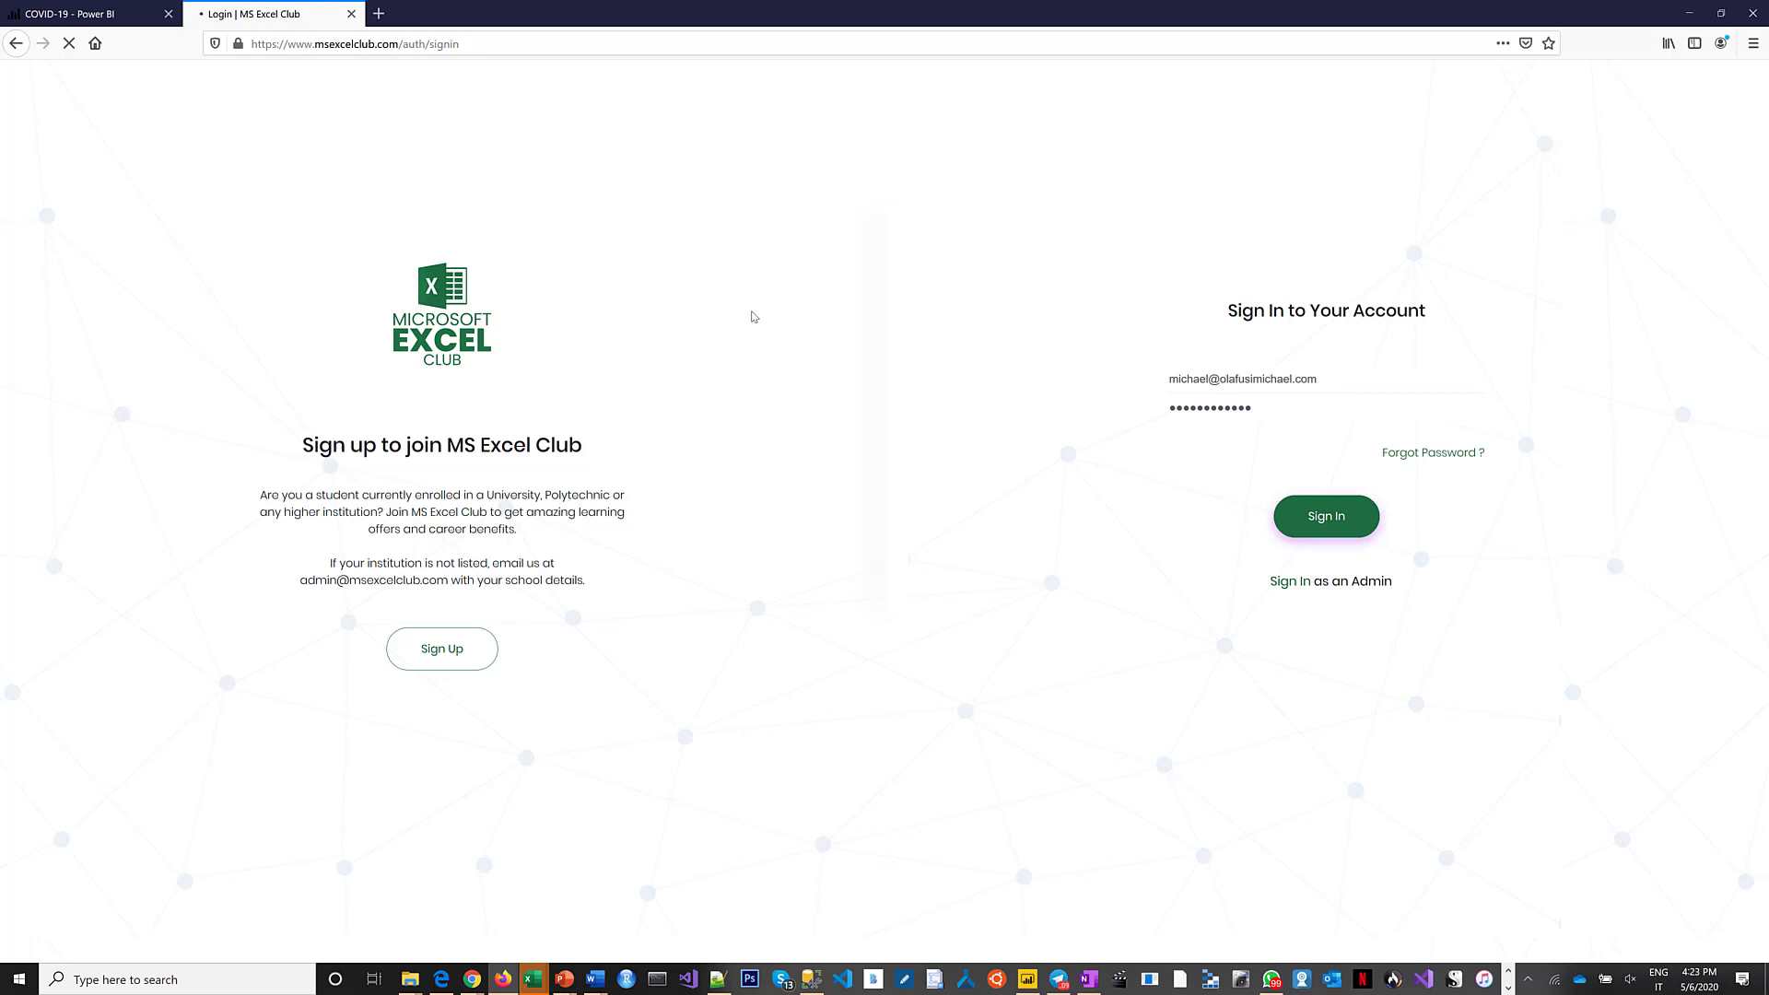
left_click(1326, 516)
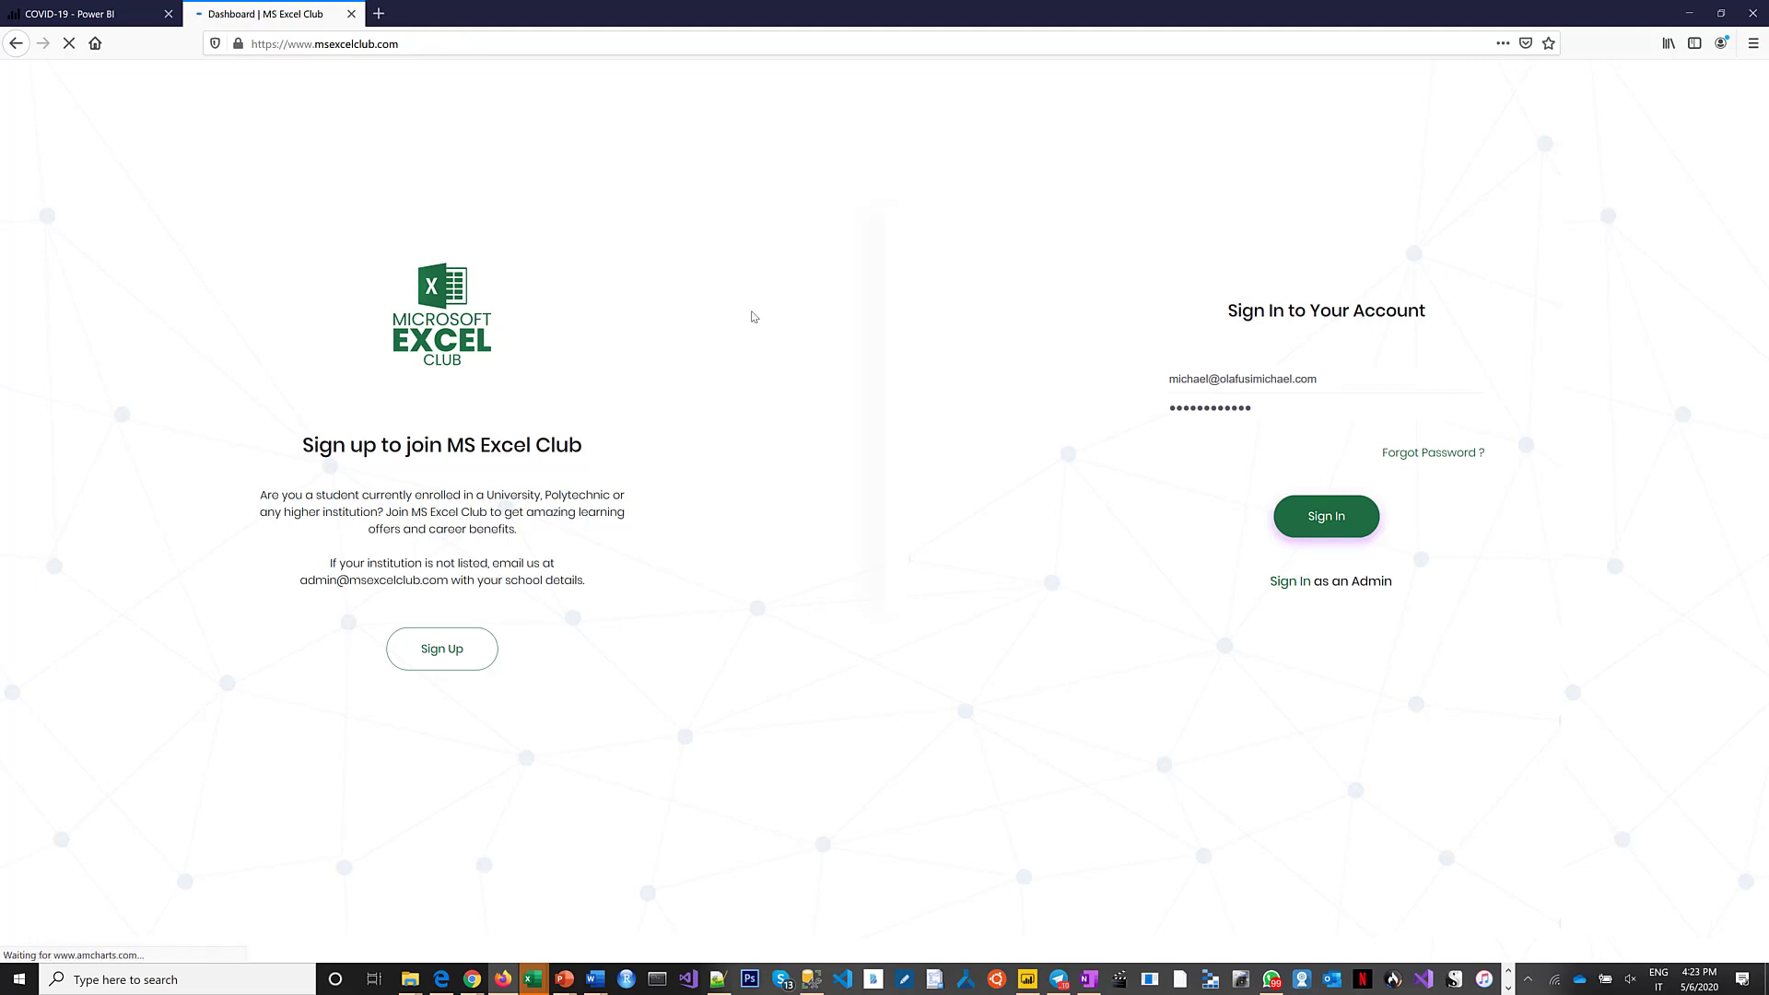
Step: Load the dashboard welcoming Michael with top student, school and report cards
left_click(1326, 516)
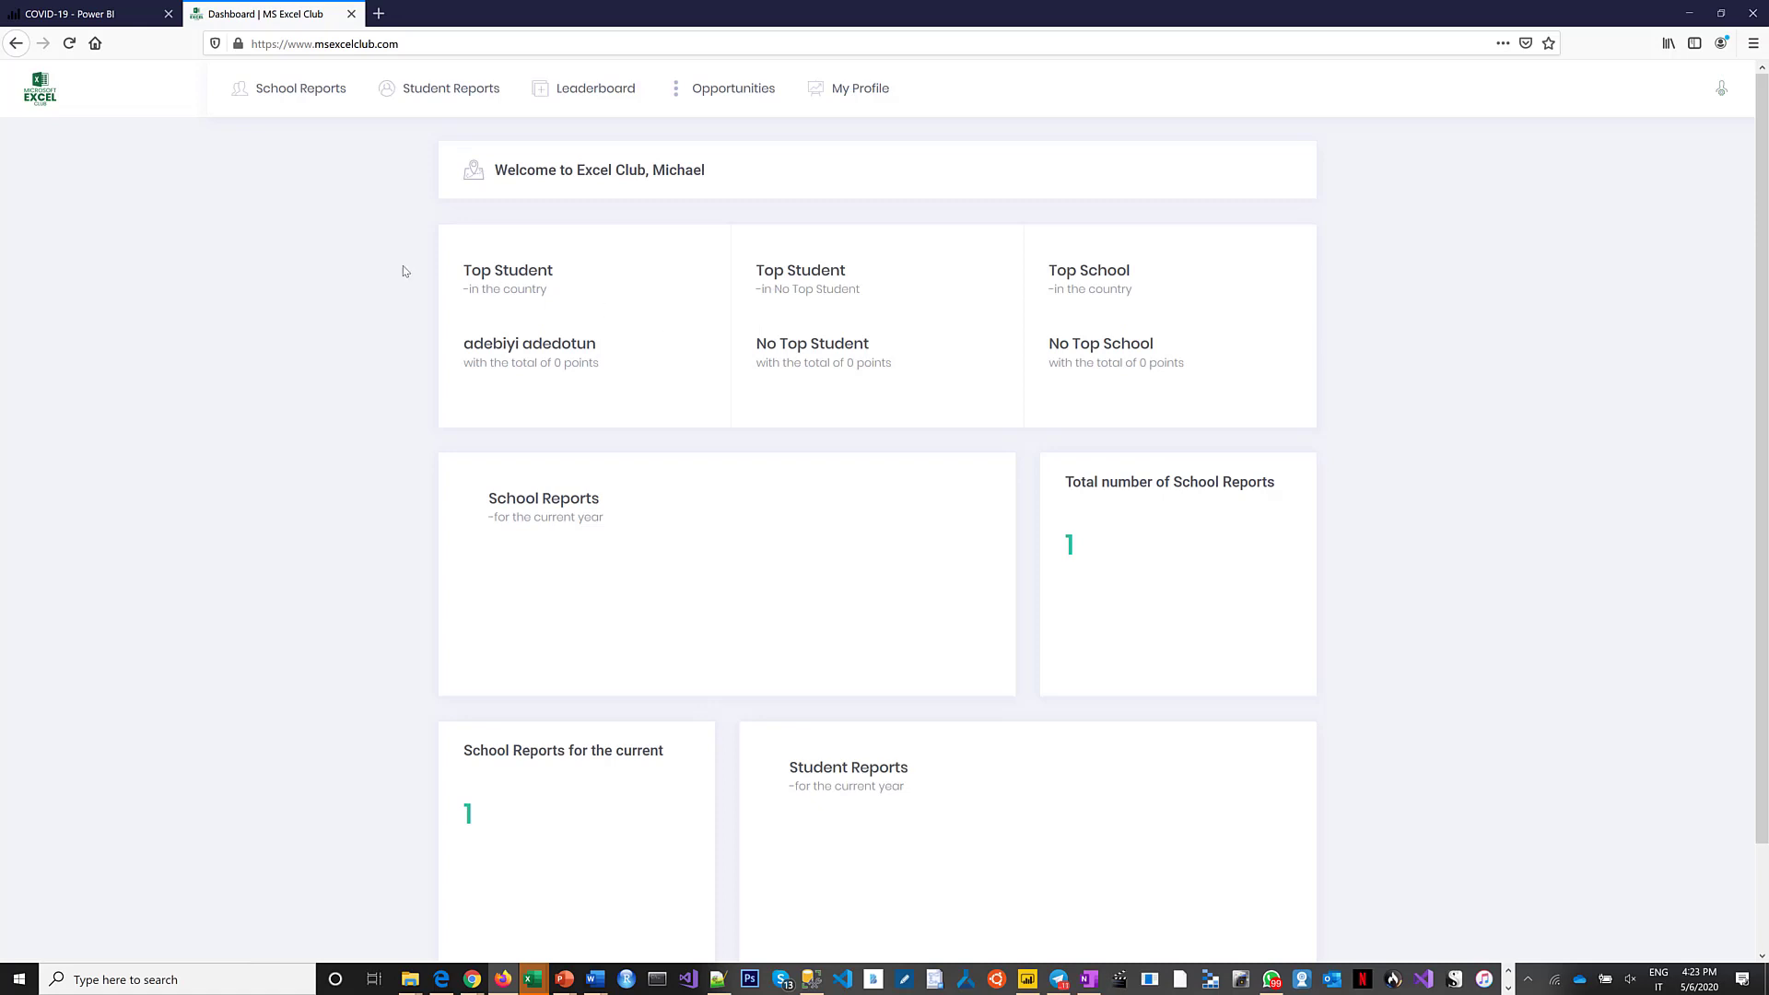
mouse_move(135, 109)
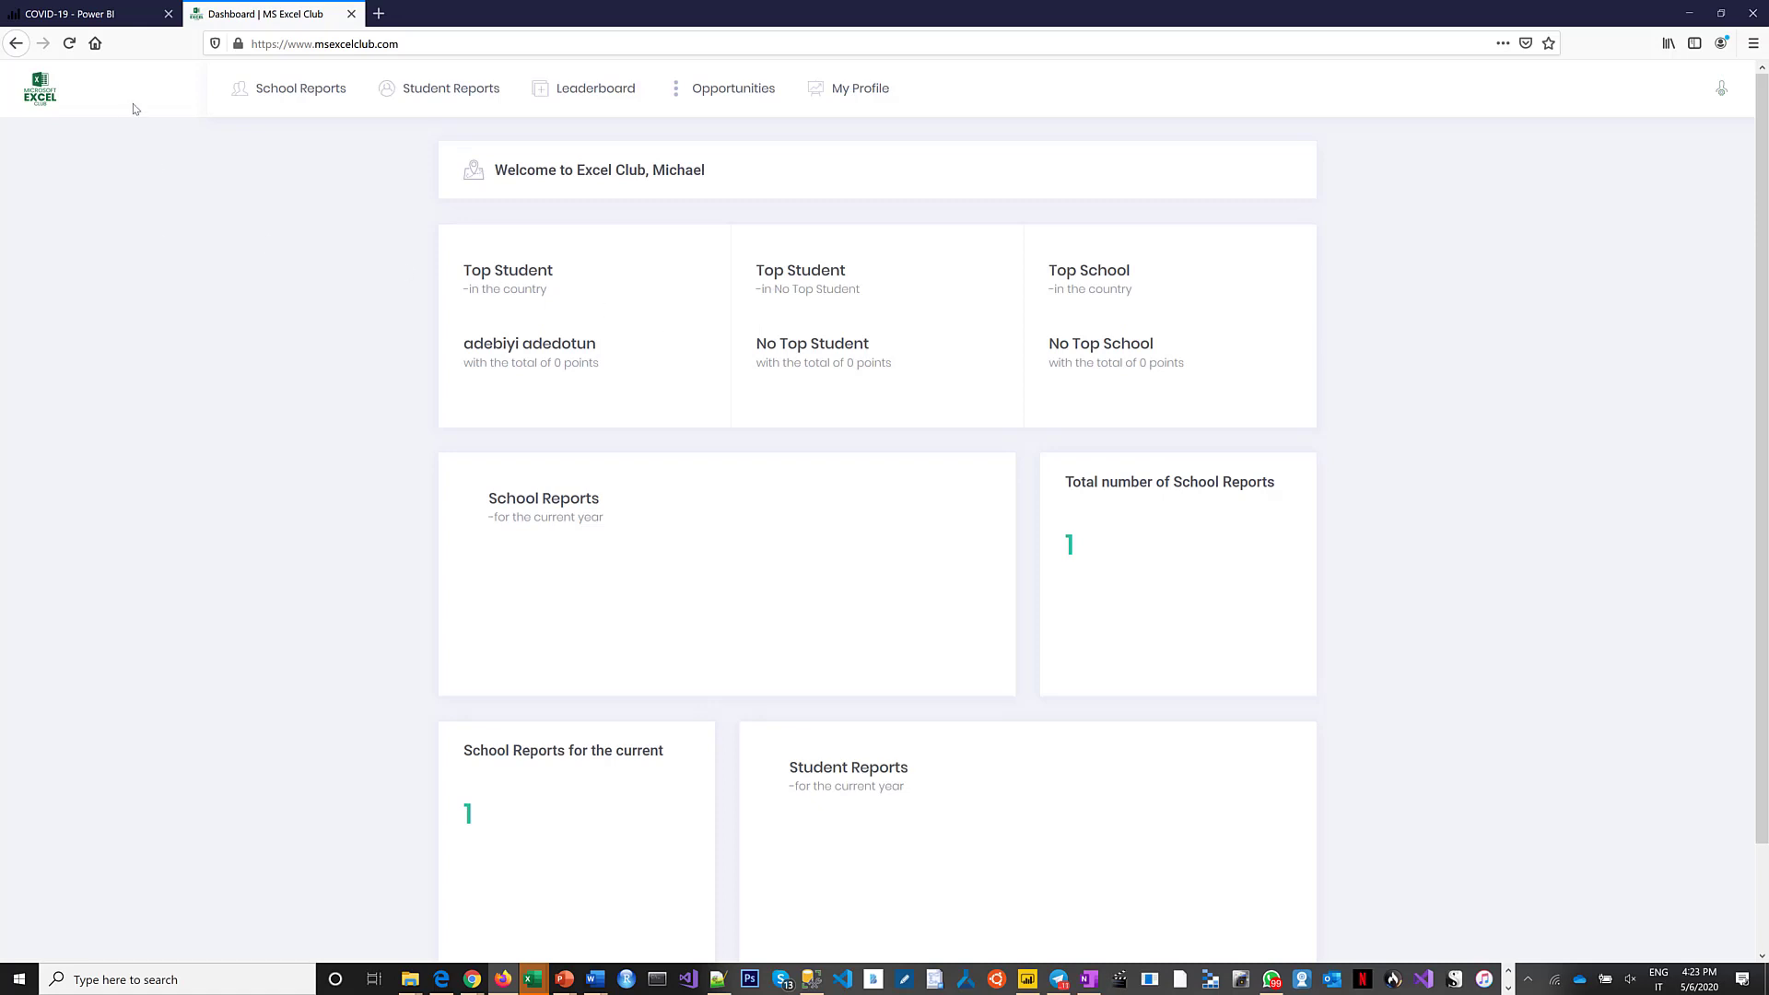
mouse_move(128, 116)
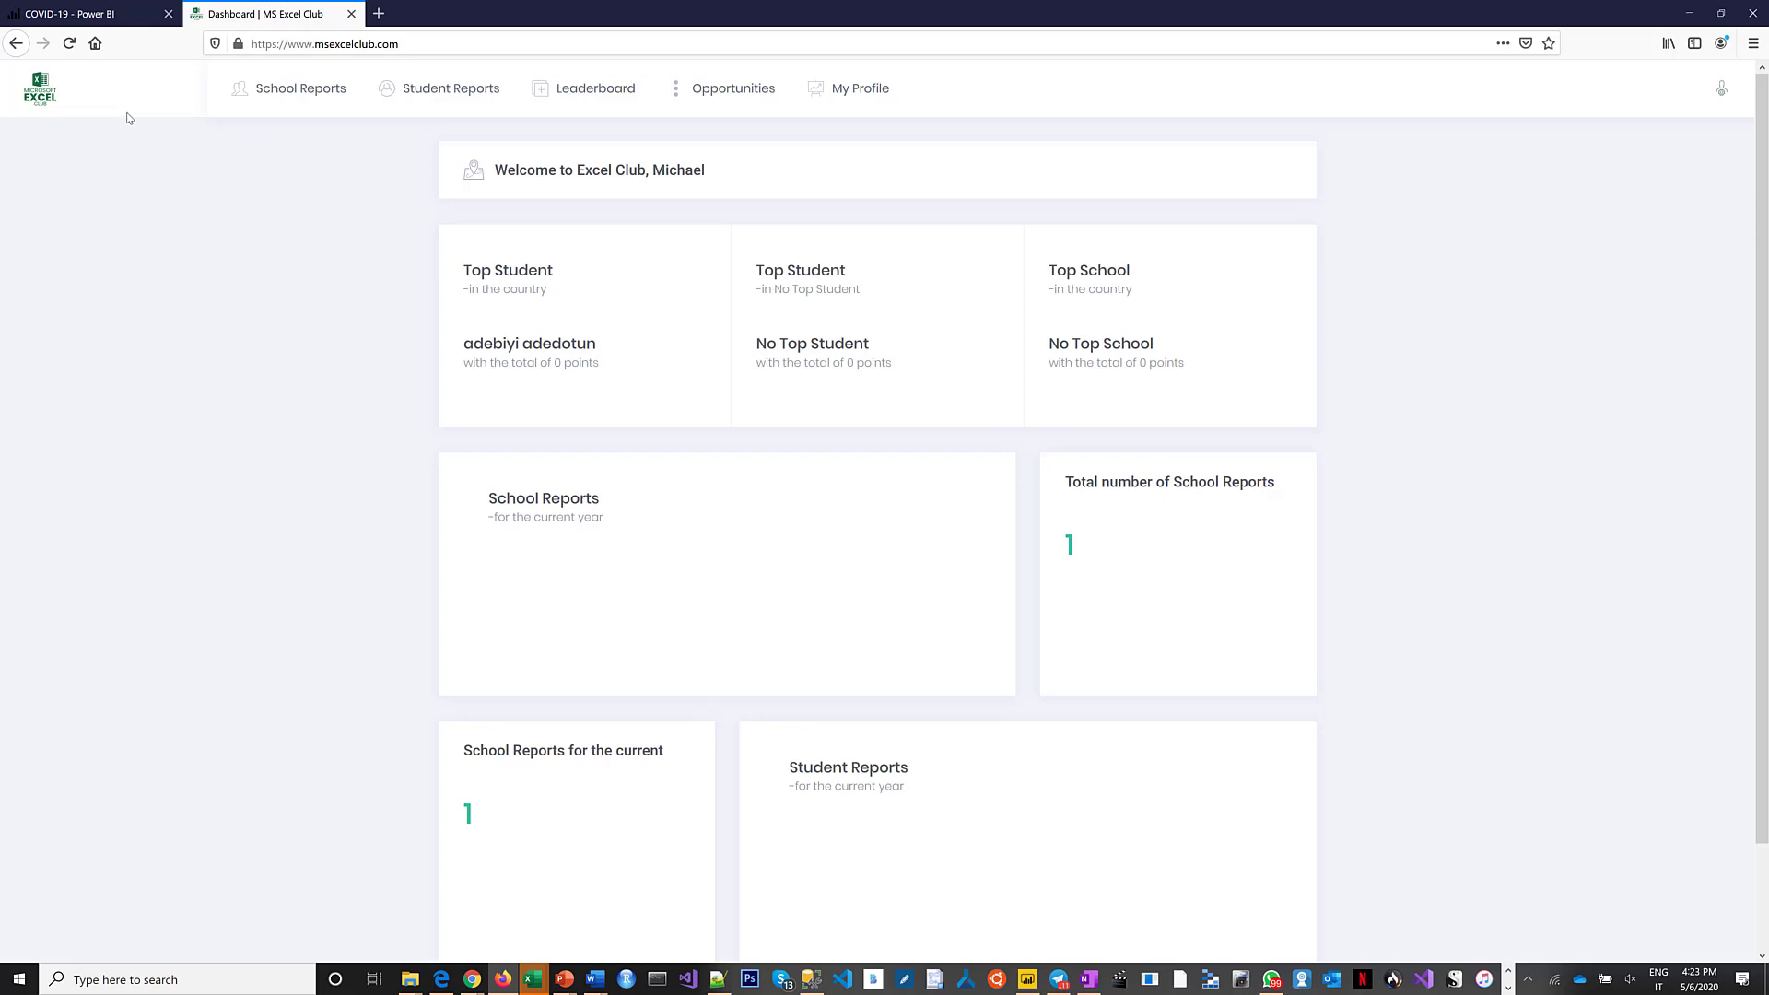
mouse_move(182, 205)
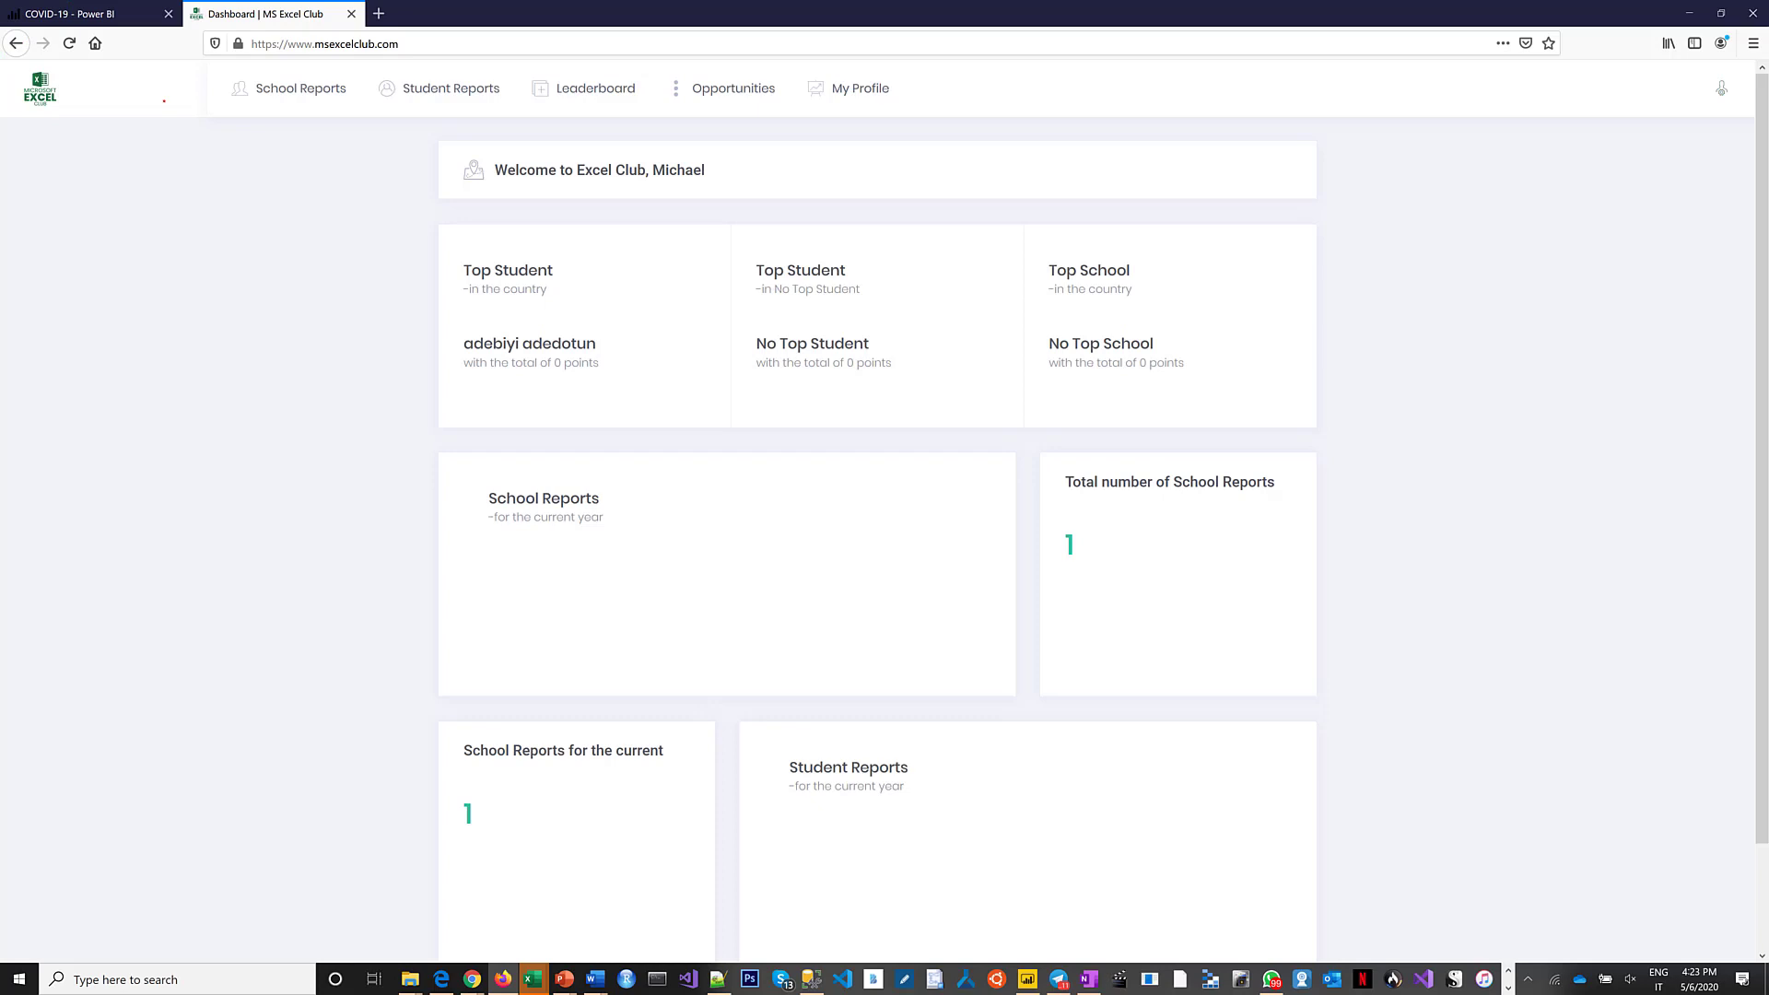
mouse_move(352, 177)
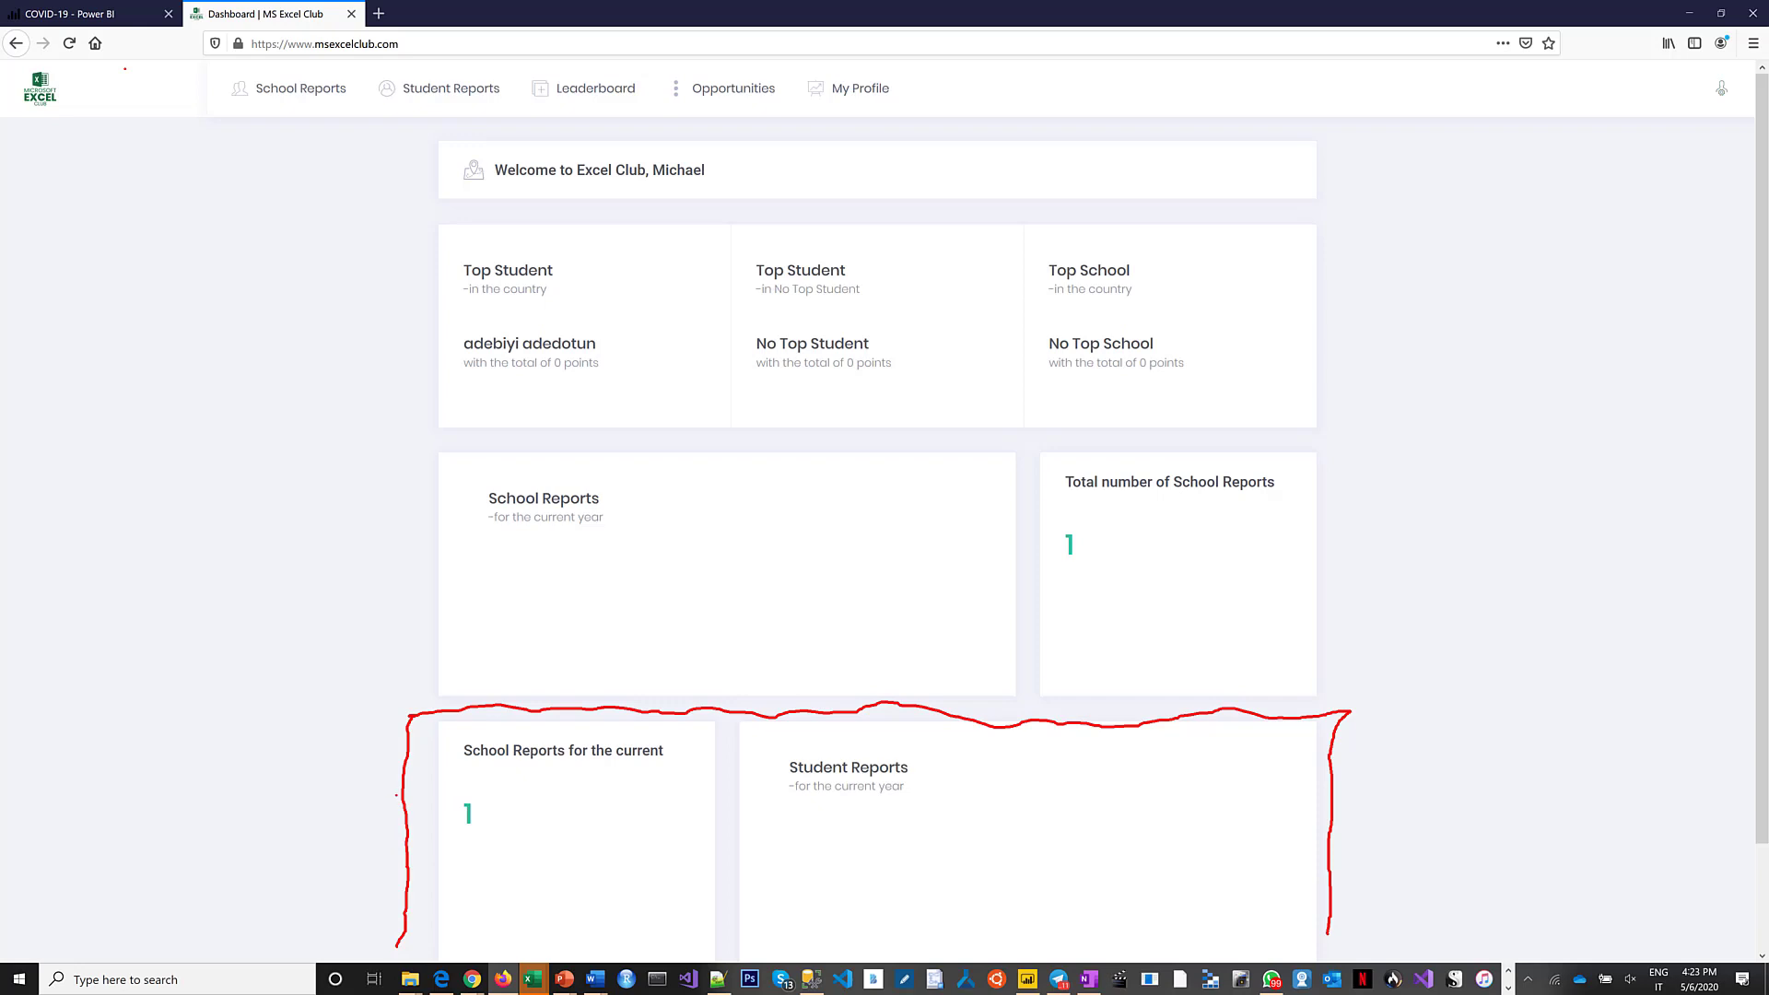
mouse_move(412, 564)
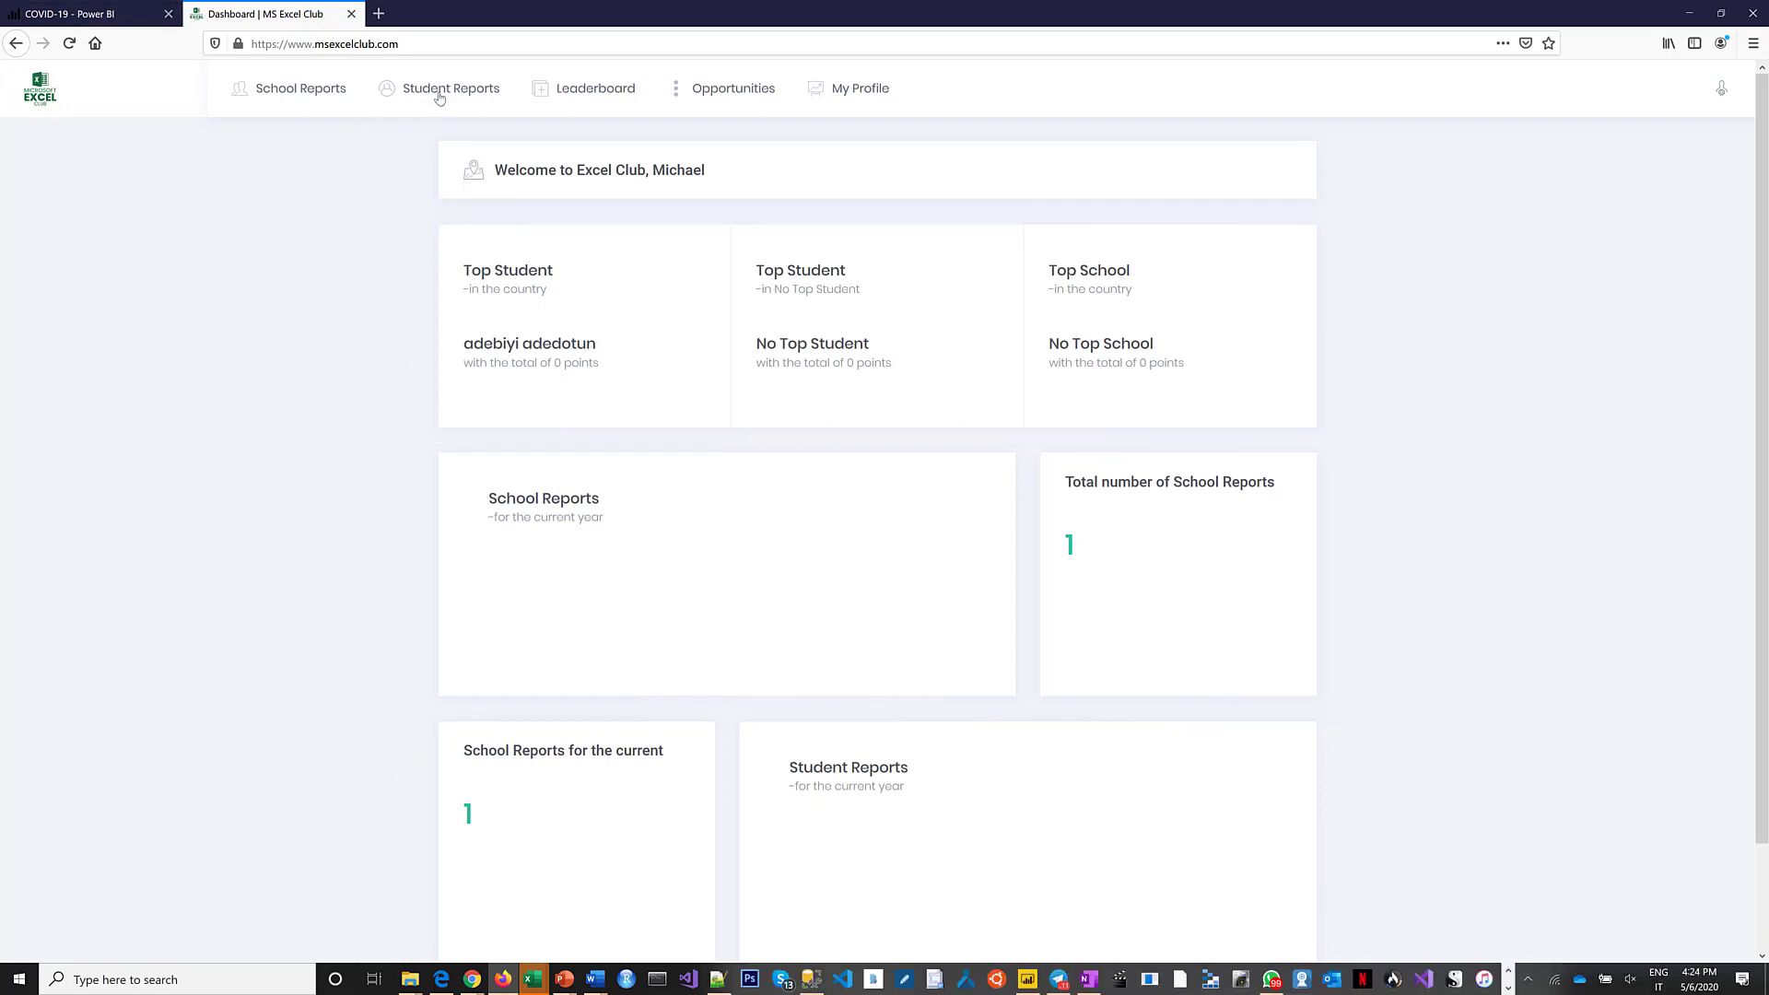
Step: Start a new report from the Student Reports page
left_click(451, 88)
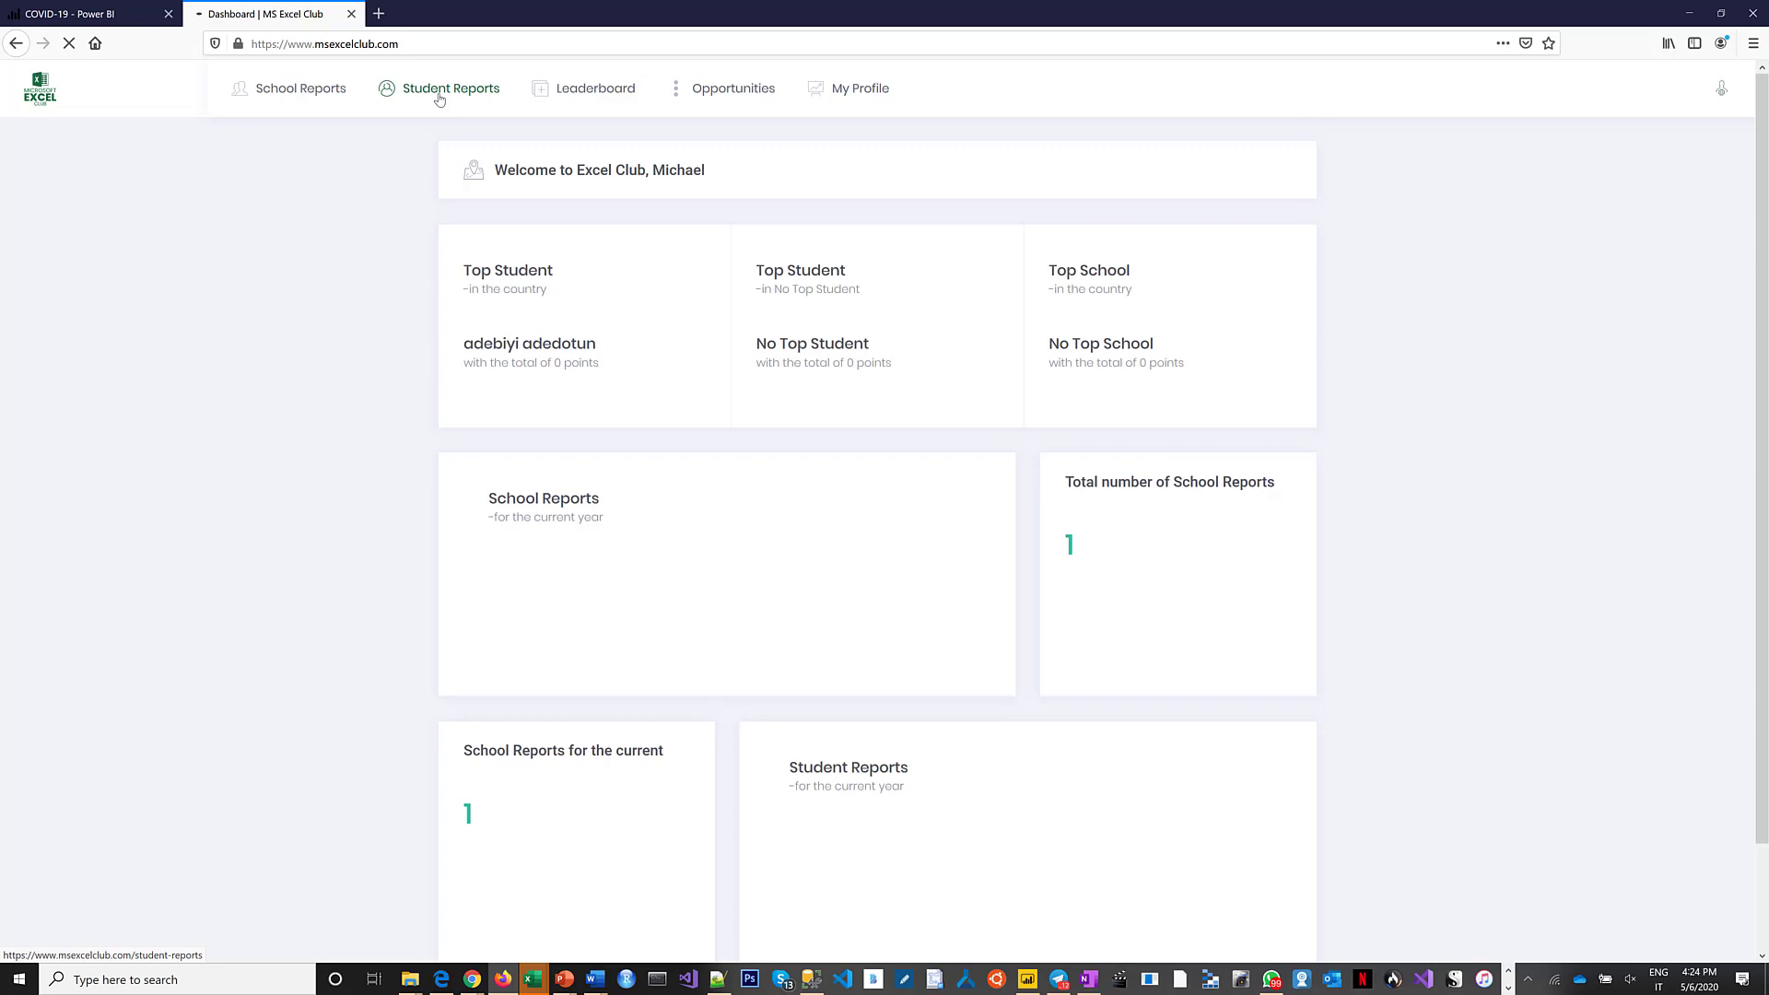
left_click(451, 88)
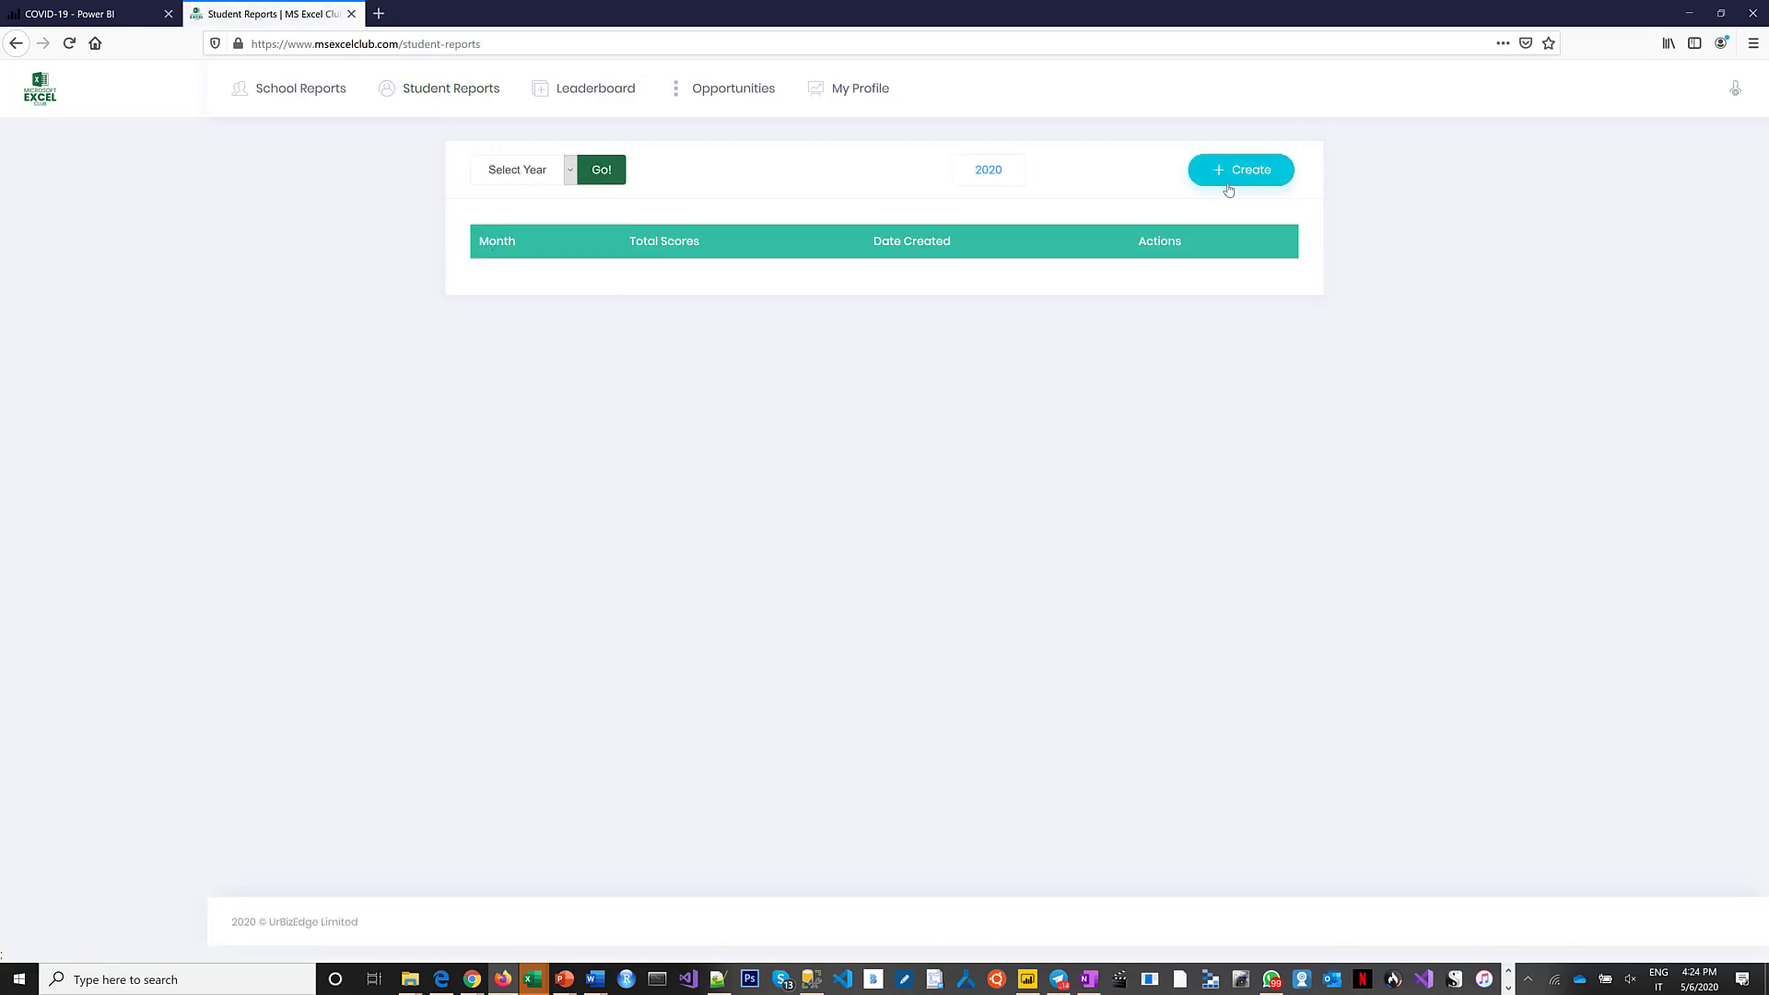
left_click(1238, 170)
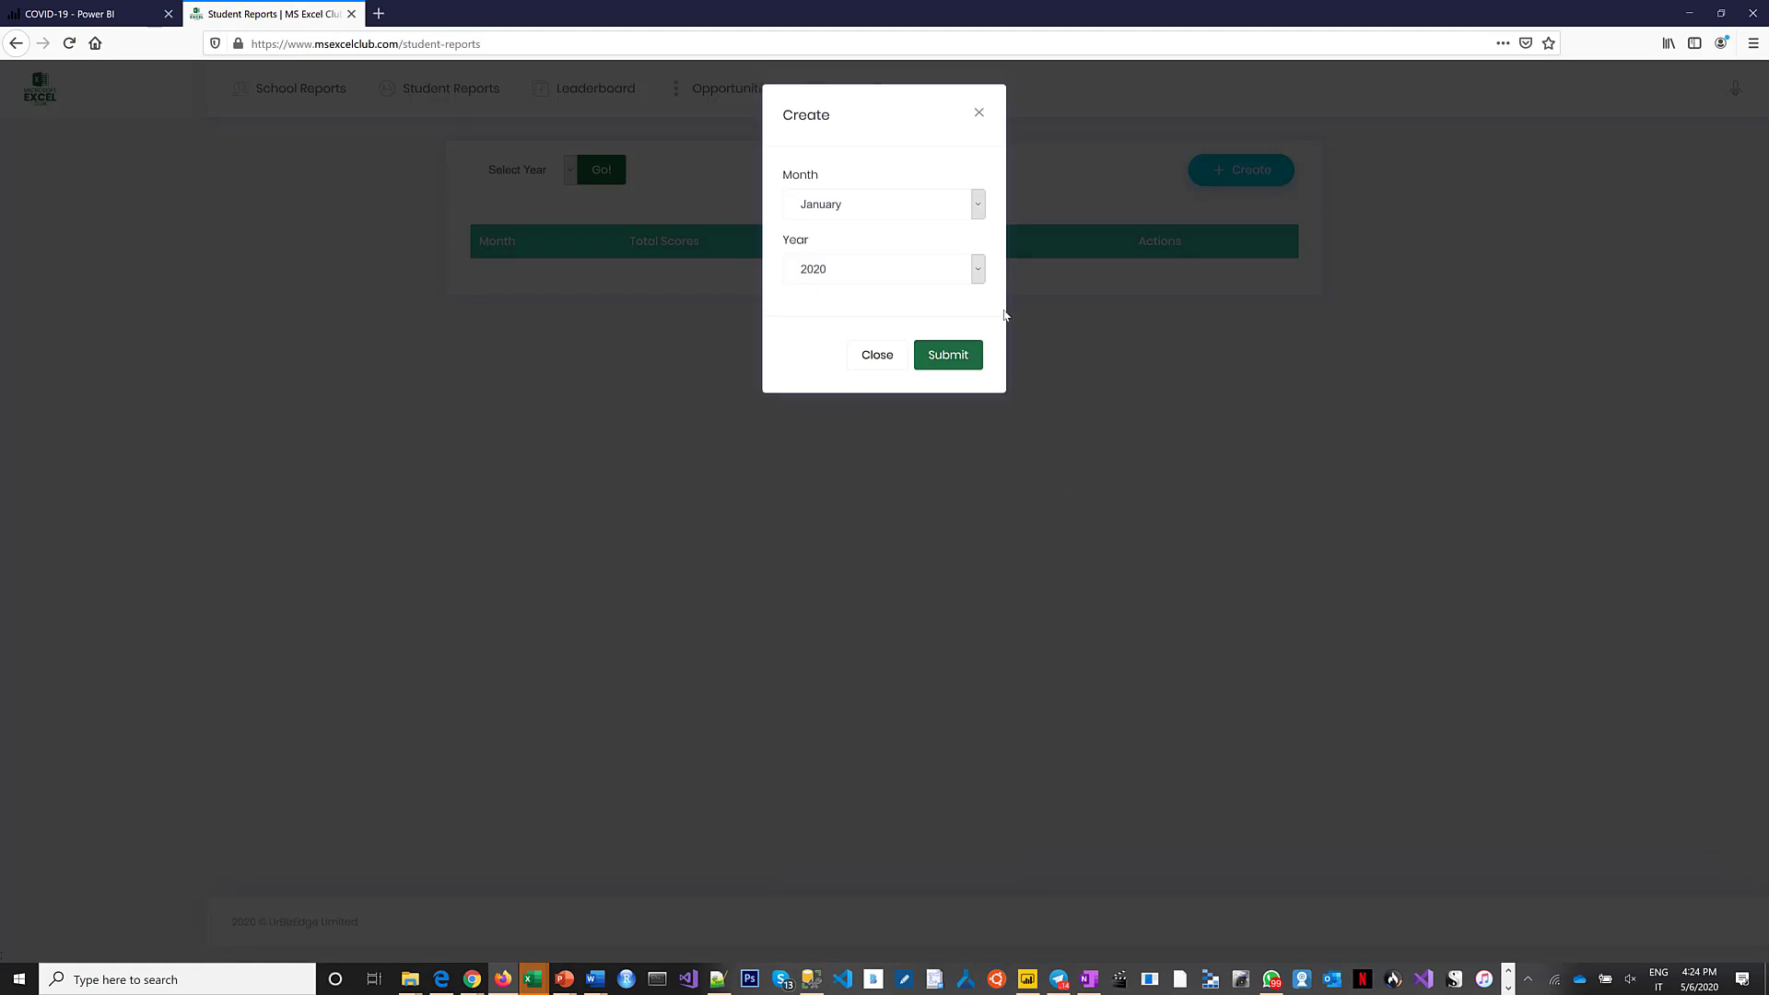
mouse_move(956, 217)
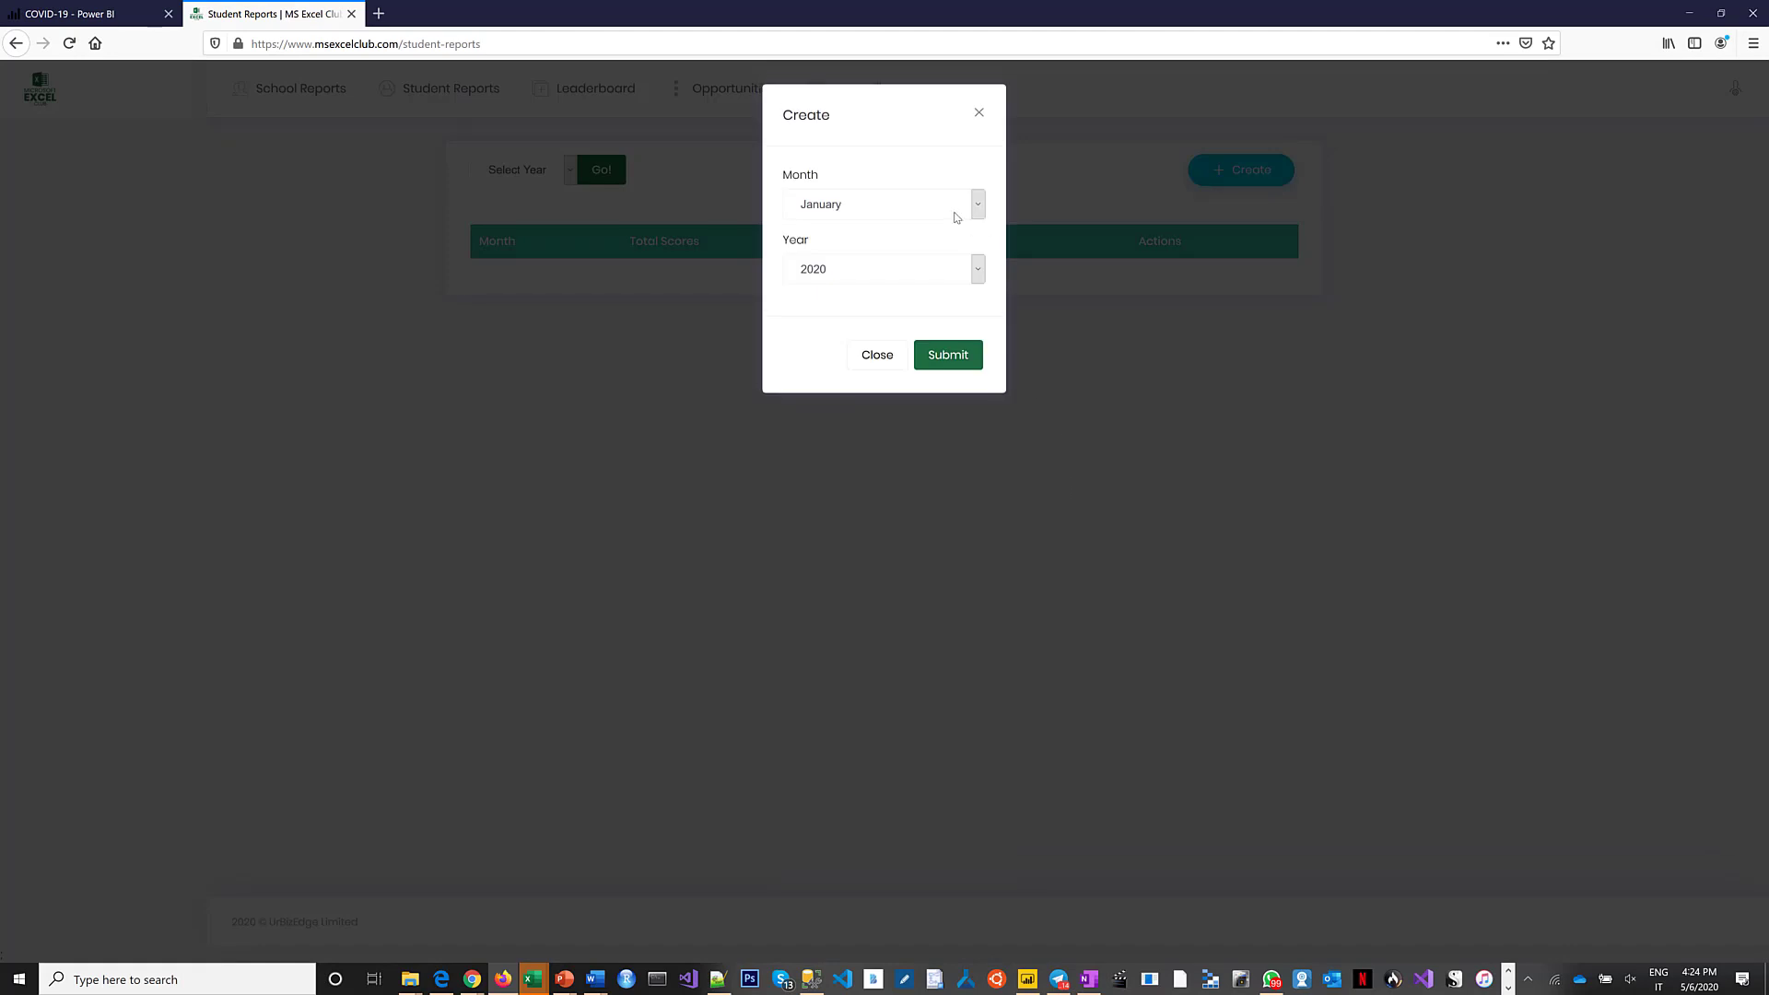
mouse_move(925, 263)
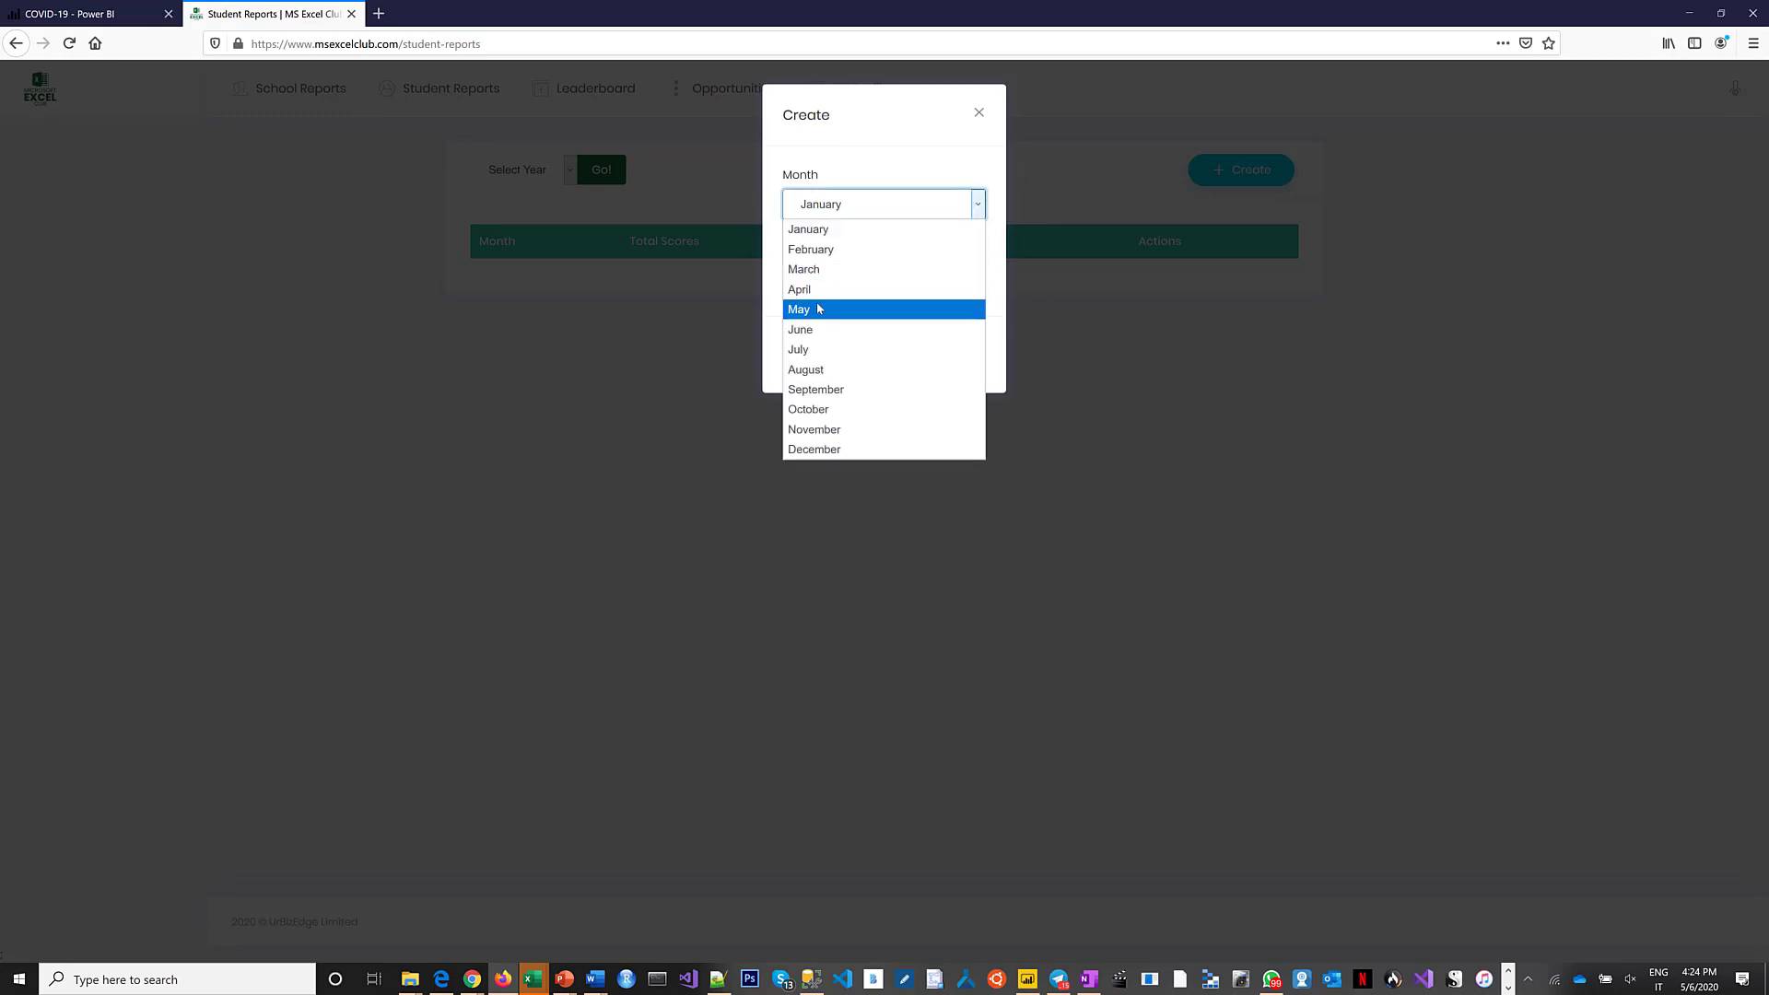
Step: Create the May 2020 student report and go into its sub-activities
left_click(799, 308)
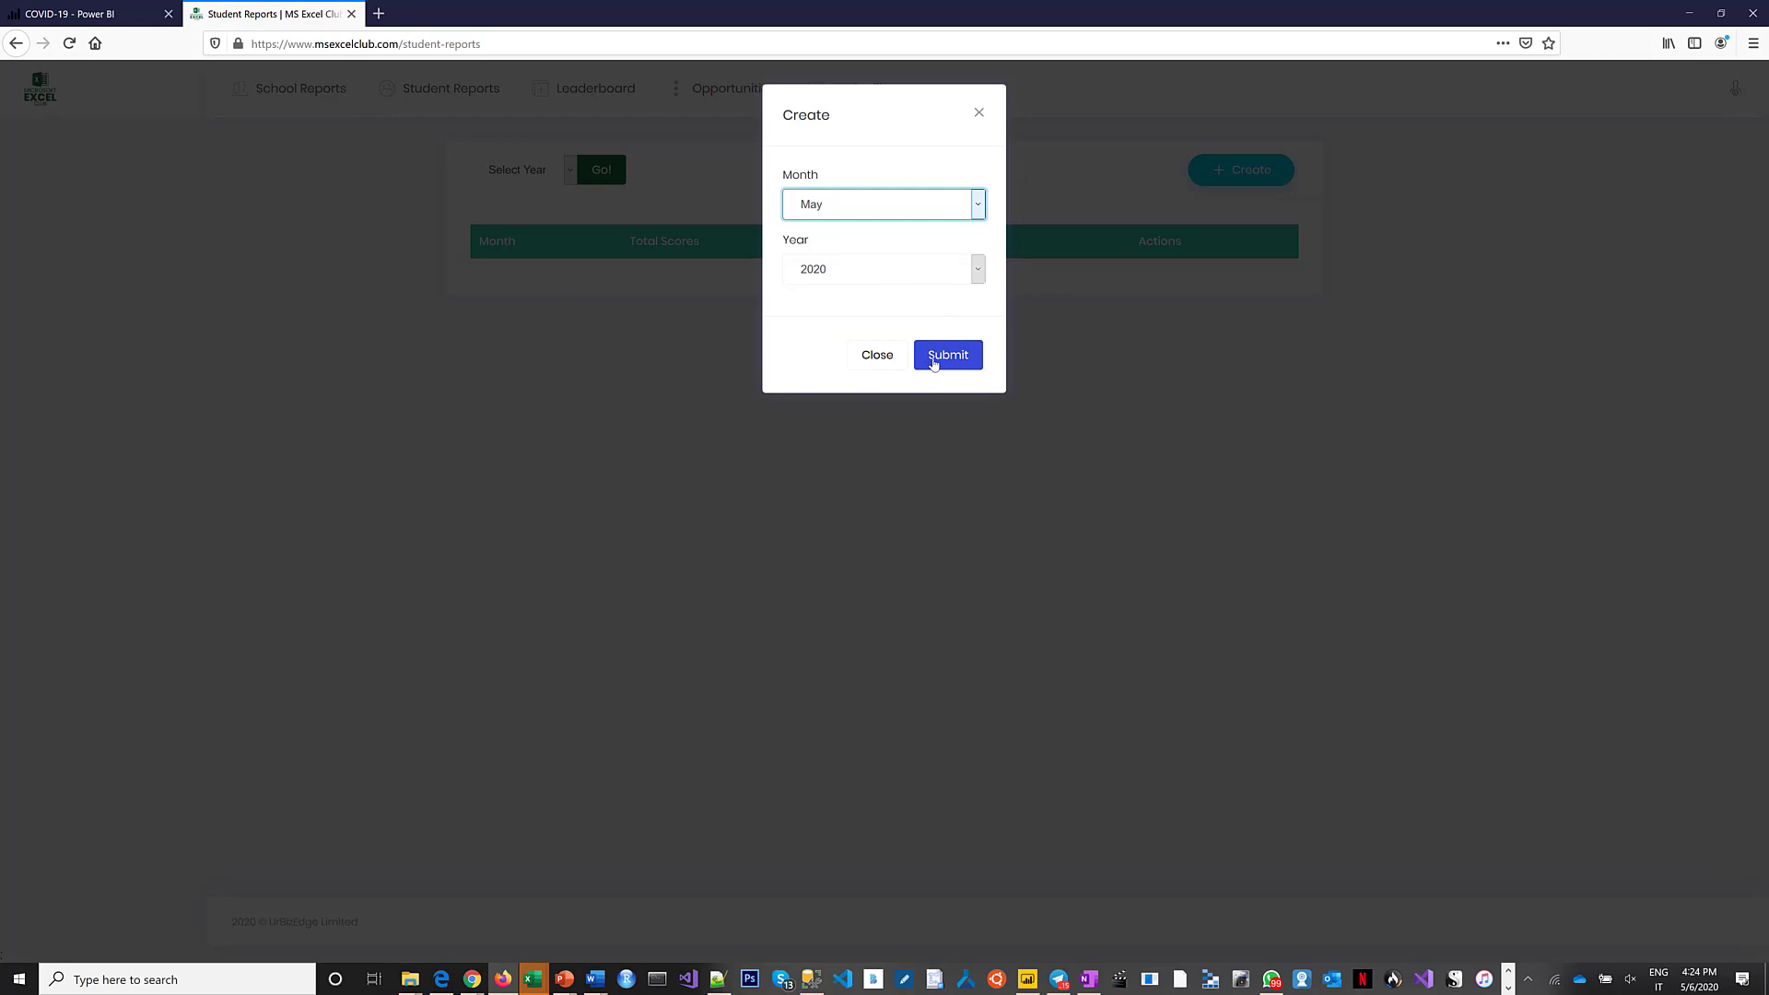
left_click(948, 354)
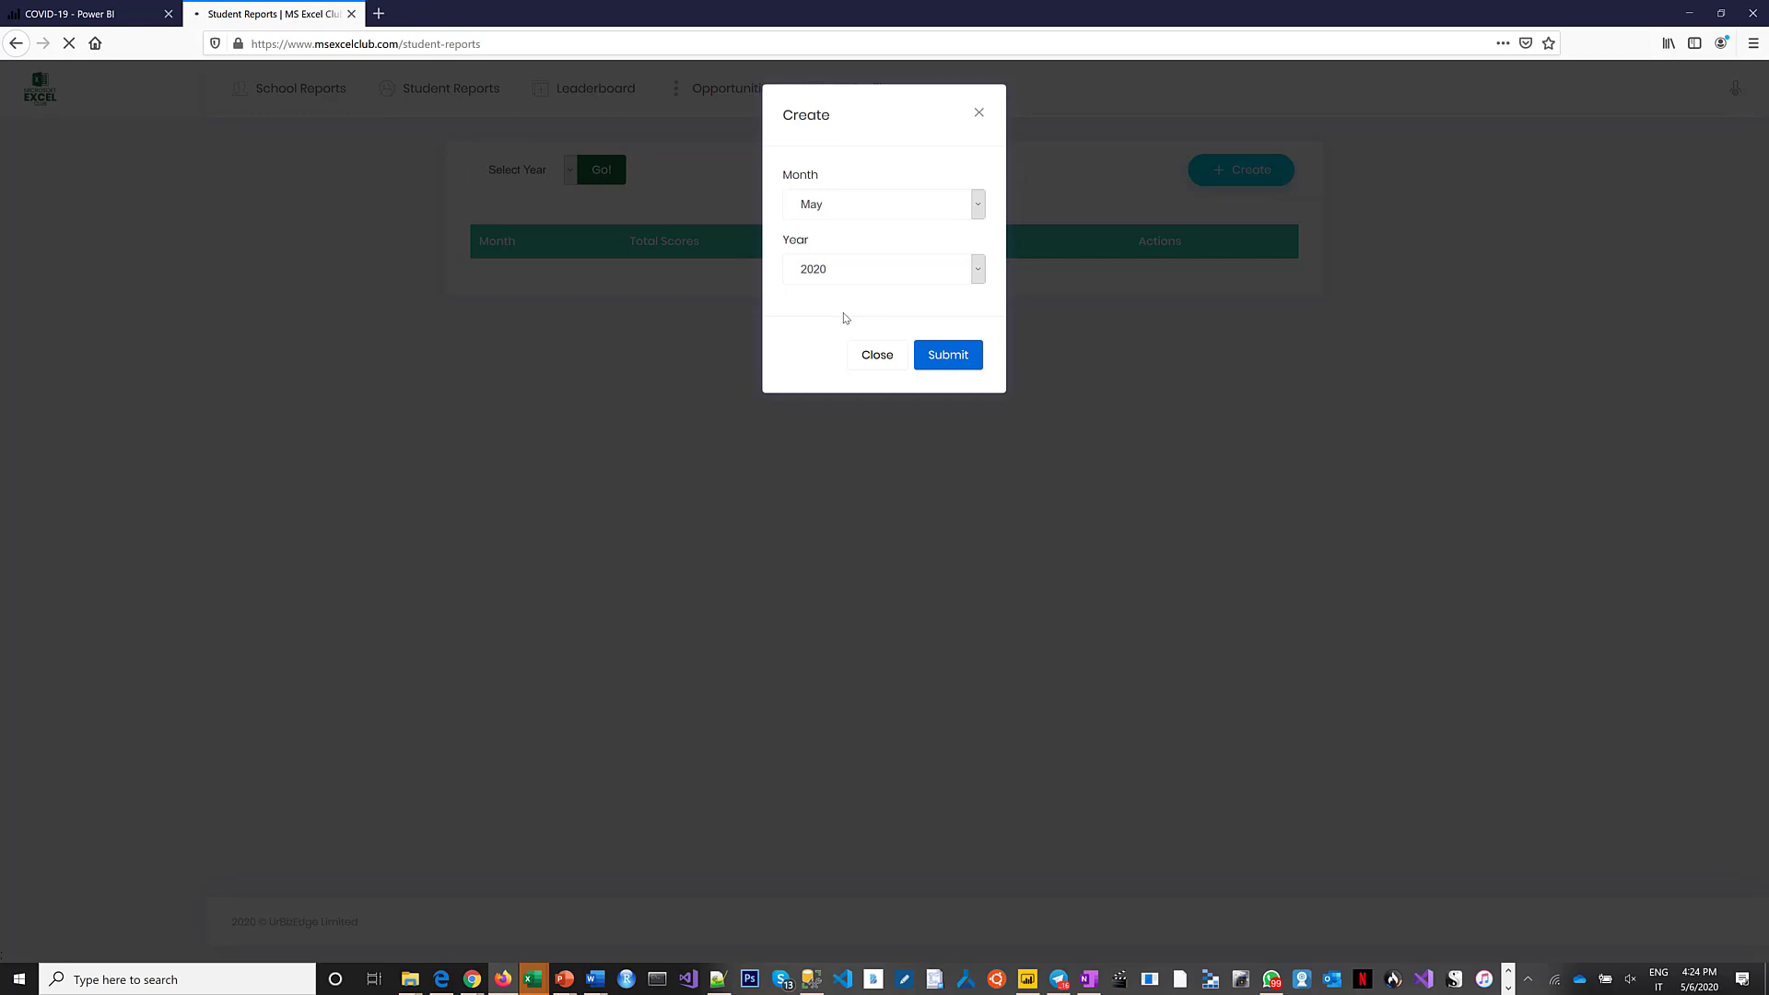
left_click(948, 354)
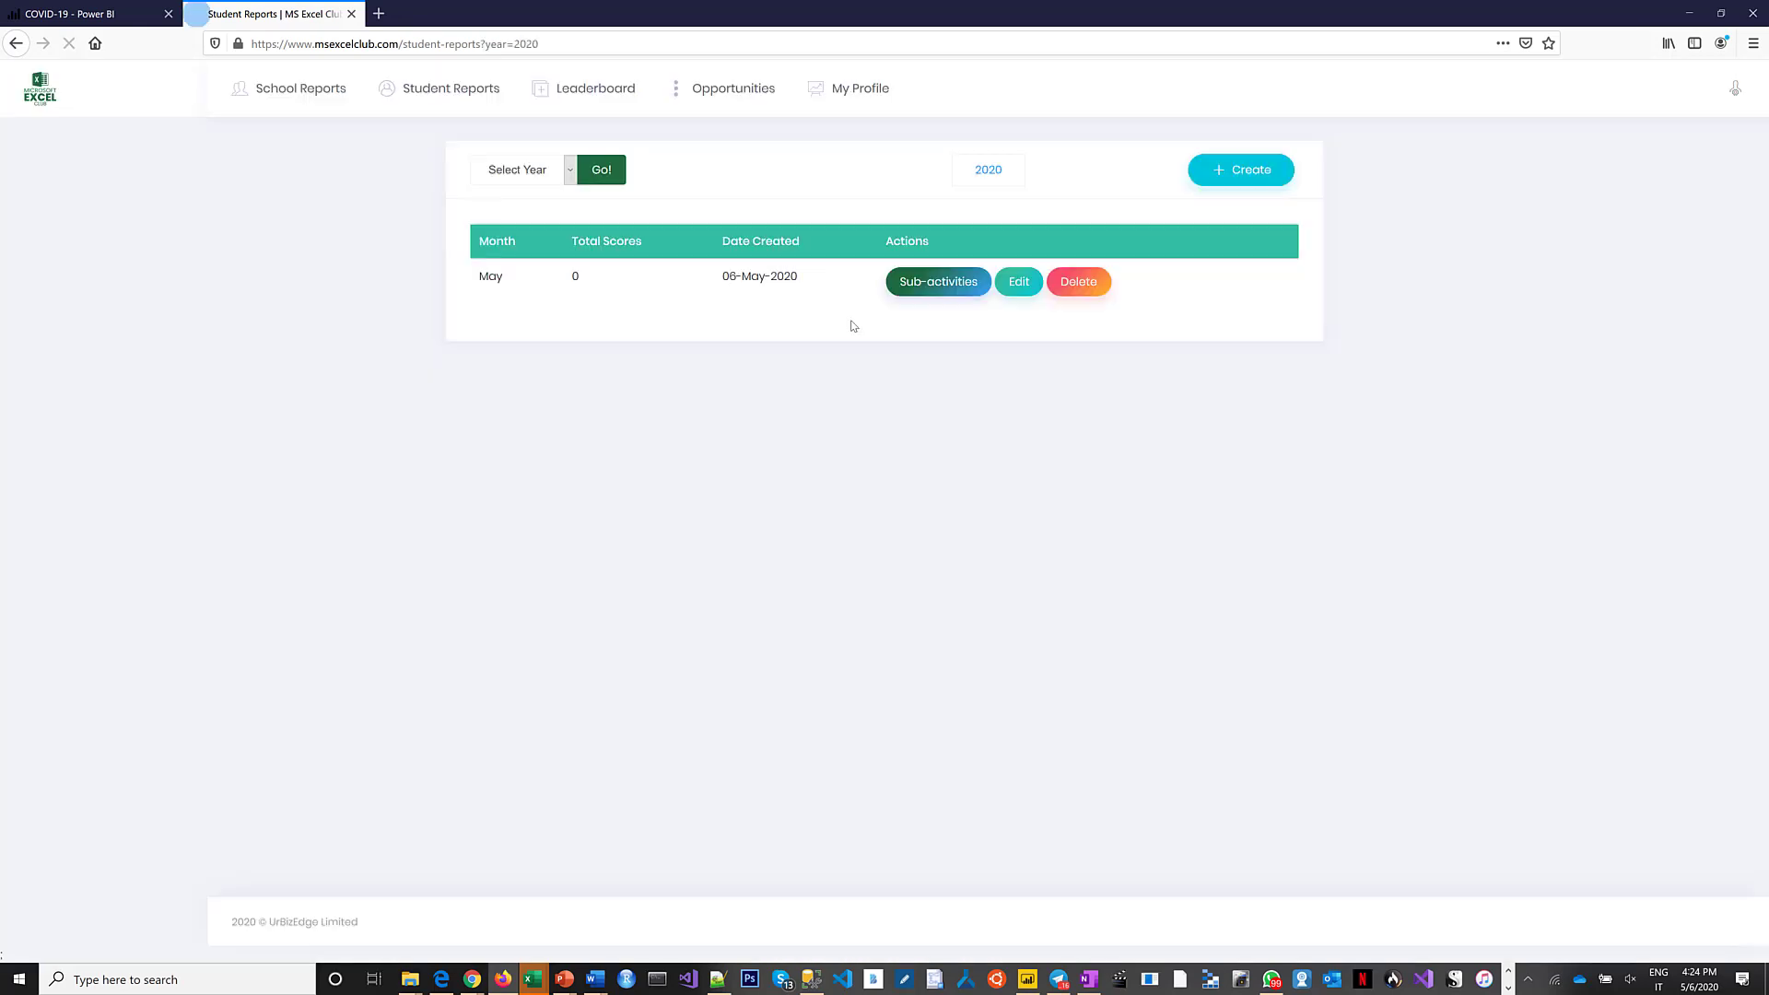
mouse_move(1042, 298)
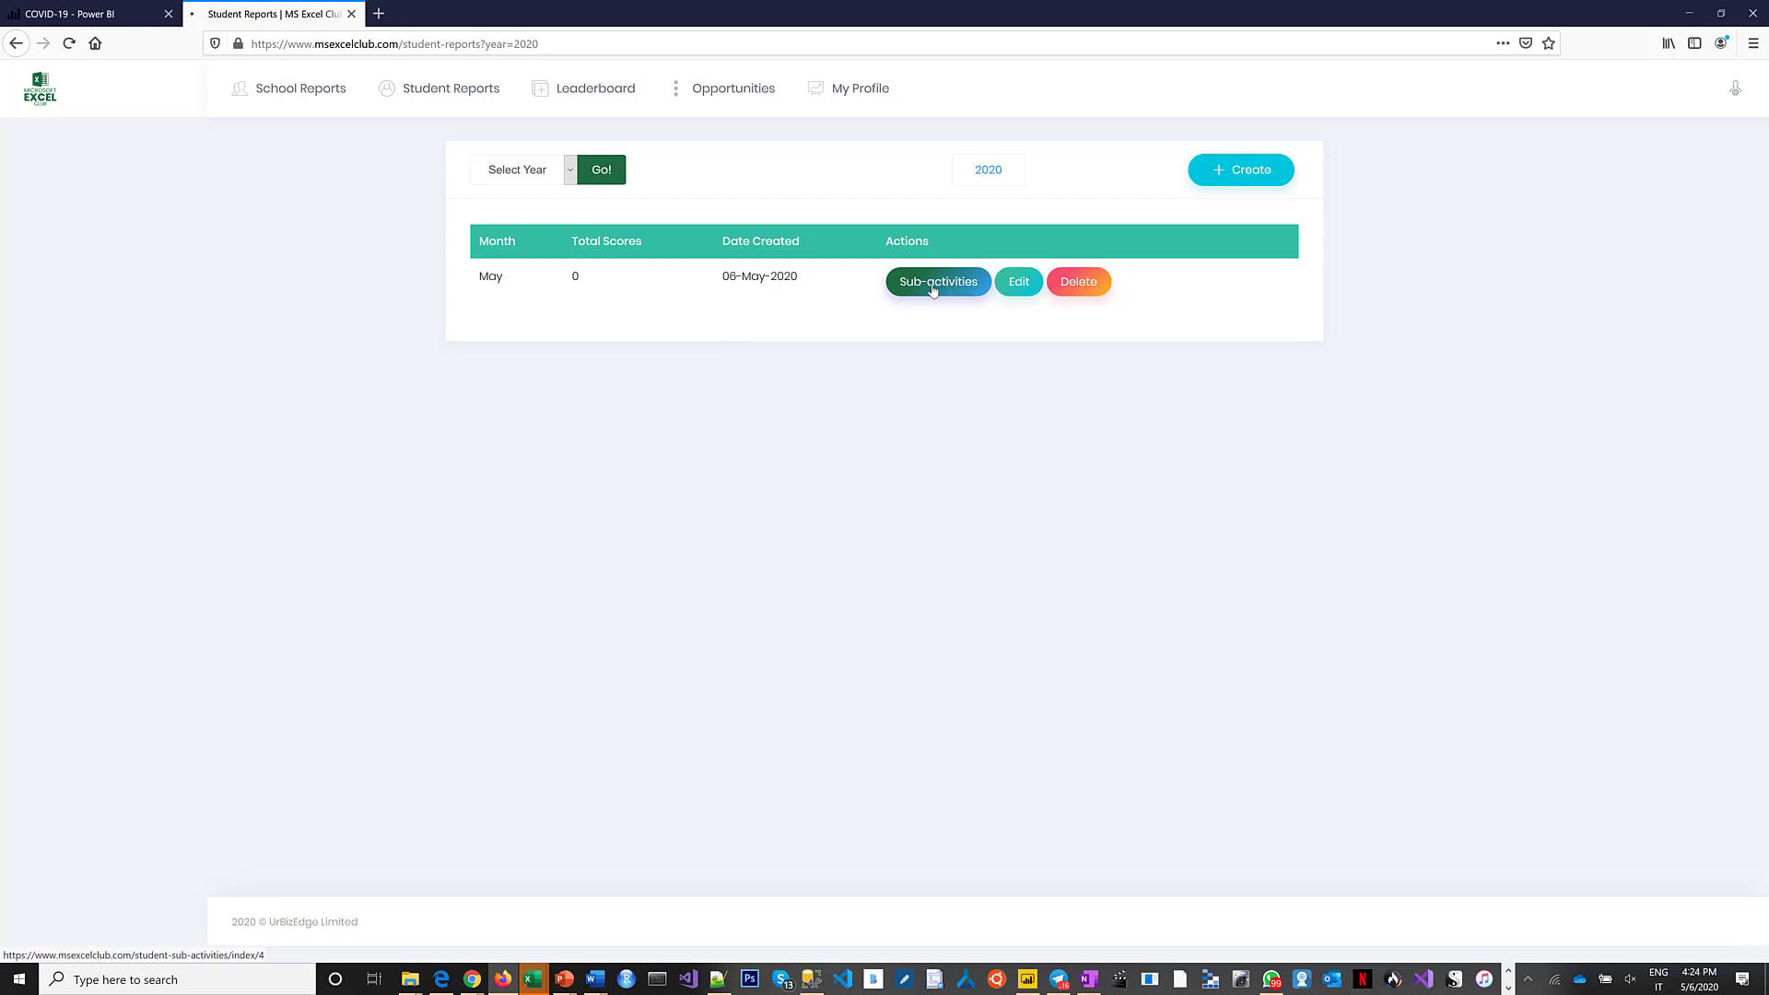
left_click(936, 281)
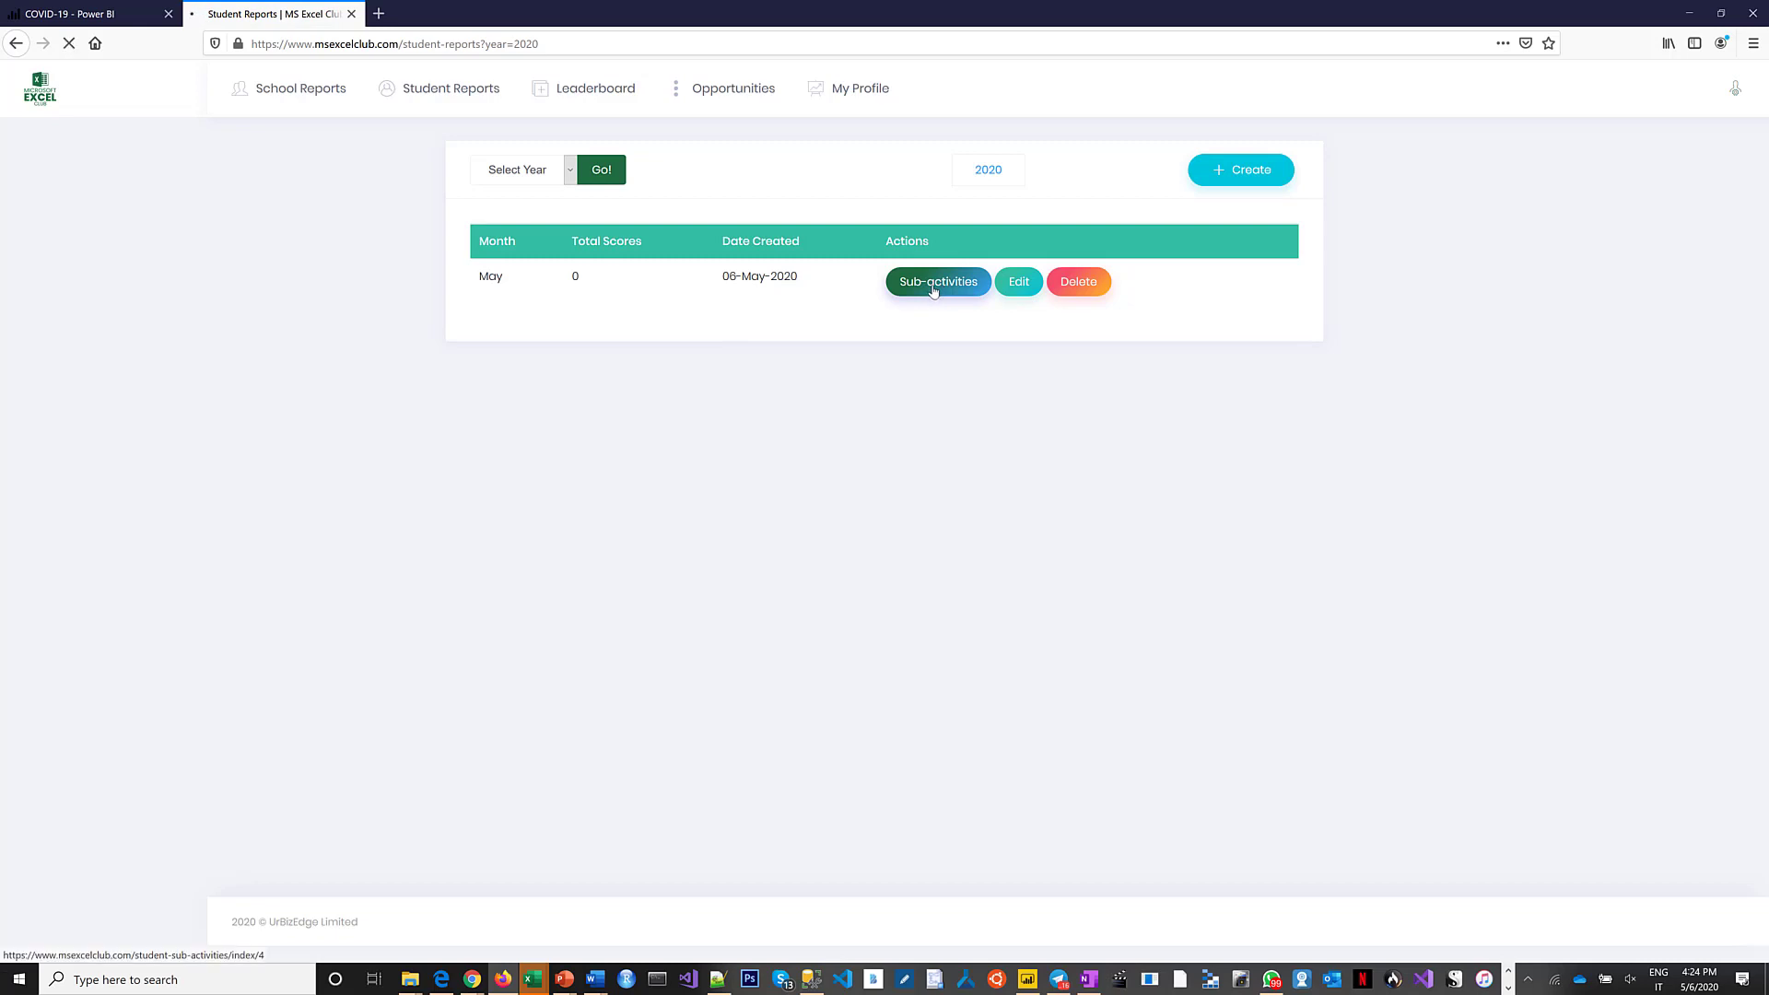
Step: Bring up the Create sub-activity form and close it without adding anything
left_click(936, 281)
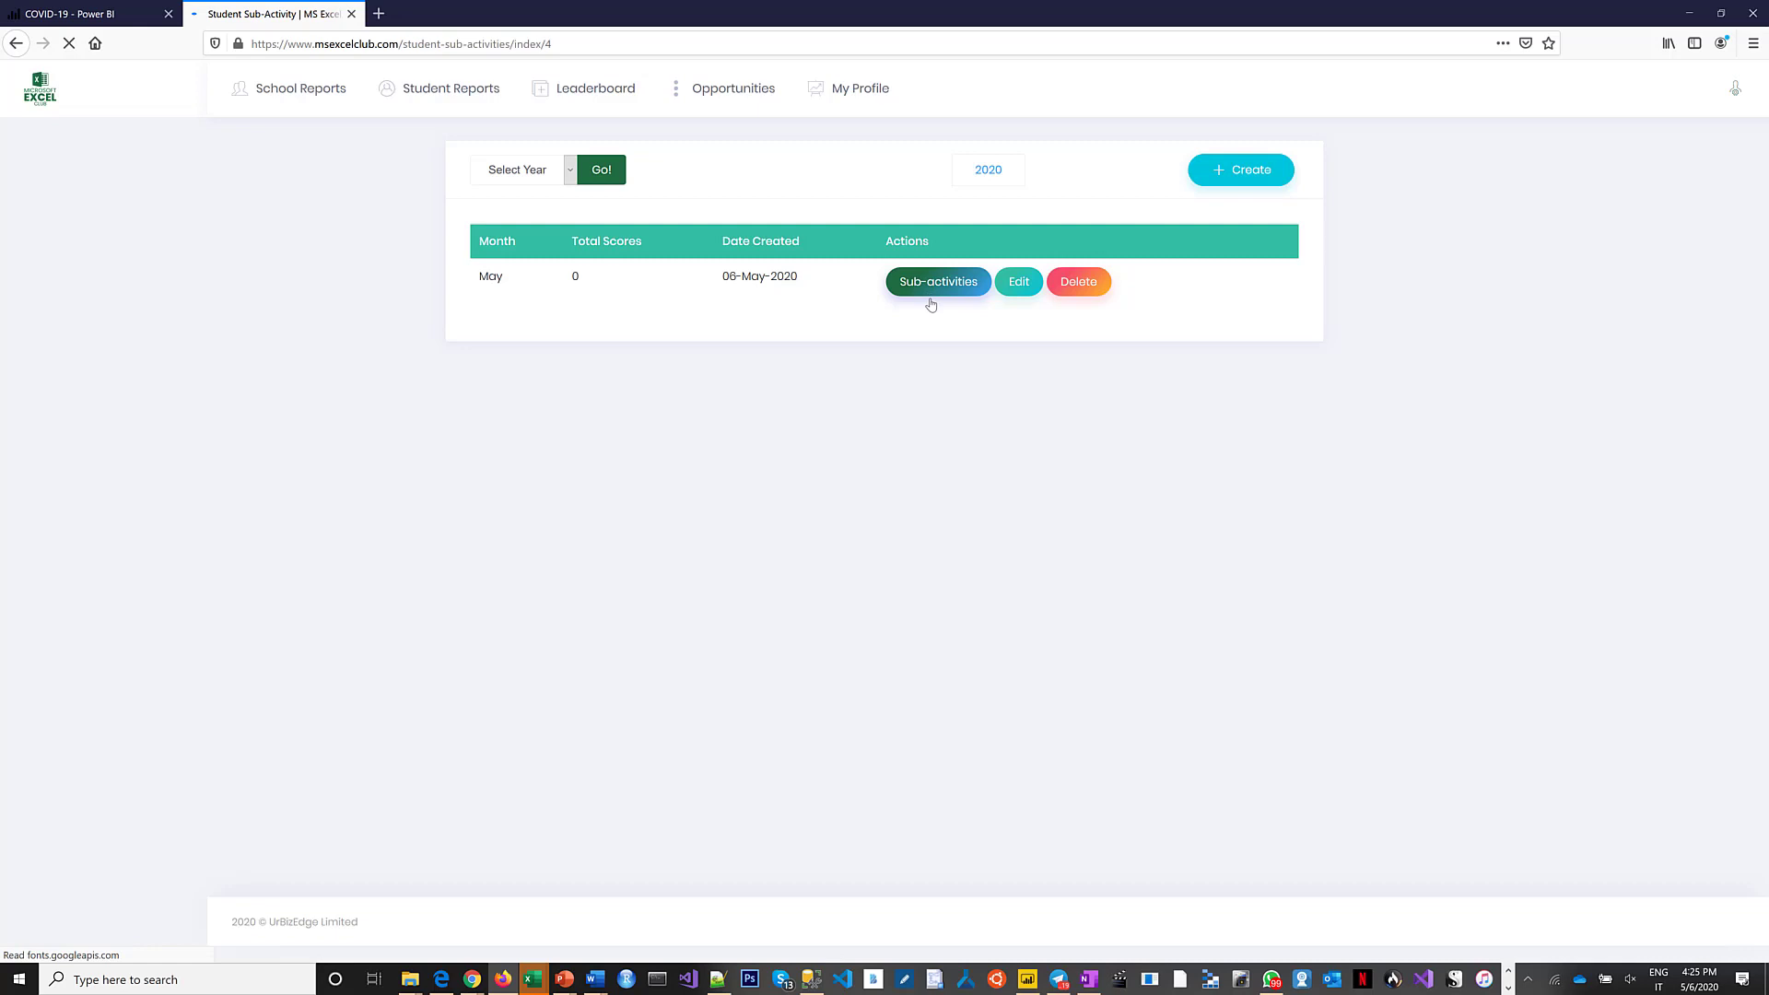
left_click(936, 281)
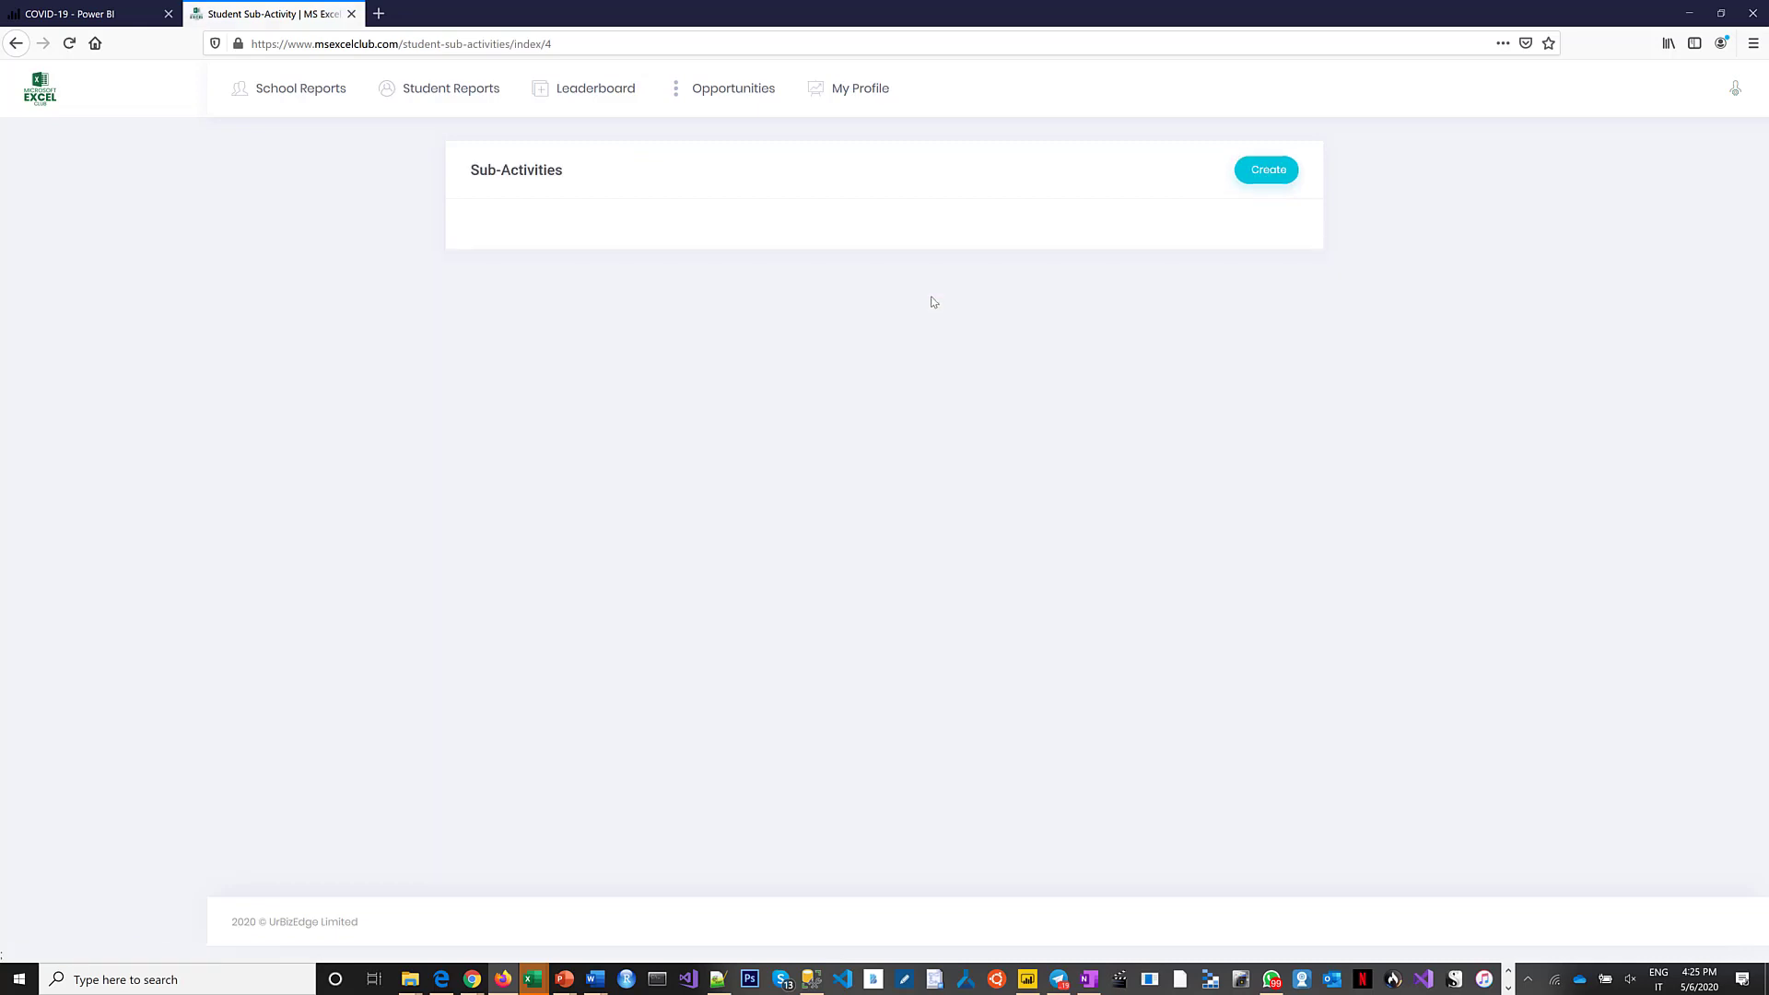
left_click(1265, 170)
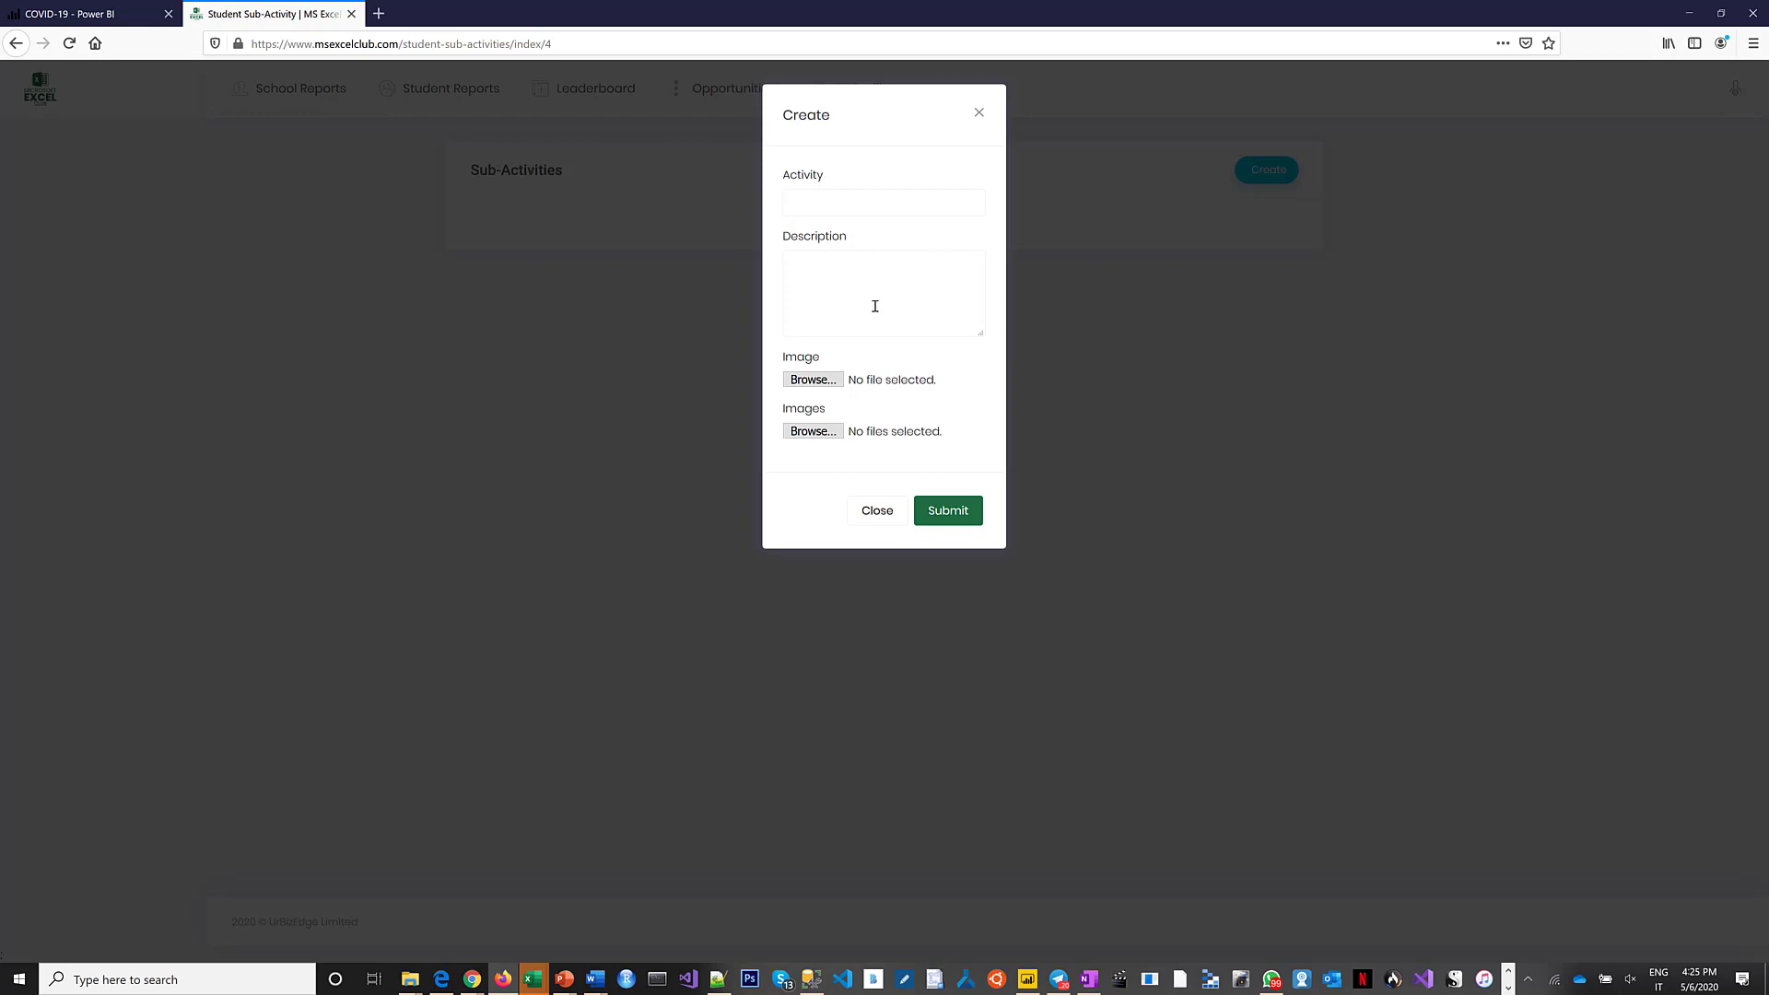
mouse_move(883, 327)
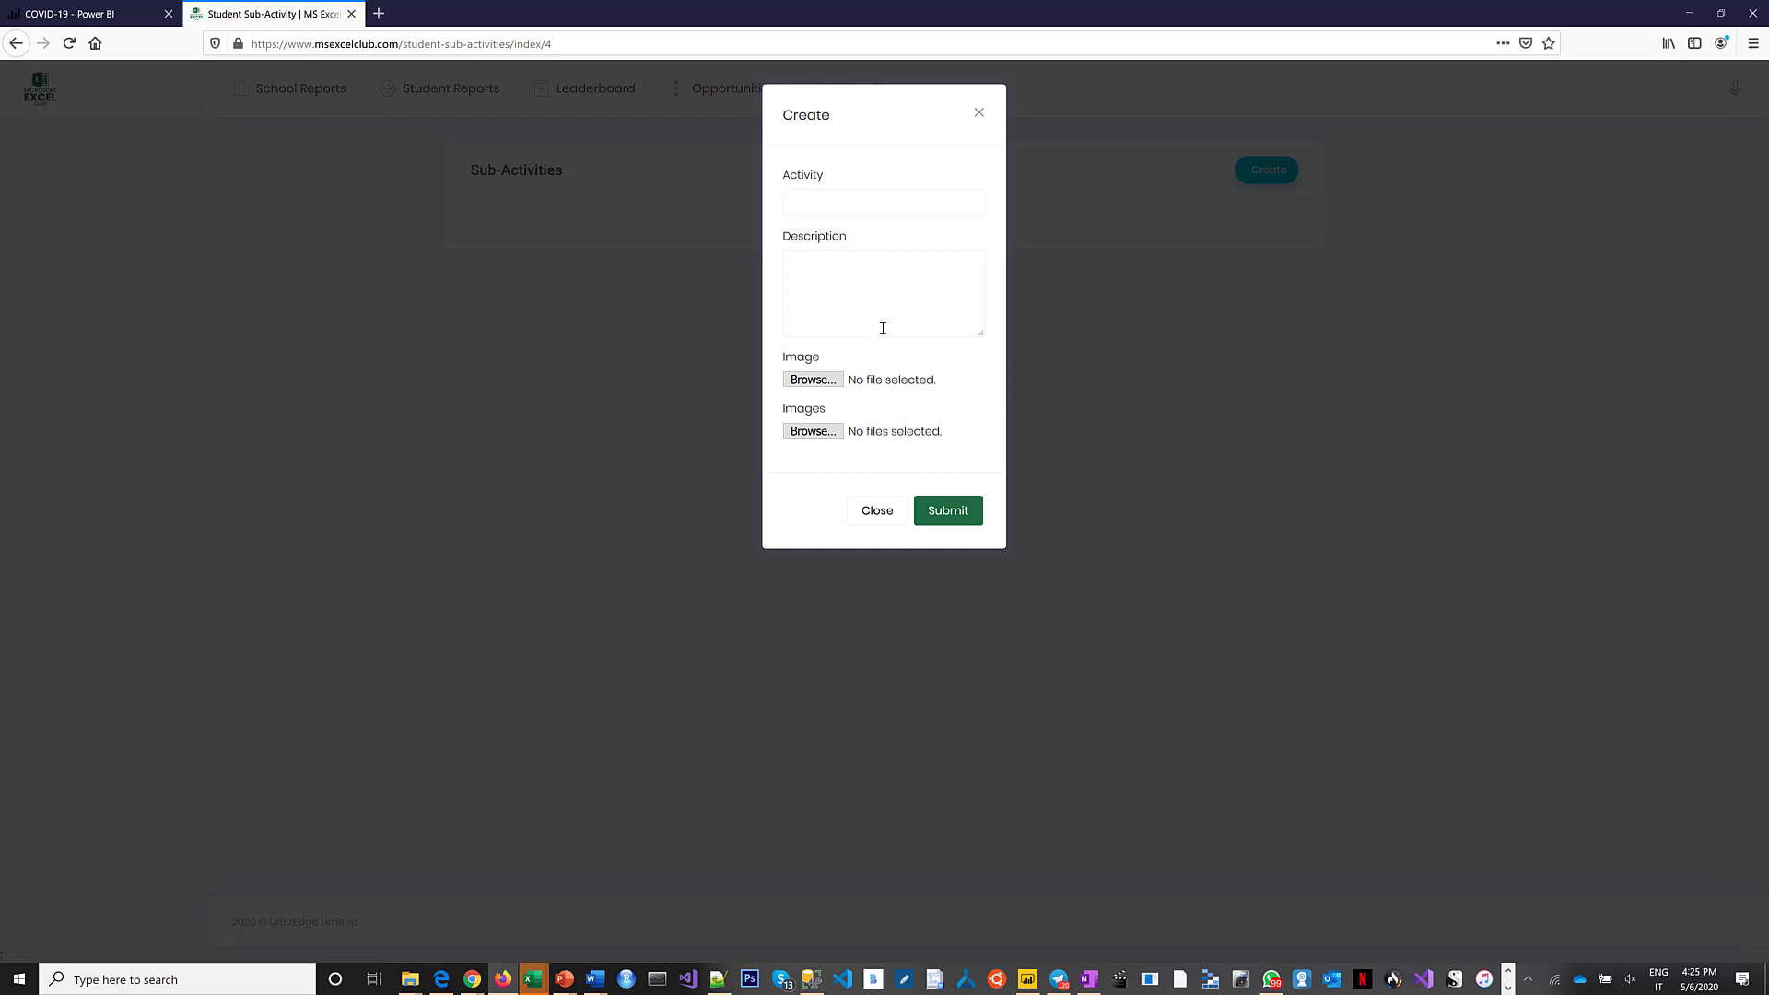
mouse_move(896, 336)
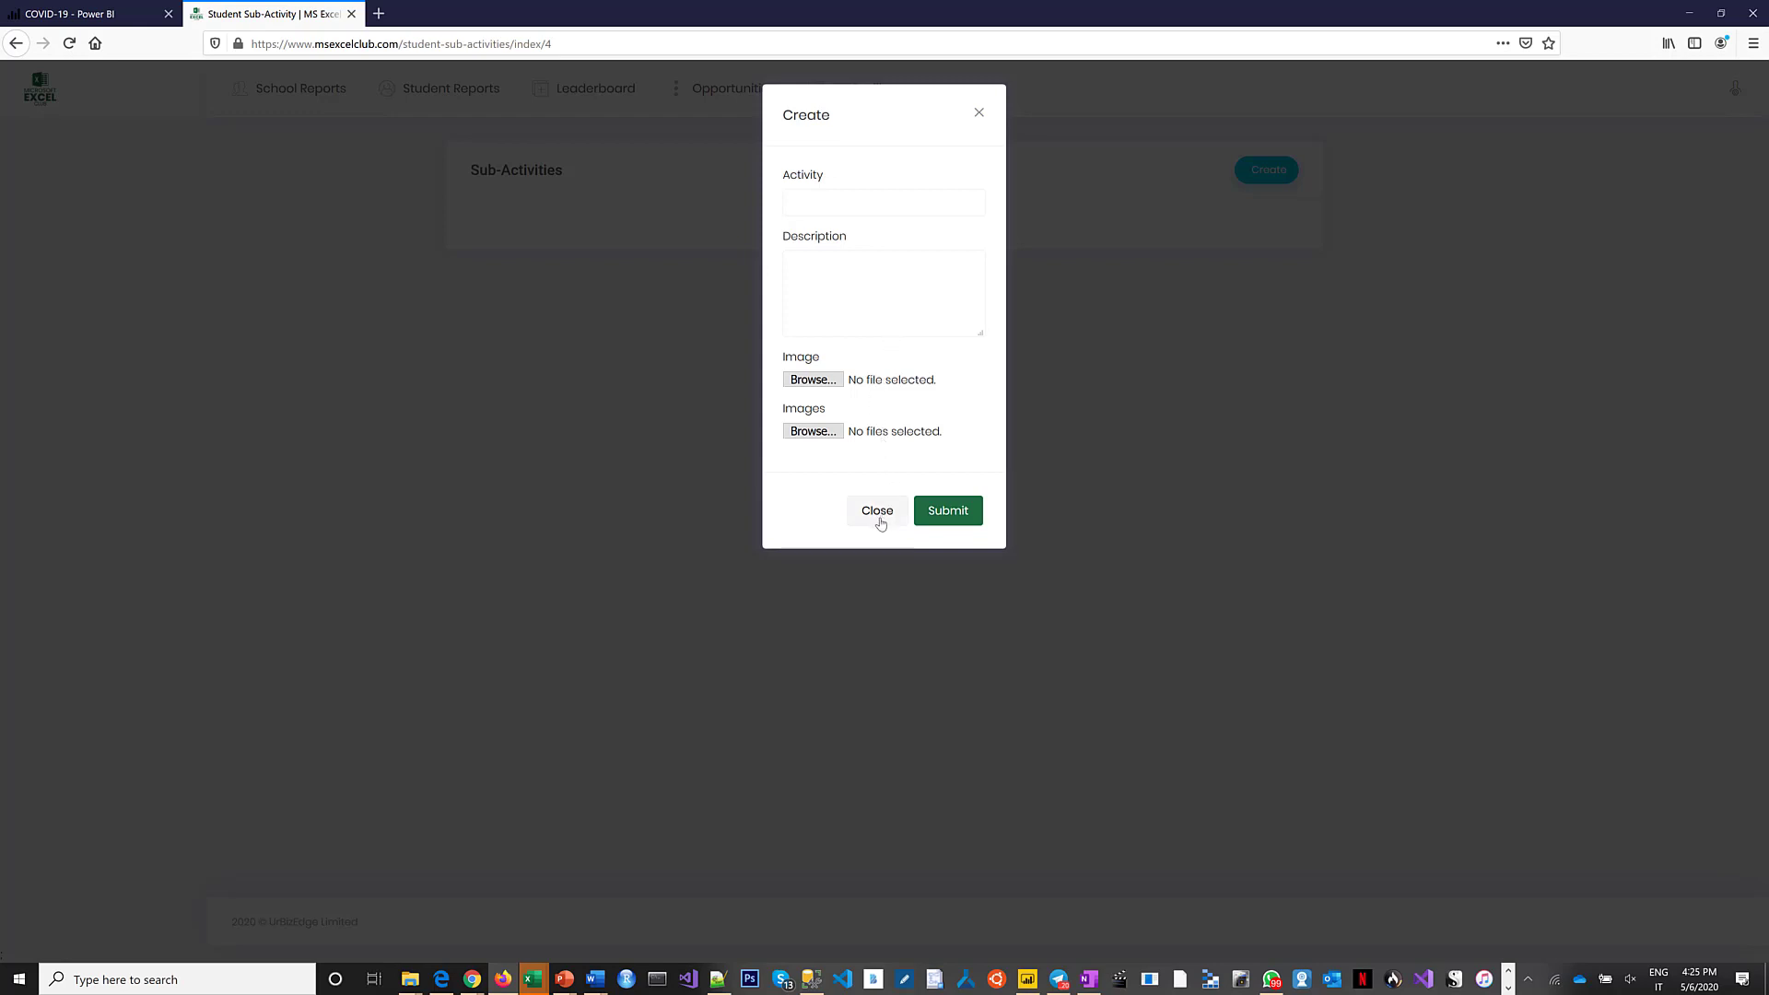
left_click(875, 509)
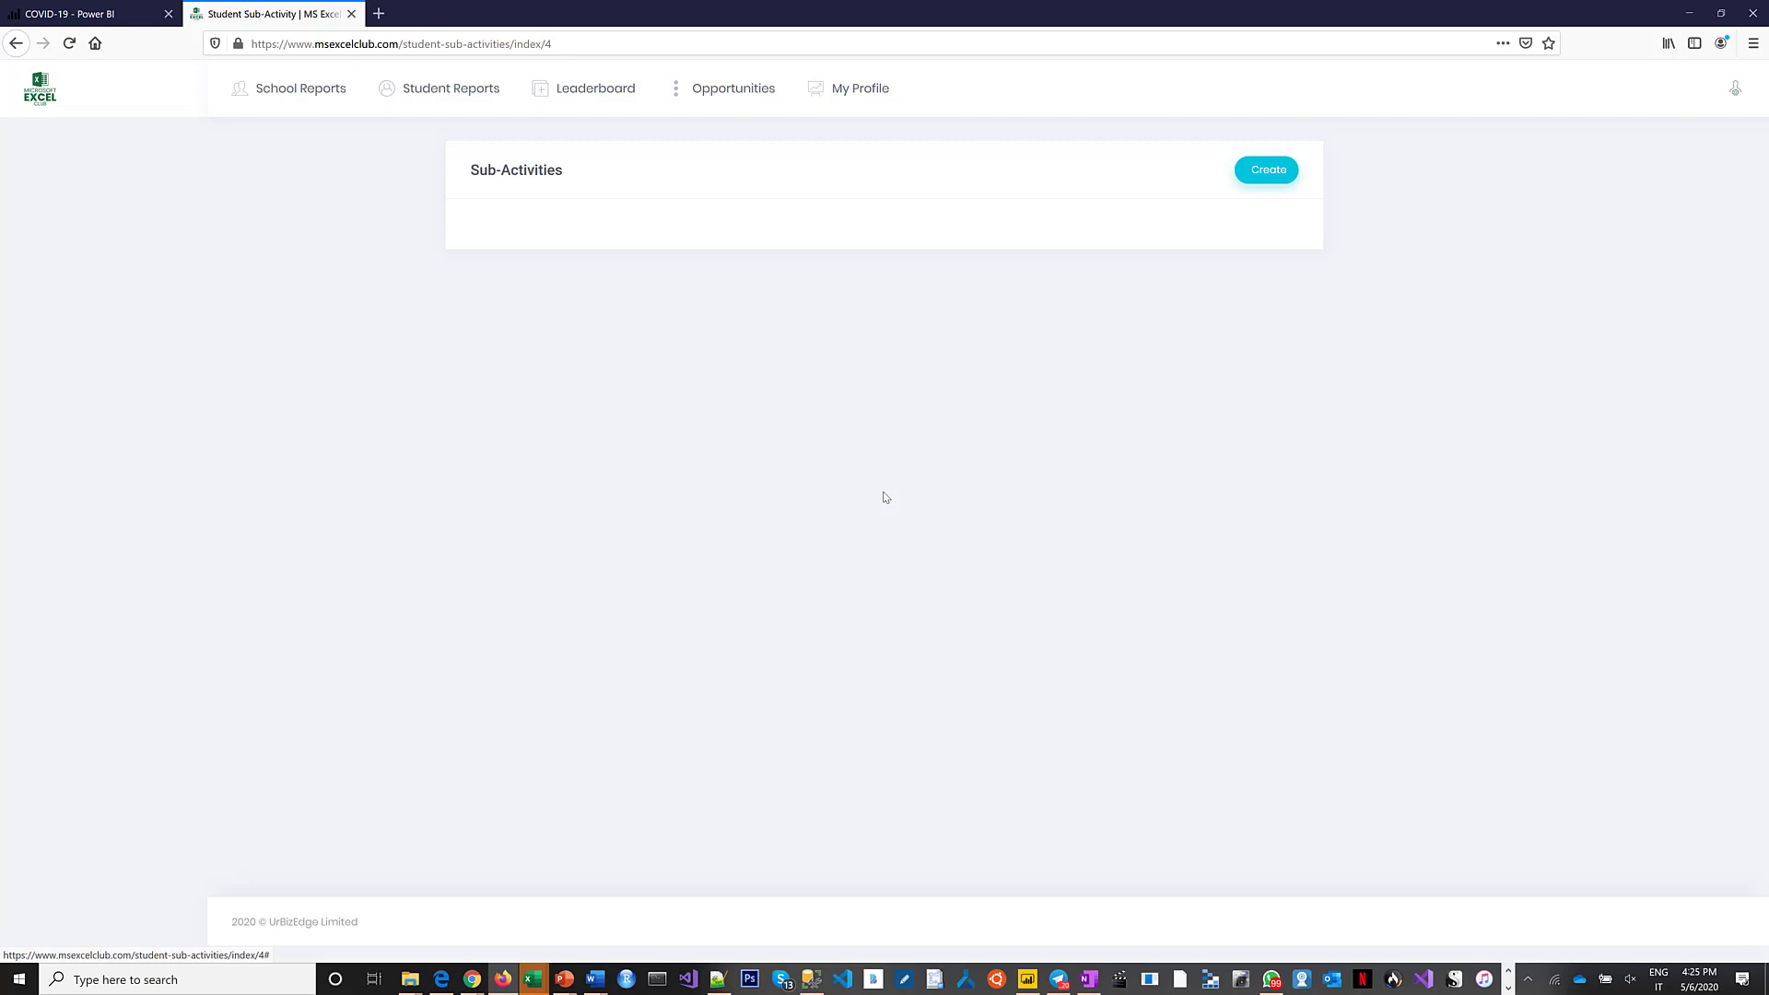
mouse_move(1114, 277)
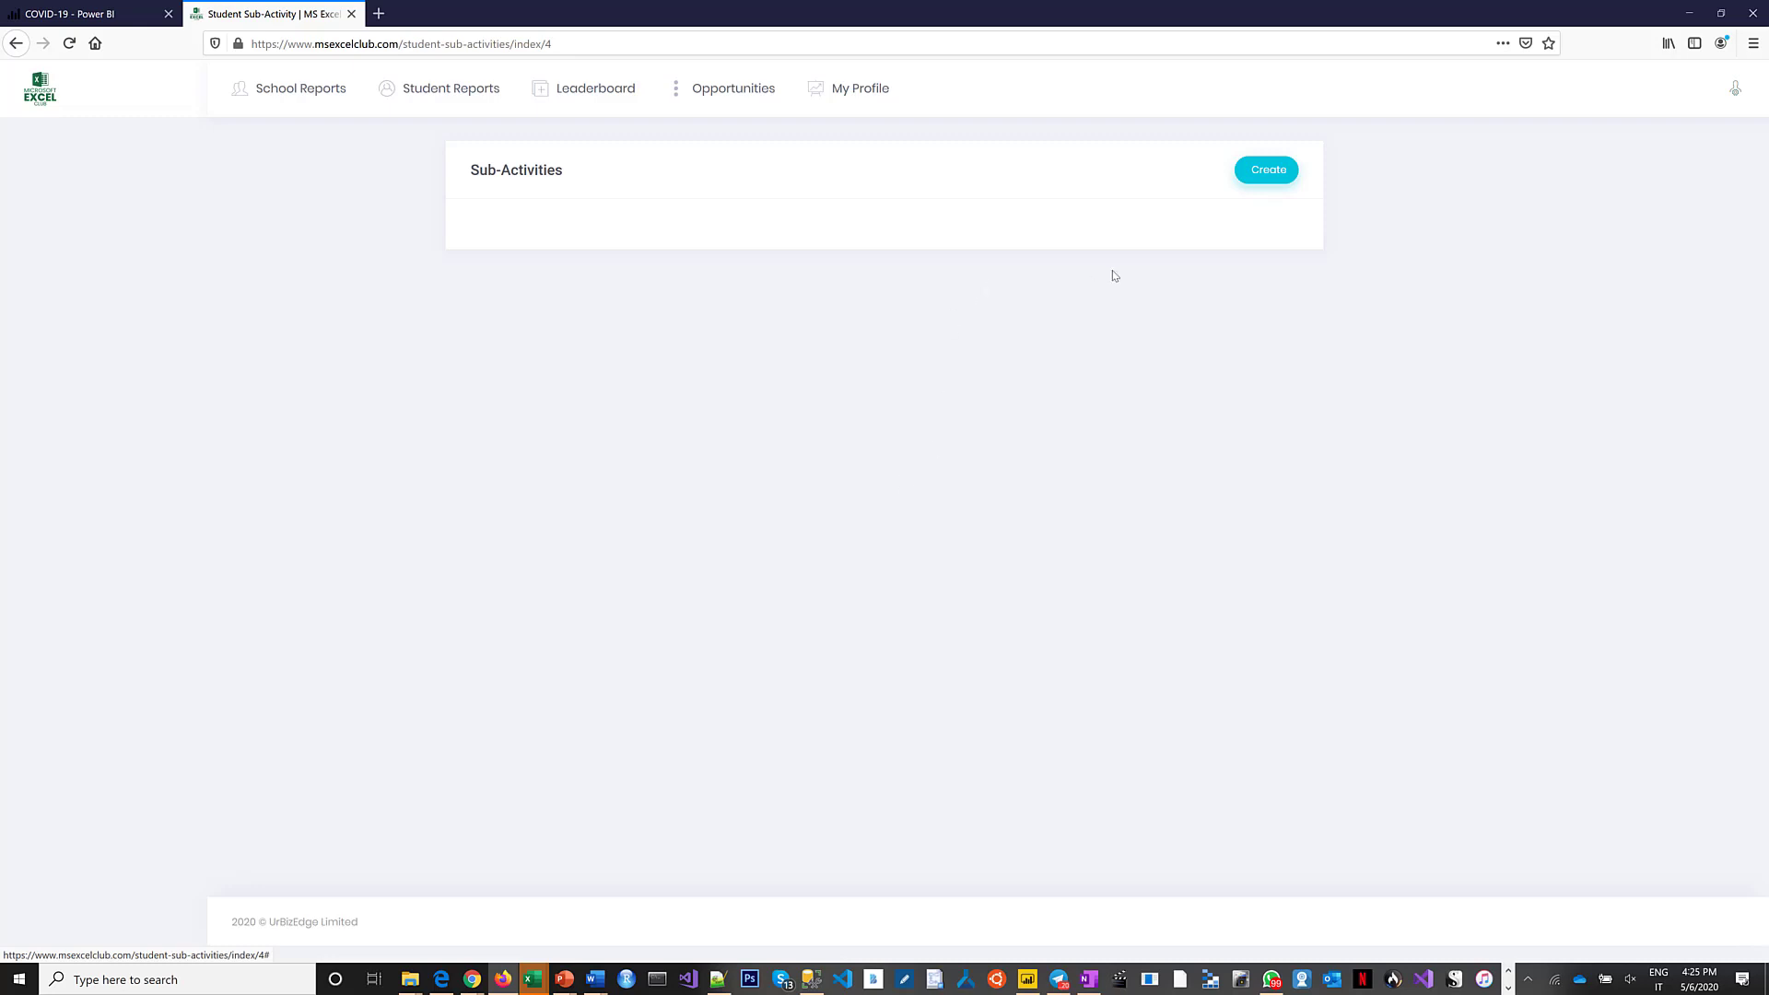
mouse_move(1171, 266)
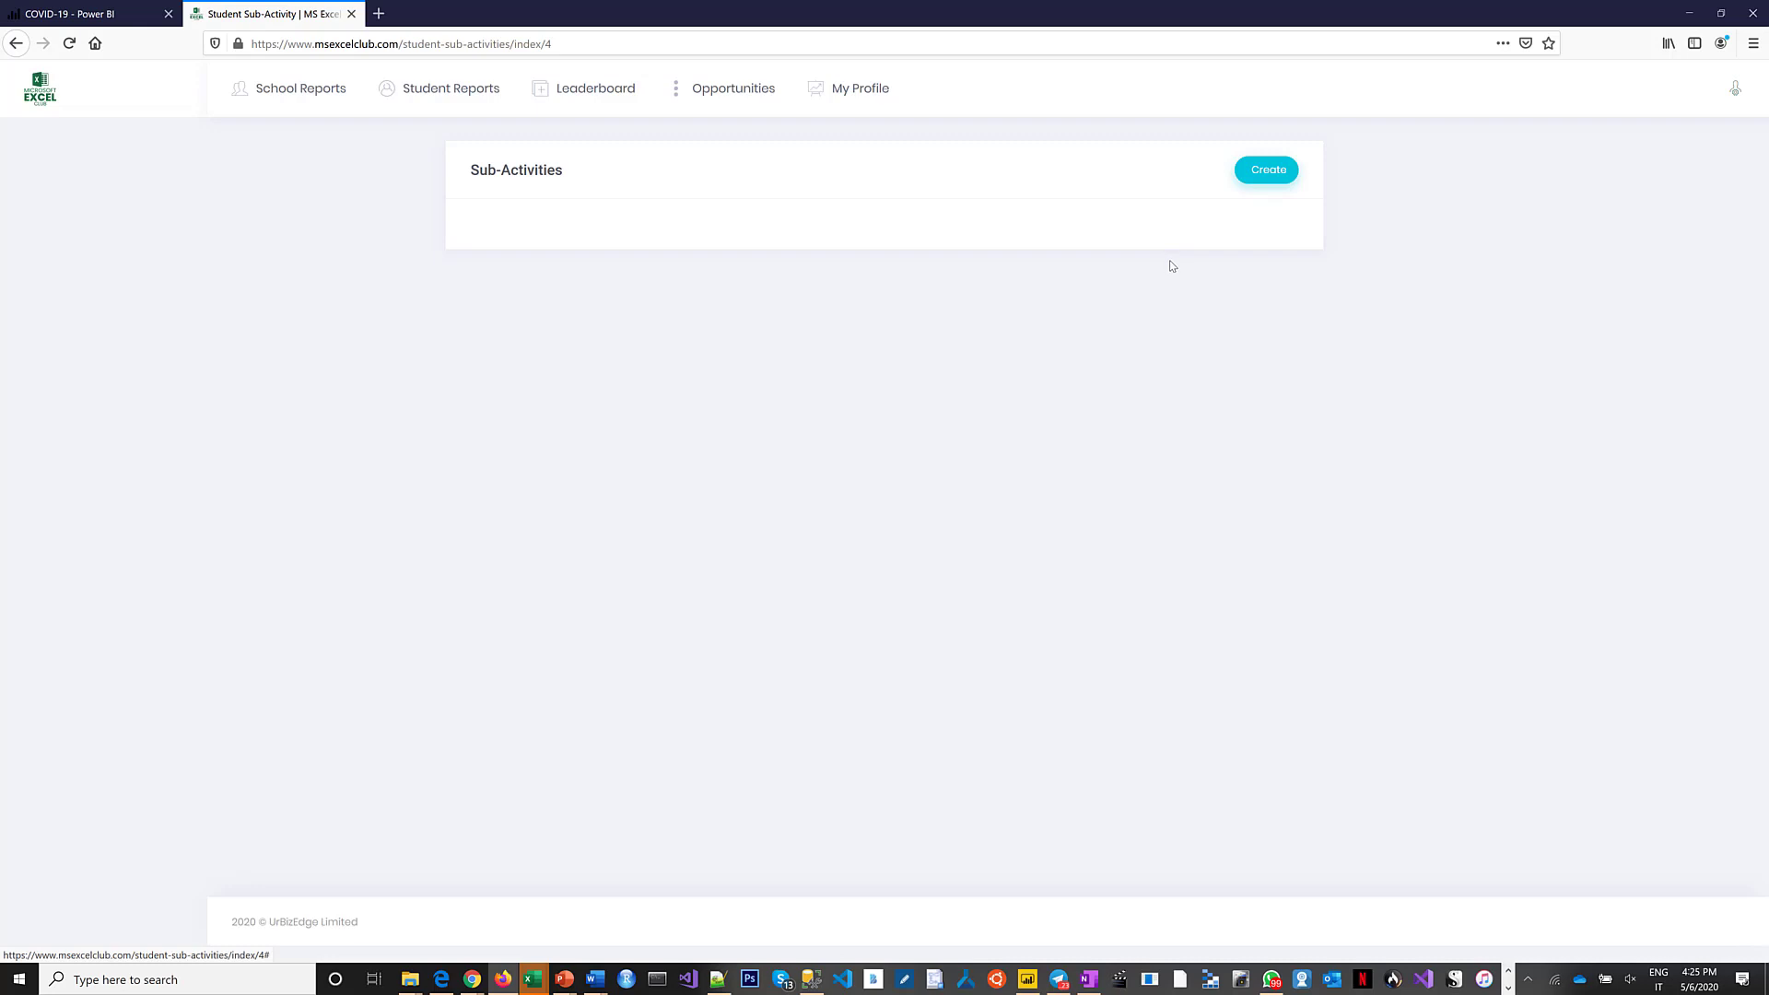
mouse_move(1160, 280)
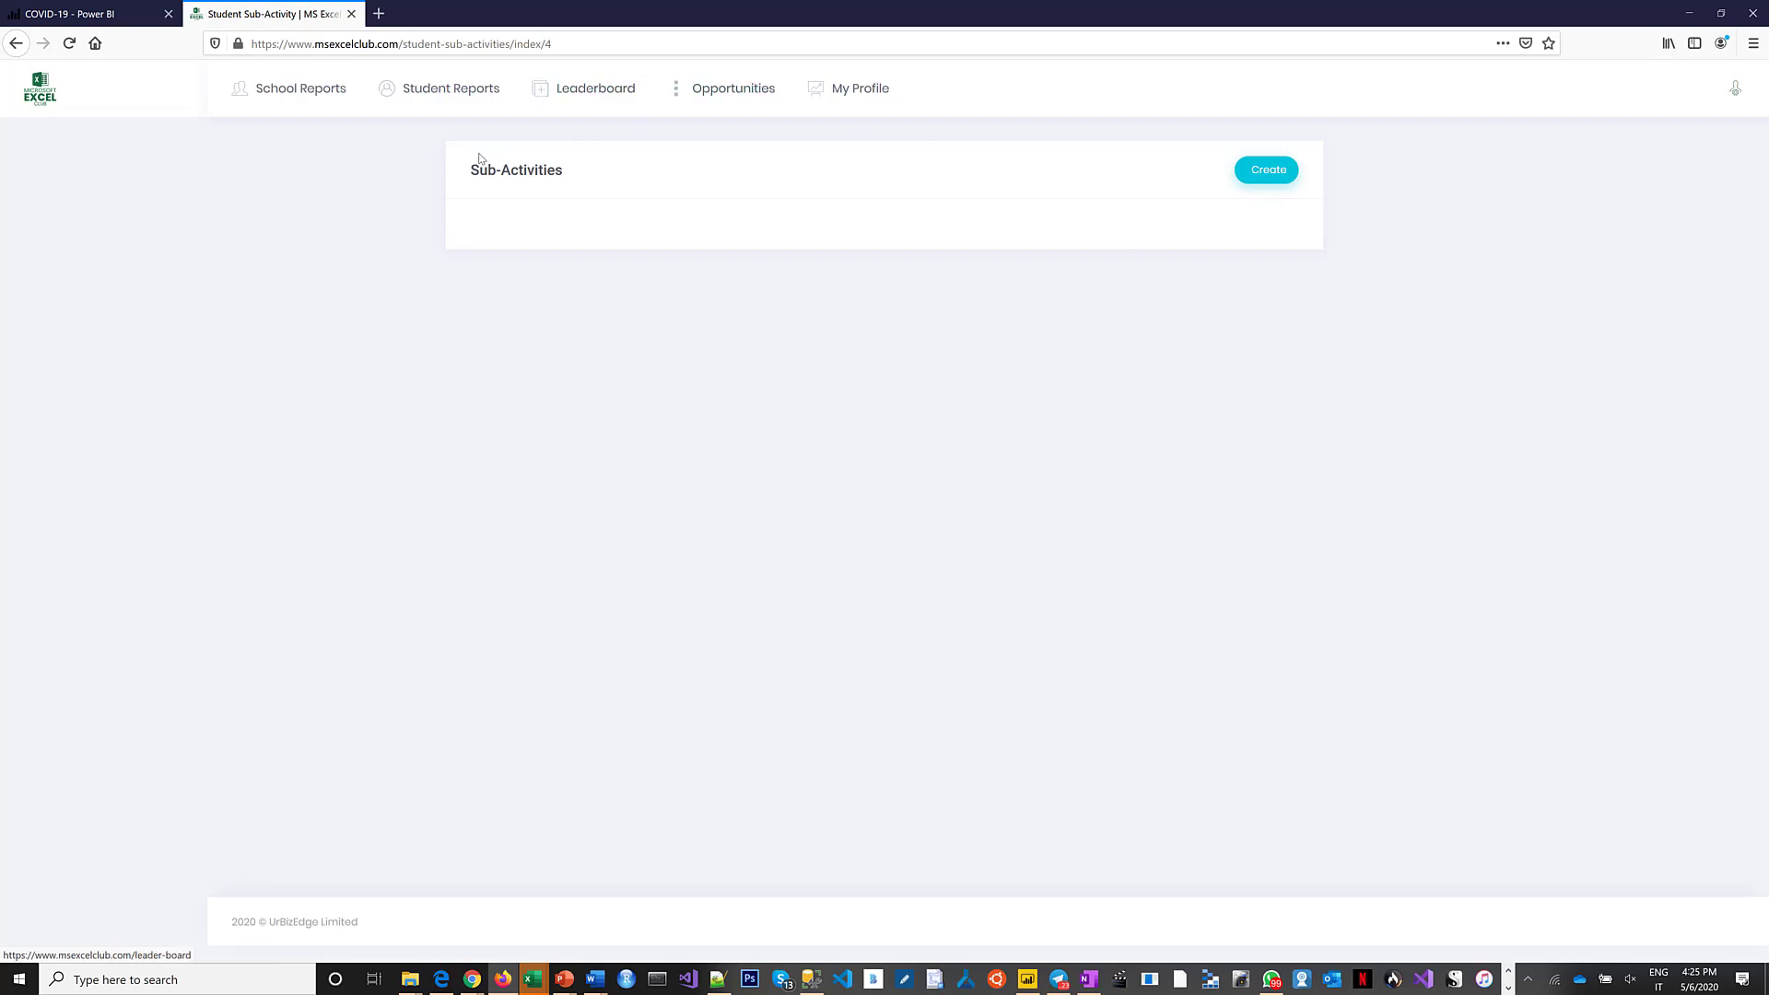
mouse_move(532, 288)
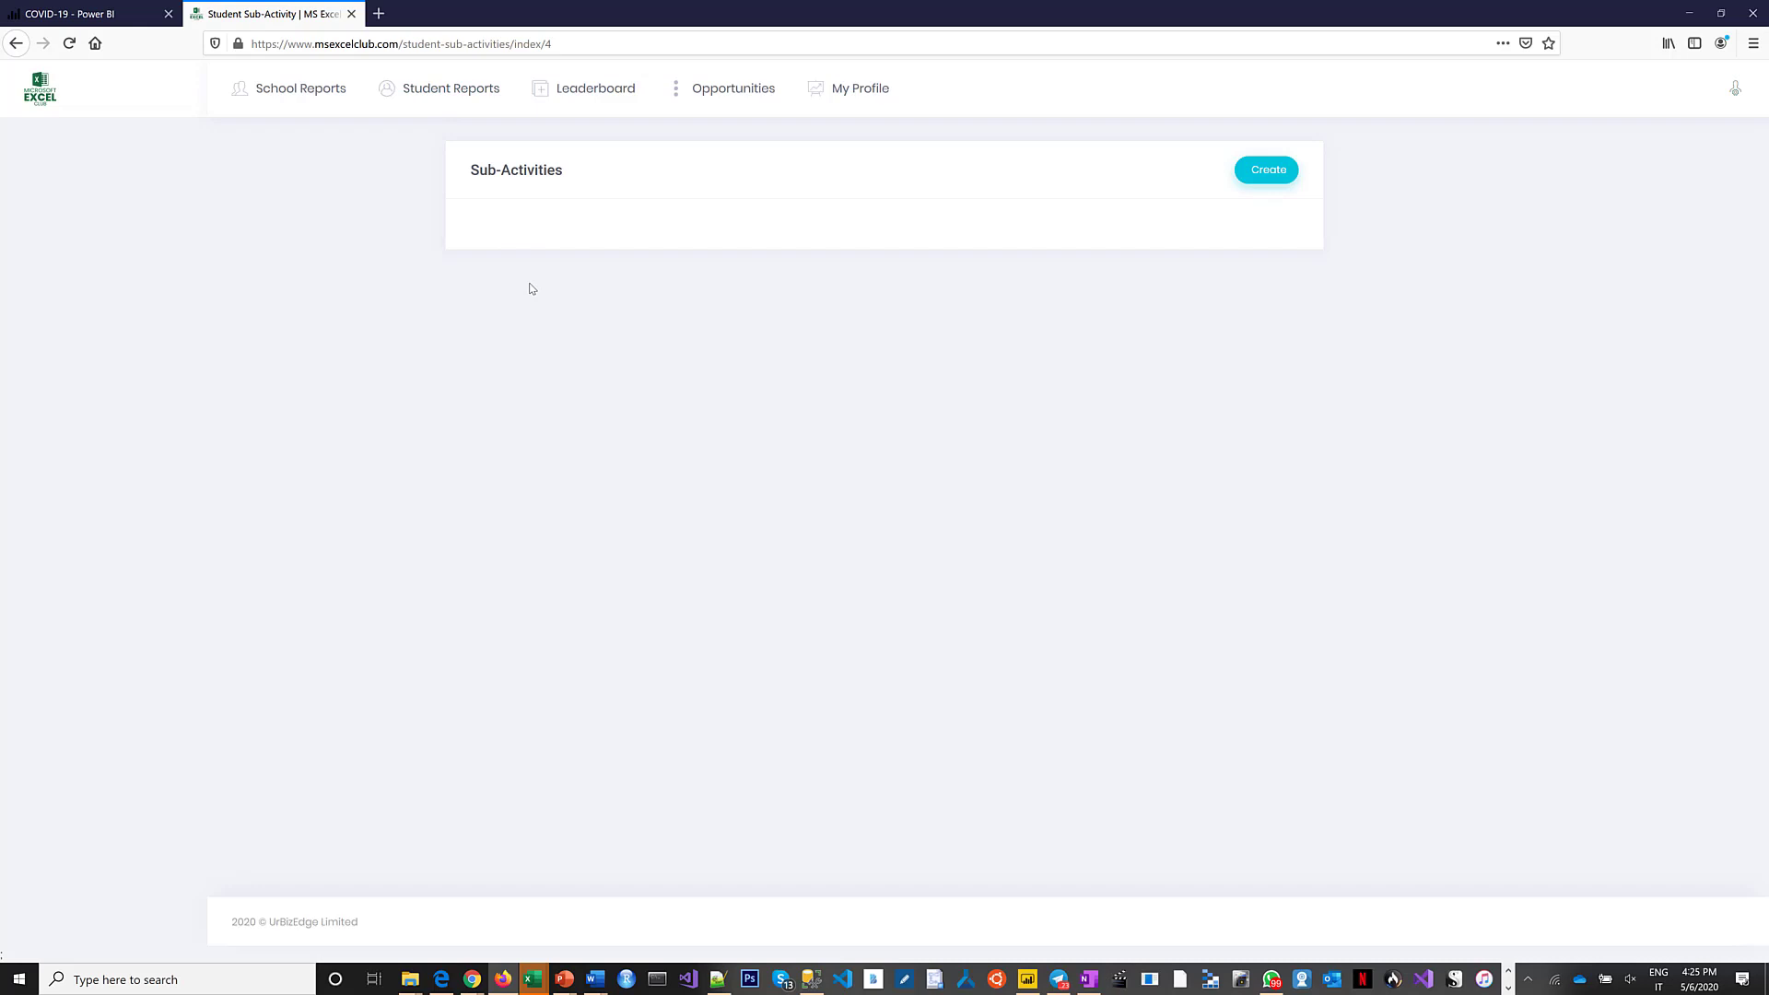
mouse_move(694, 288)
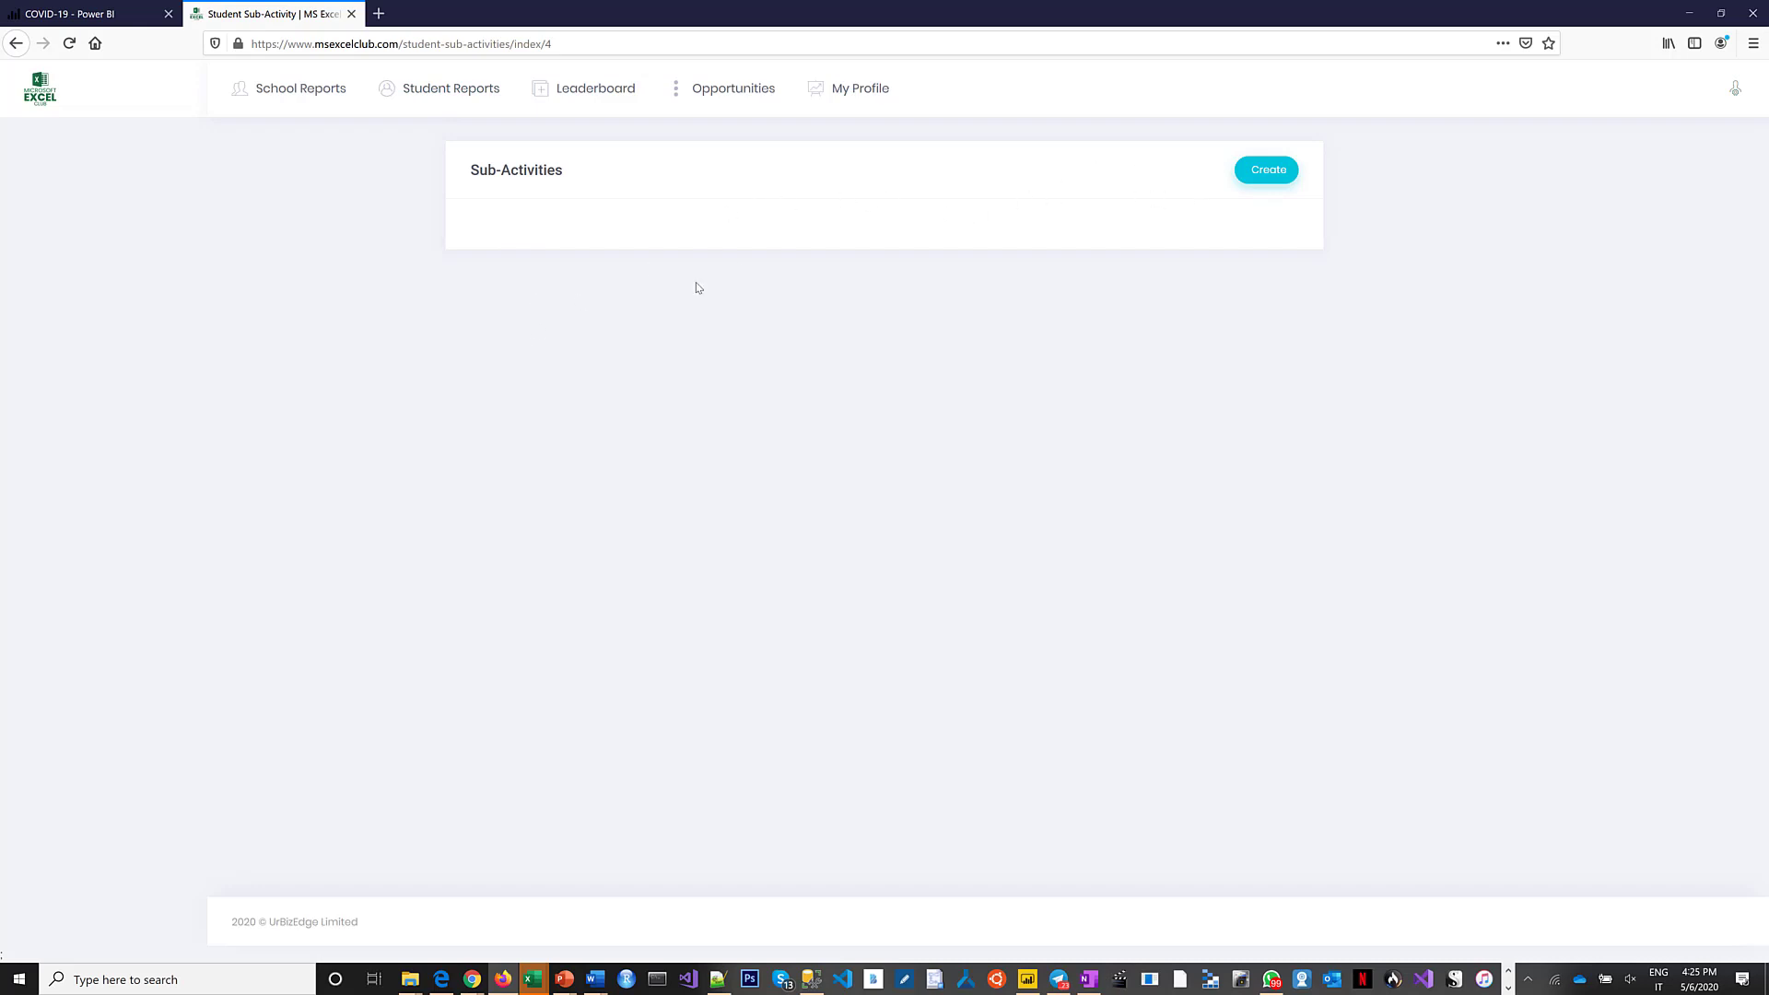
mouse_move(583, 91)
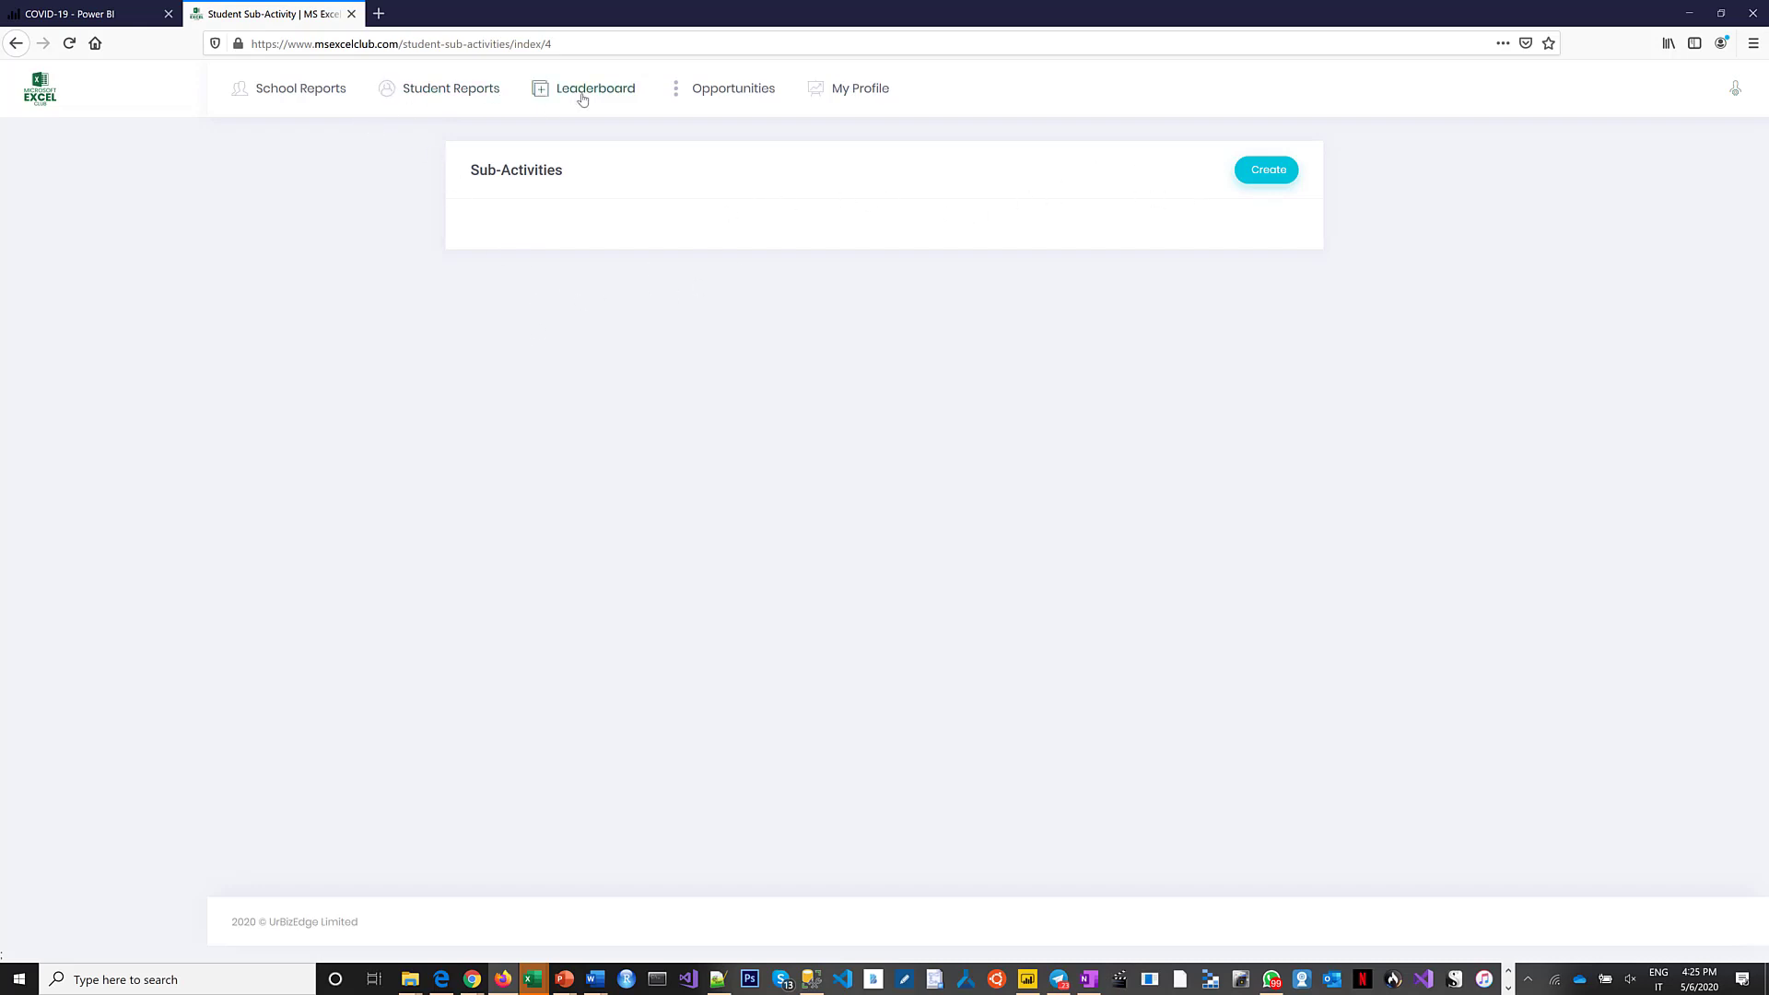
left_click(595, 89)
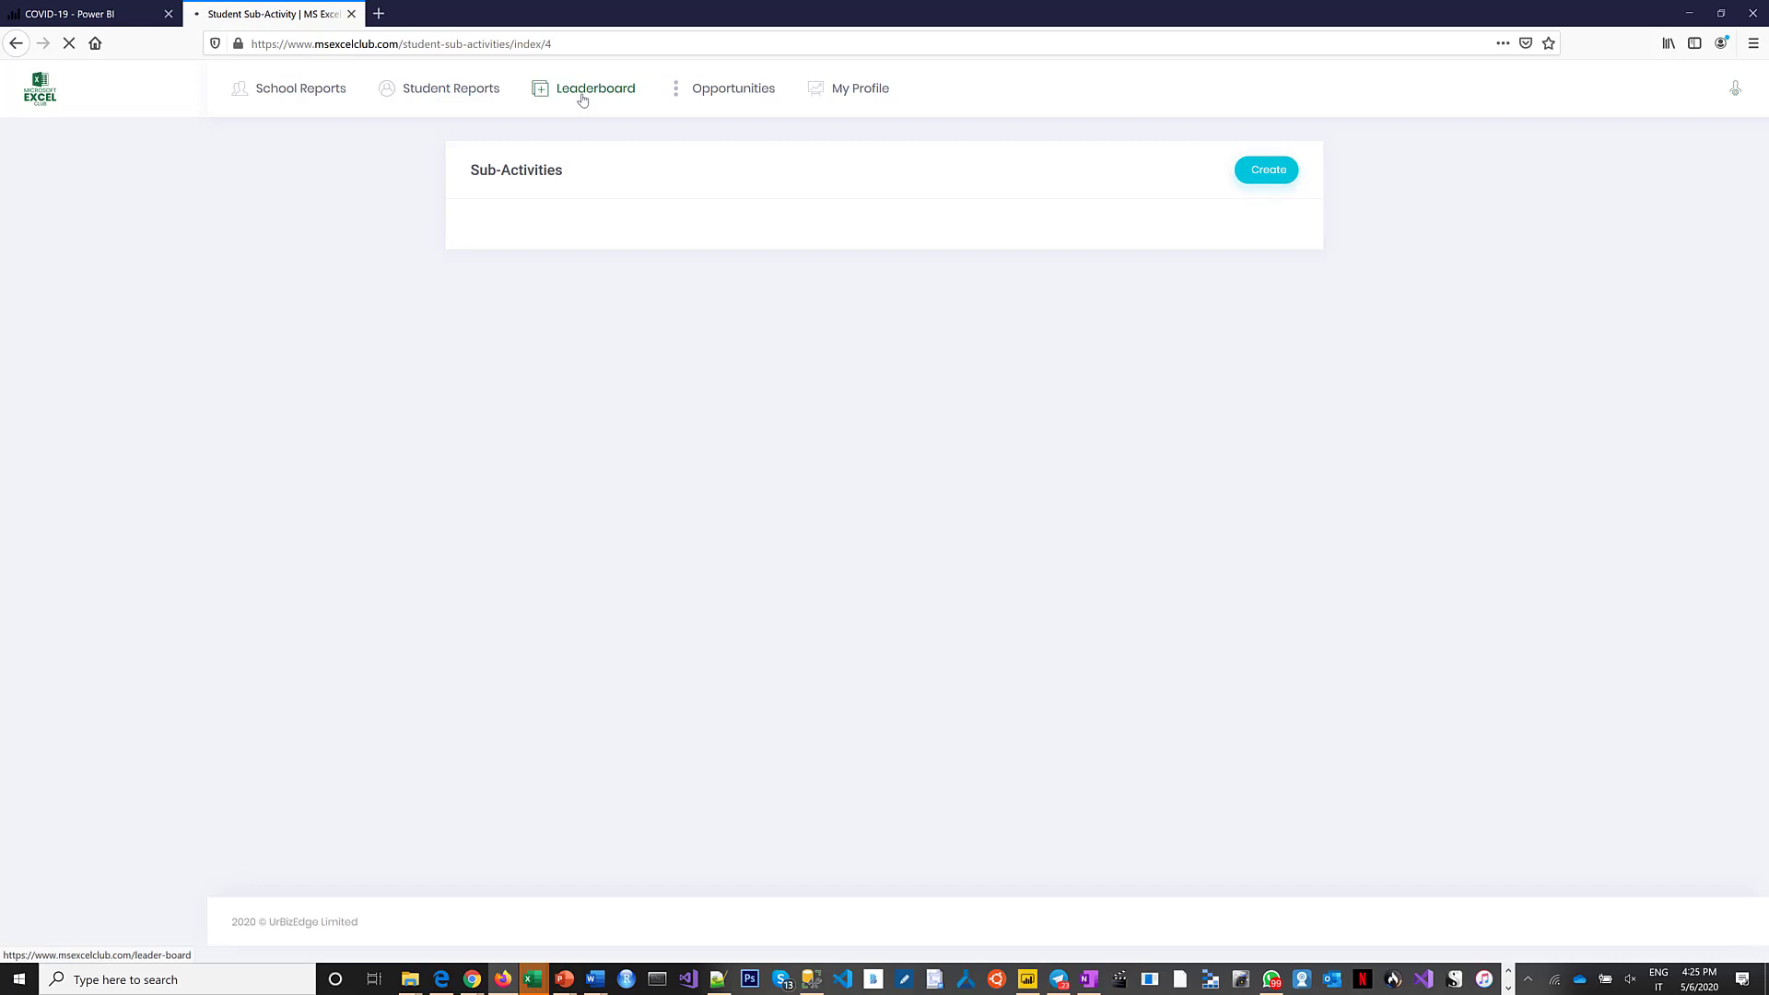
mouse_move(586, 122)
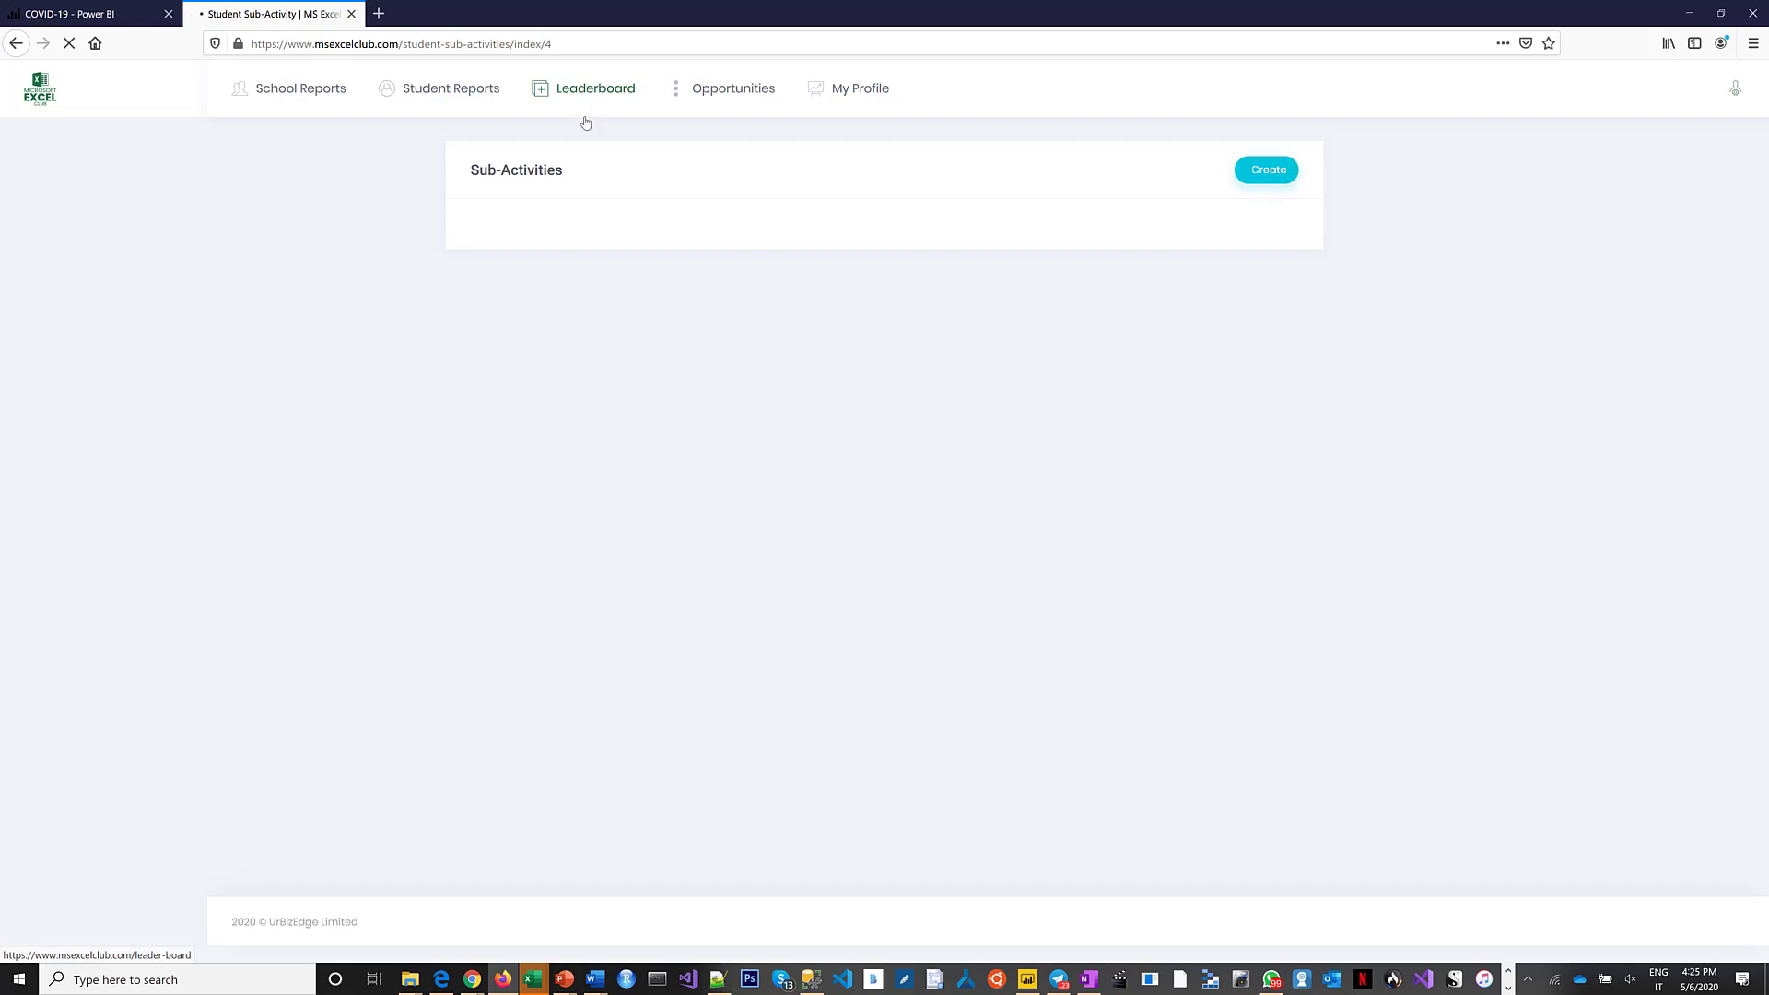
left_click(595, 88)
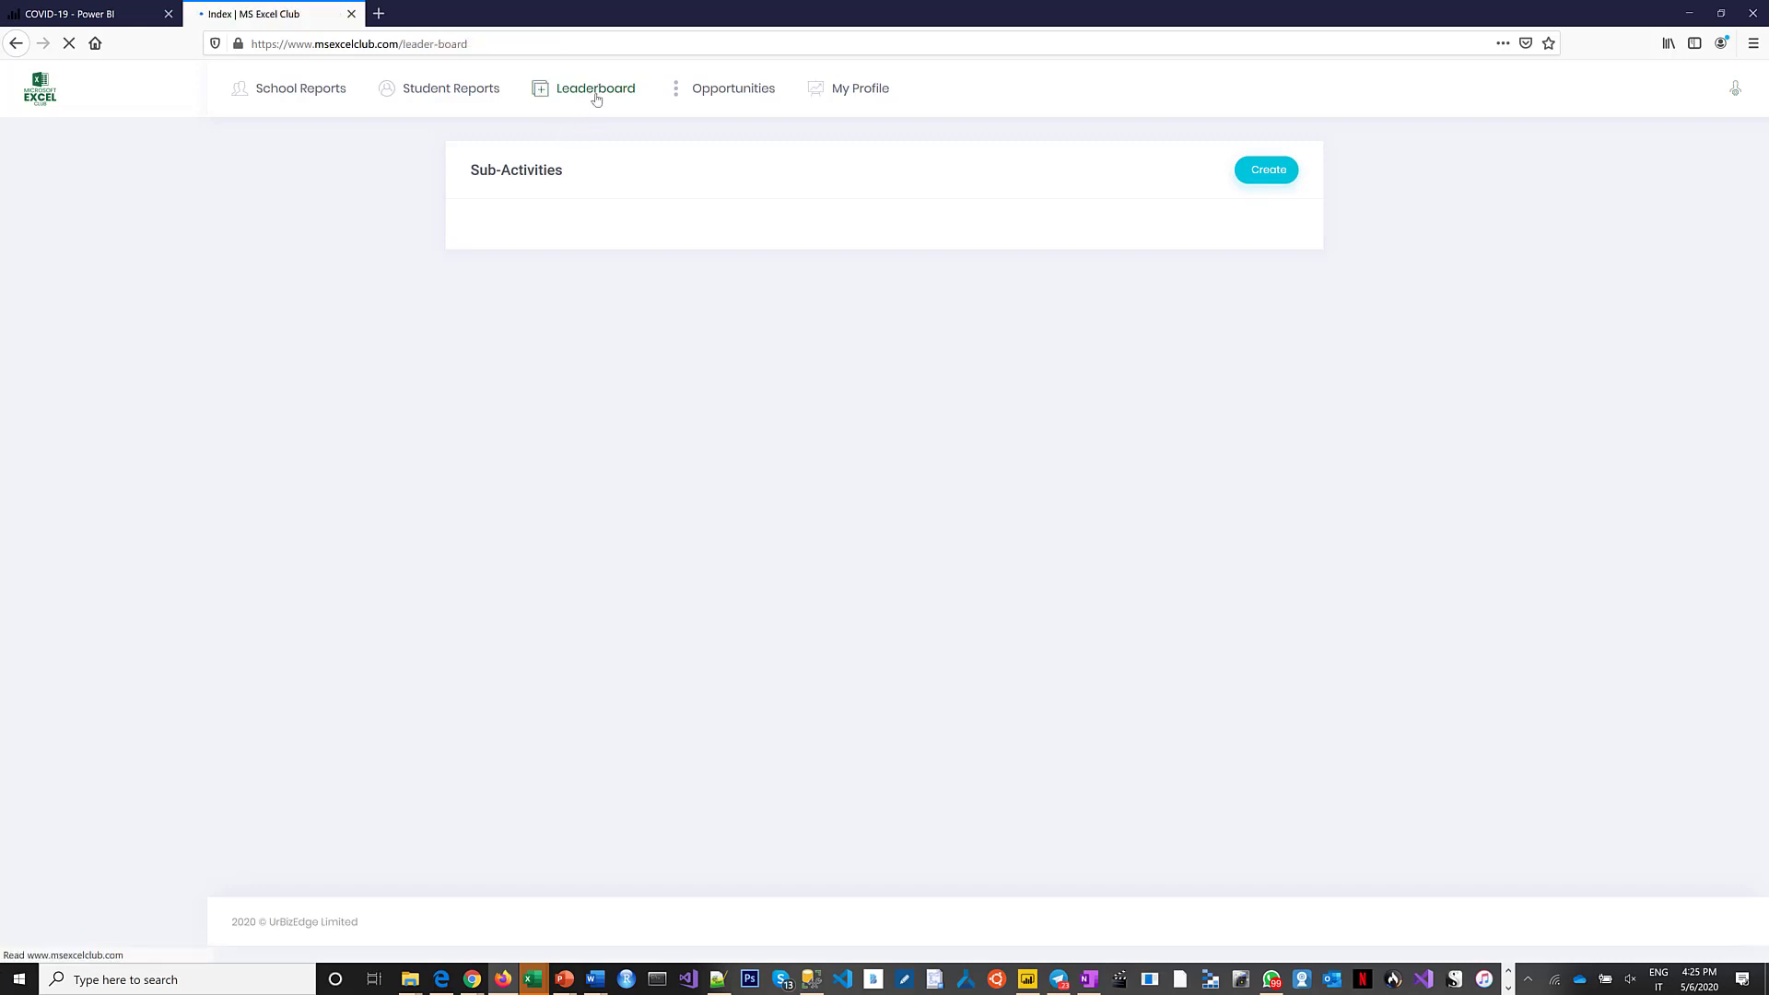
left_click(594, 88)
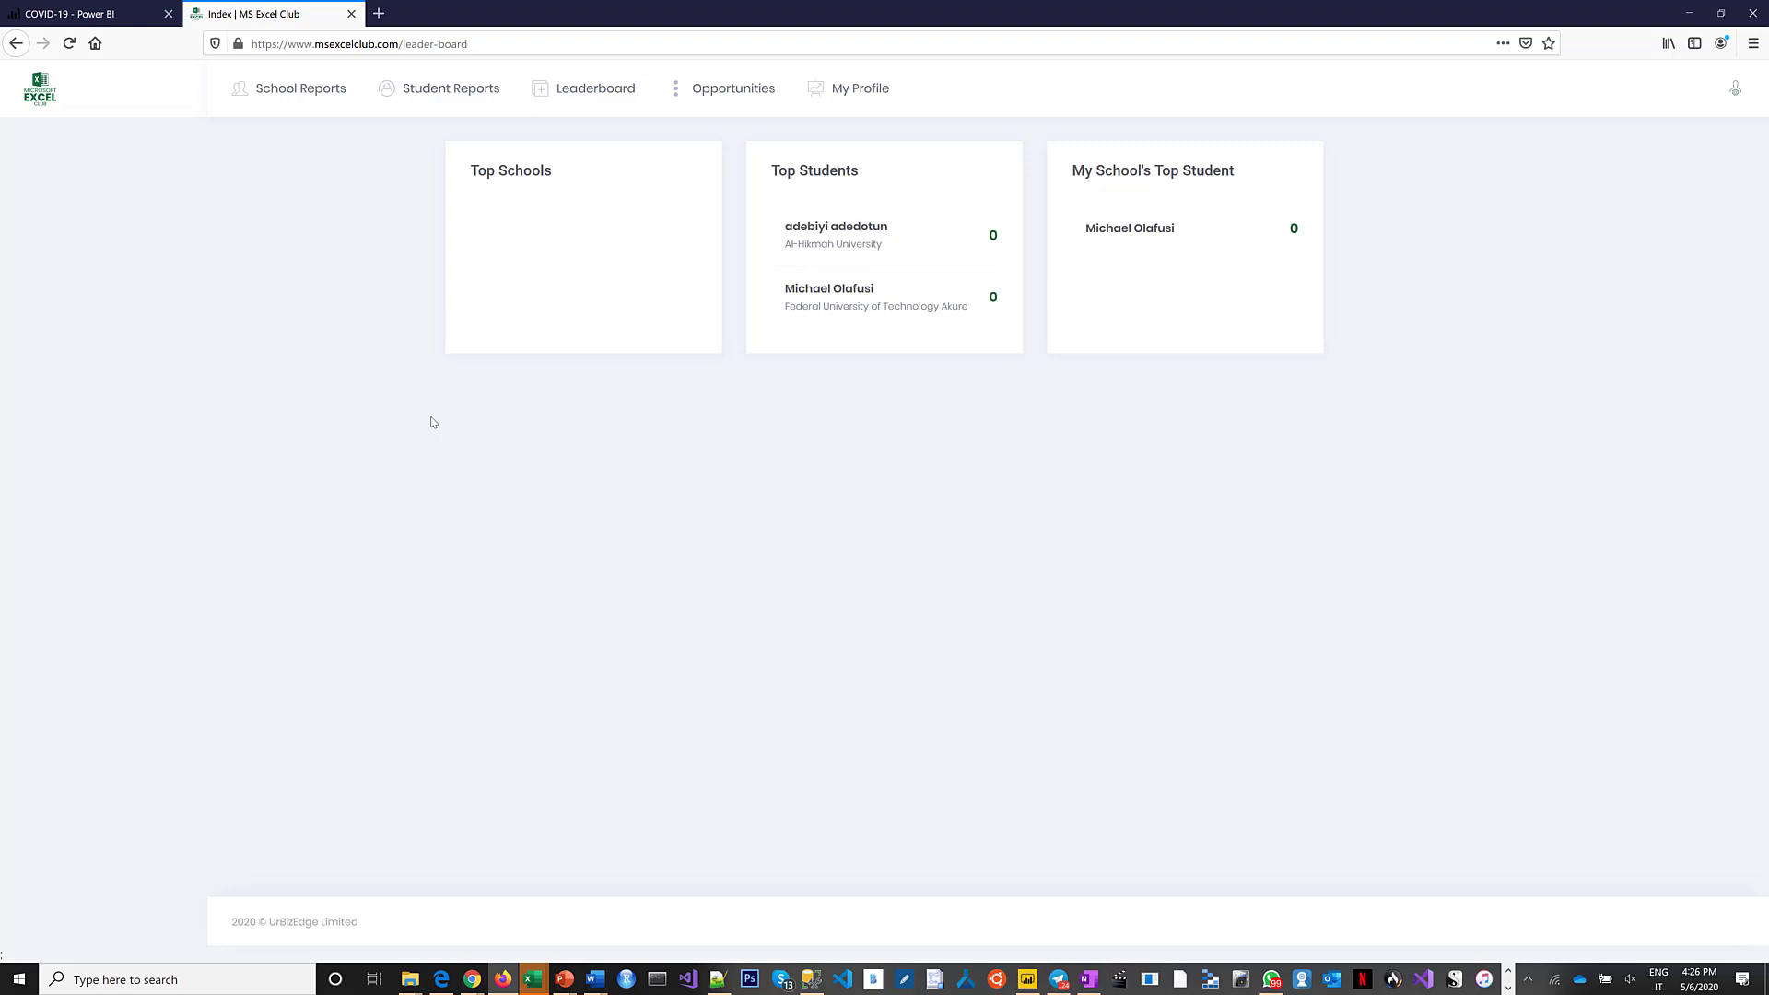
mouse_move(613, 89)
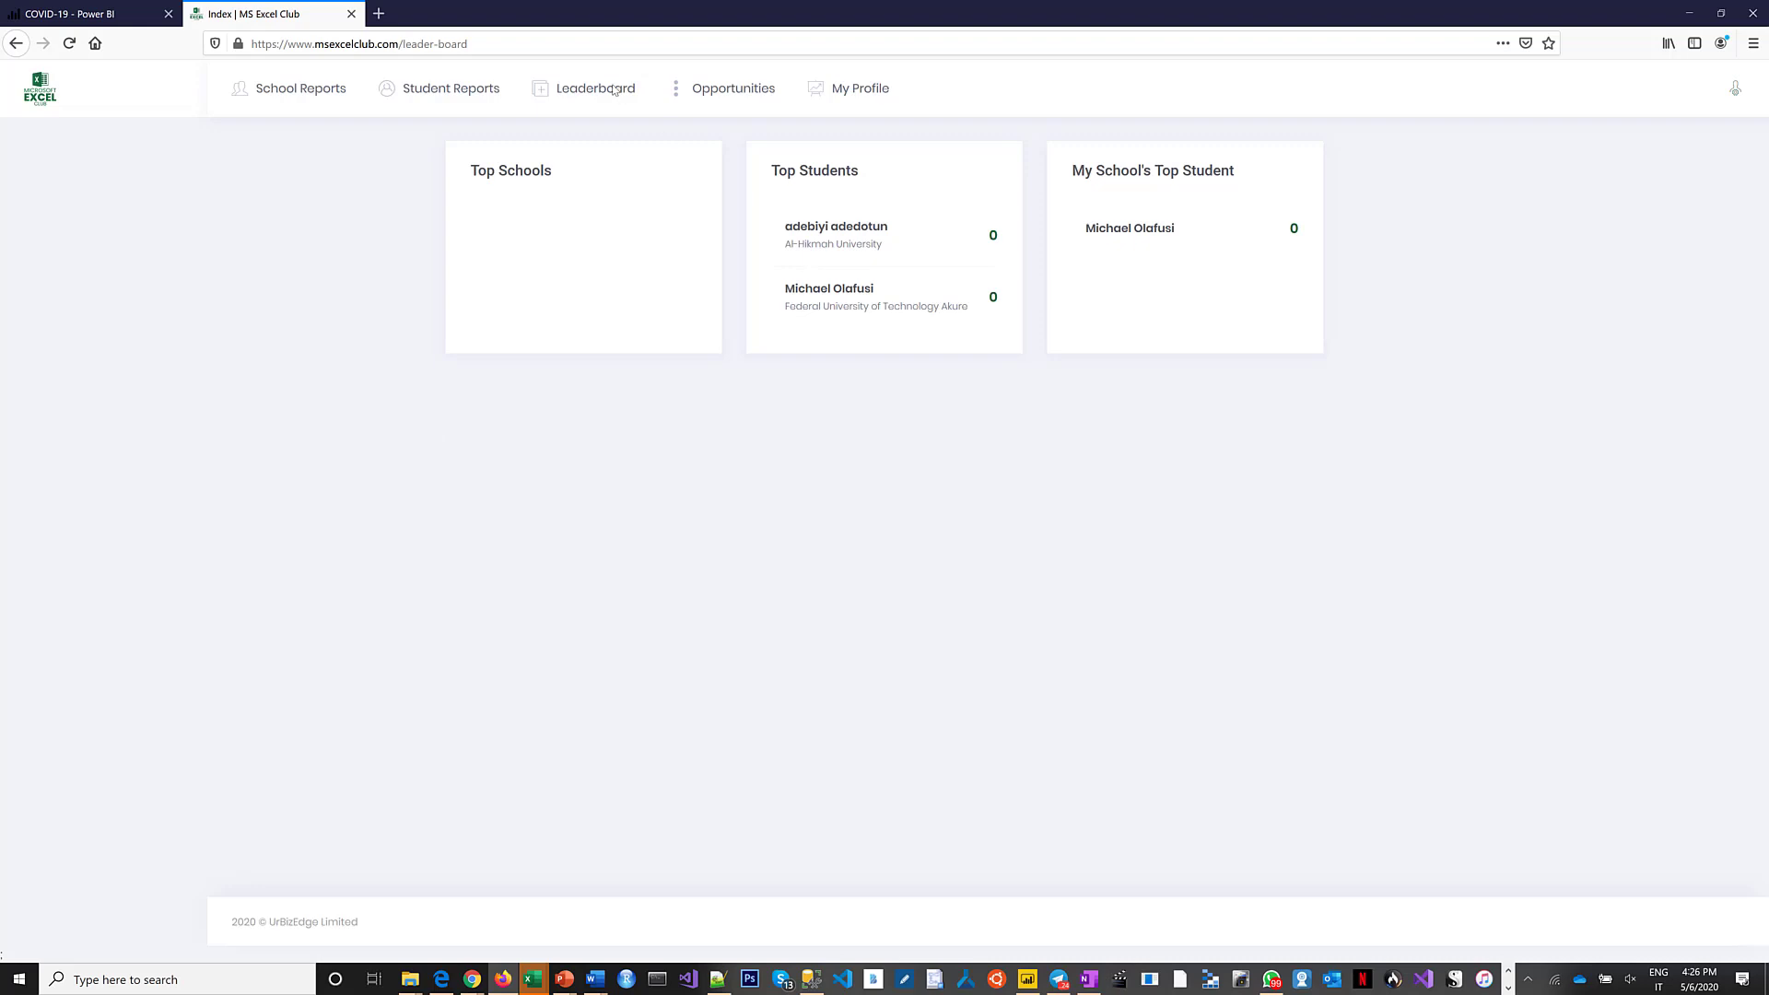
mouse_move(292, 88)
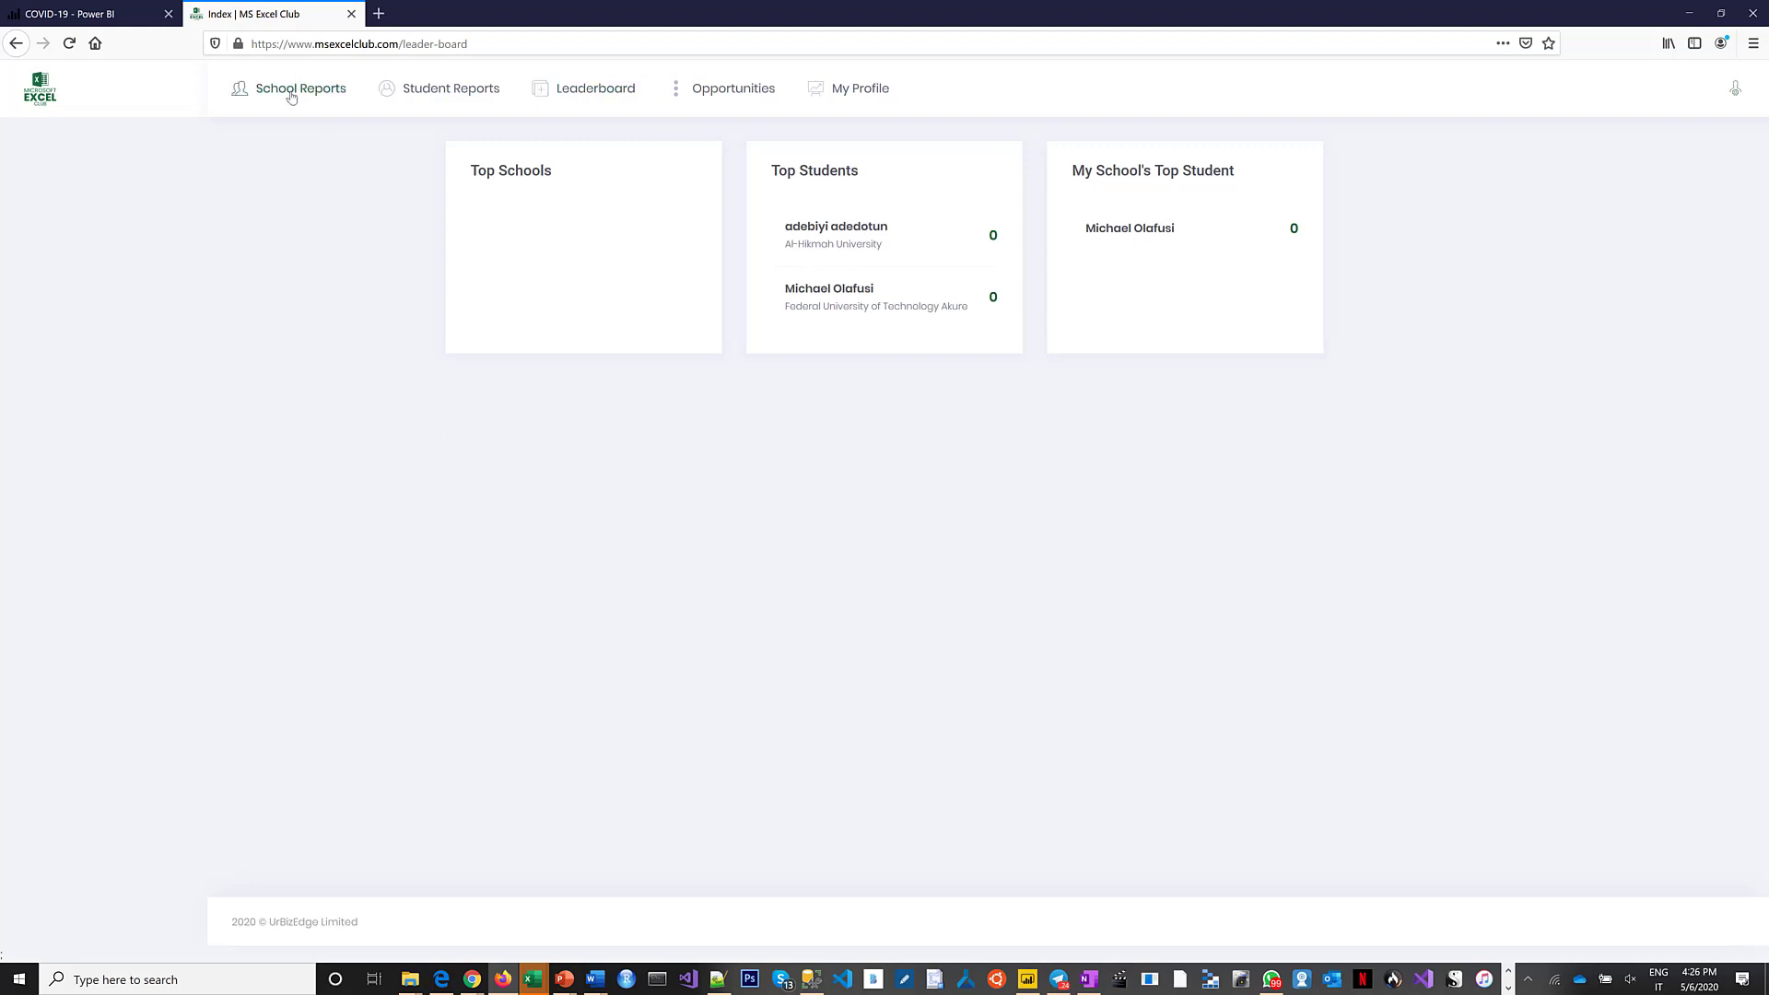
Step: Start a new school report and try submitting it while still empty
left_click(301, 89)
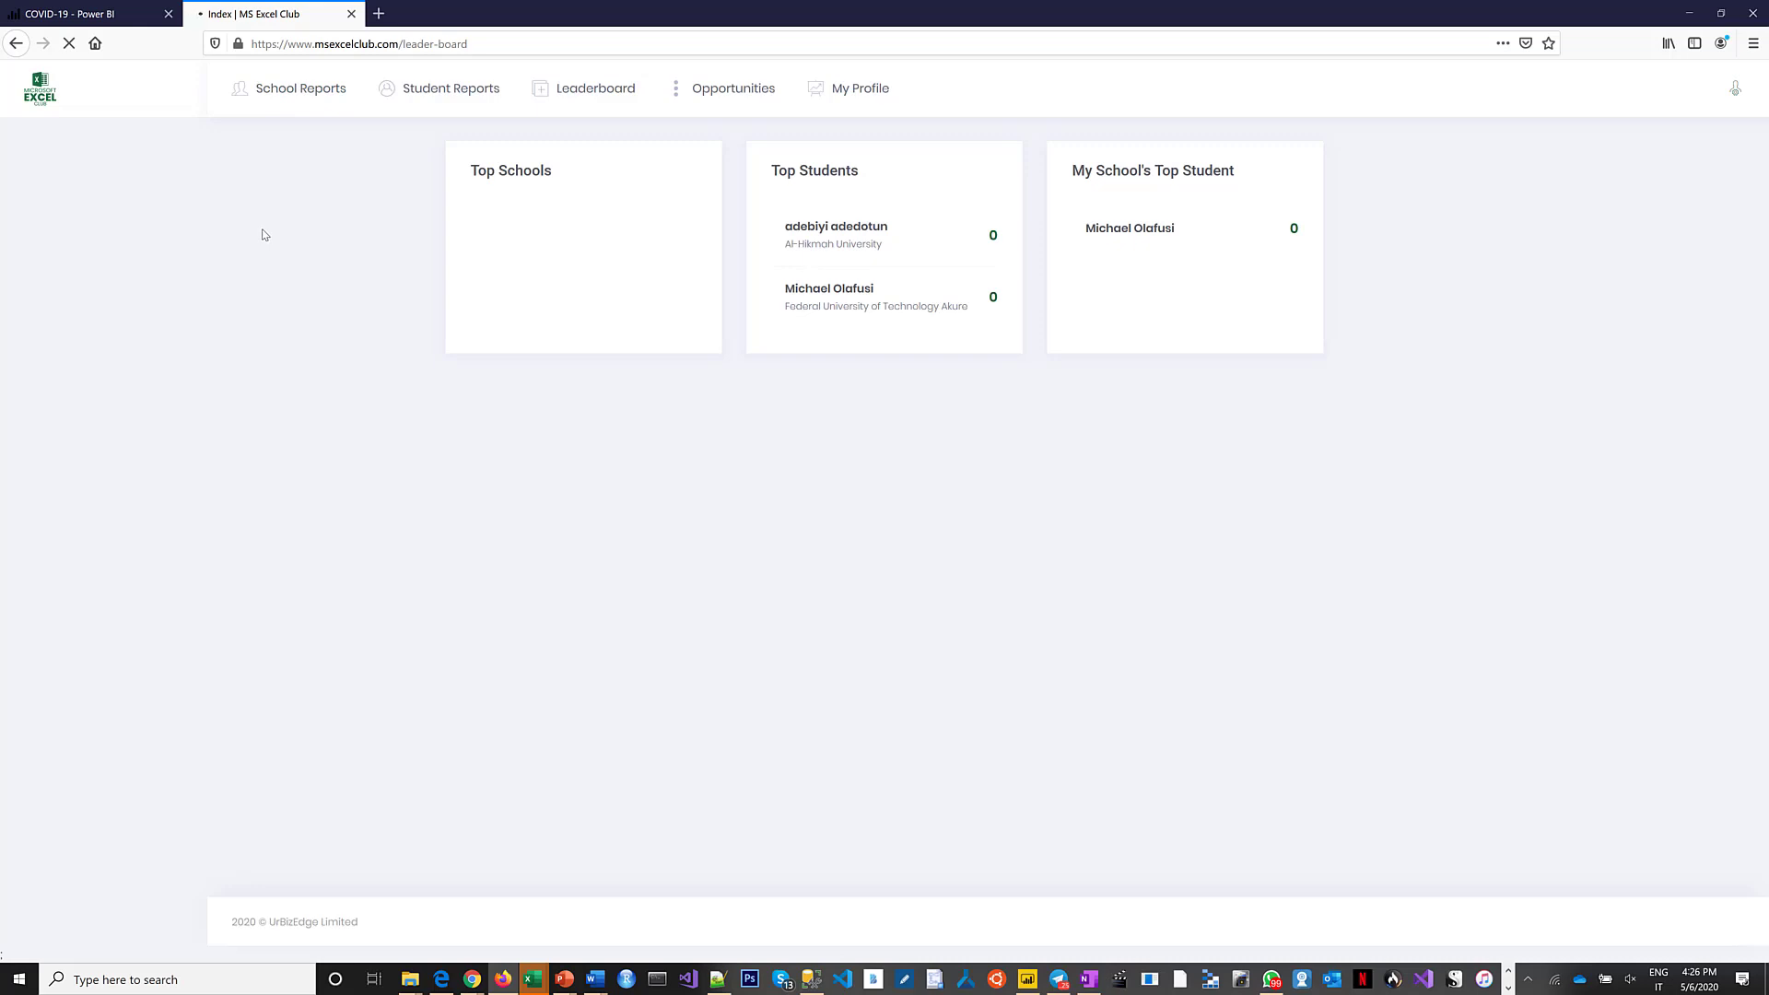
left_click(298, 88)
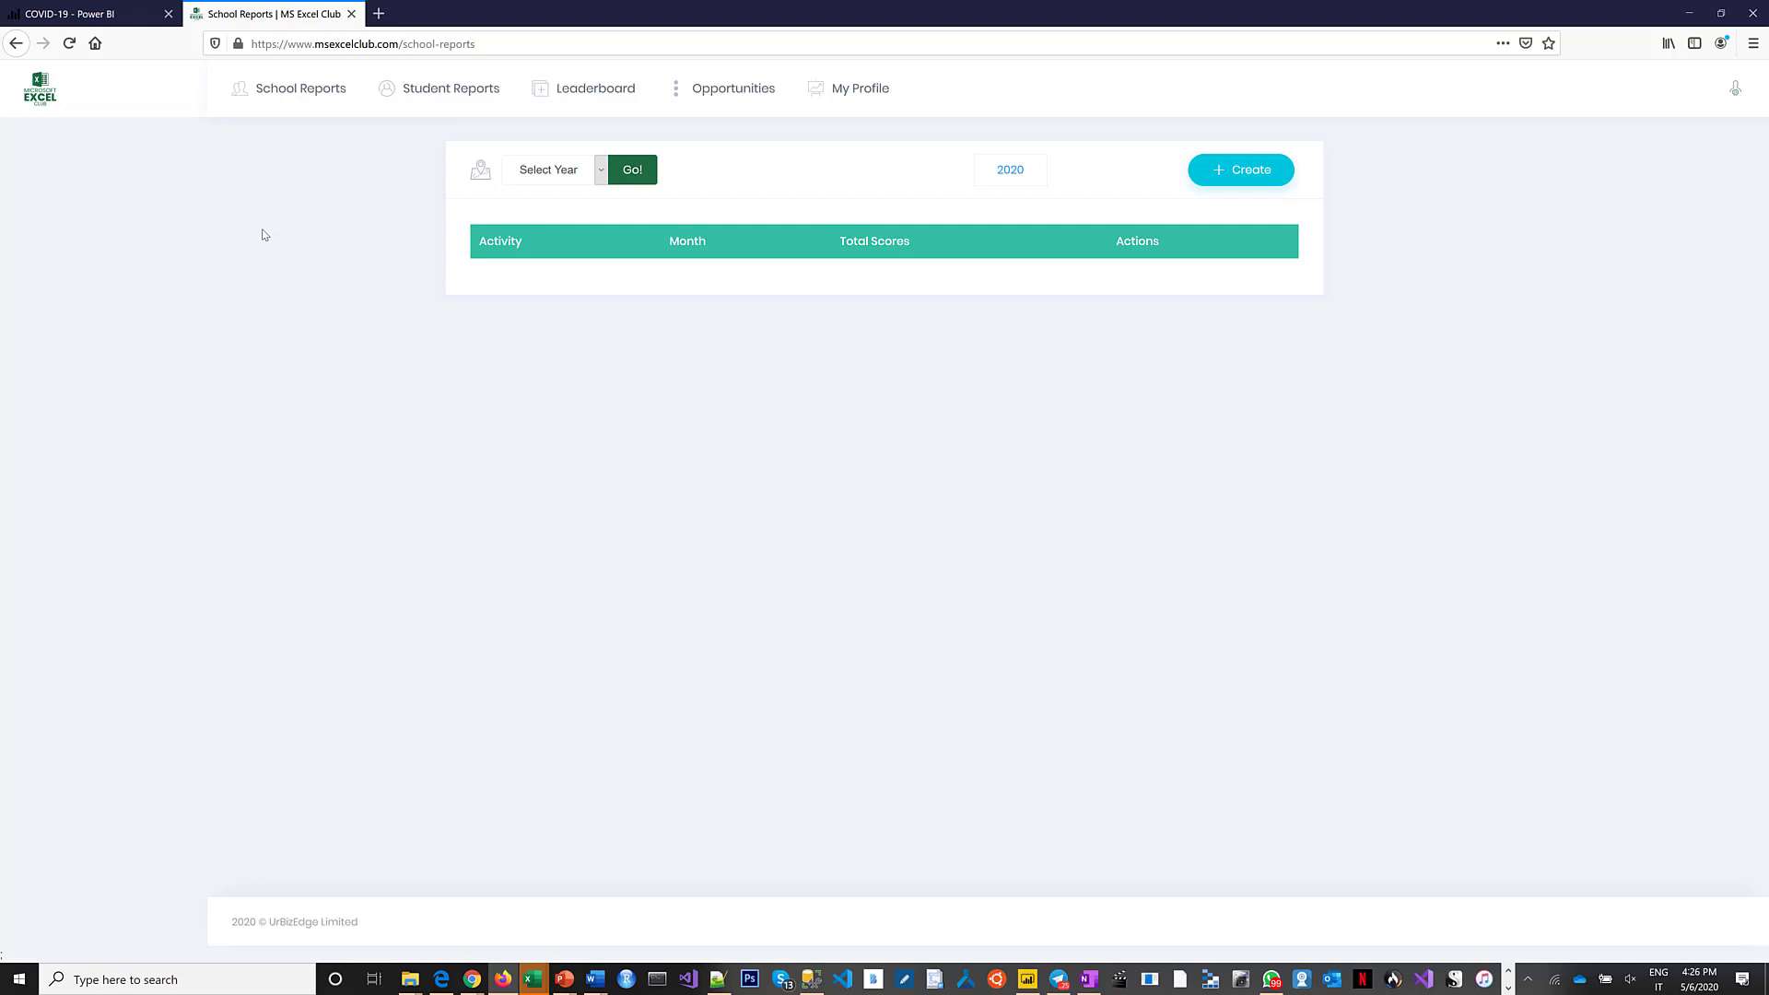
mouse_move(991, 211)
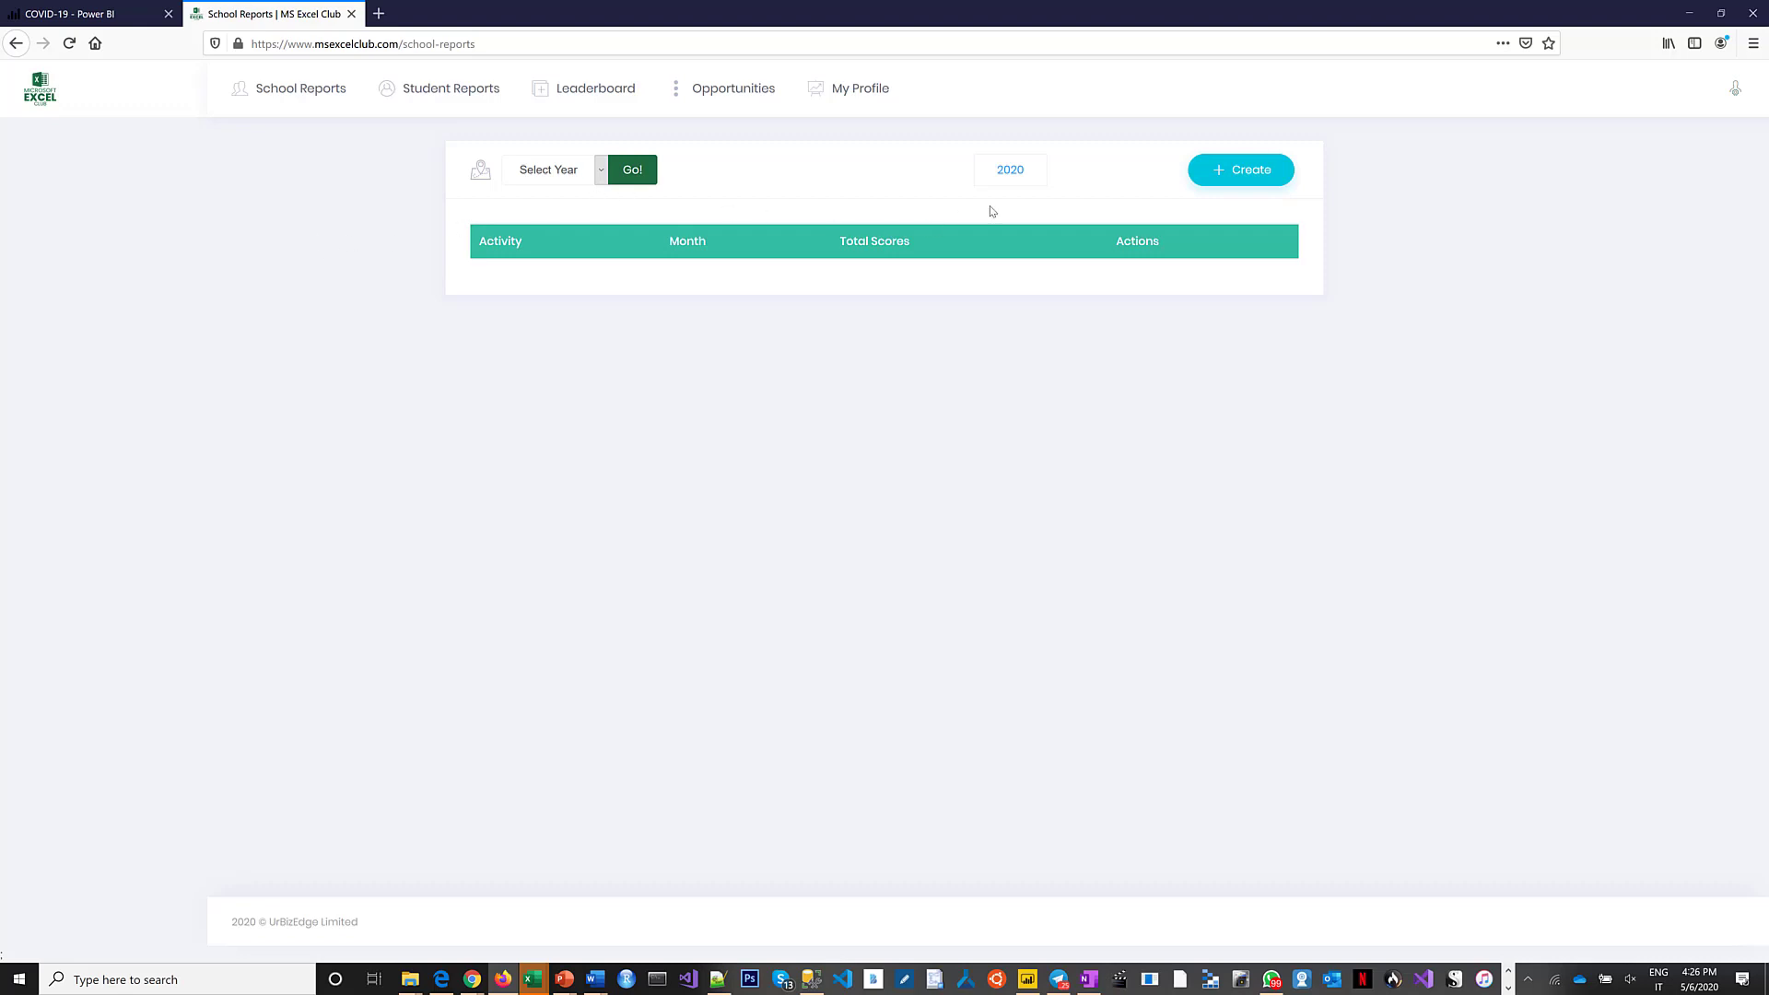
left_click(1238, 170)
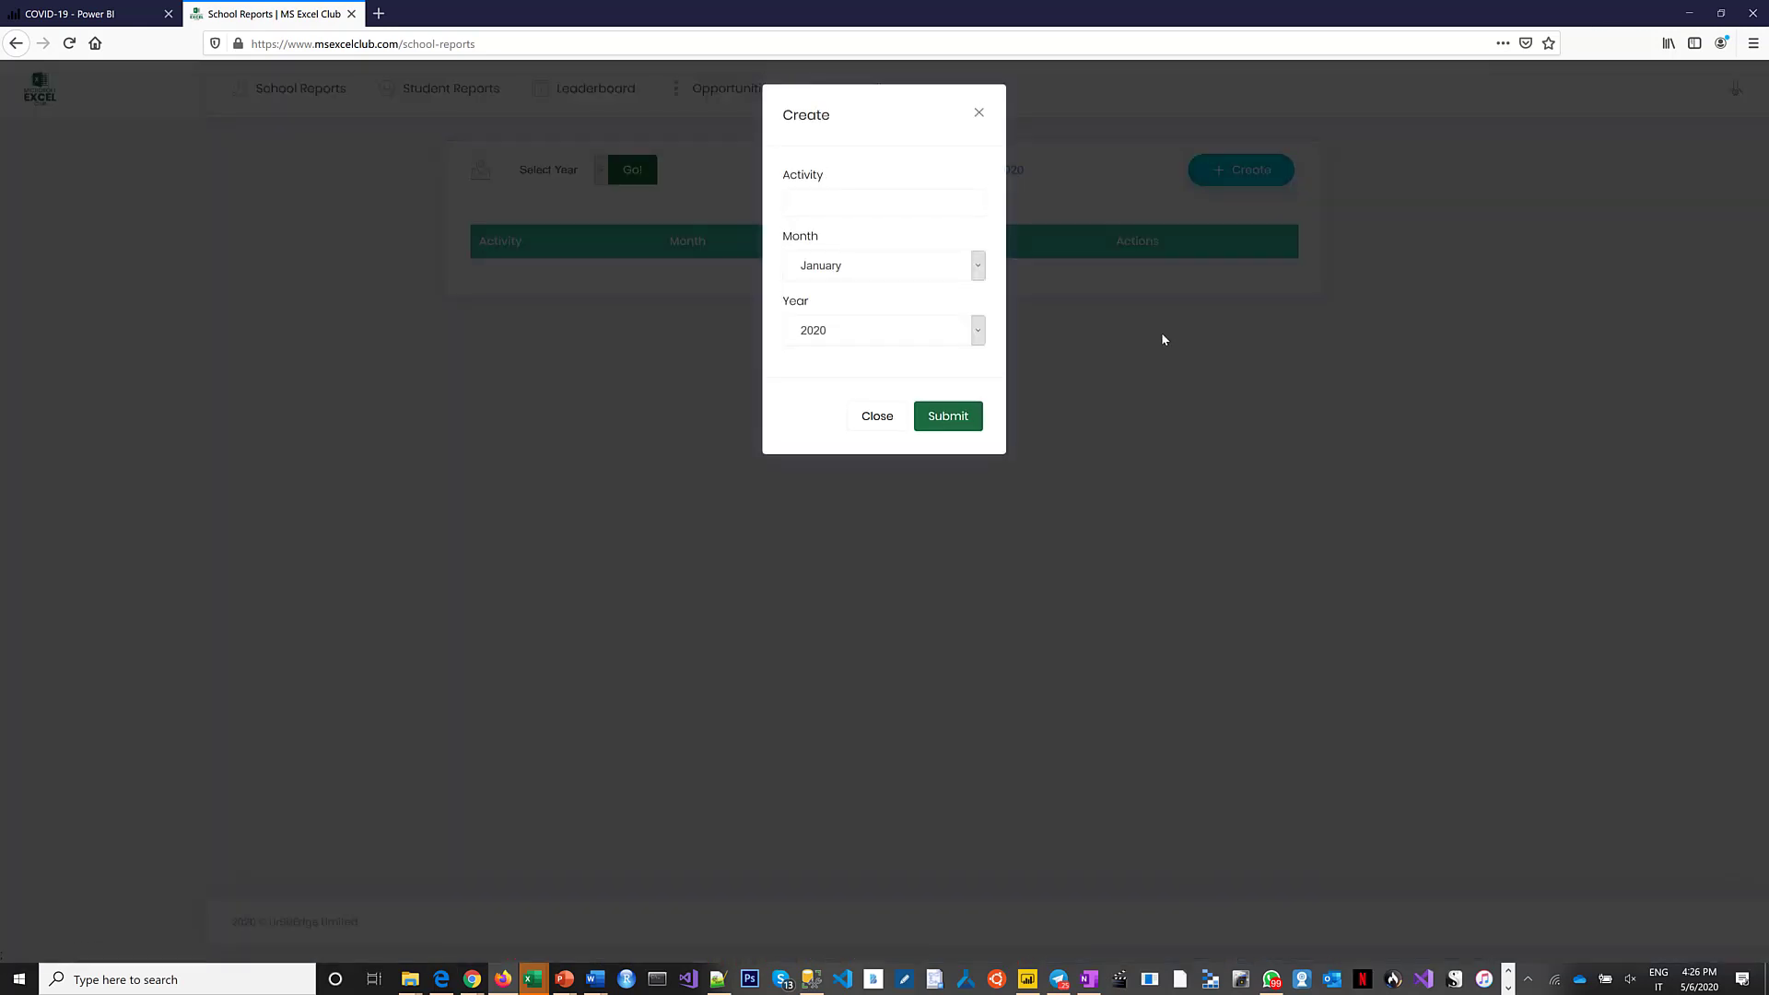
mouse_move(999, 406)
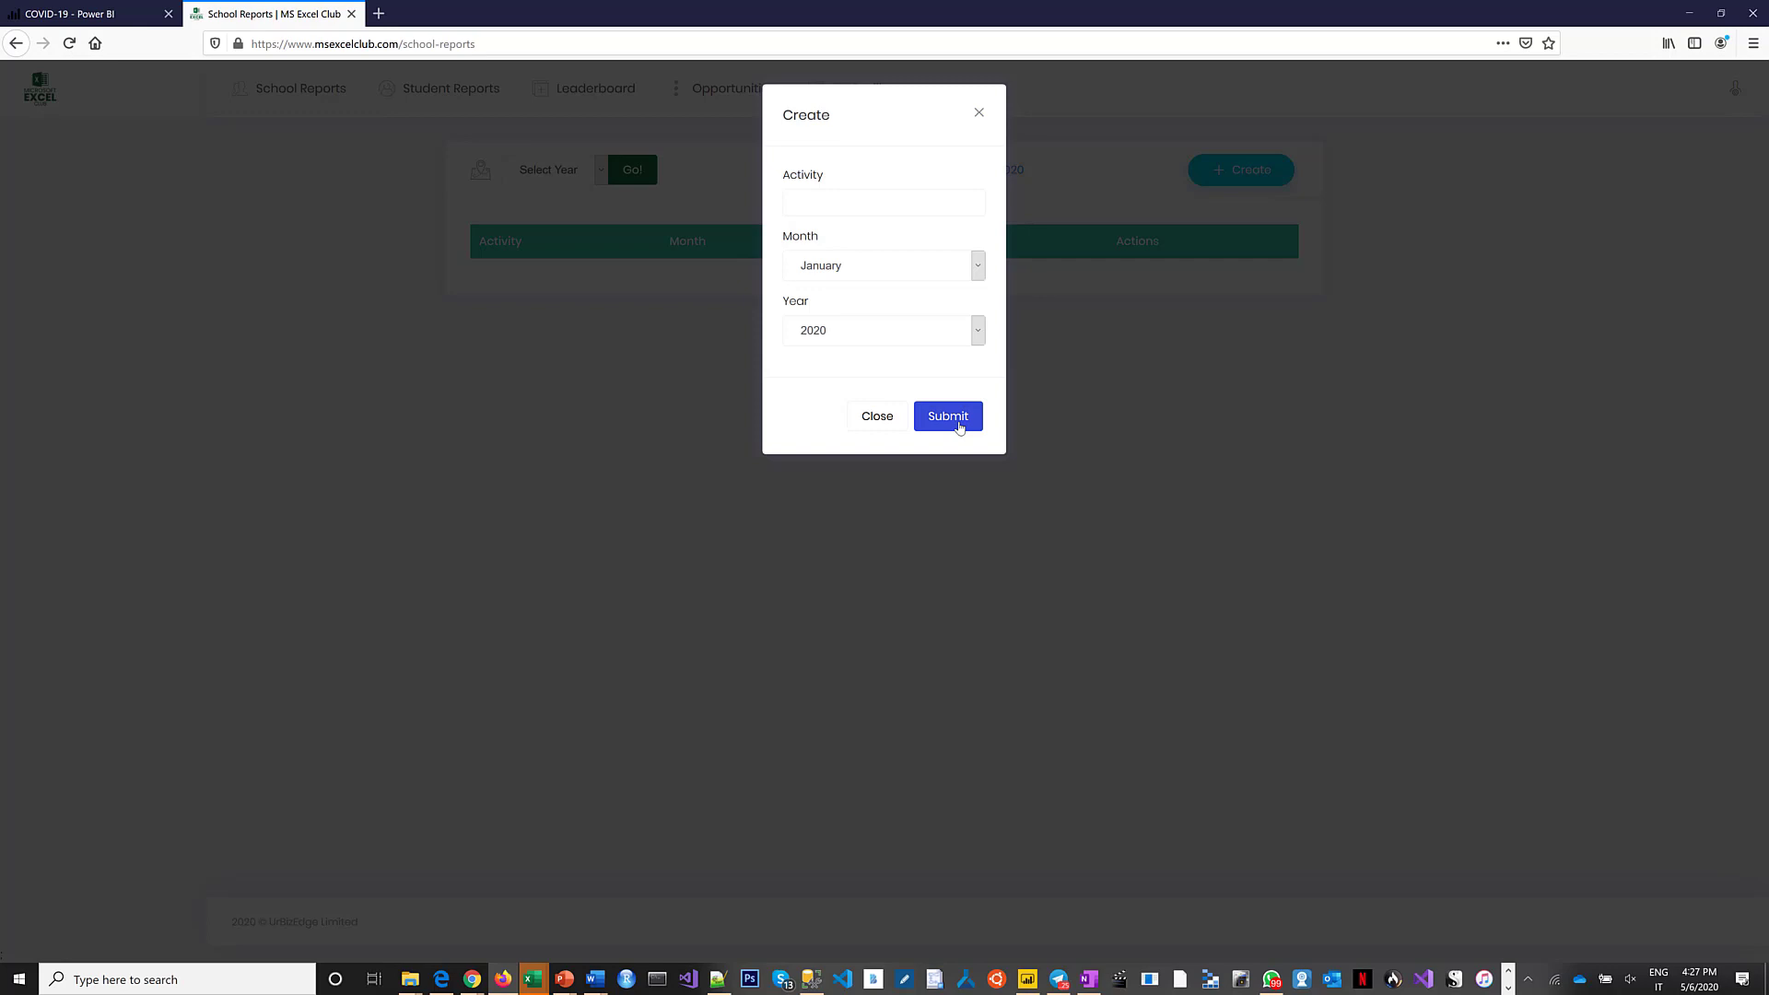
left_click(949, 416)
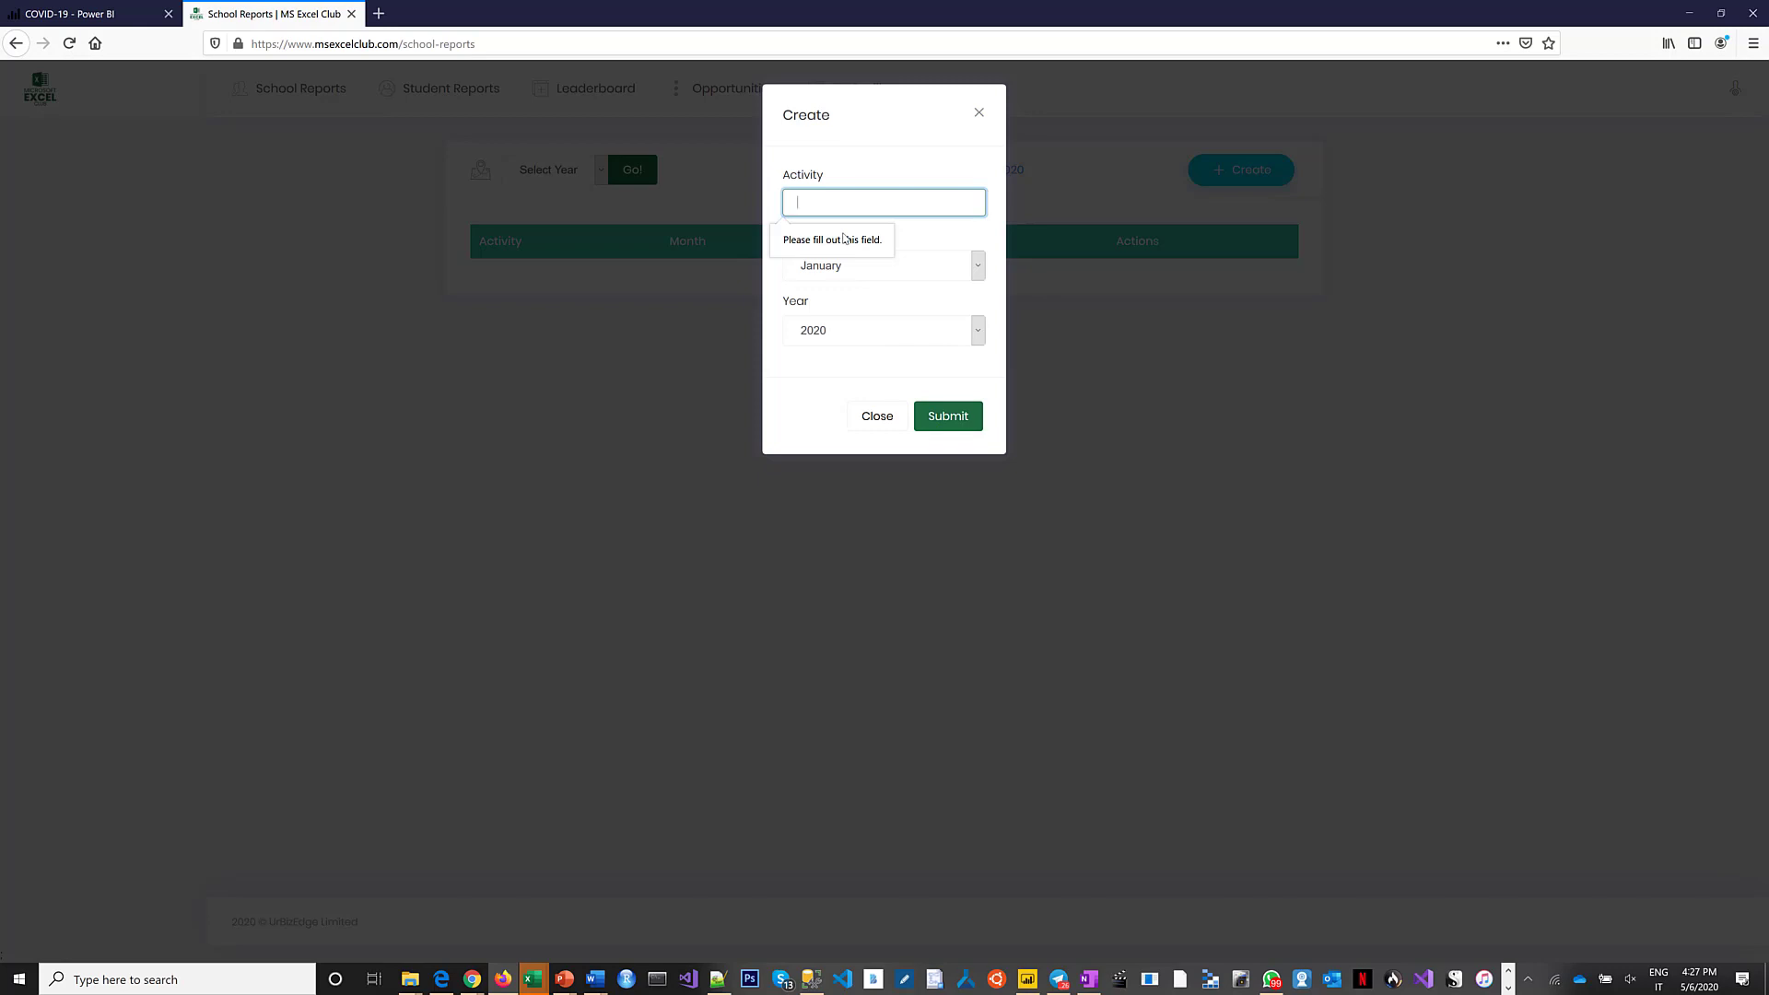
mouse_move(979, 113)
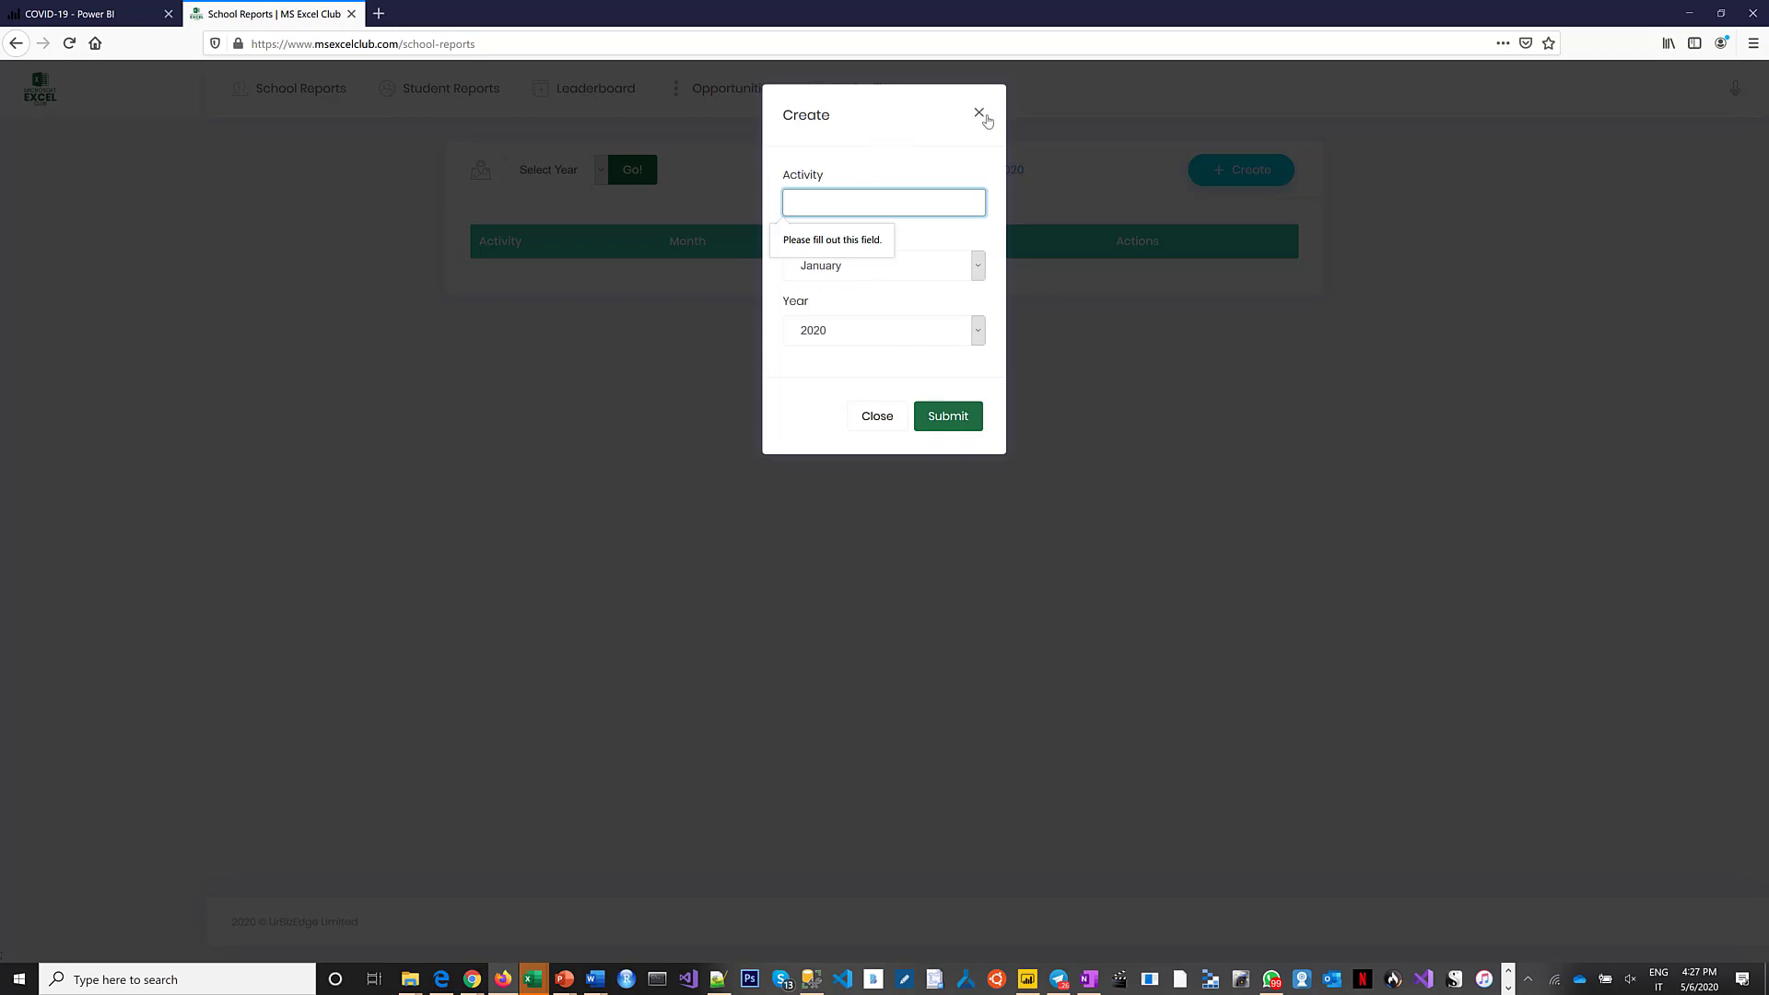
mouse_move(989, 161)
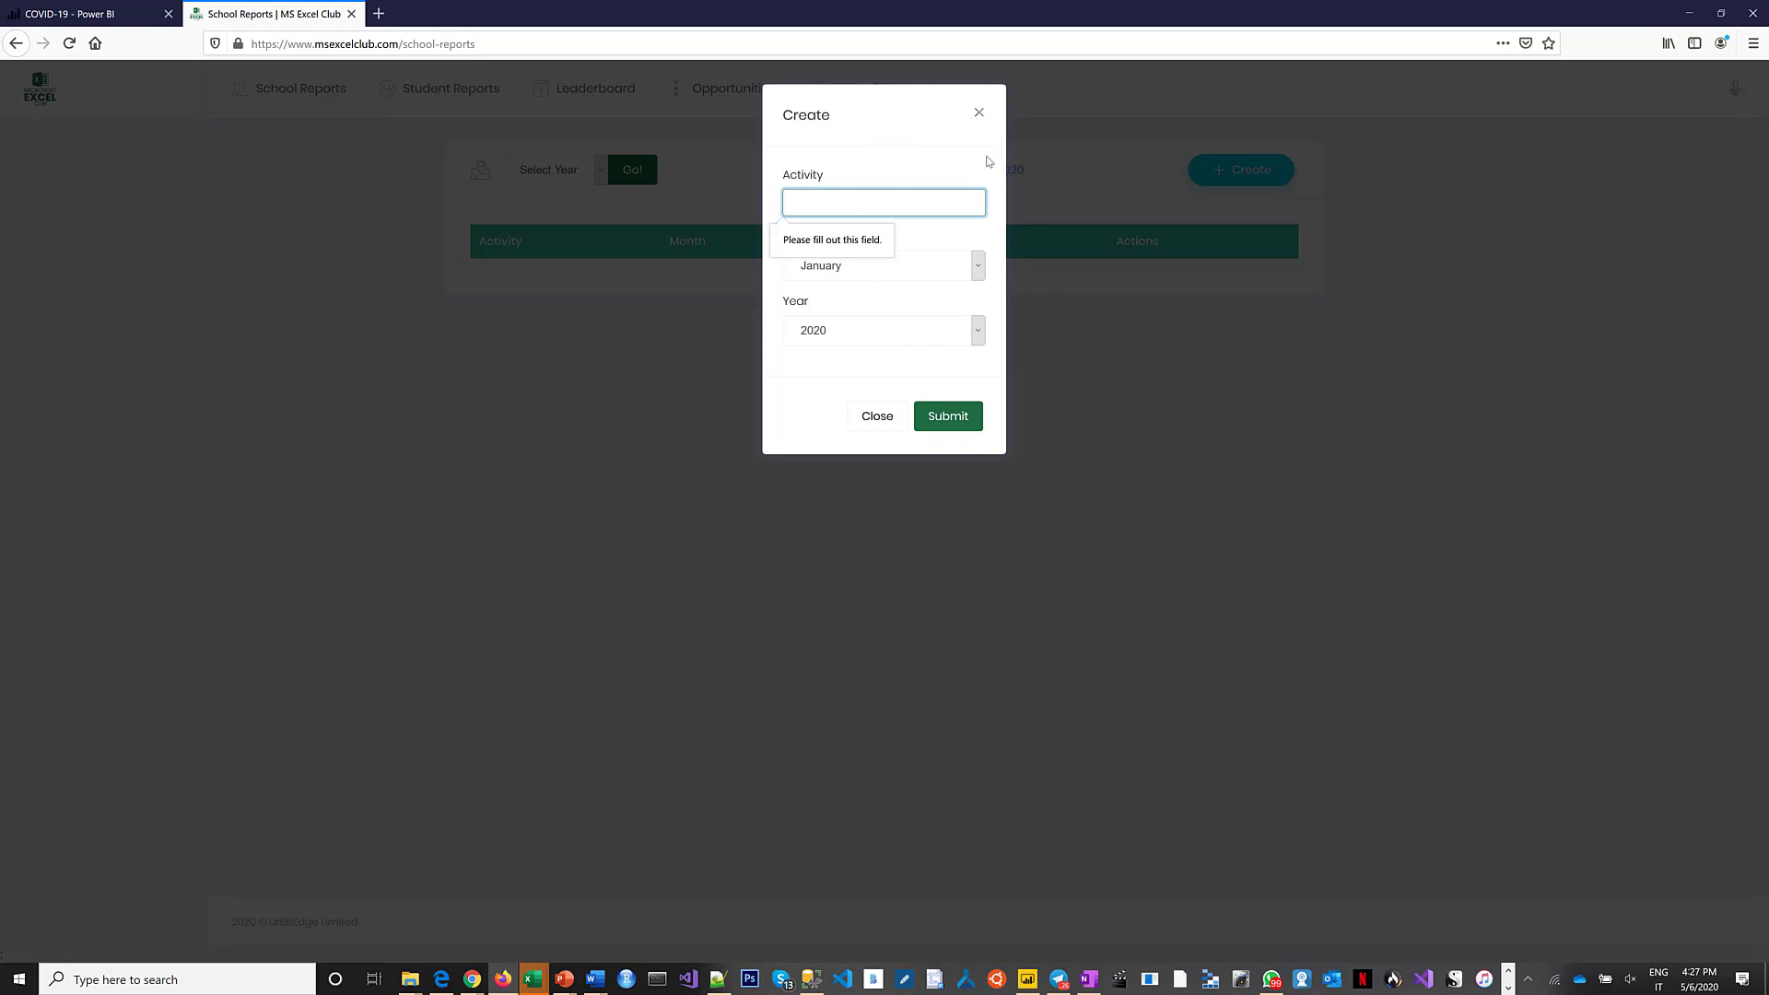
Step: Create the 'Seminar' school report for January 2020 worth 10 scores
type("Semin")
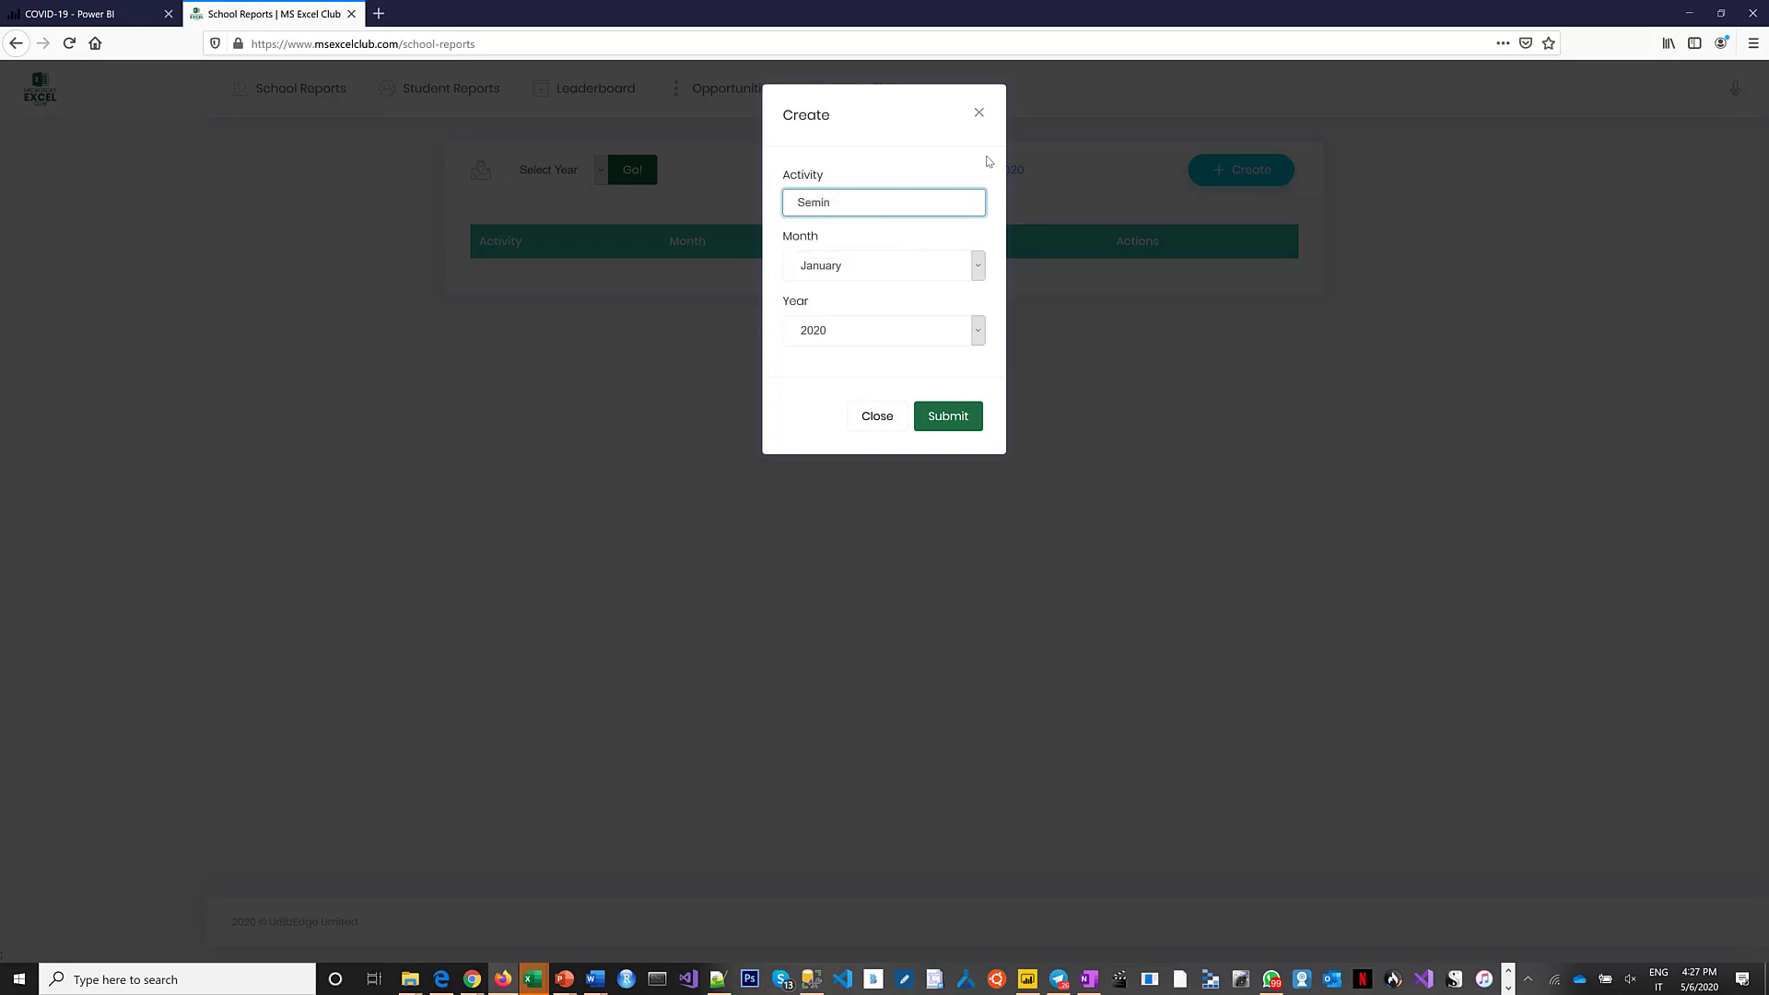
type("ar")
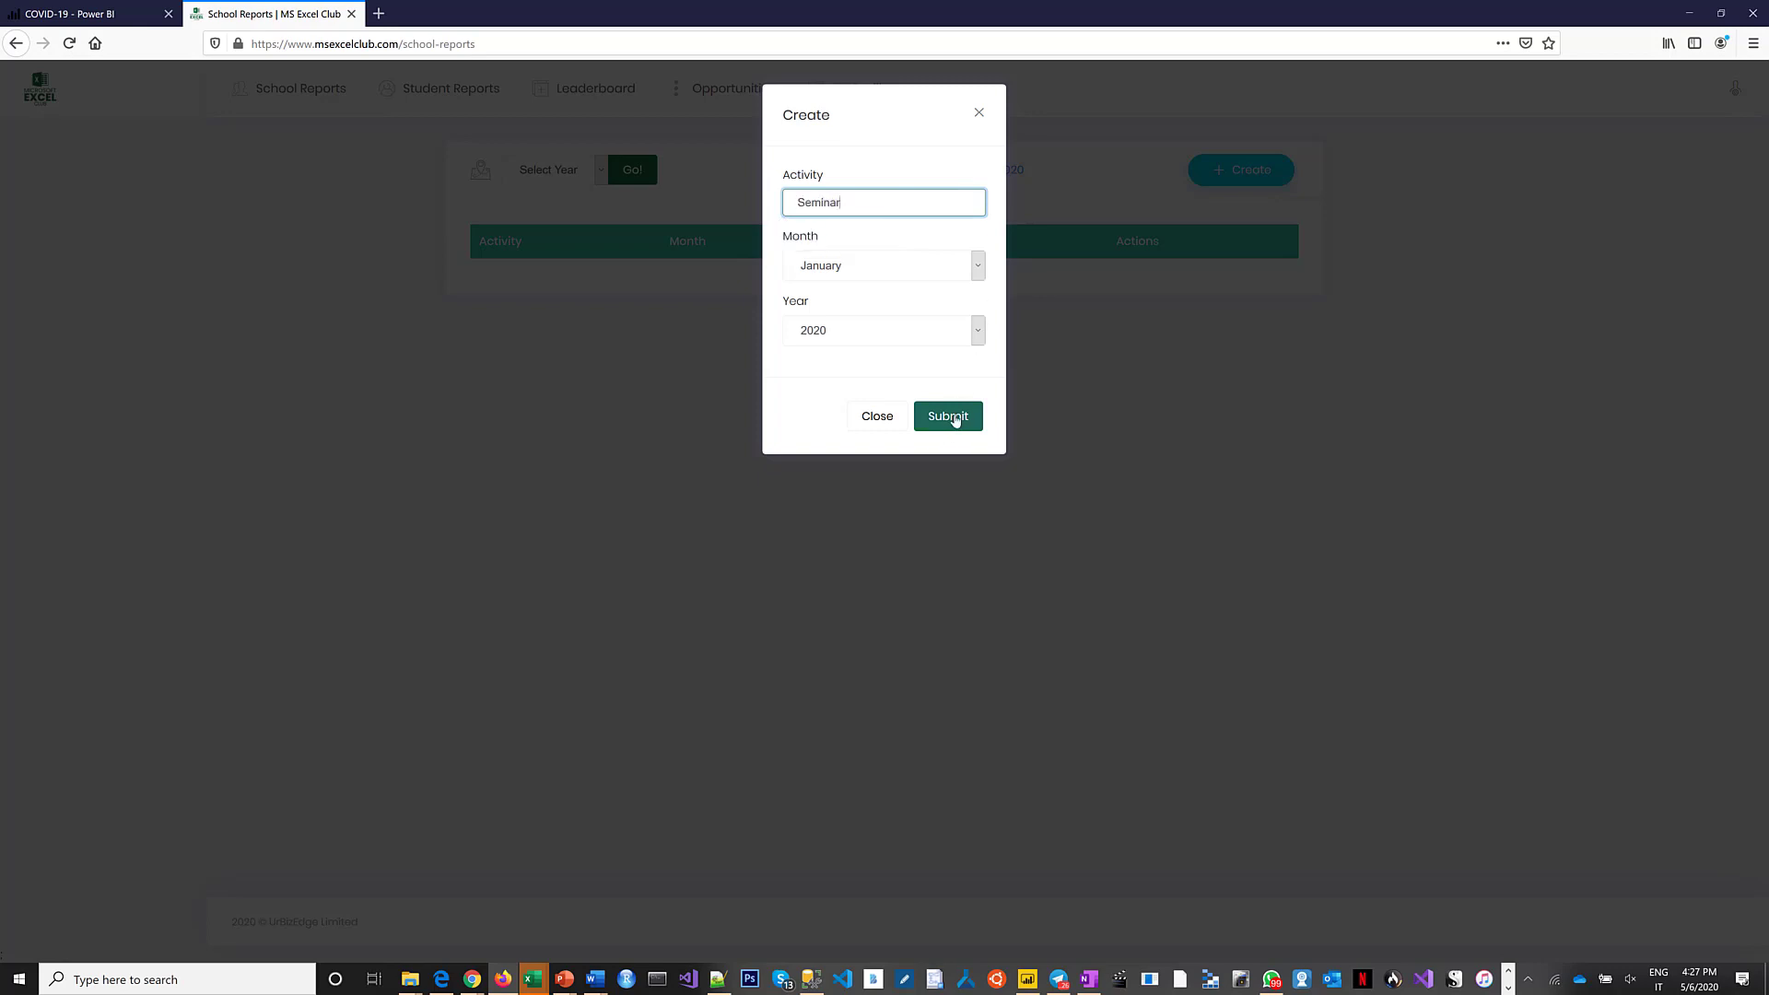
left_click(949, 416)
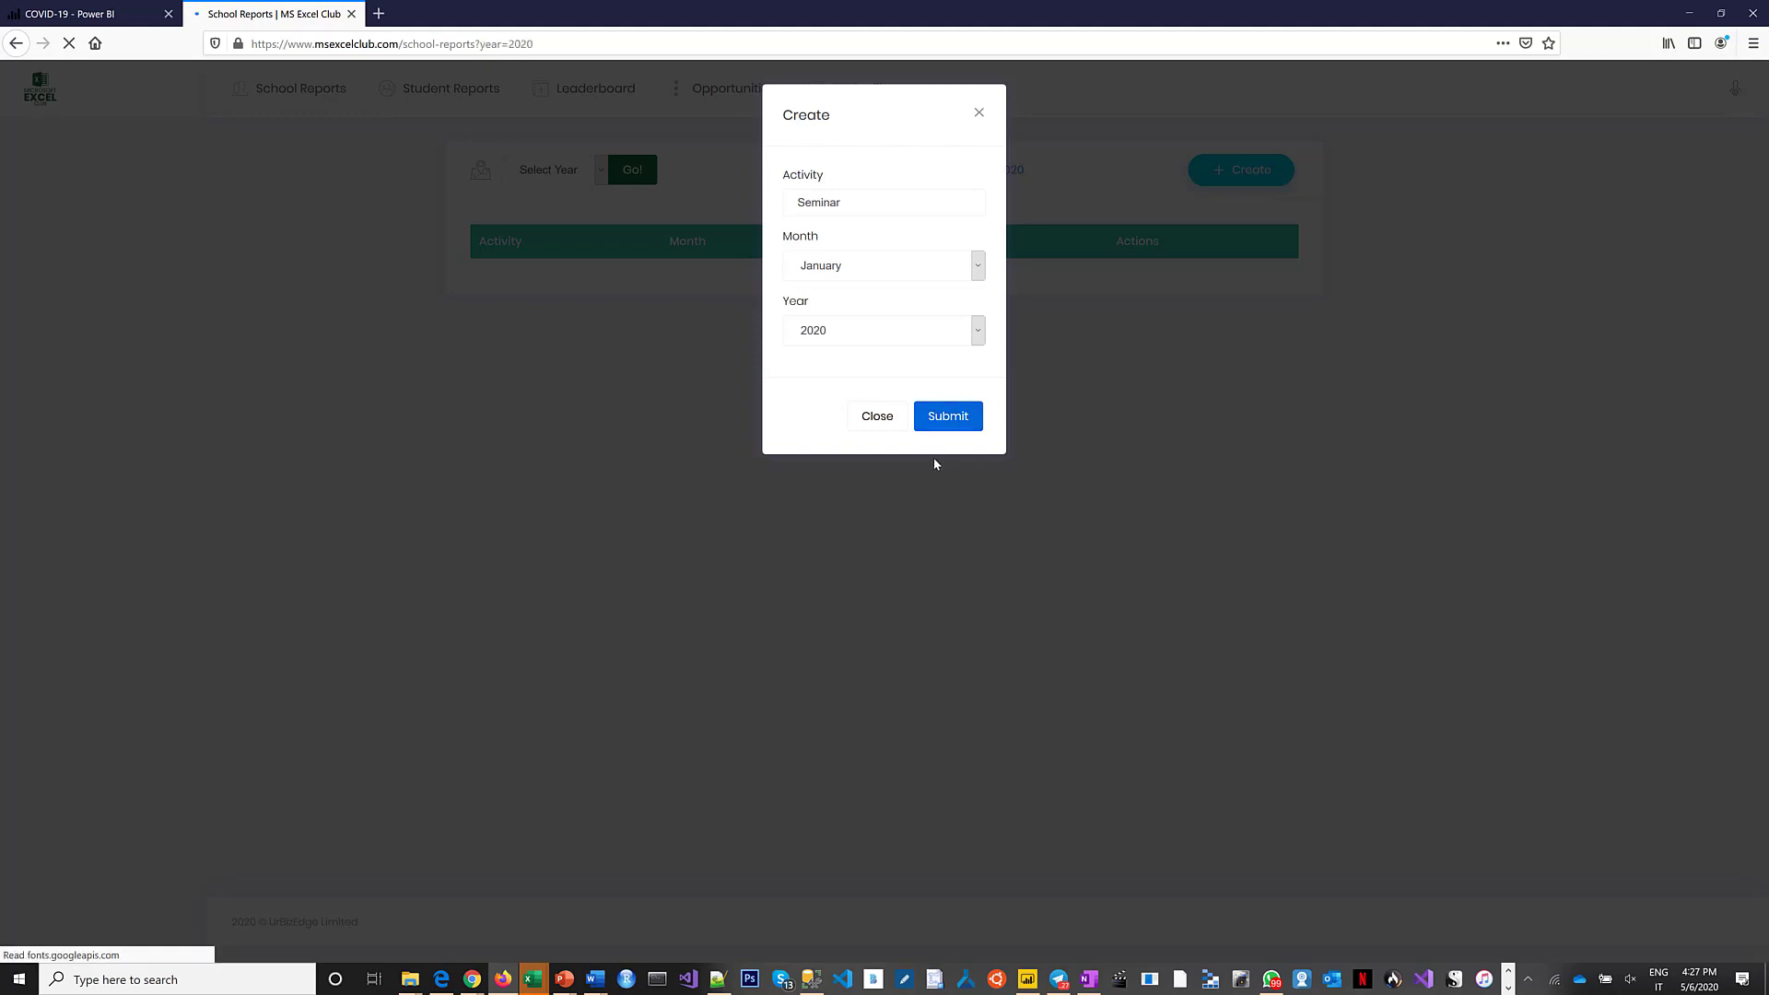
left_click(947, 416)
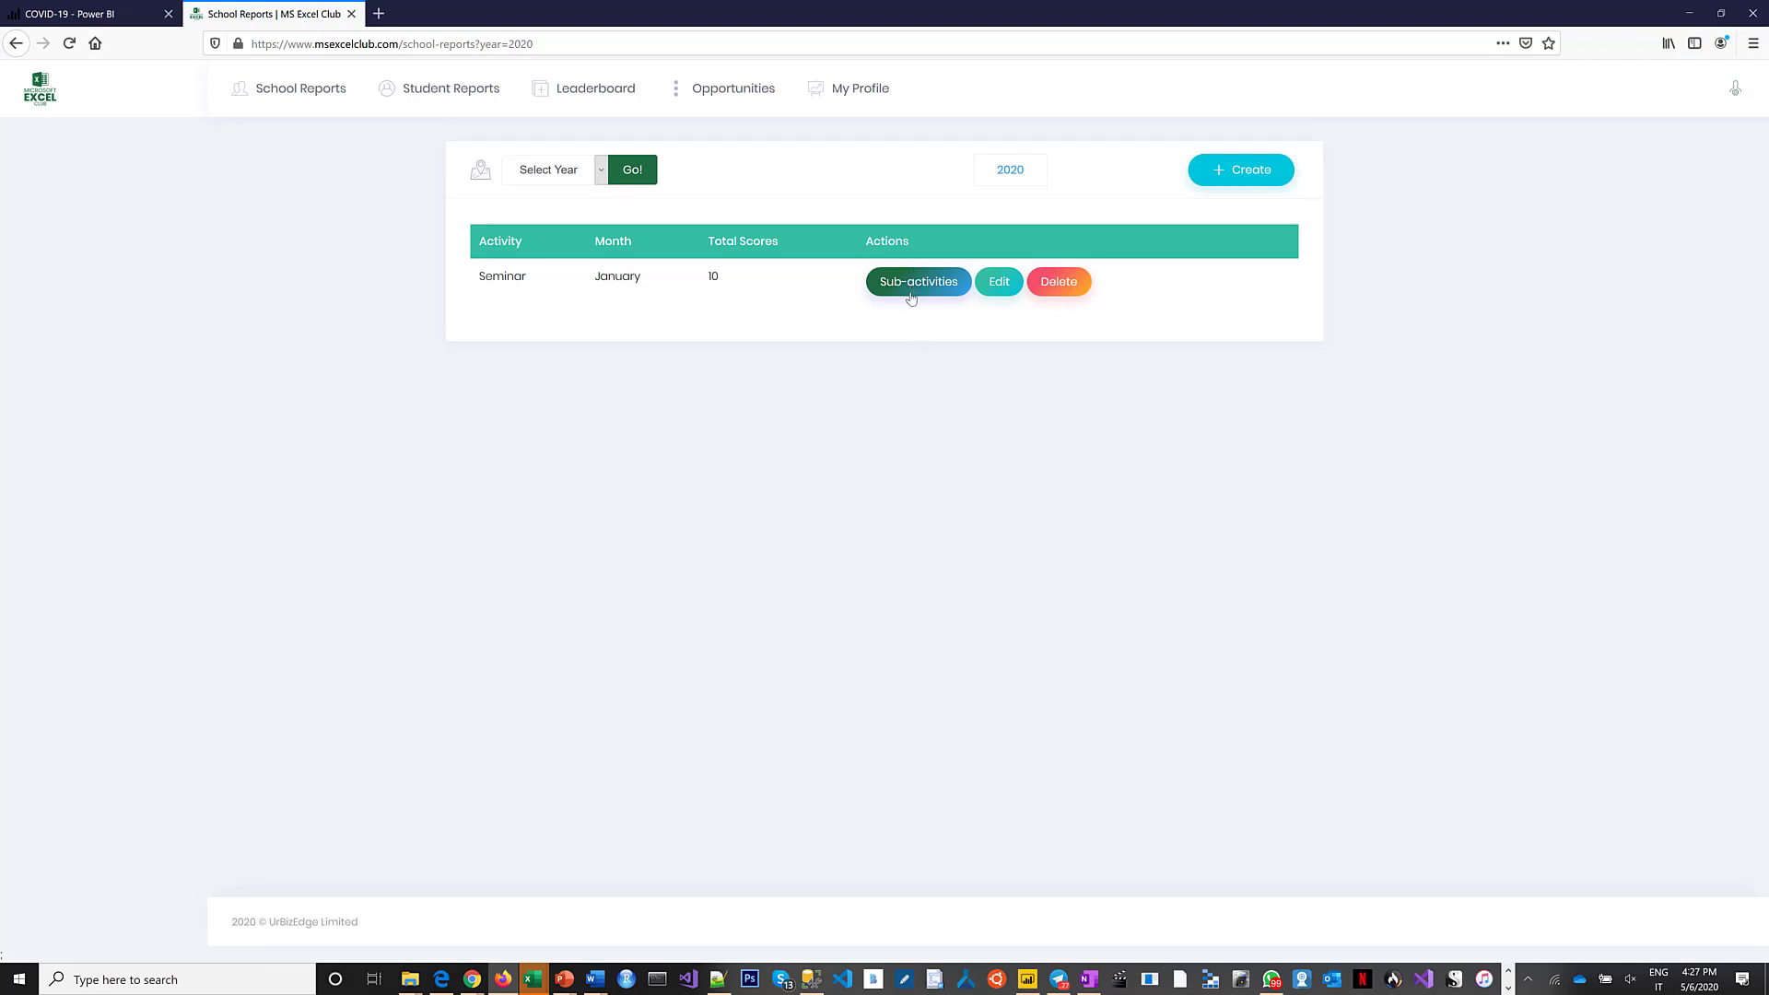
mouse_move(763, 286)
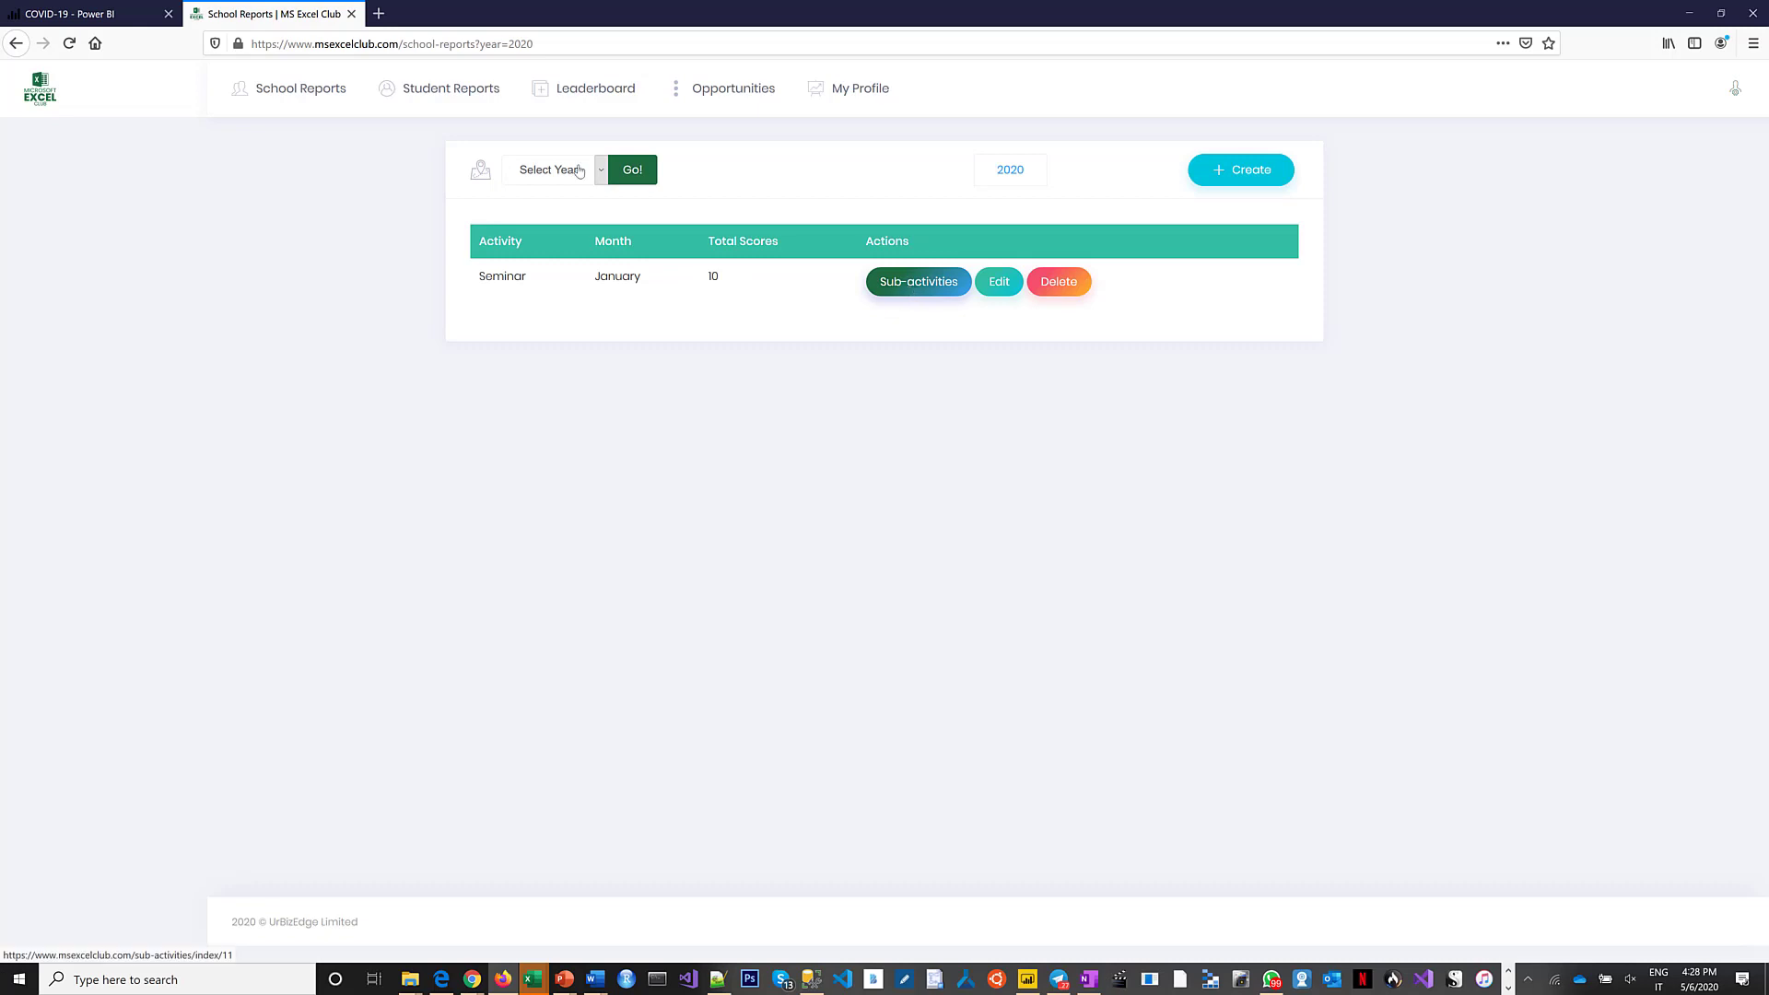
mouse_move(302, 88)
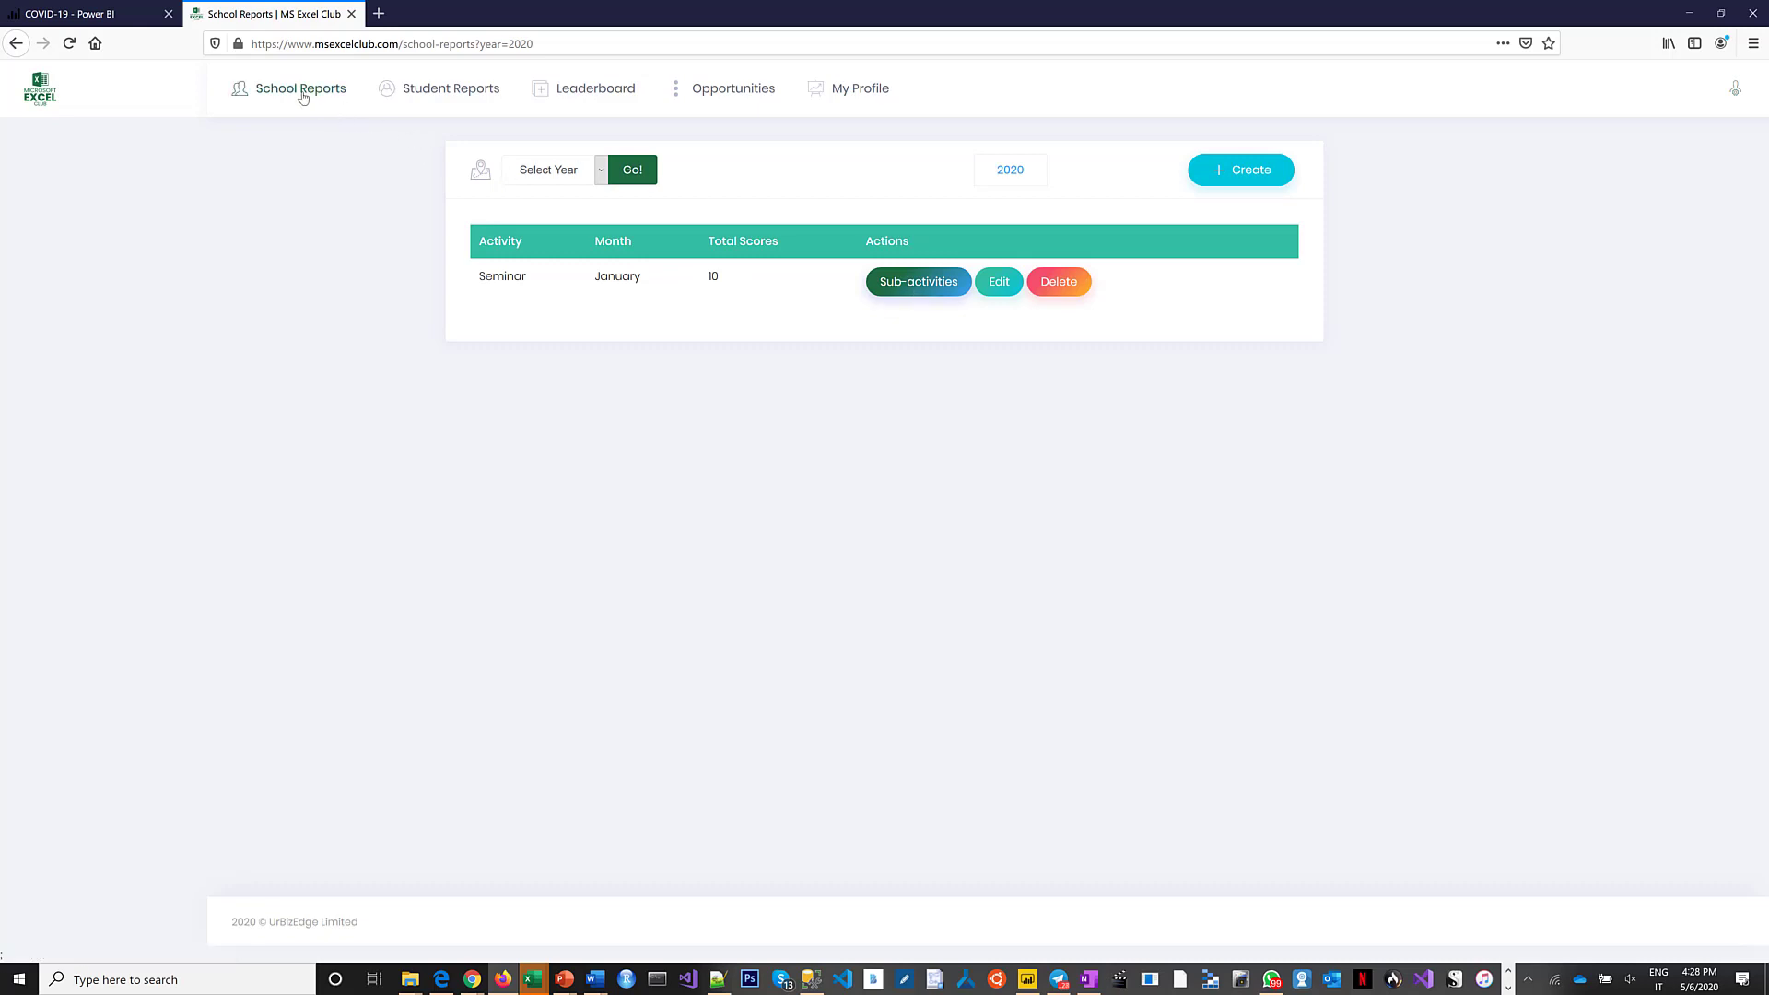
mouse_move(300, 90)
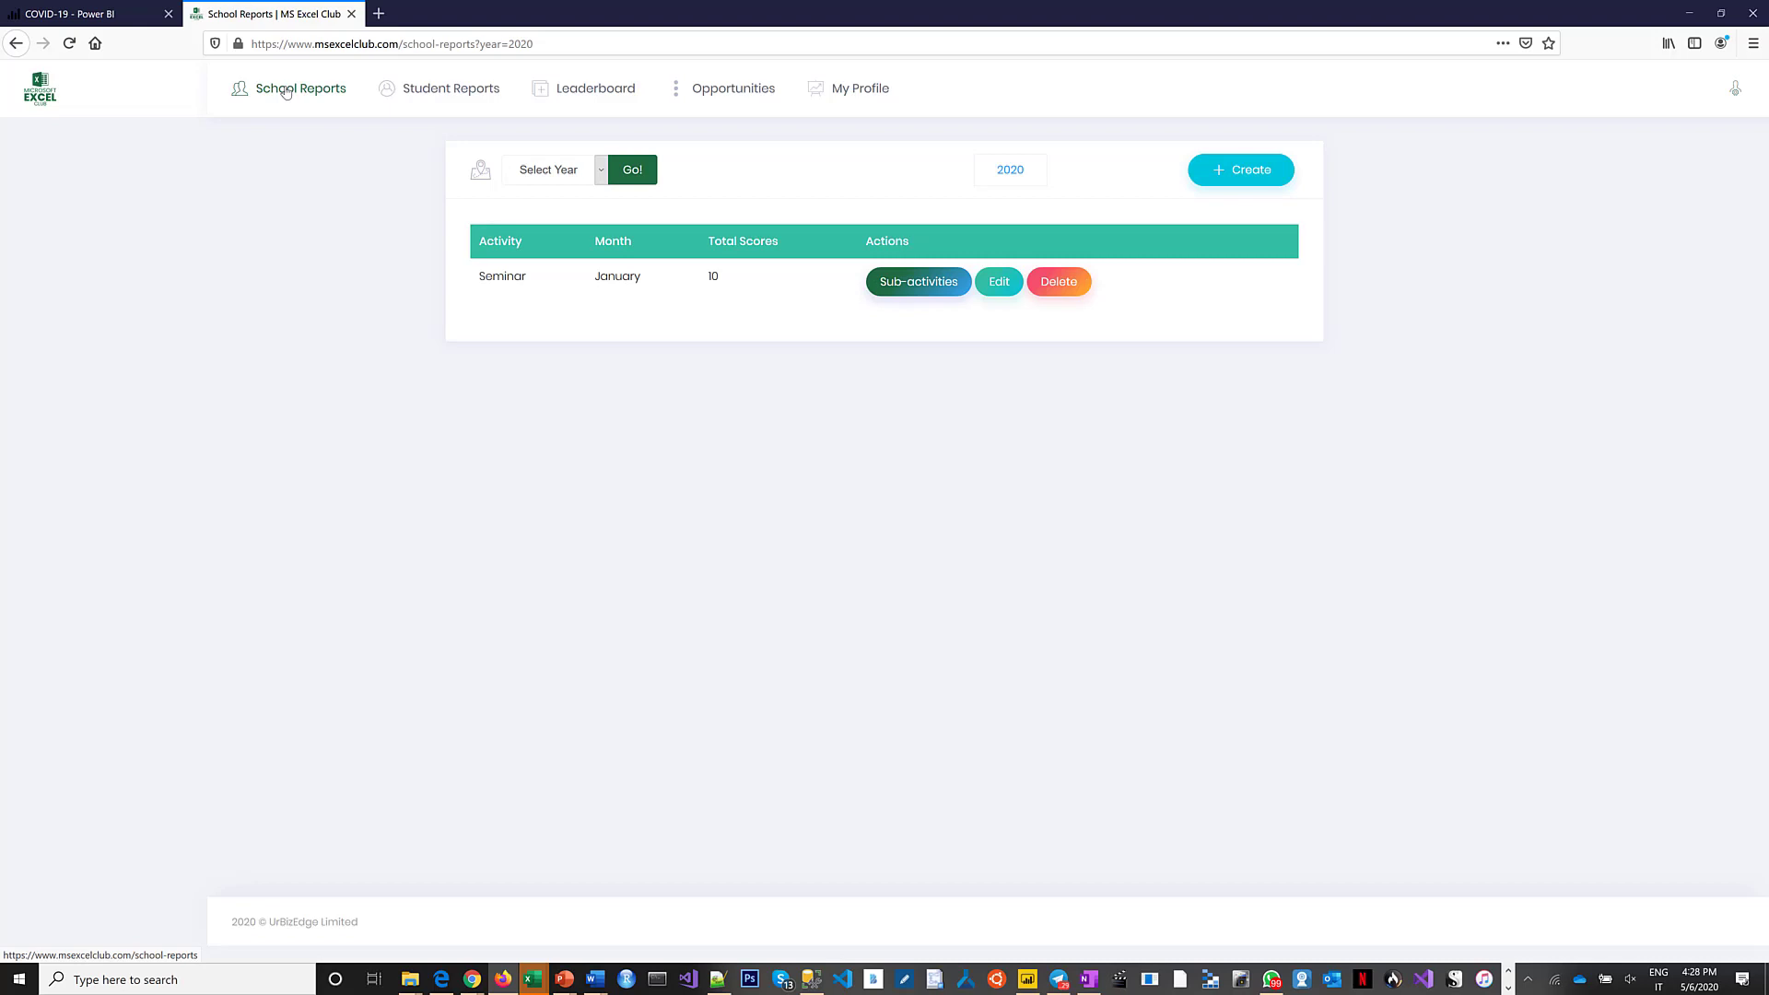
mouse_move(291, 99)
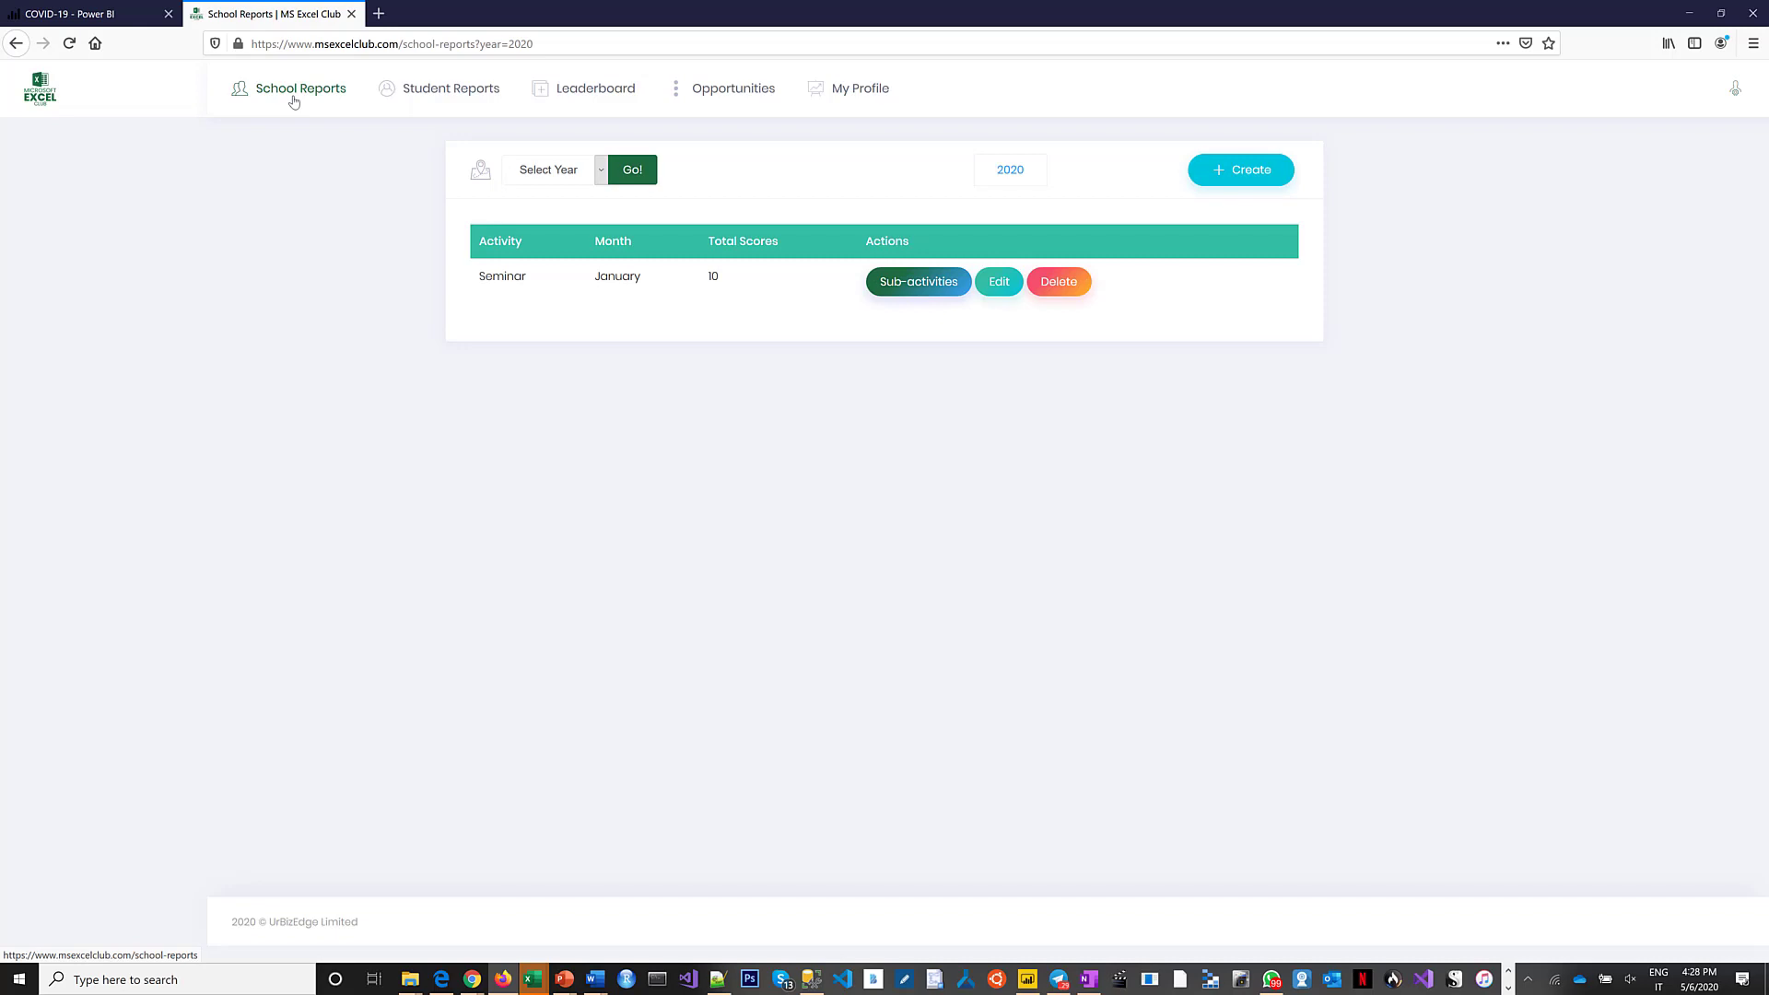
mouse_move(675, 121)
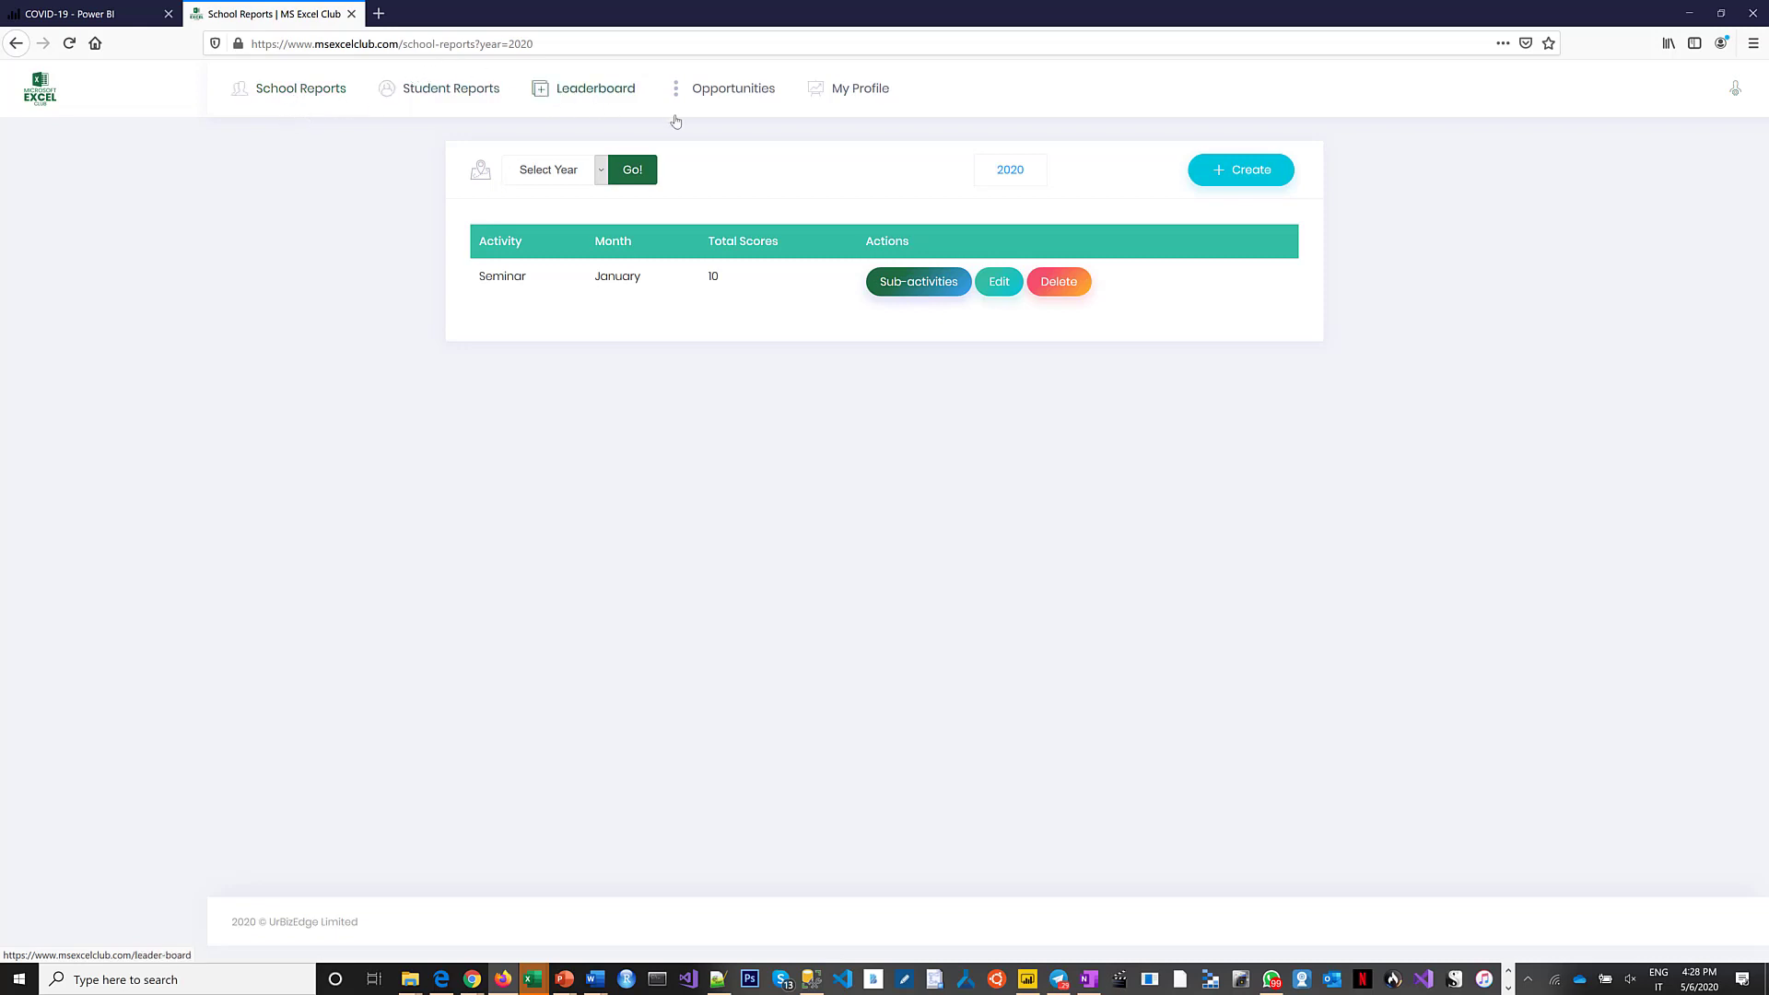
mouse_move(732, 89)
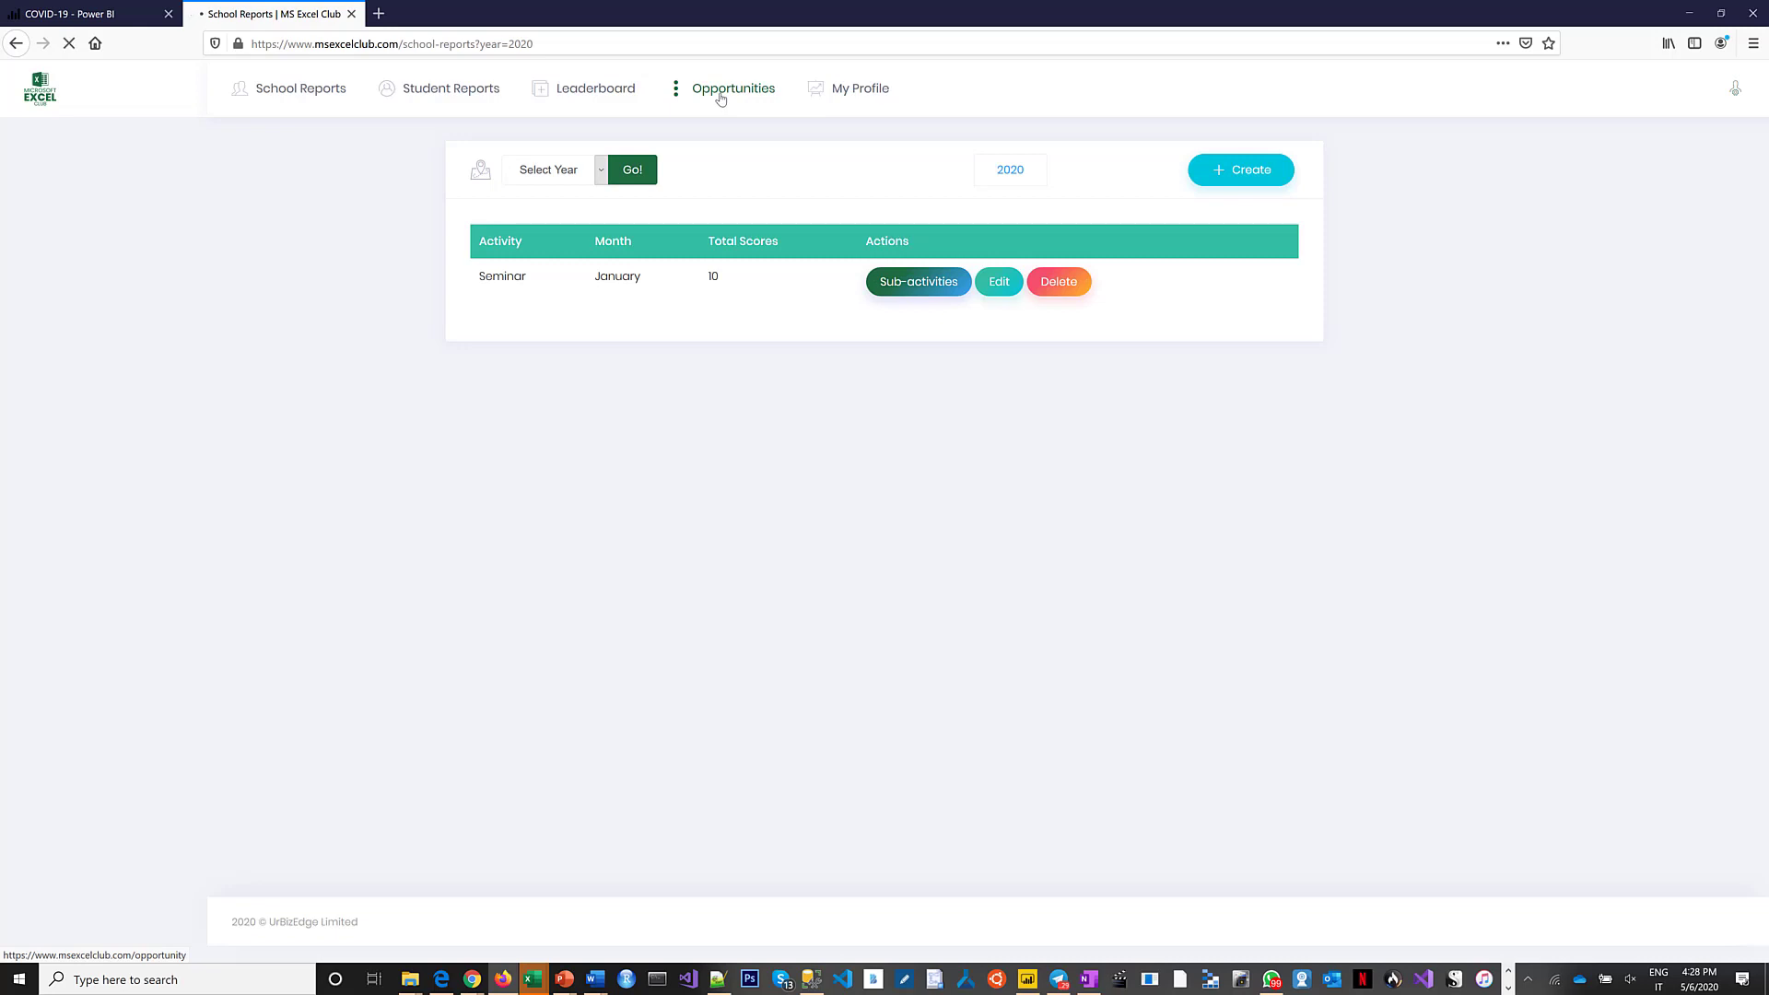
Step: Review the Opportunities listing, then head toward the My Profile page
left_click(733, 88)
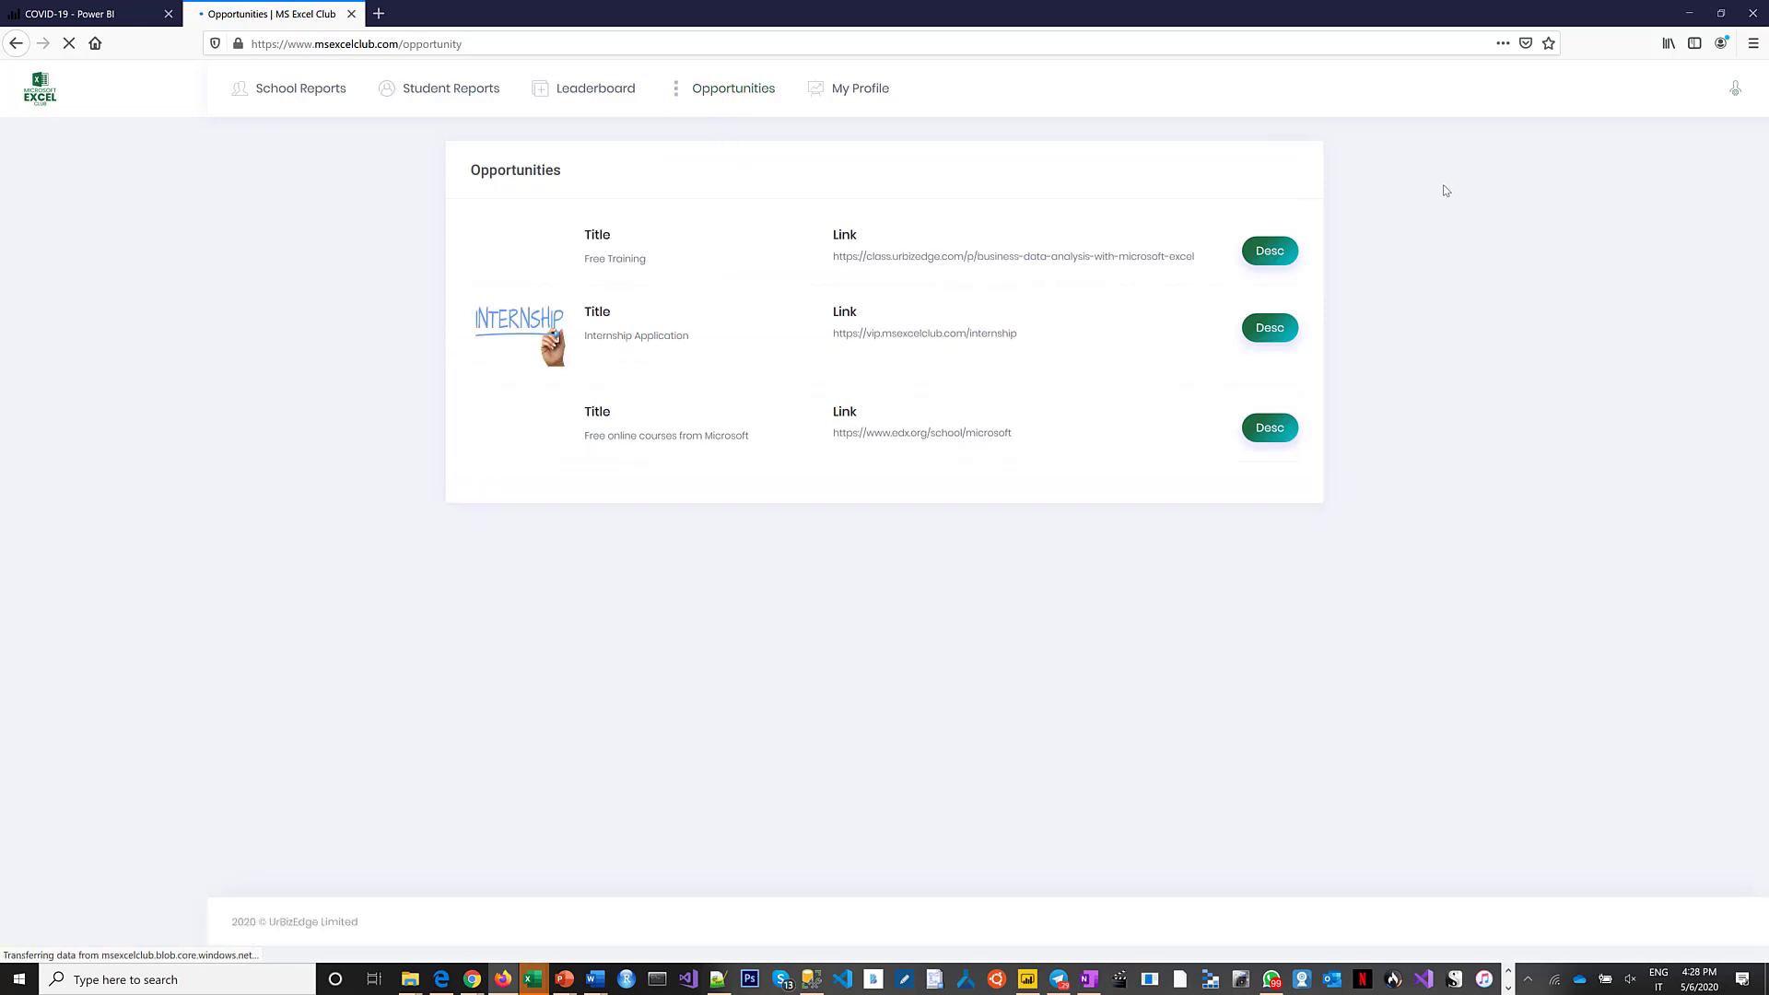
mouse_move(609, 250)
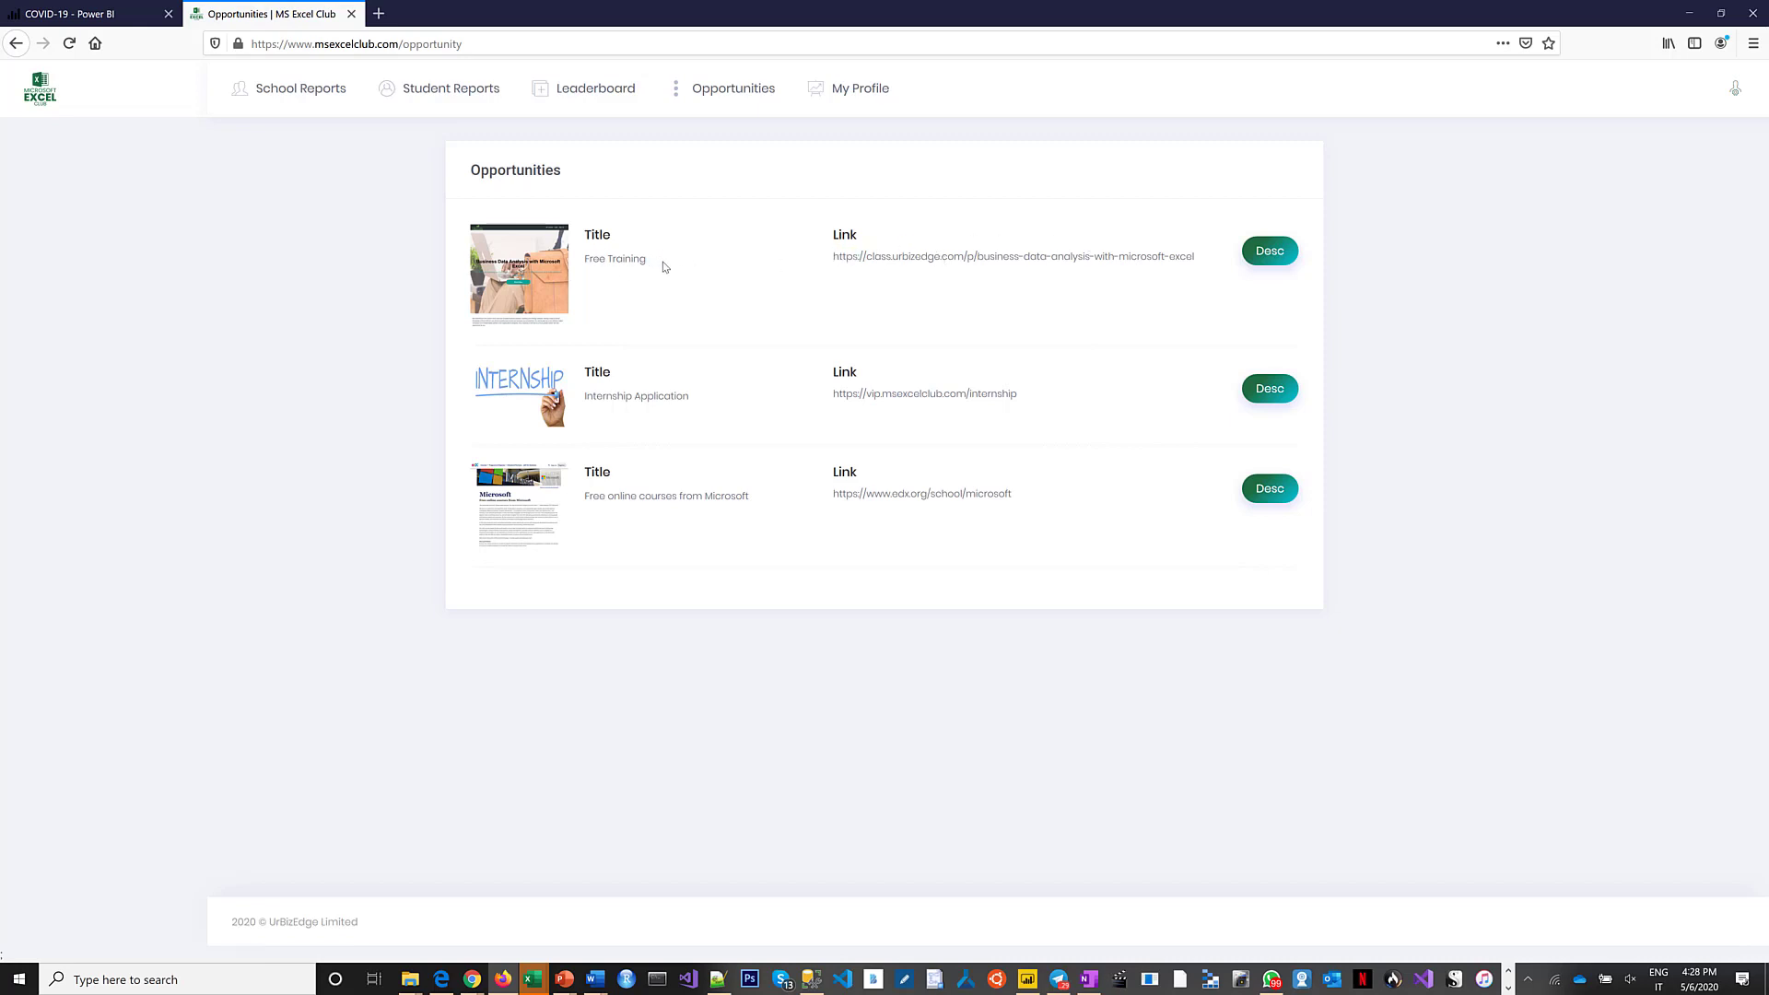
mouse_move(1042, 276)
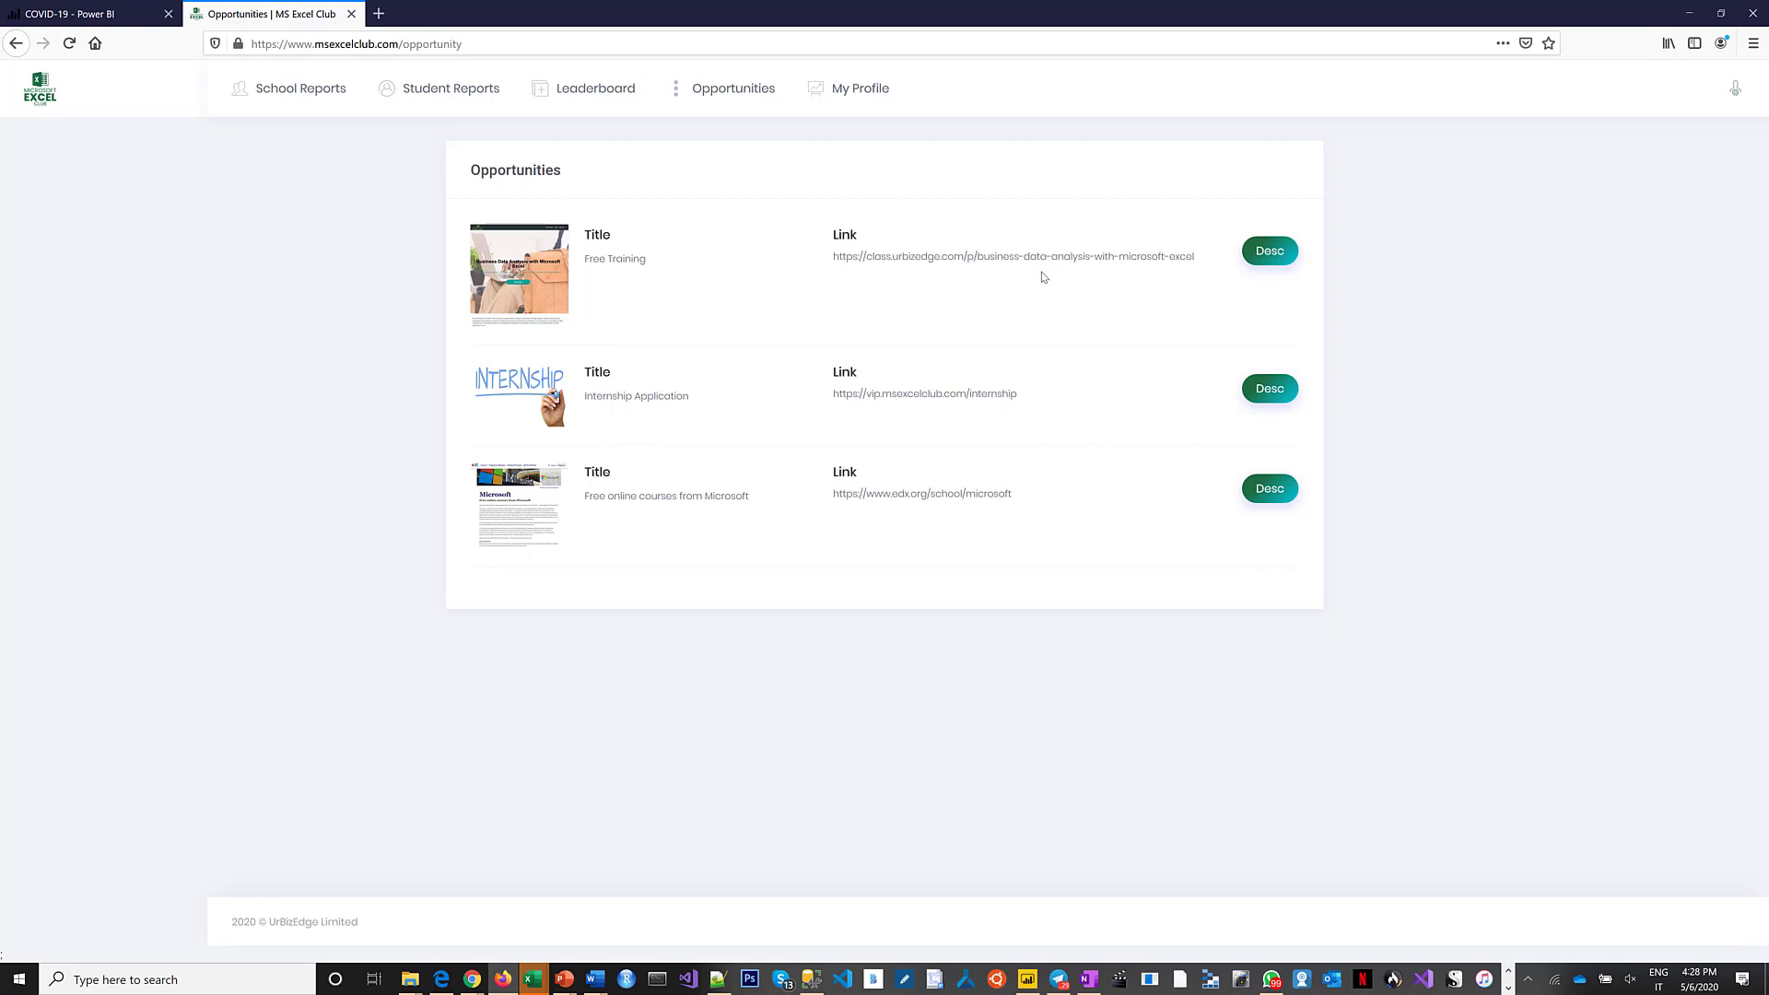
mouse_move(944, 257)
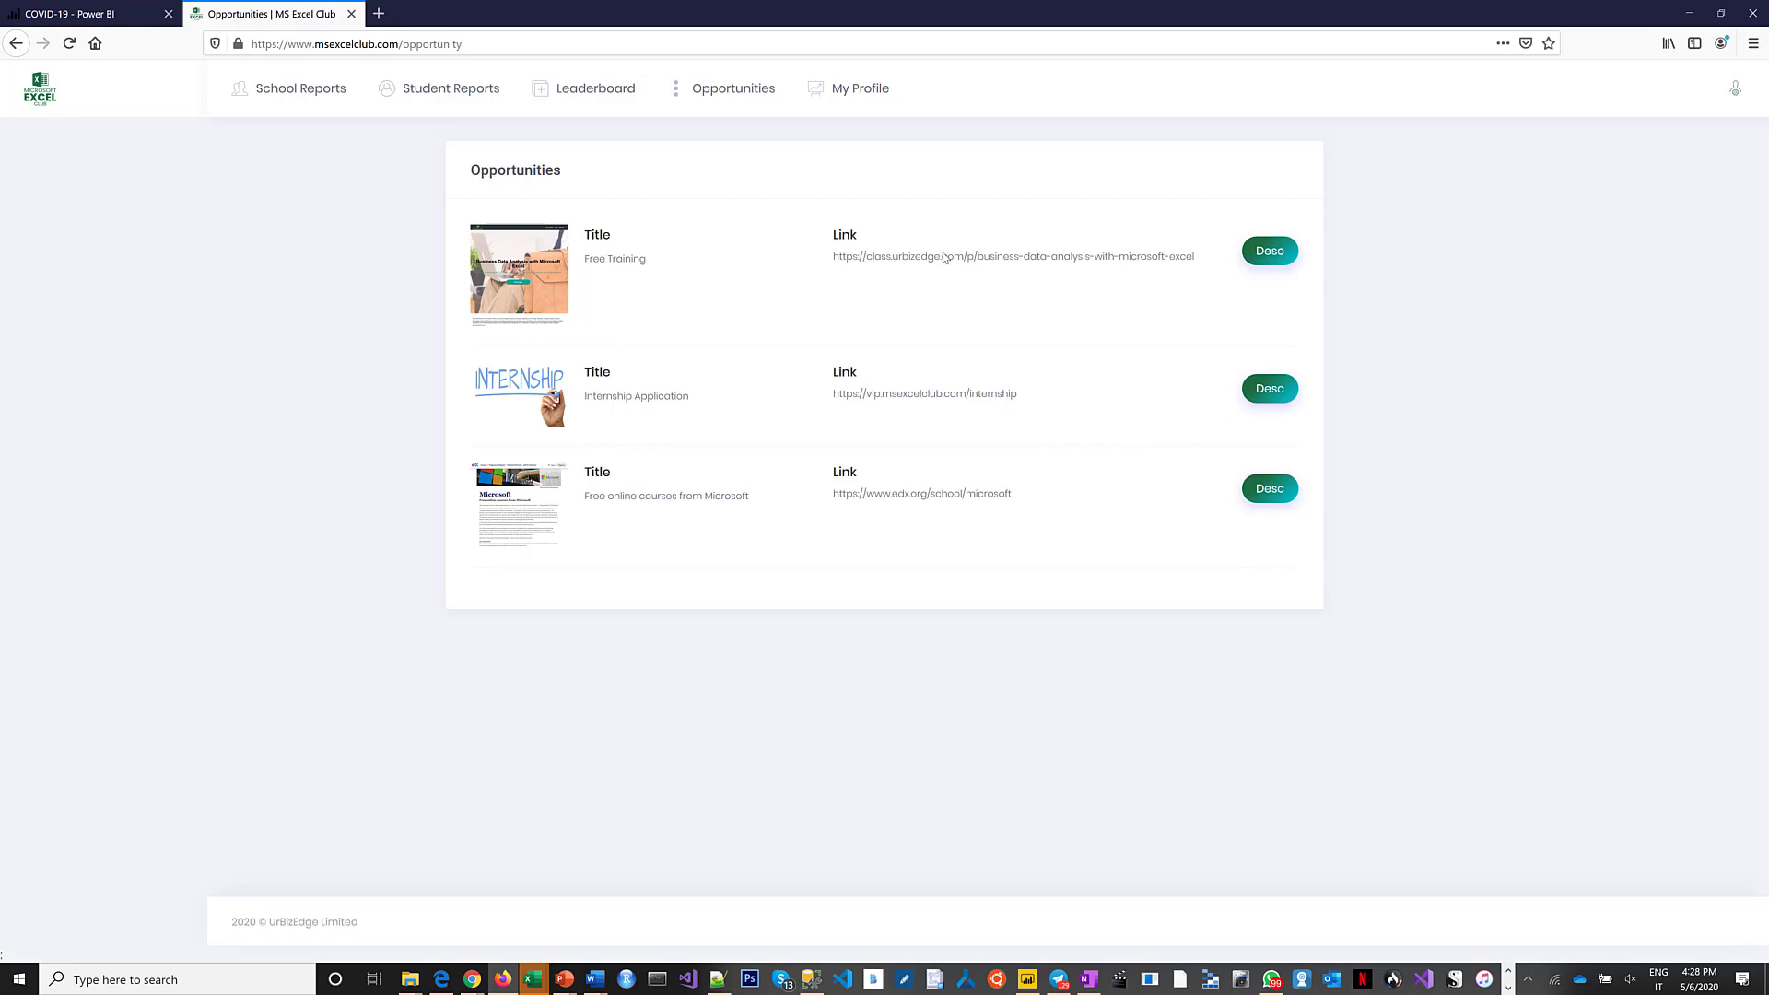
mouse_move(1023, 407)
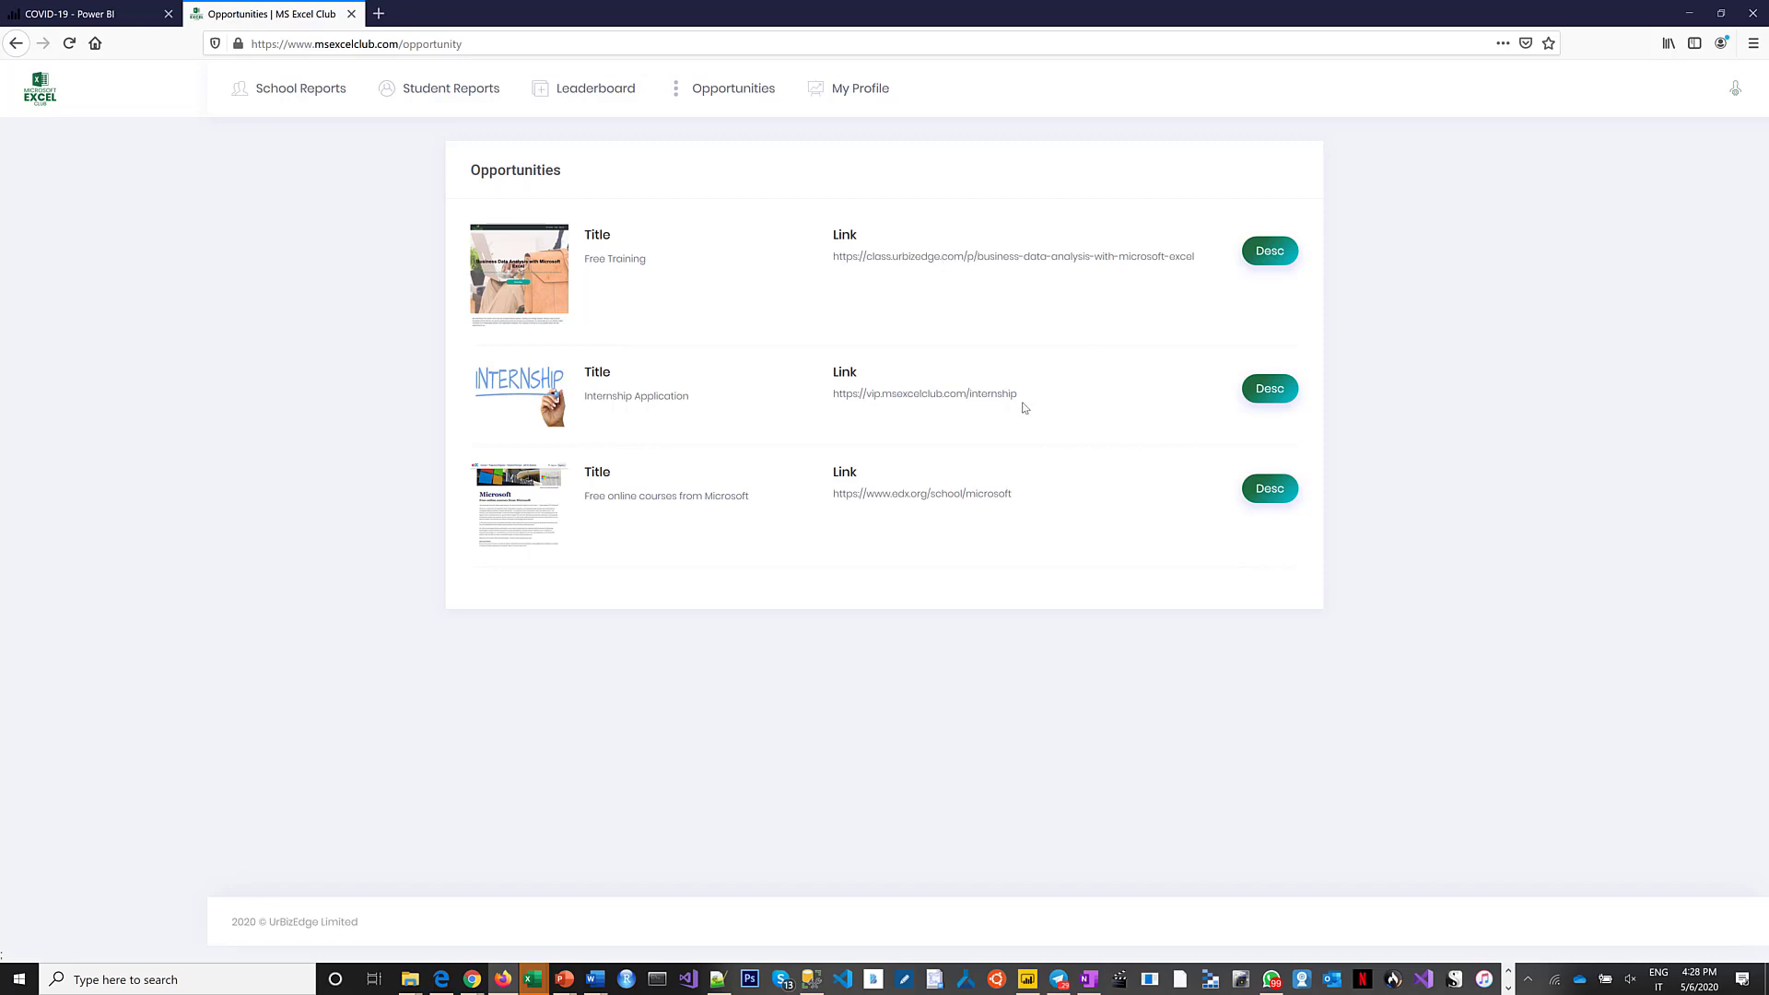
mouse_move(815, 412)
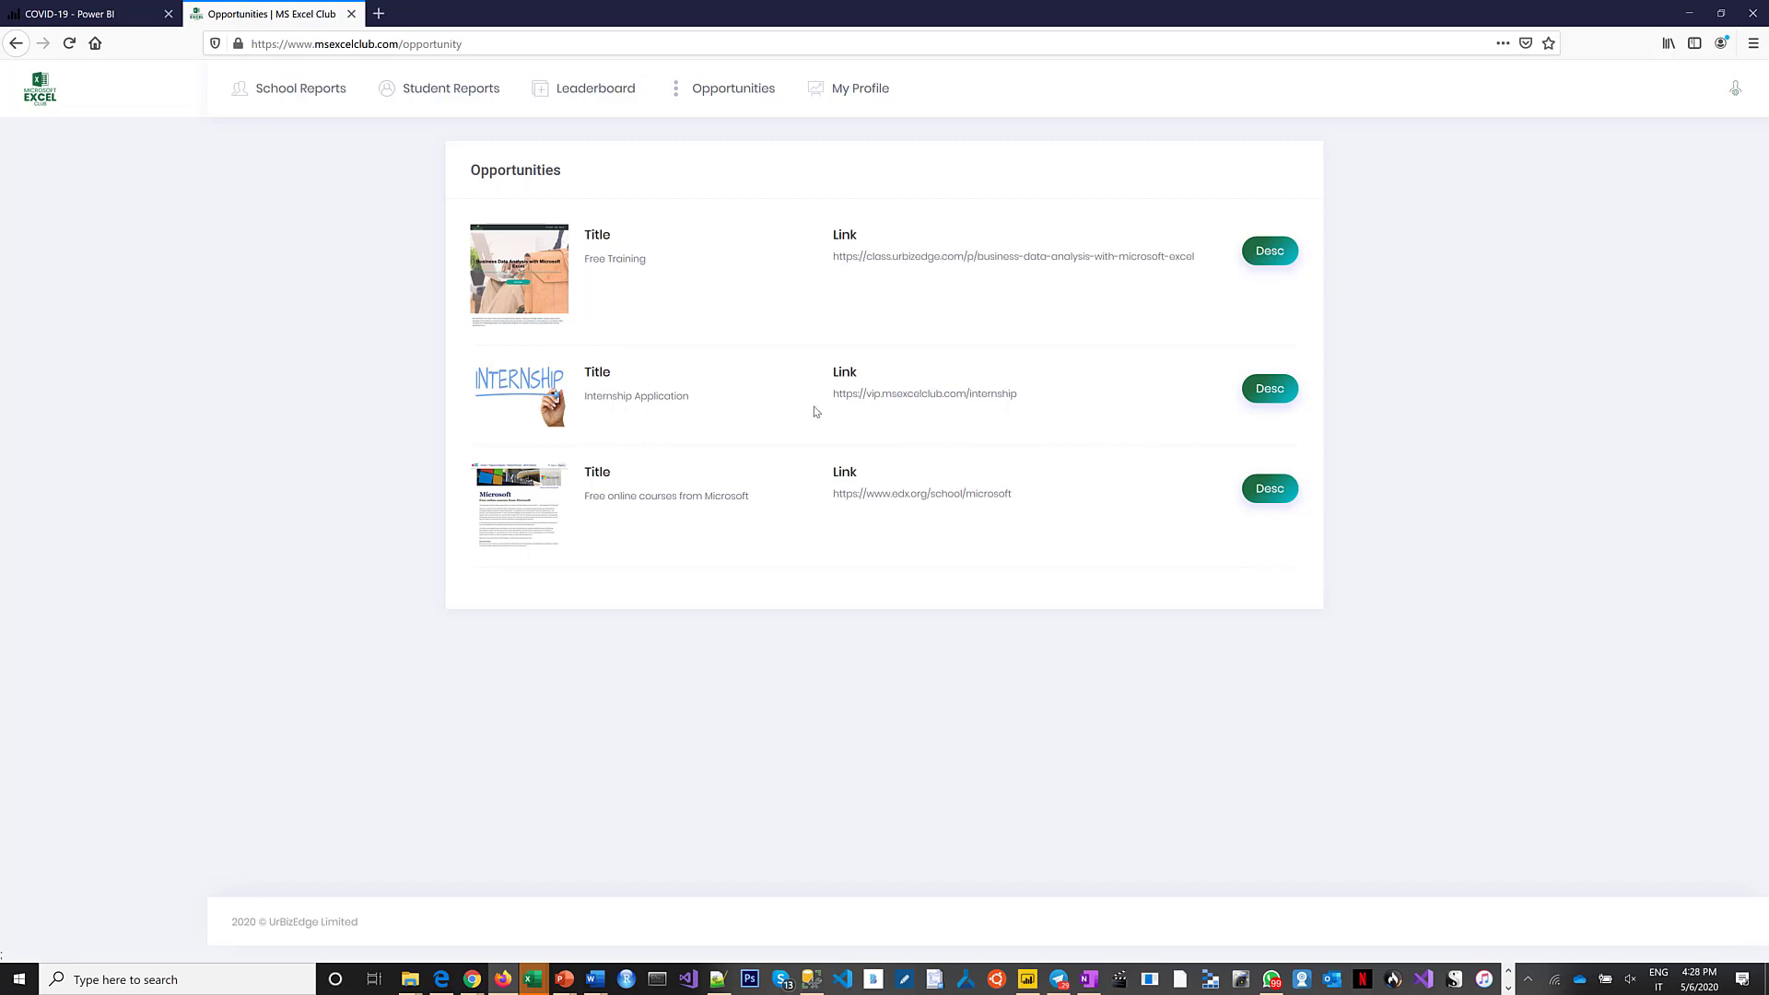
mouse_move(829, 409)
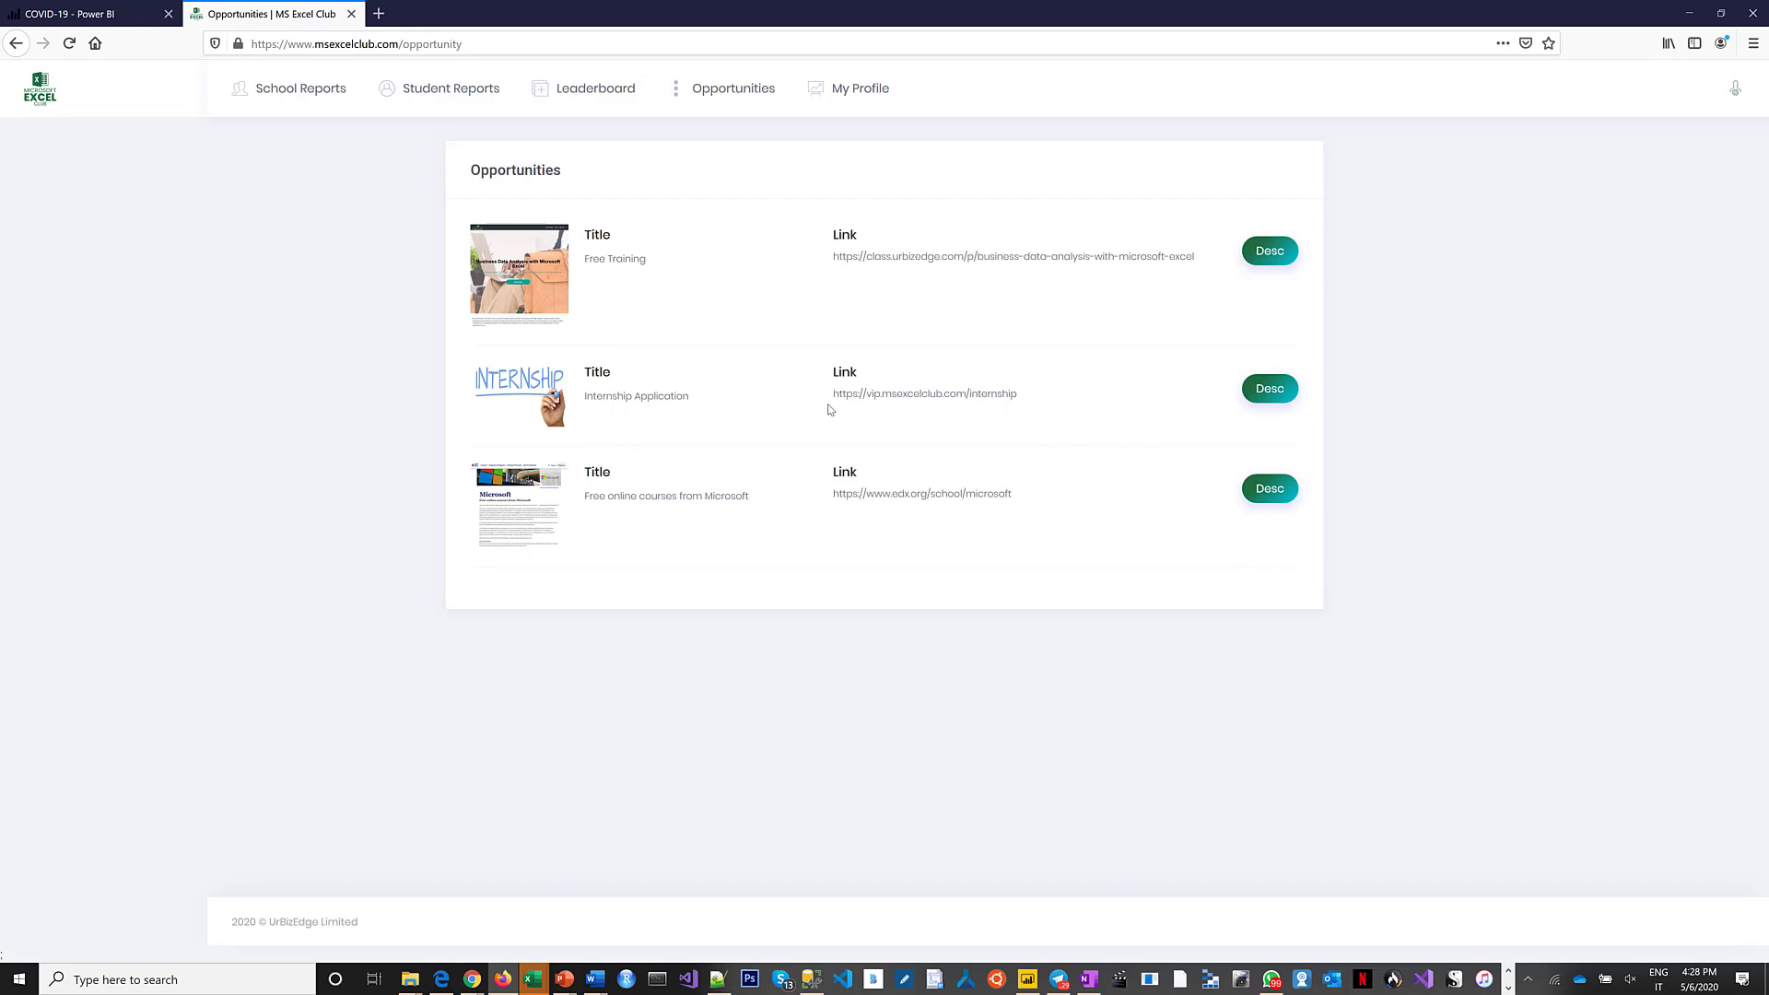
mouse_move(850, 416)
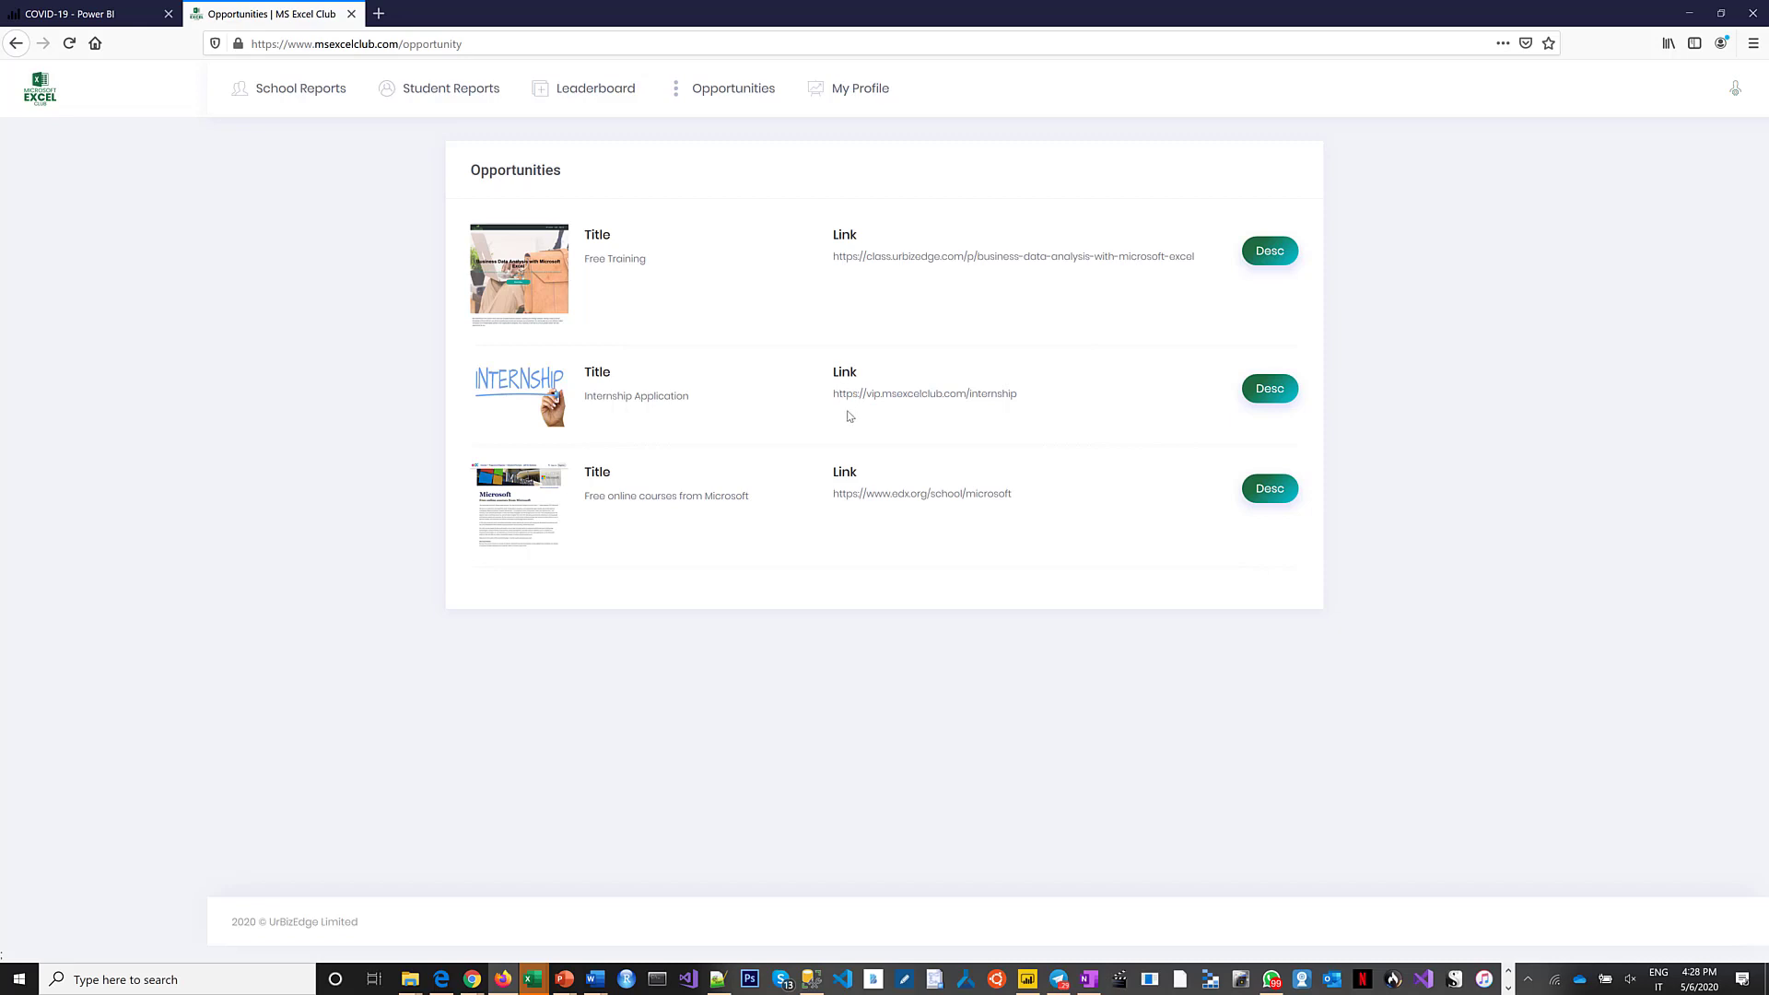
mouse_move(831, 502)
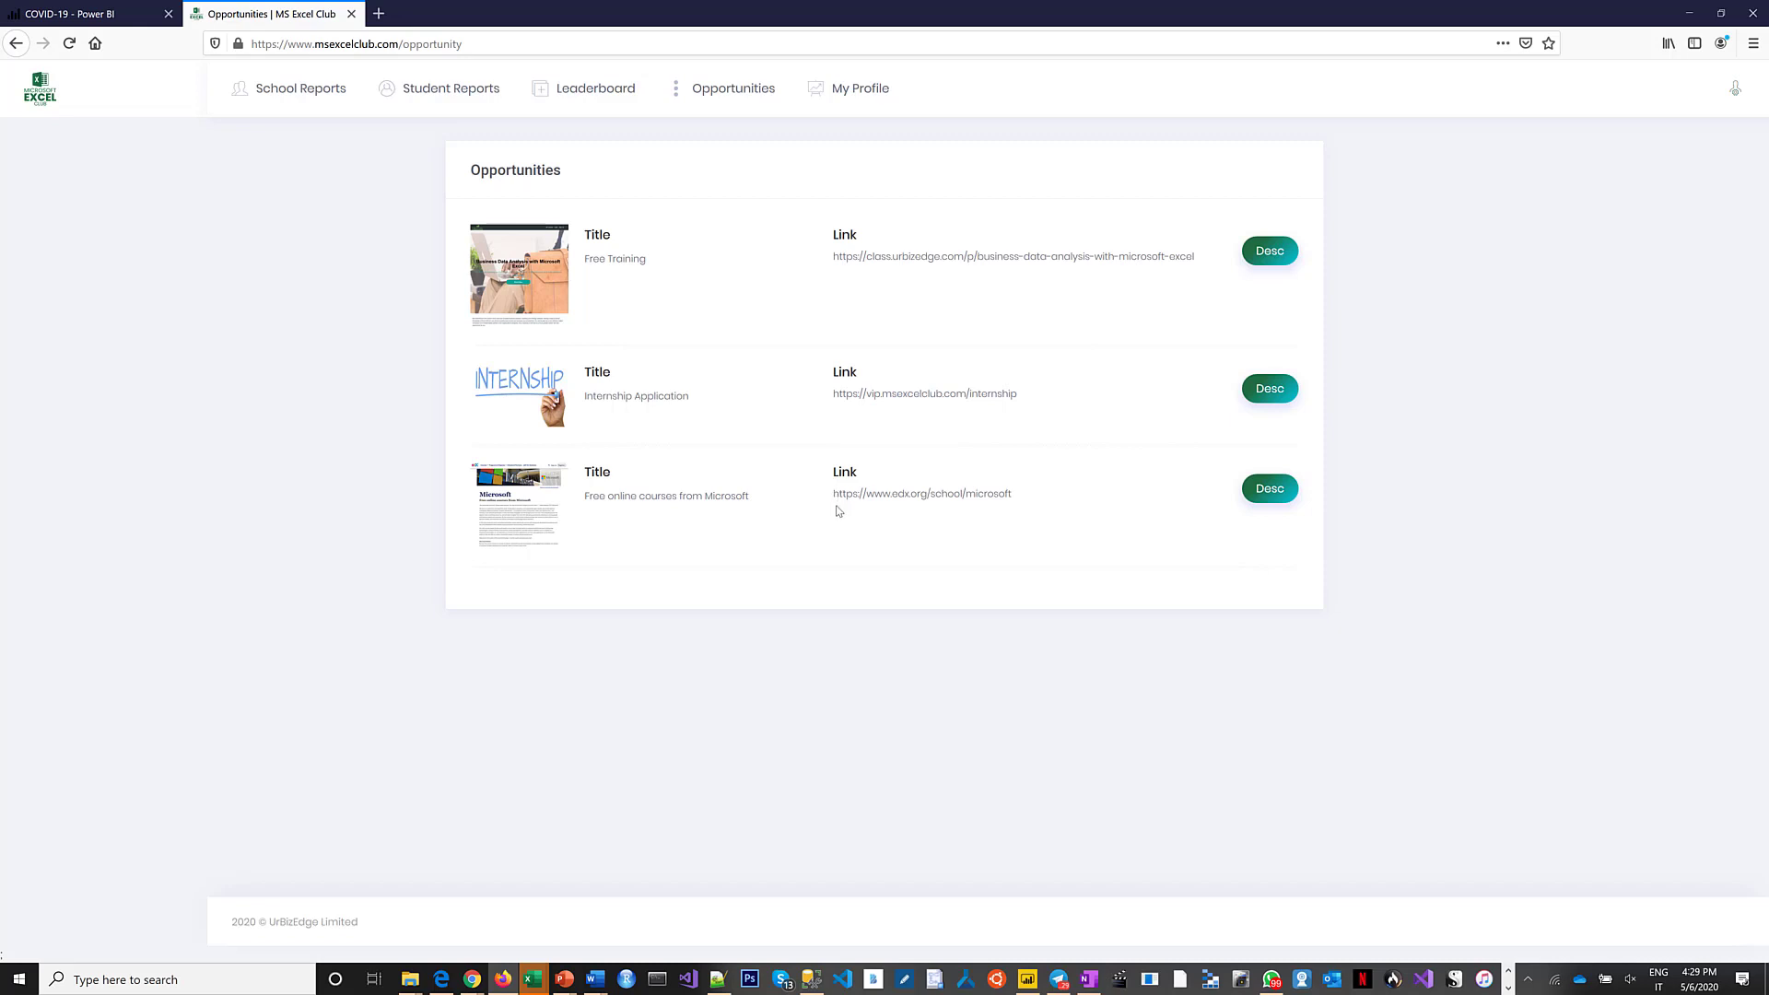
mouse_move(732, 629)
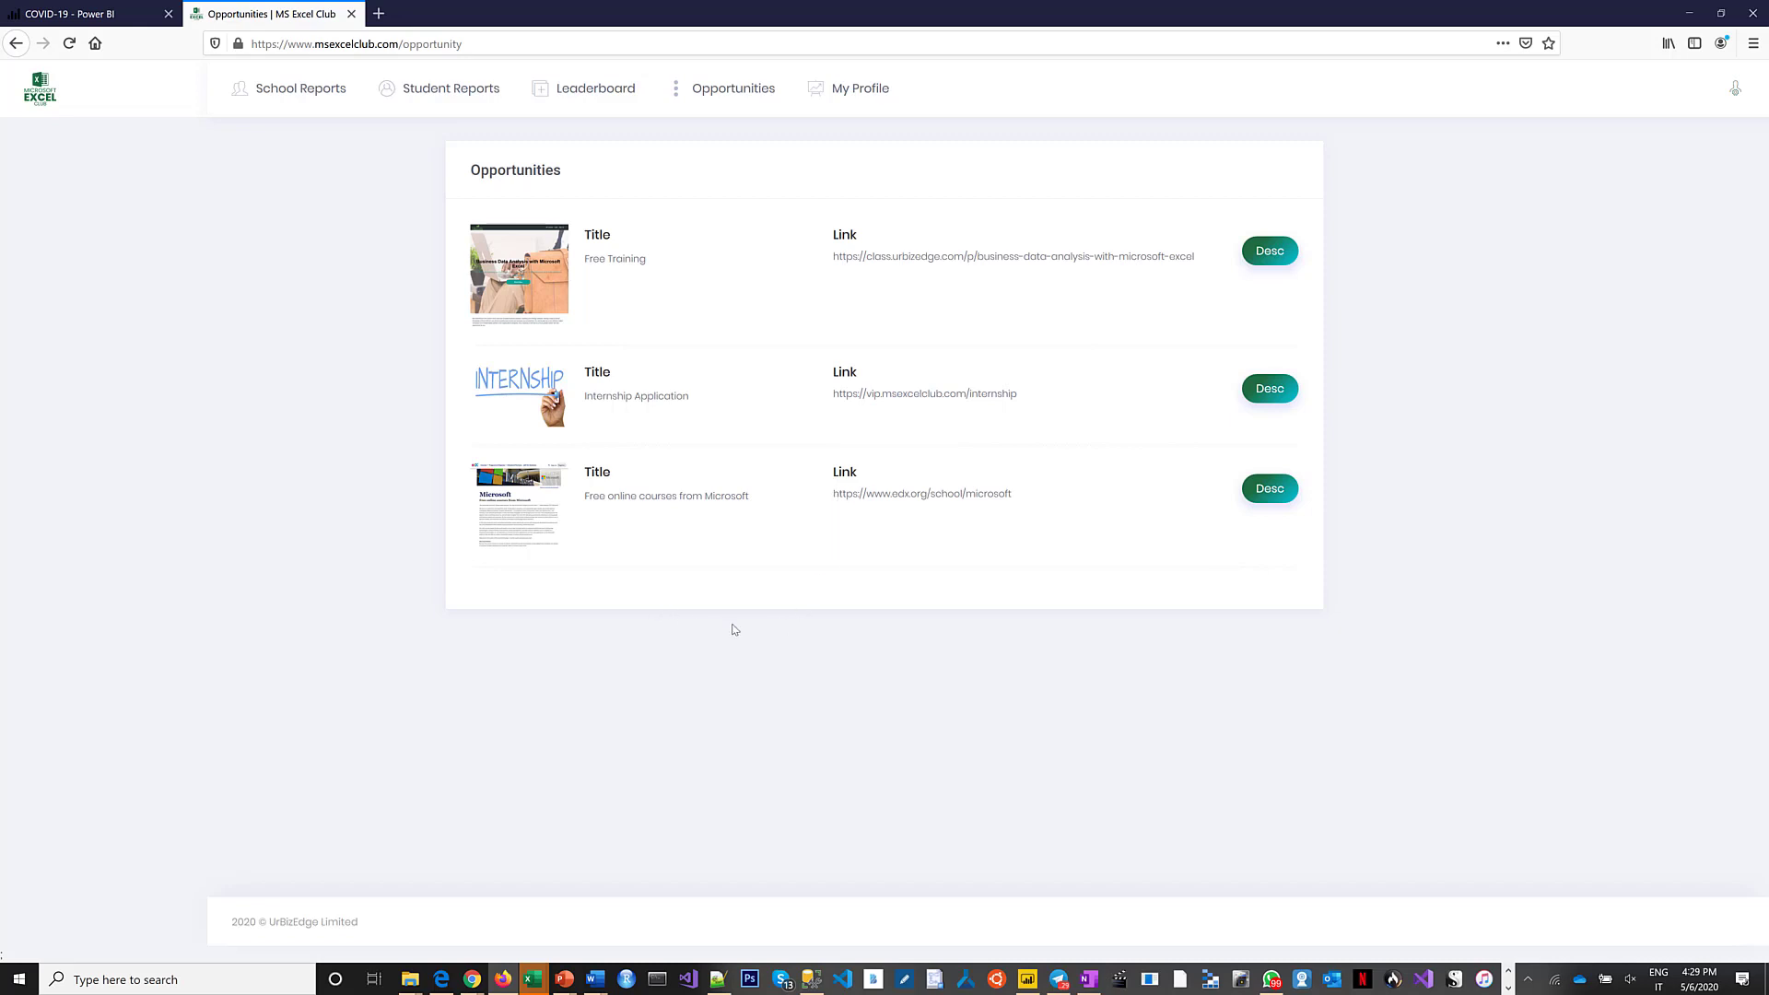
mouse_move(793, 619)
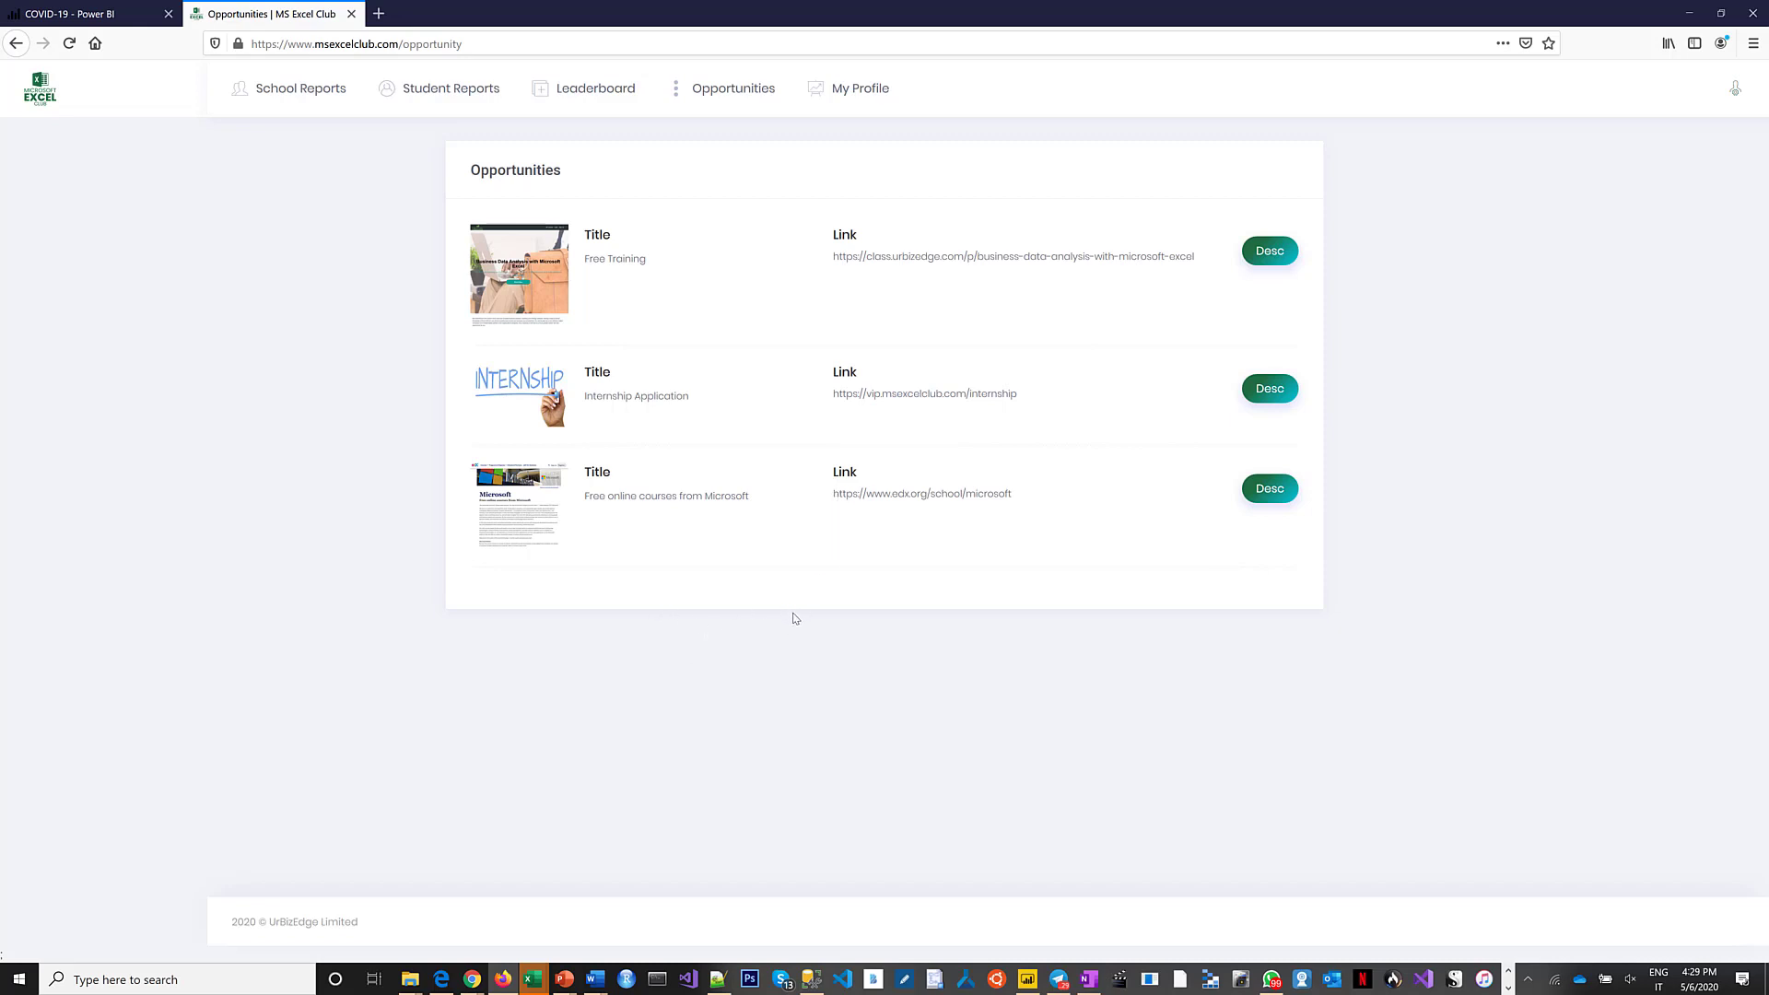
mouse_move(800, 619)
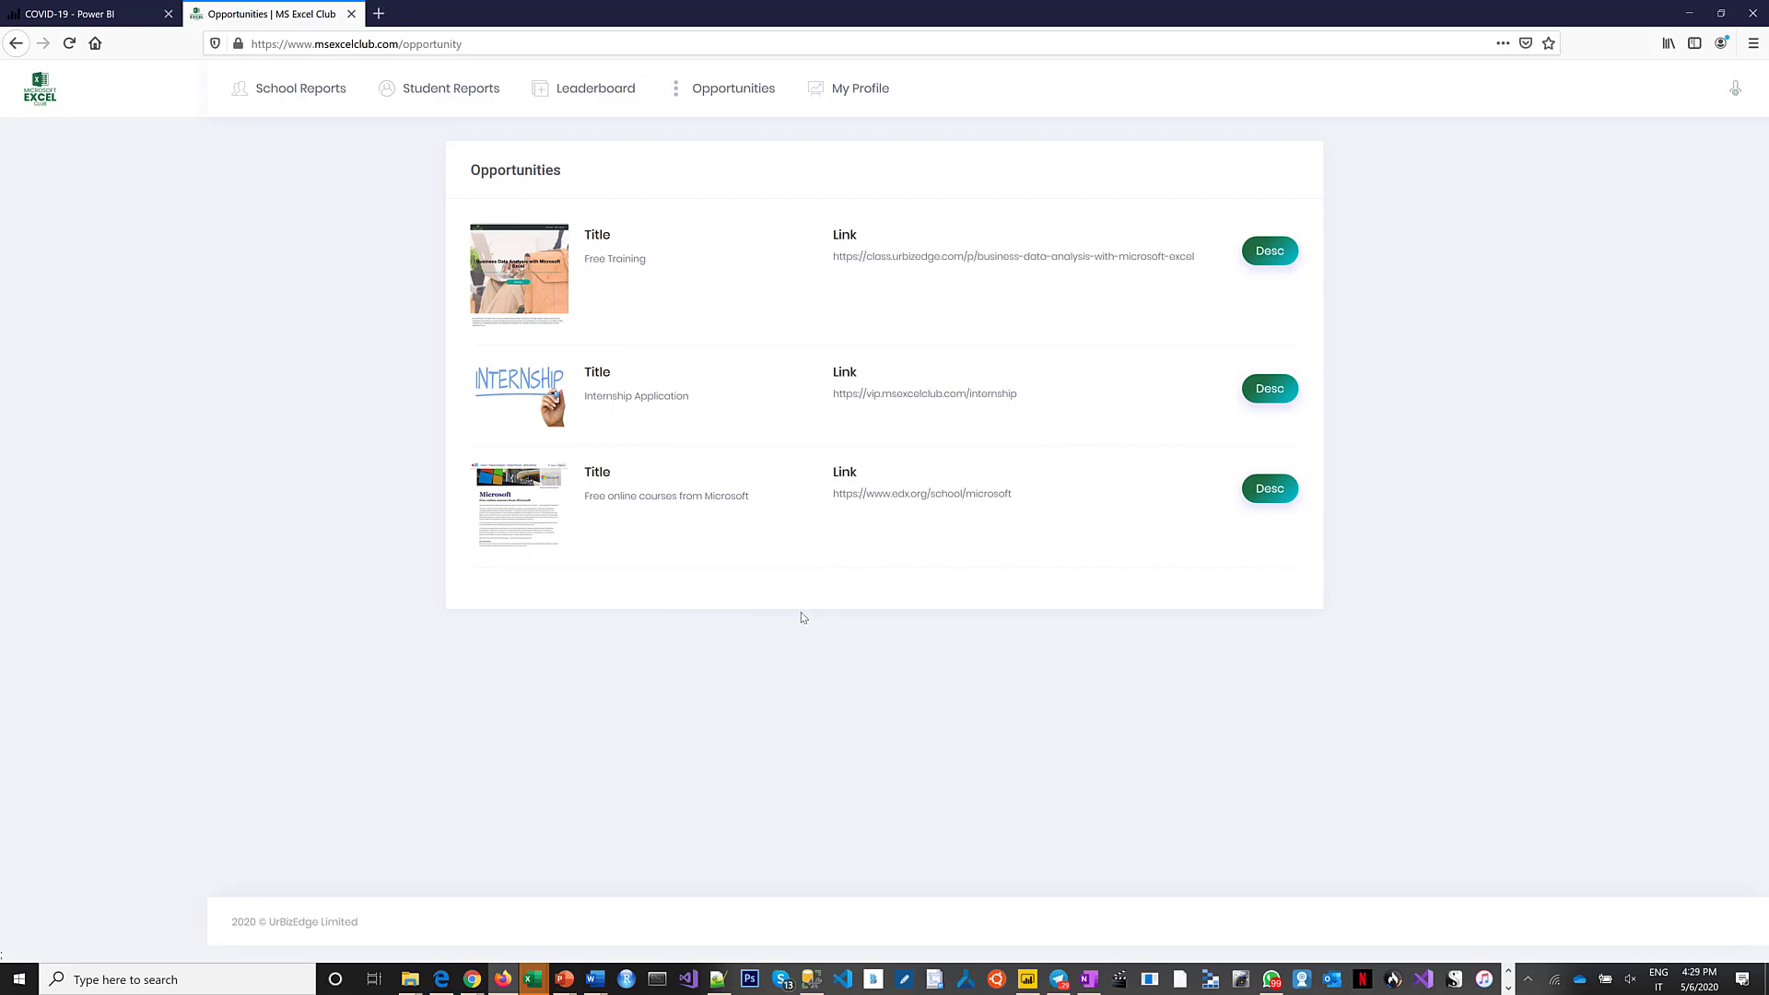
mouse_move(445, 328)
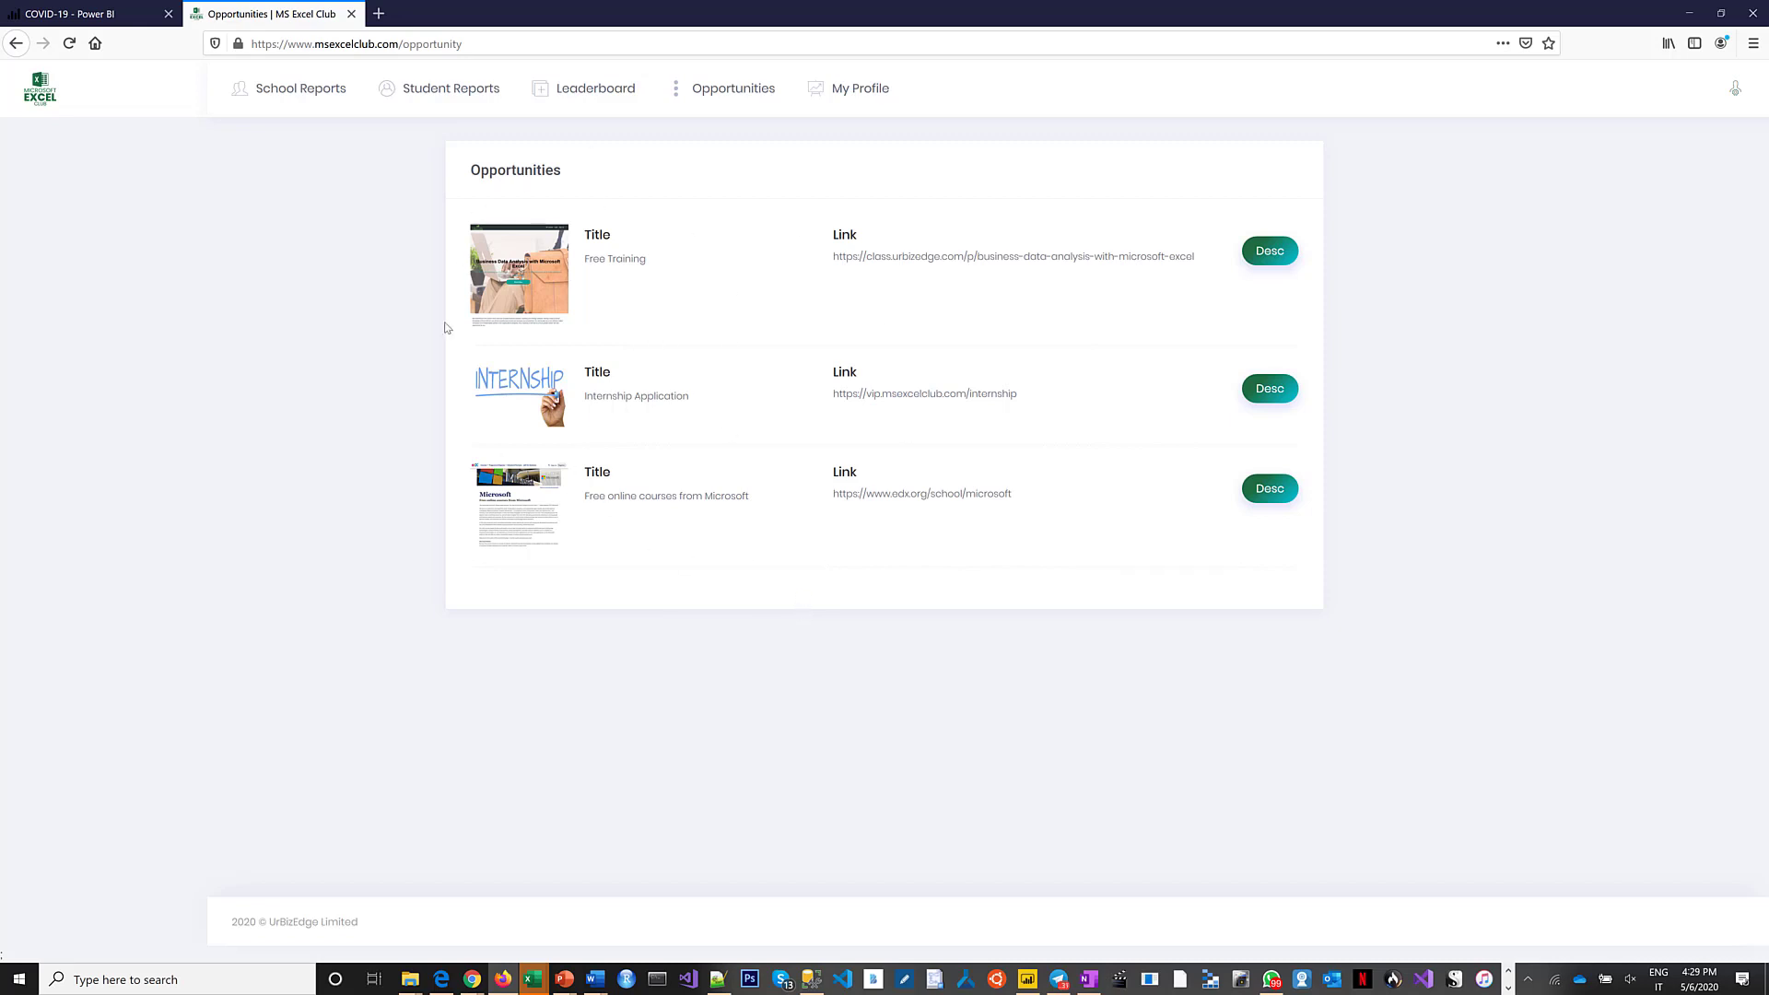
mouse_move(616, 310)
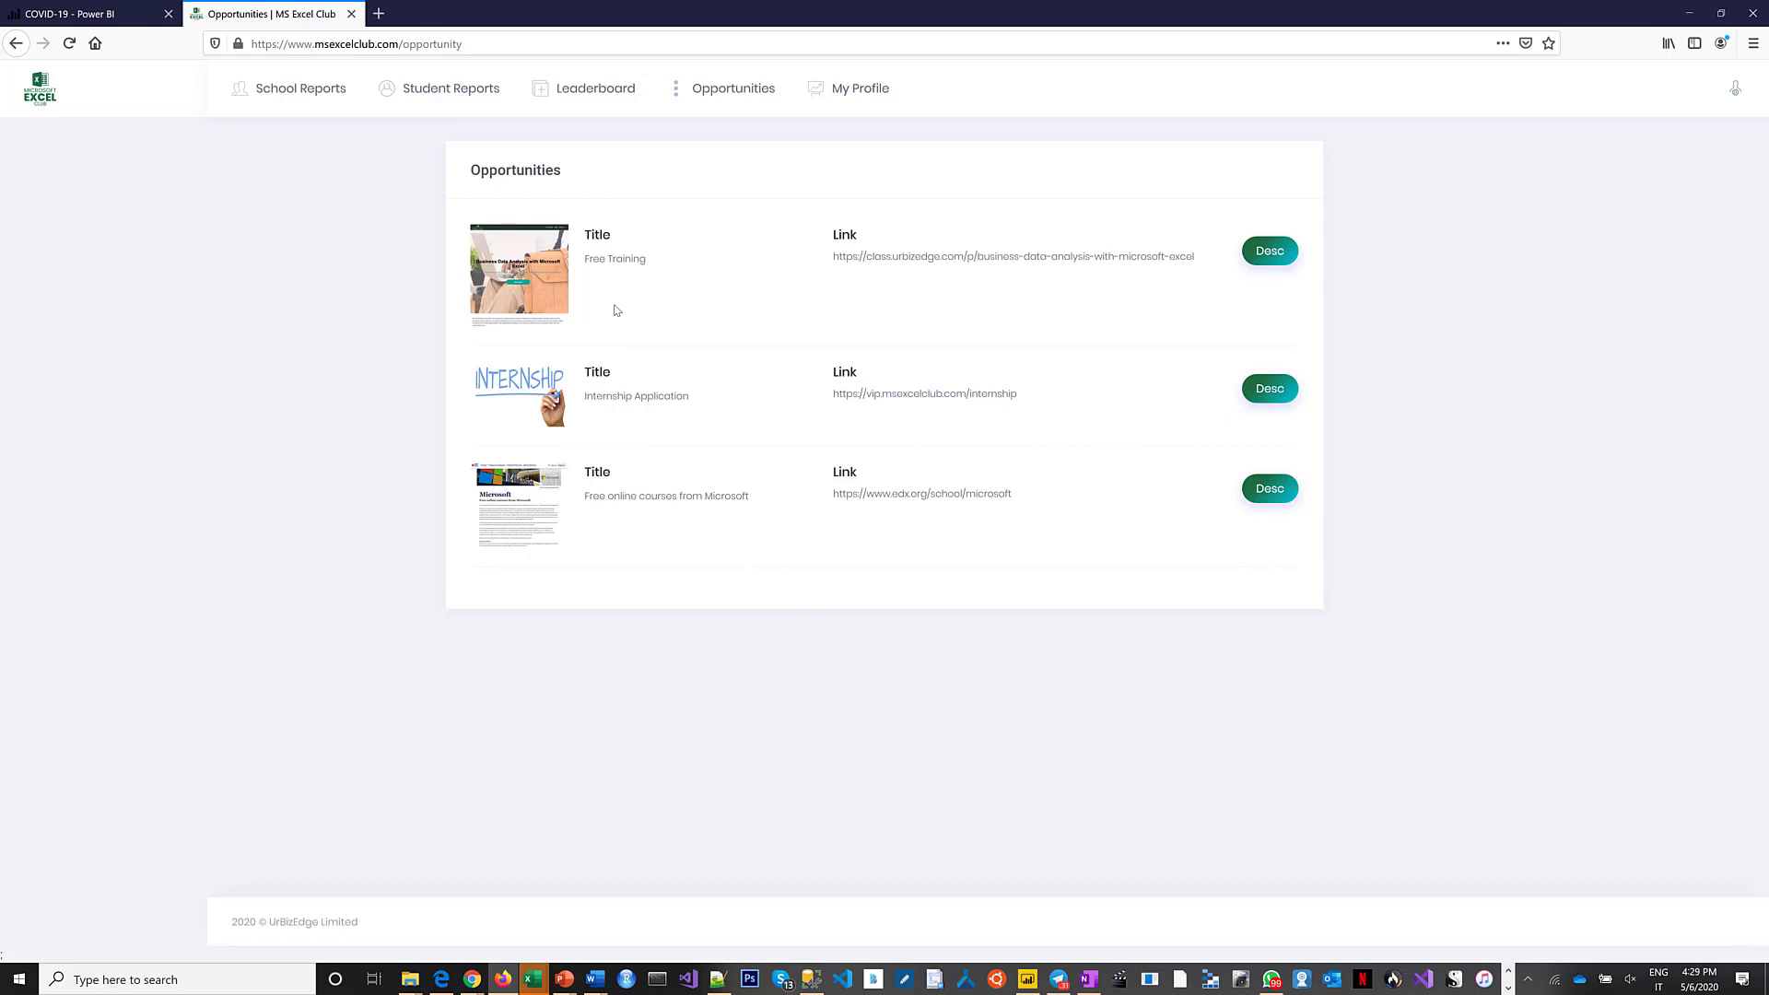
mouse_move(610, 548)
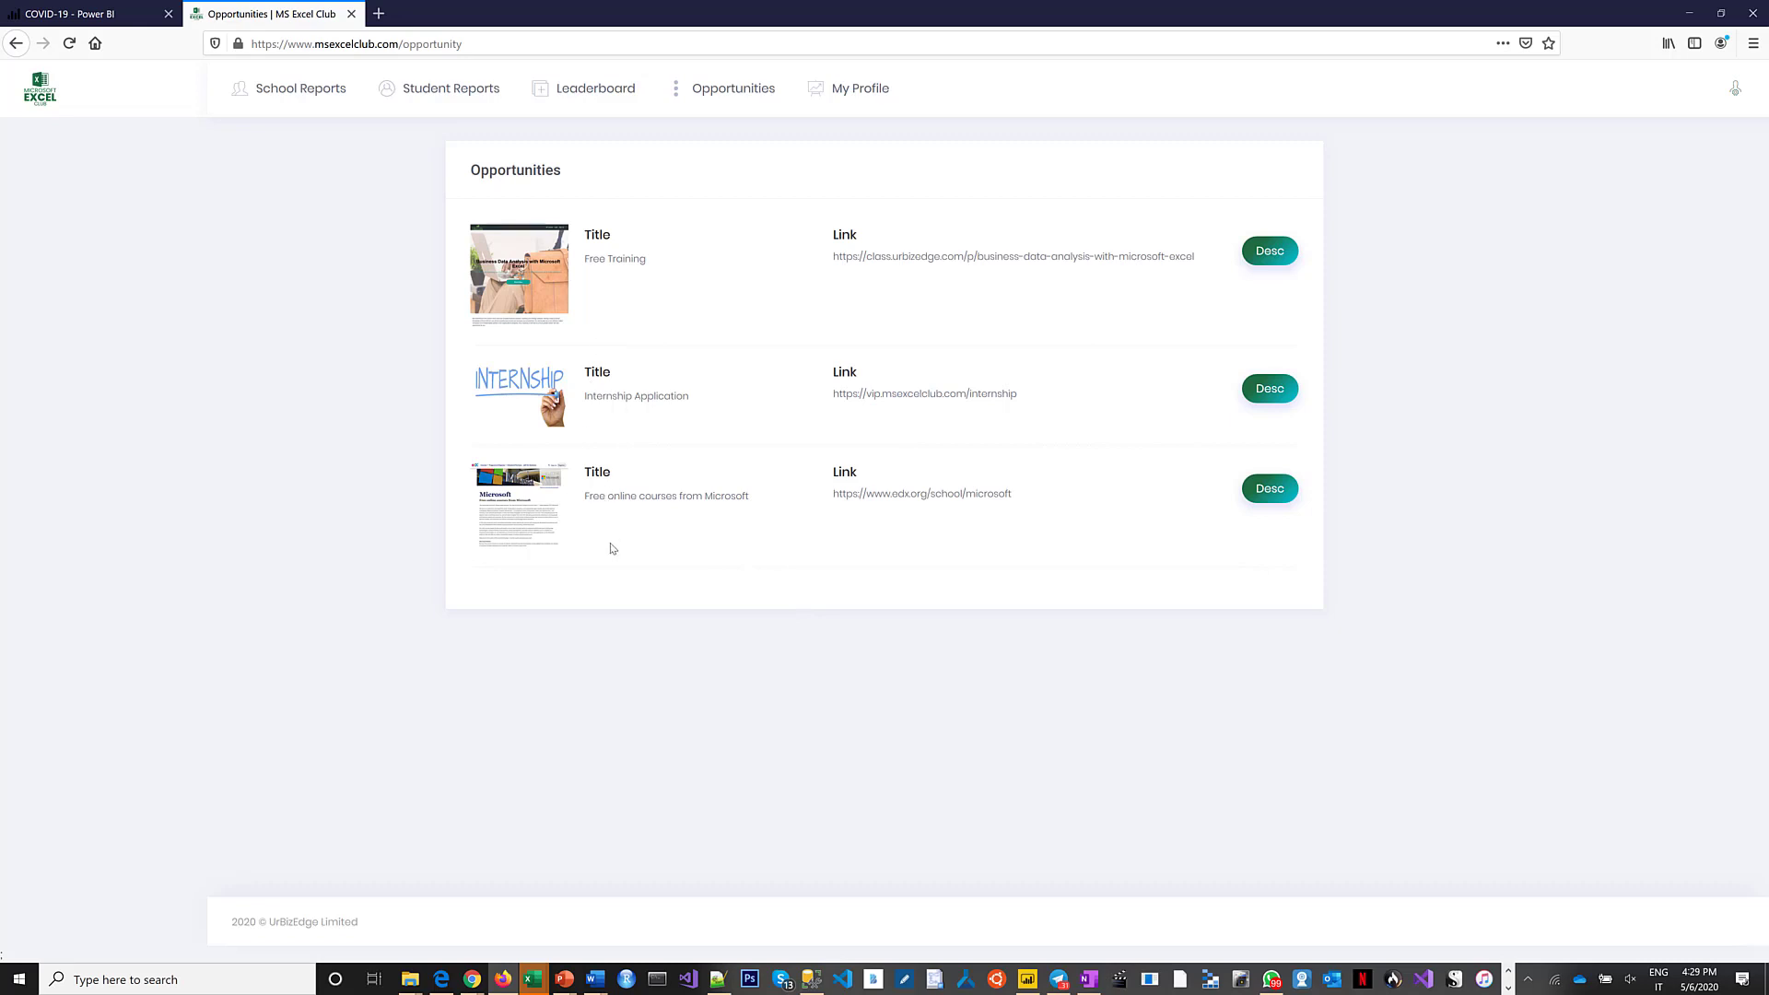
mouse_move(682, 543)
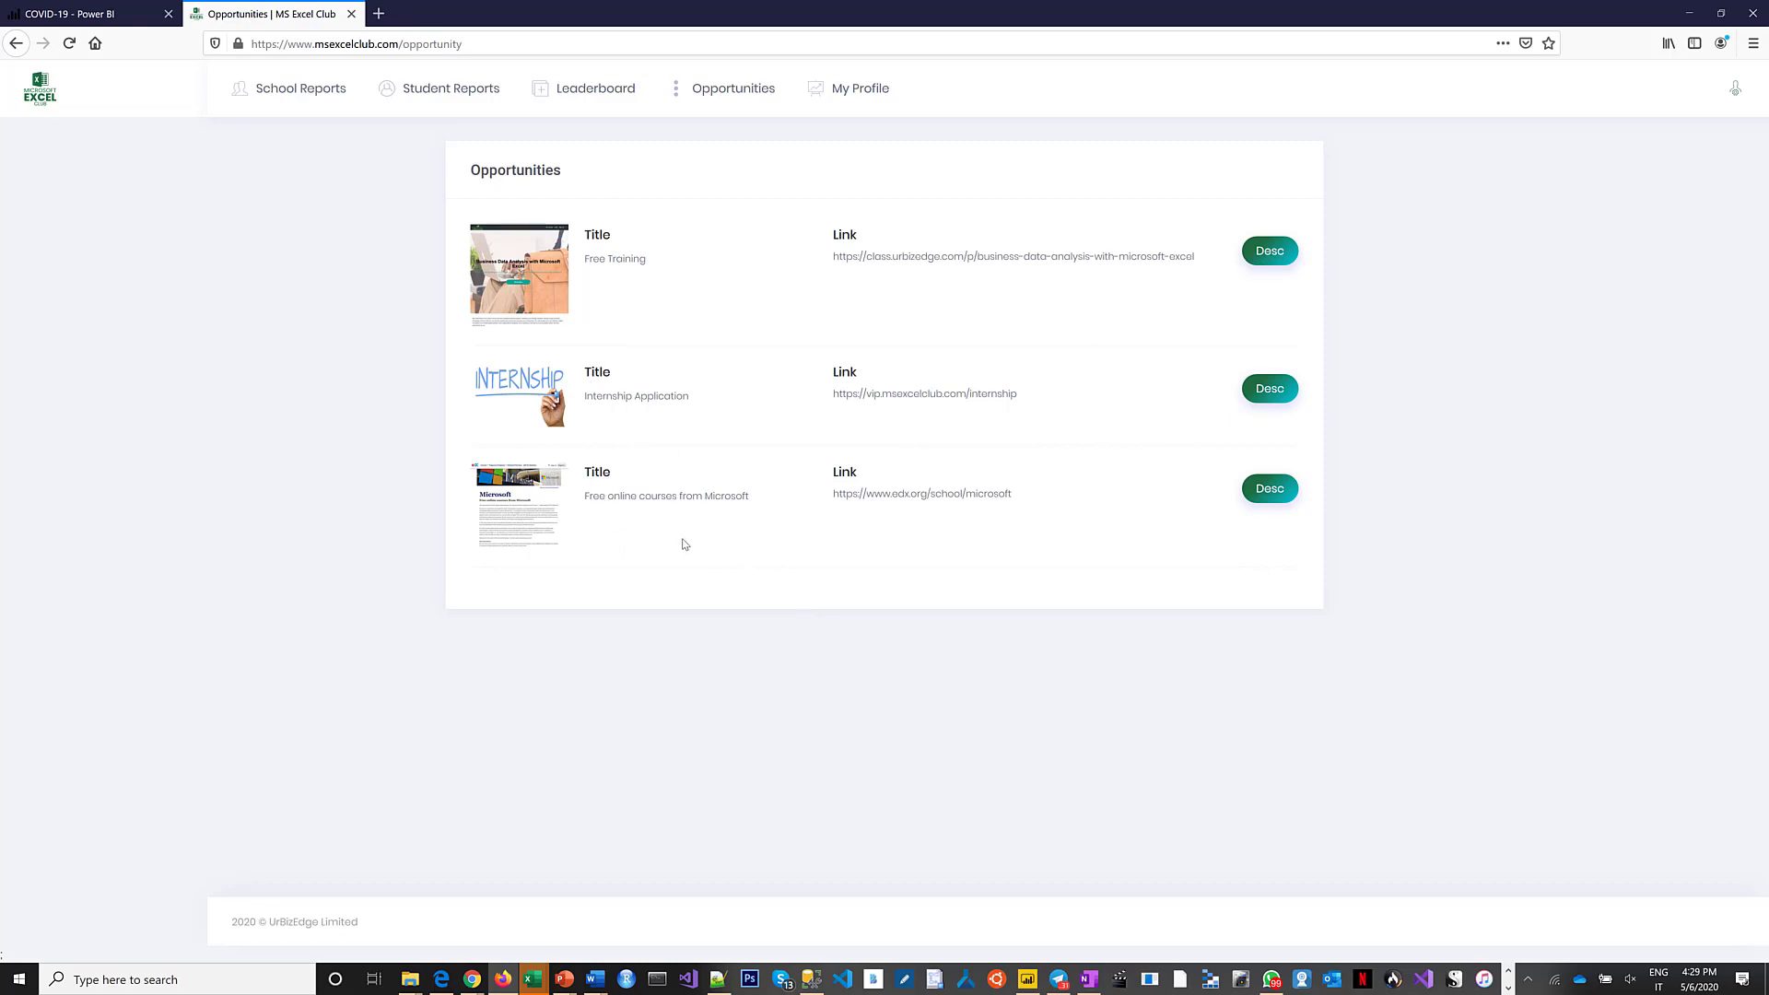
mouse_move(688, 534)
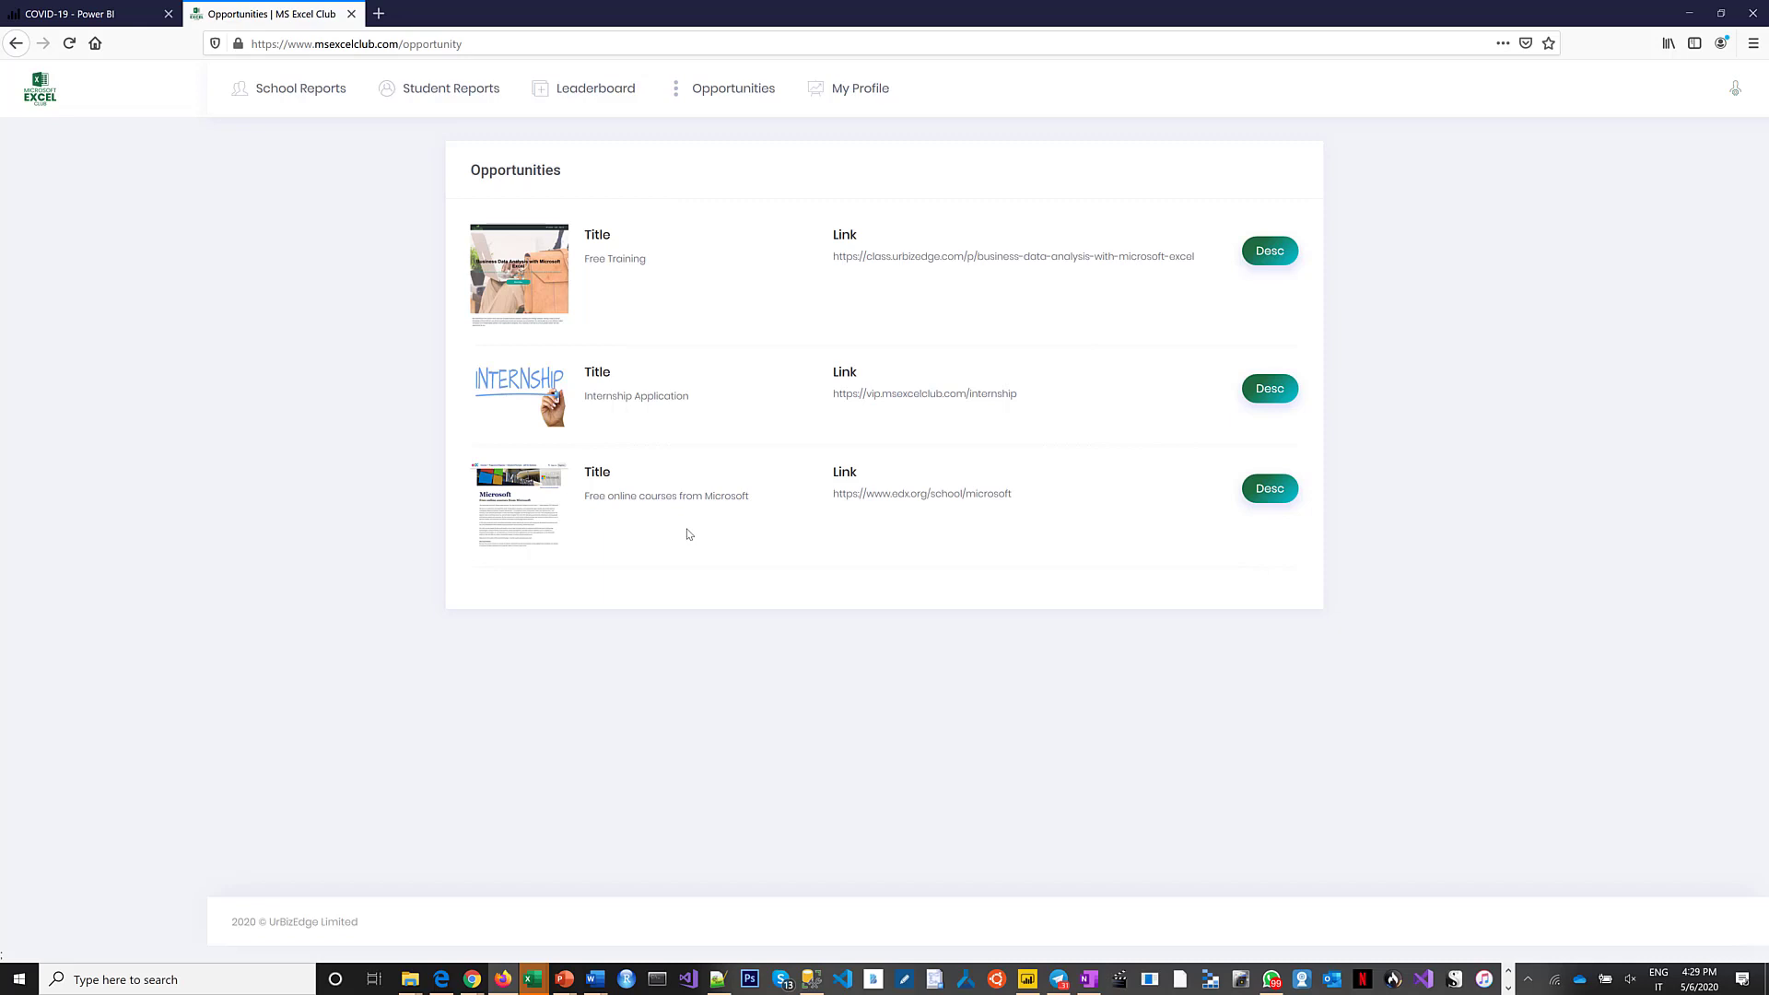
mouse_move(451, 88)
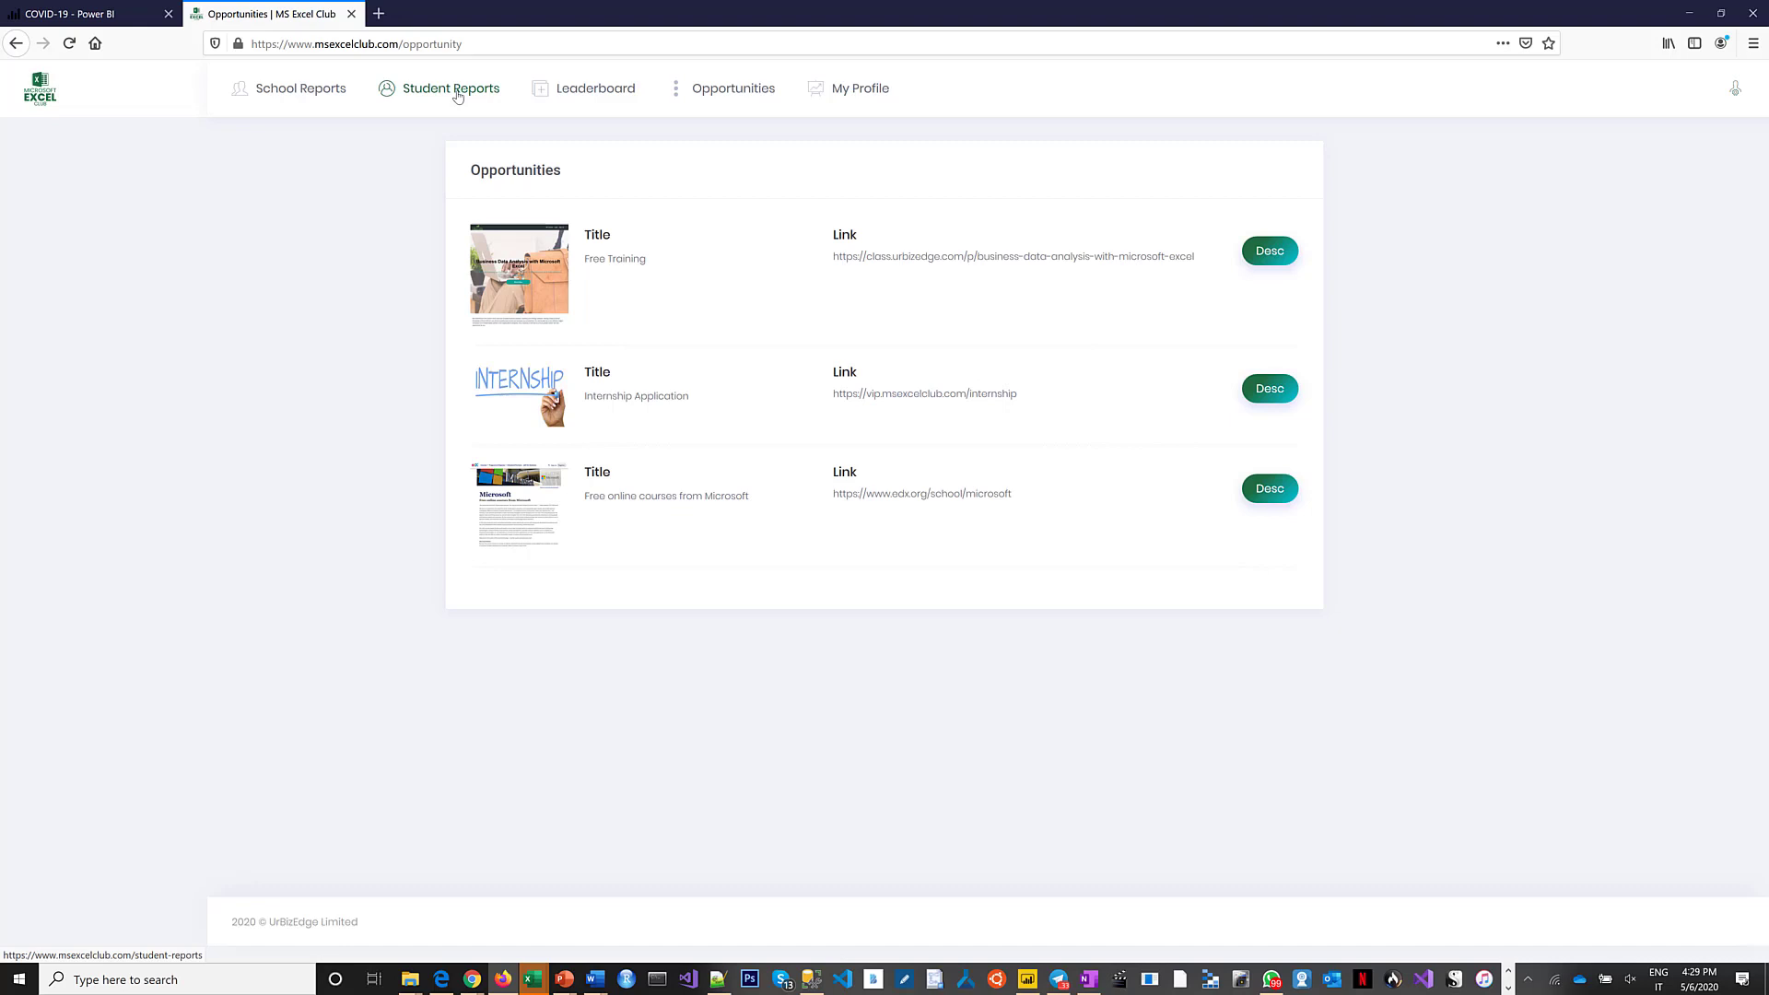
mouse_move(861, 89)
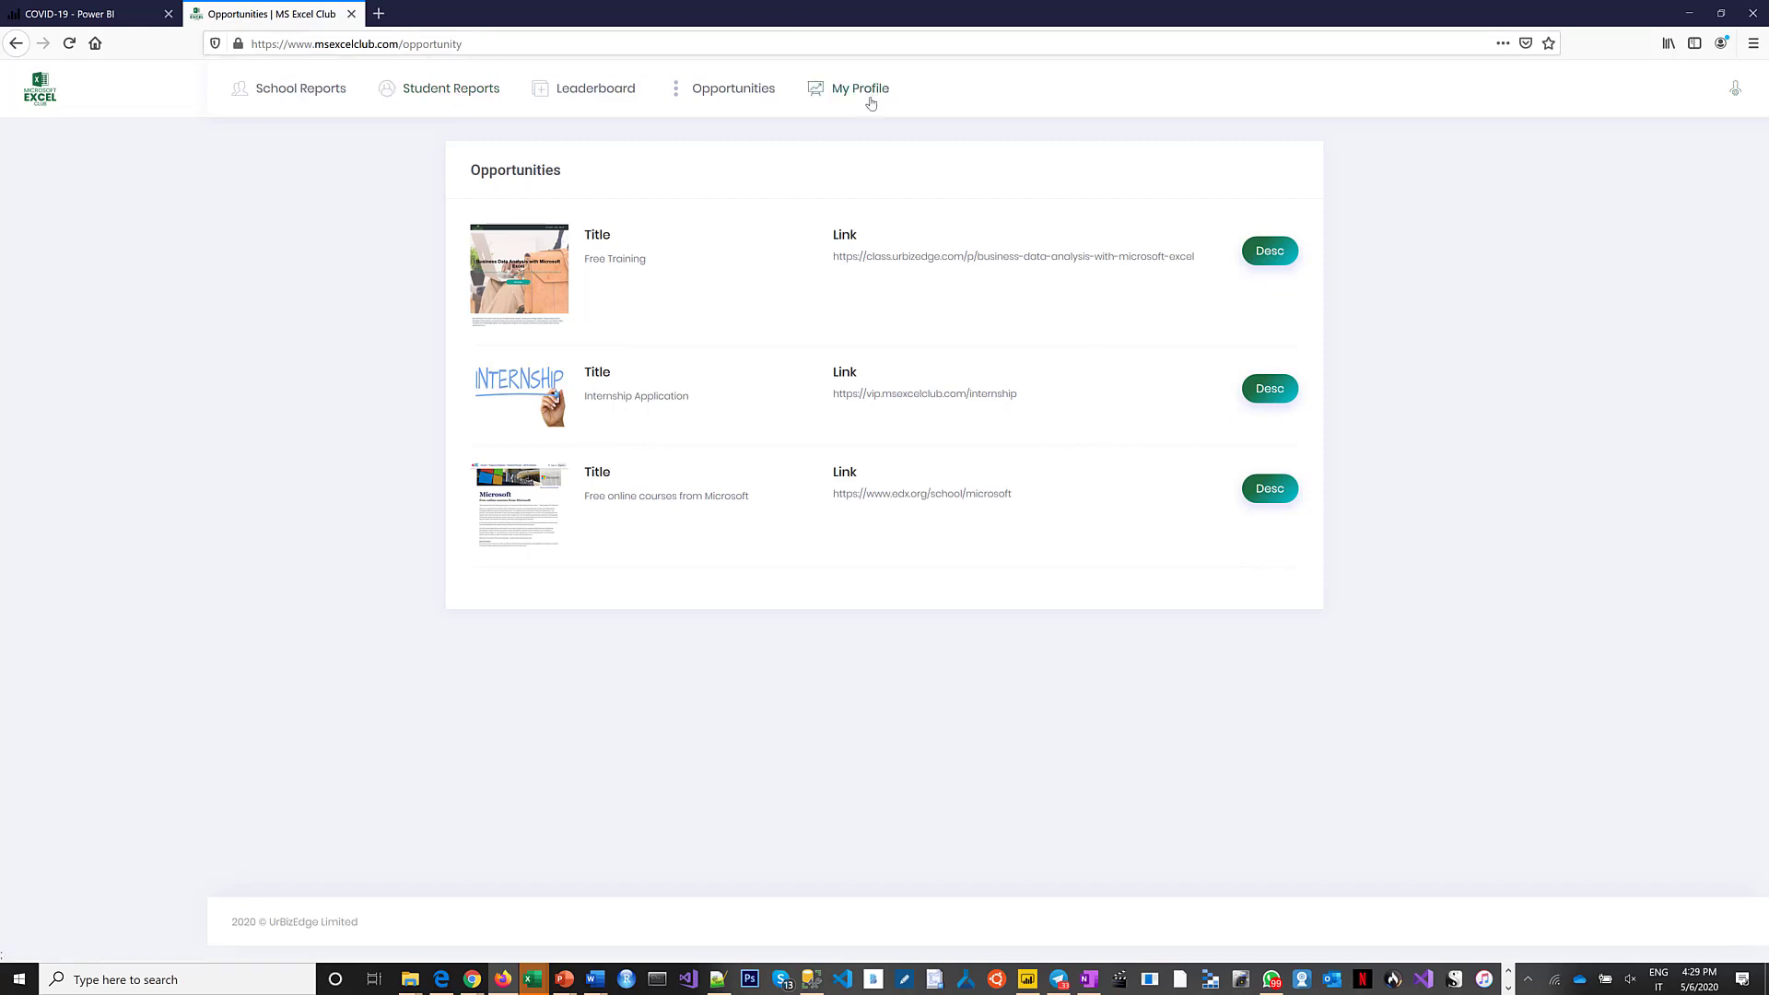
left_click(859, 89)
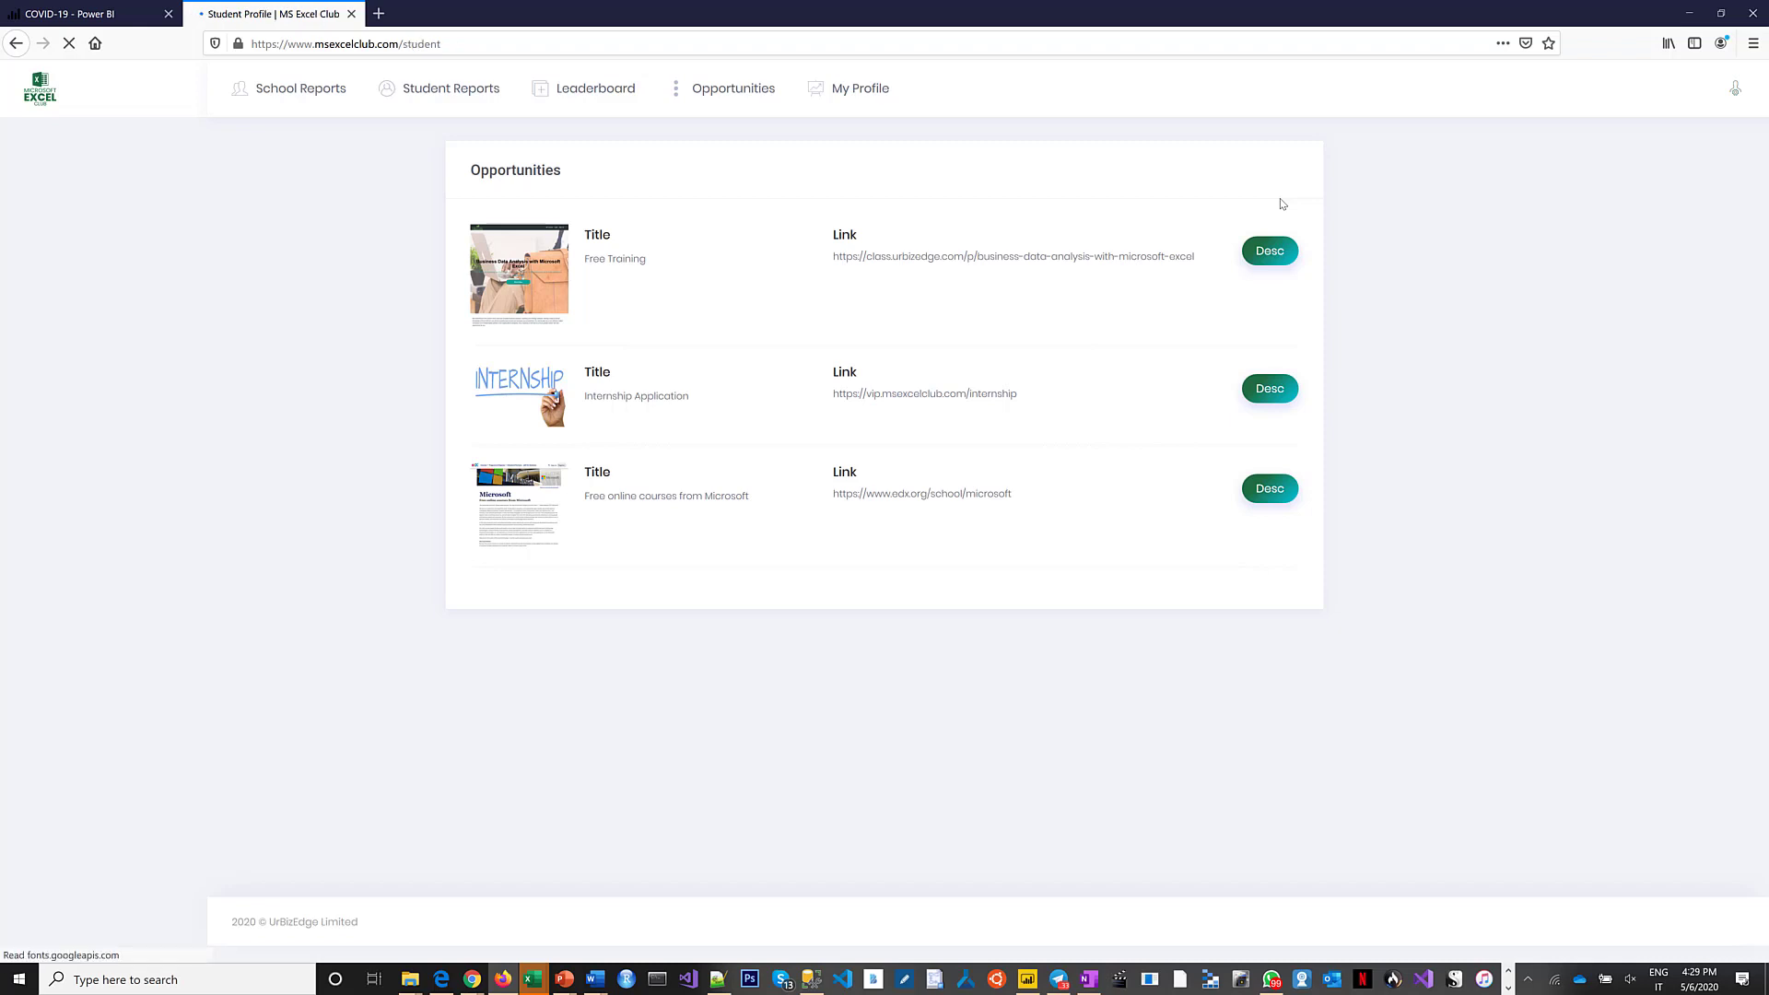
left_click(859, 88)
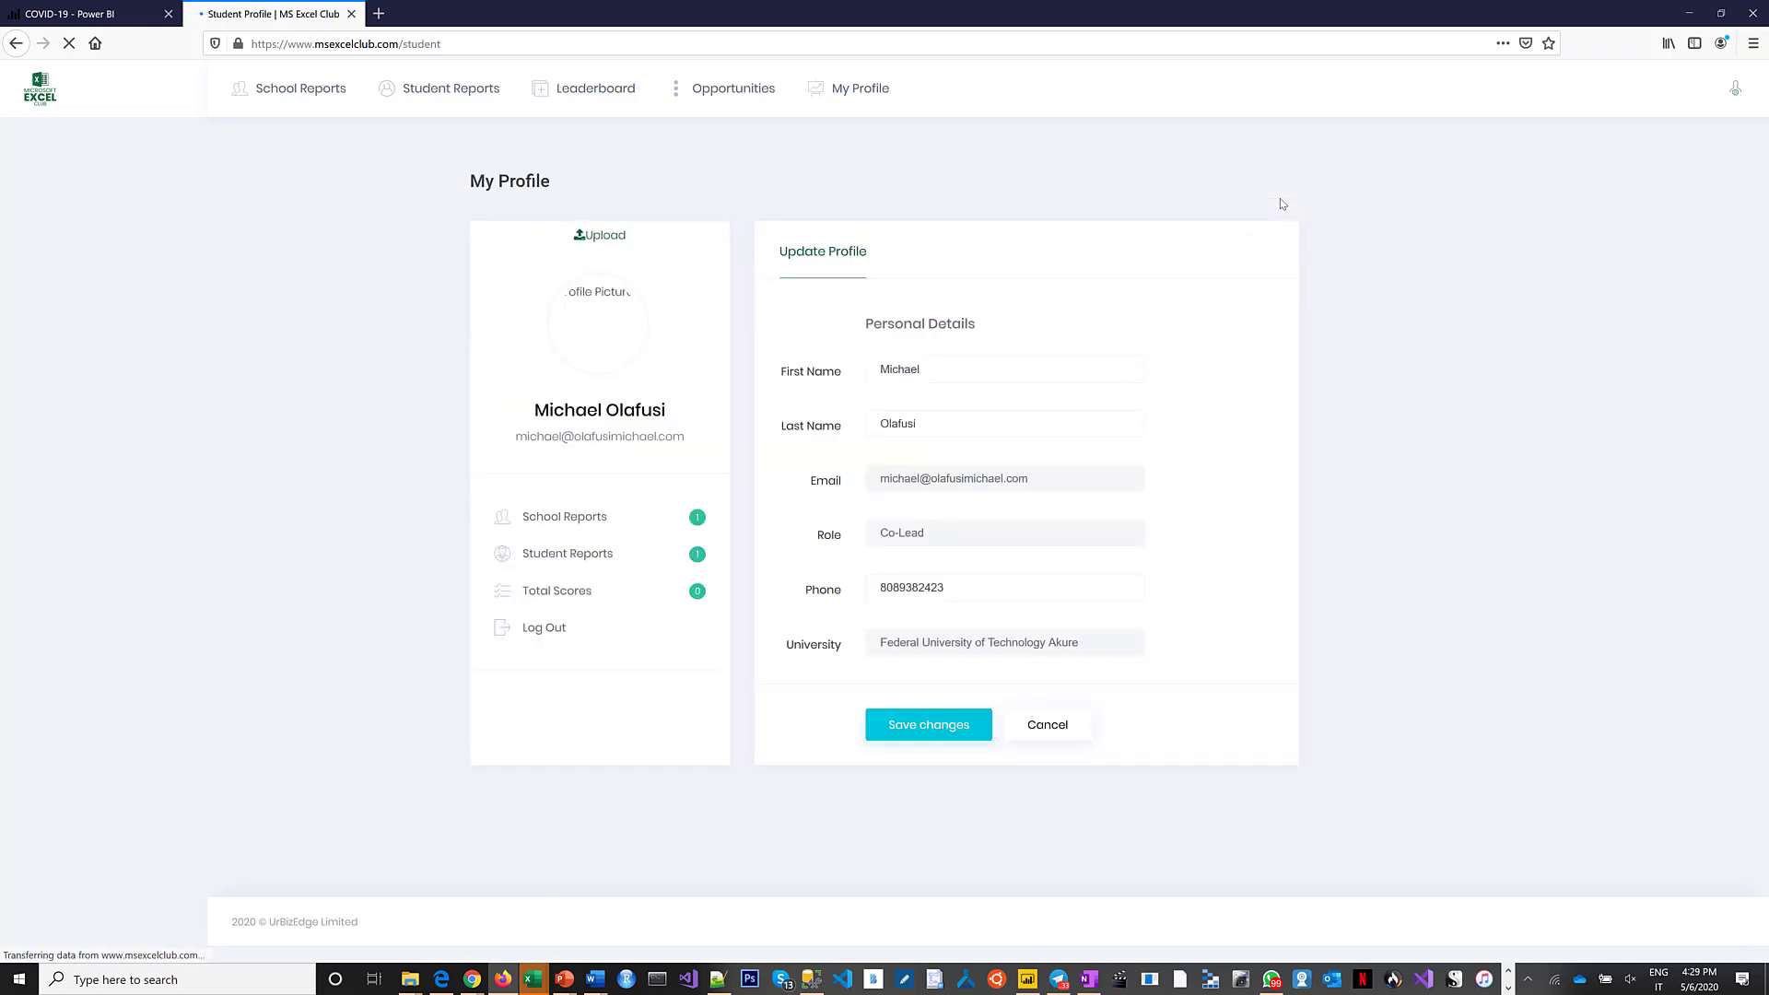
mouse_move(1153, 443)
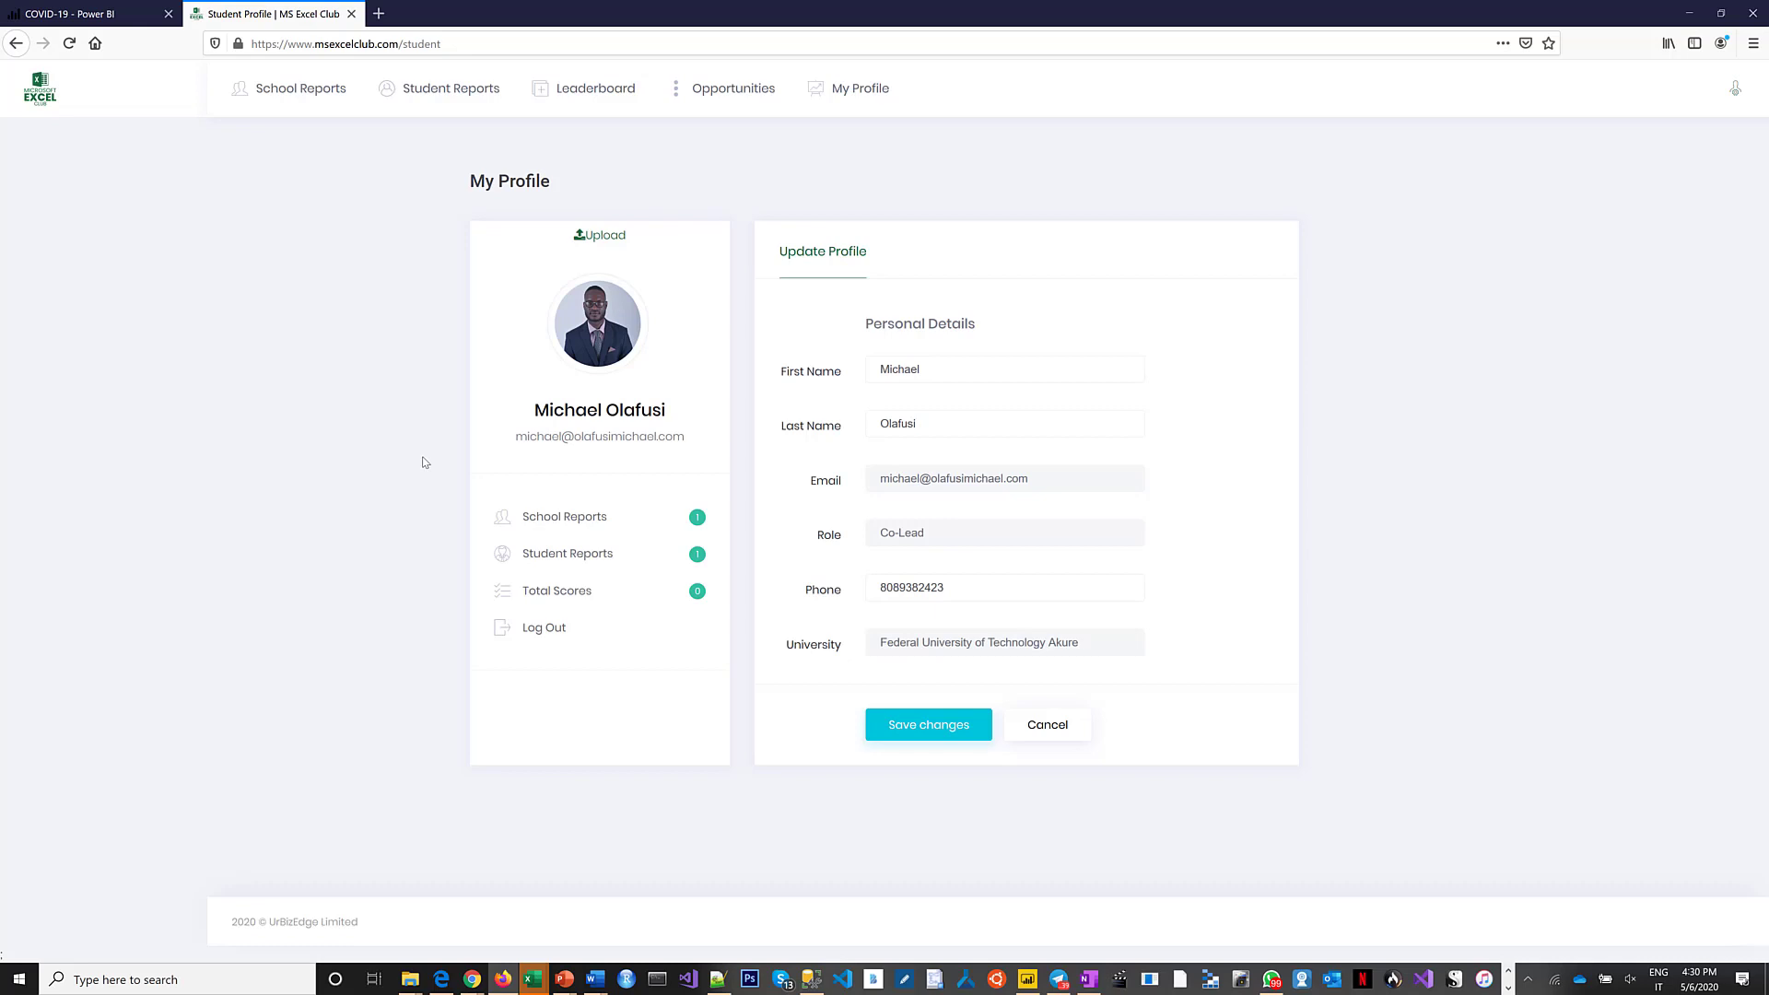
mouse_move(664, 392)
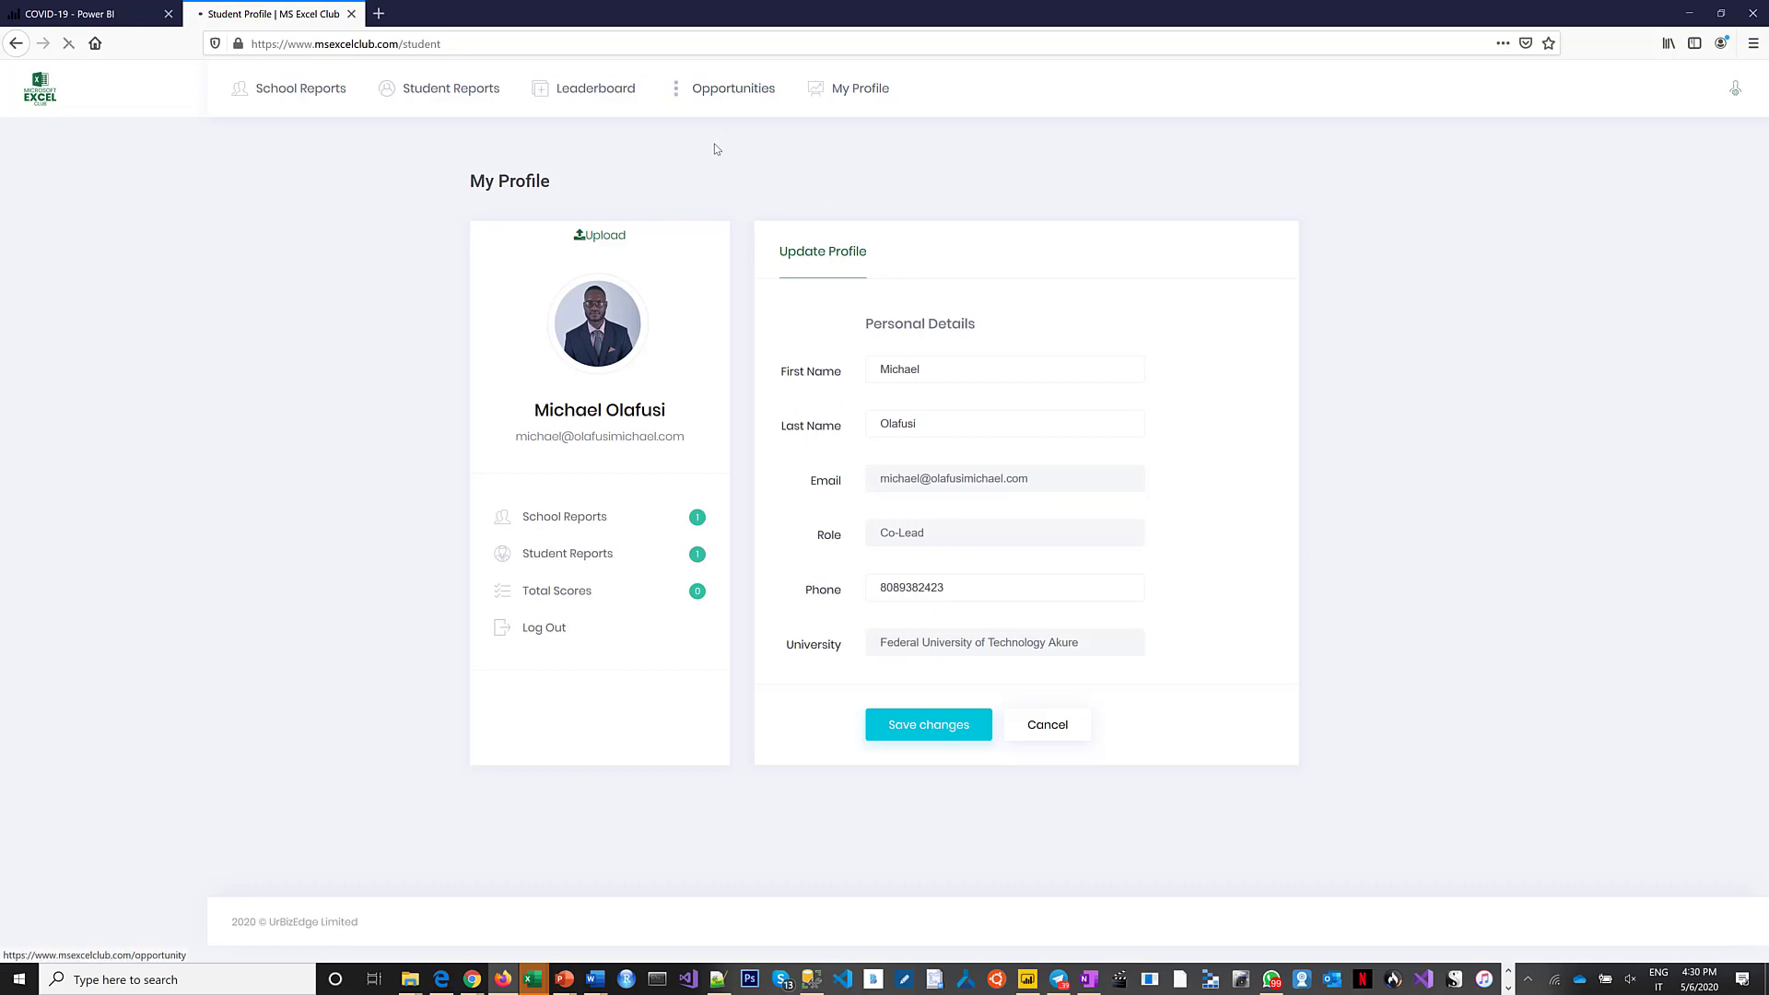
Step: Revisit the three listed opportunities, then return to the School Reports list
left_click(733, 89)
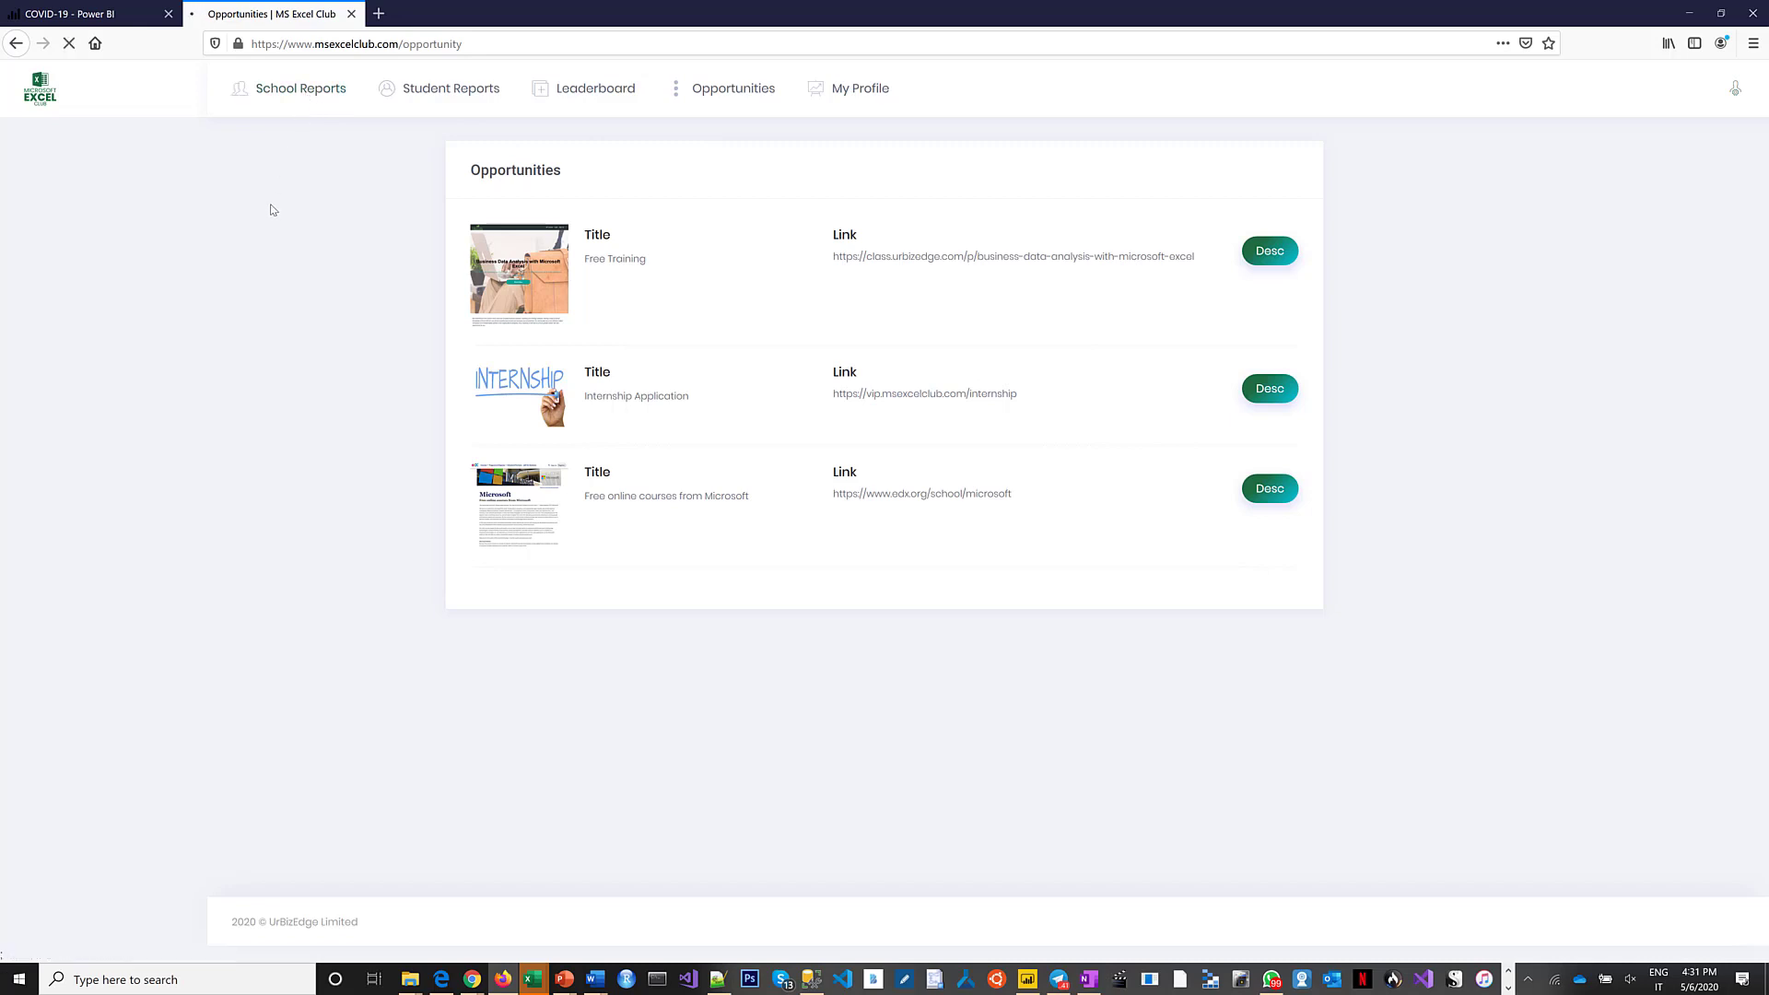
left_click(300, 89)
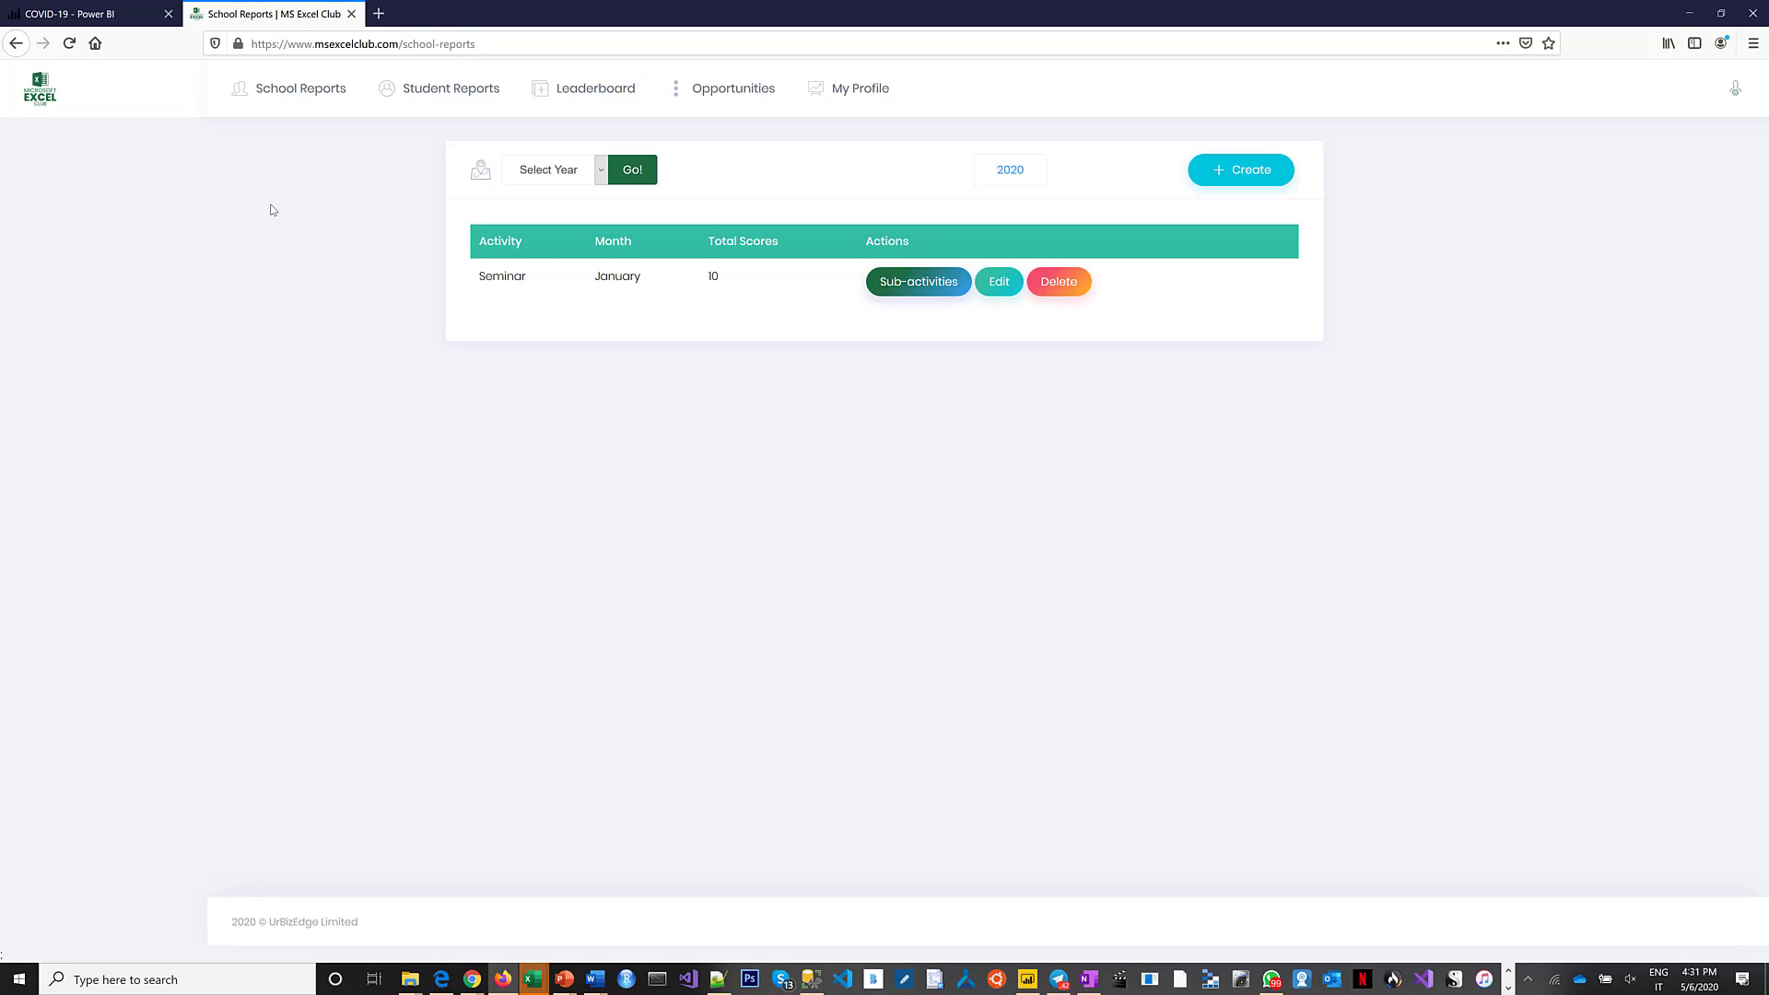
mouse_move(300, 231)
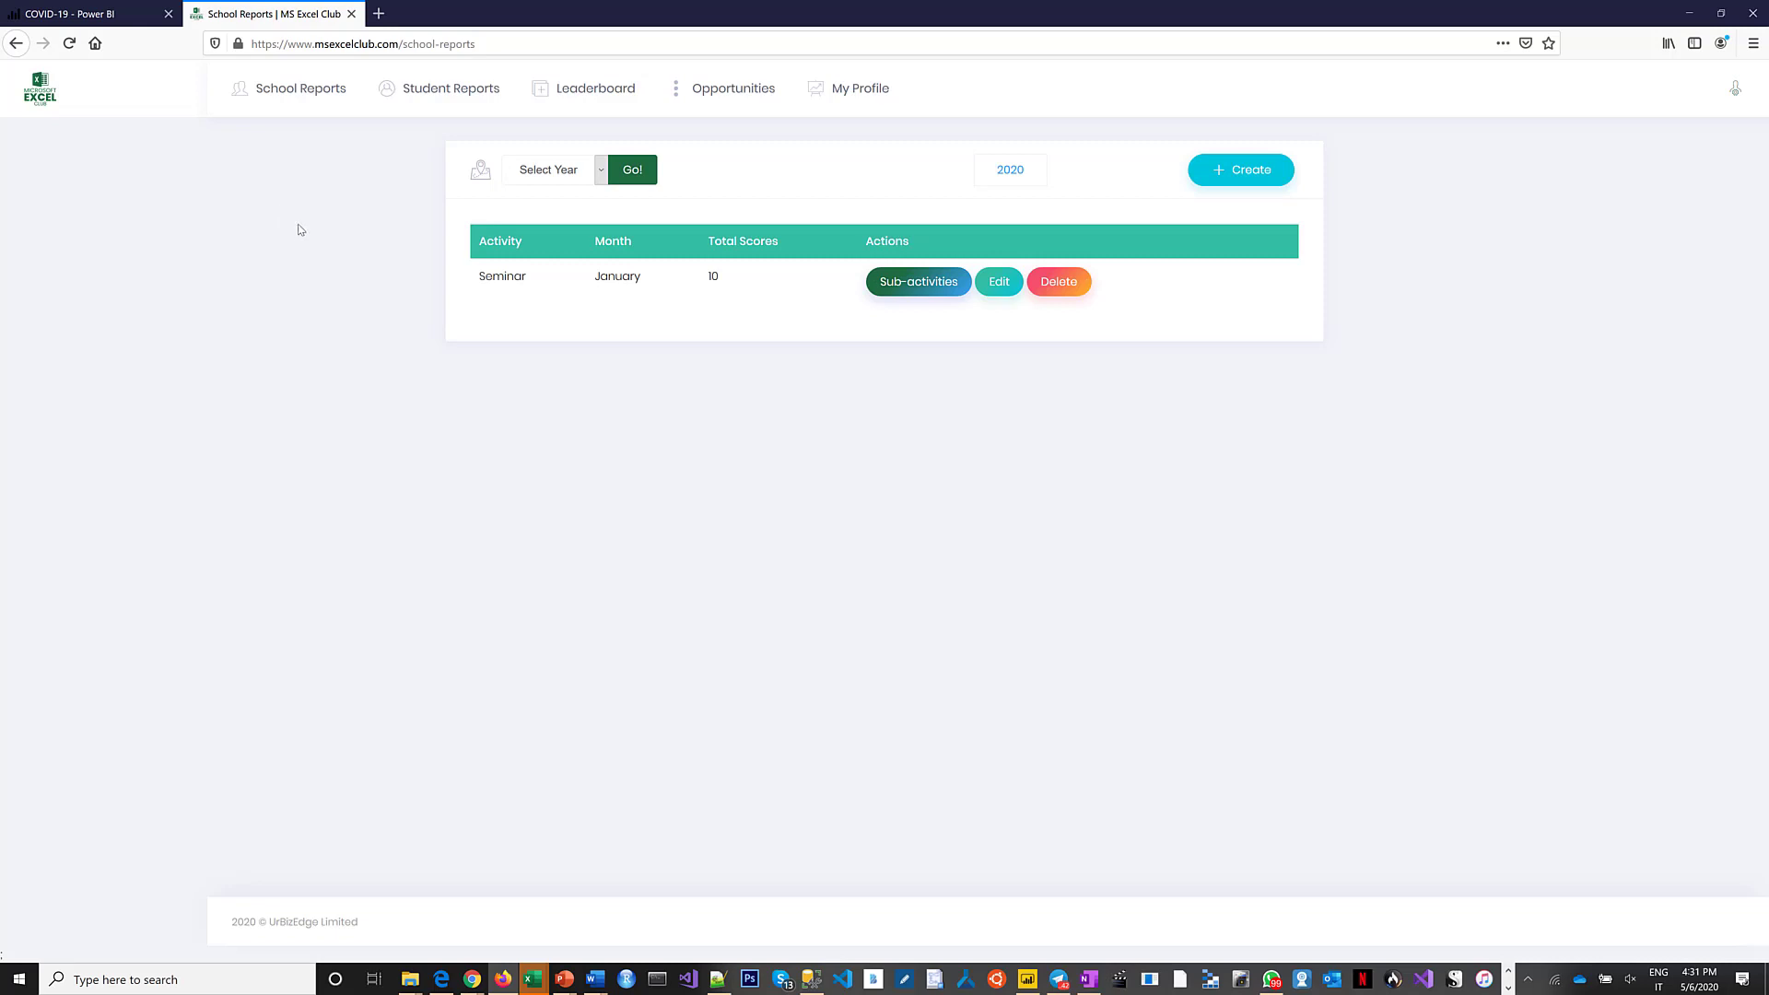